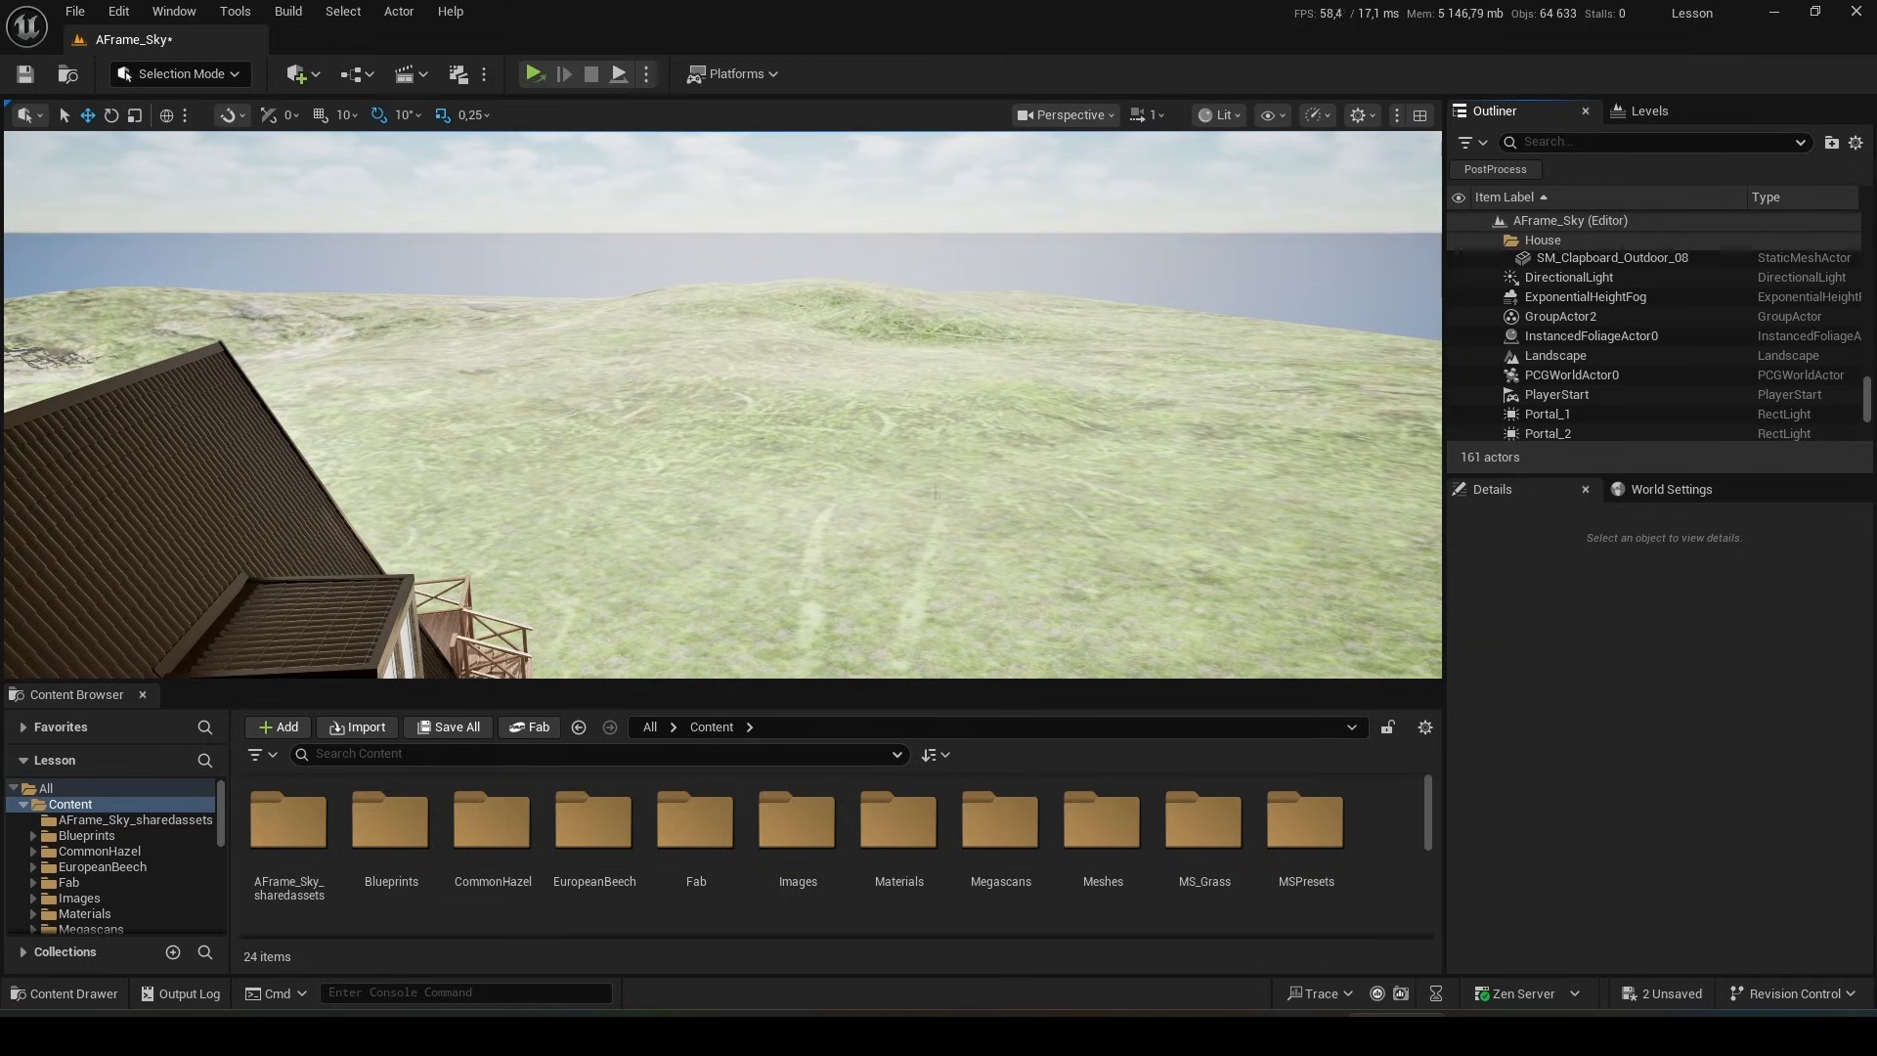
- Confirm the PCG plugin is available in the Plugins manager by searching 'pc'
{"action": "left_click", "coordinate": [118, 10]}
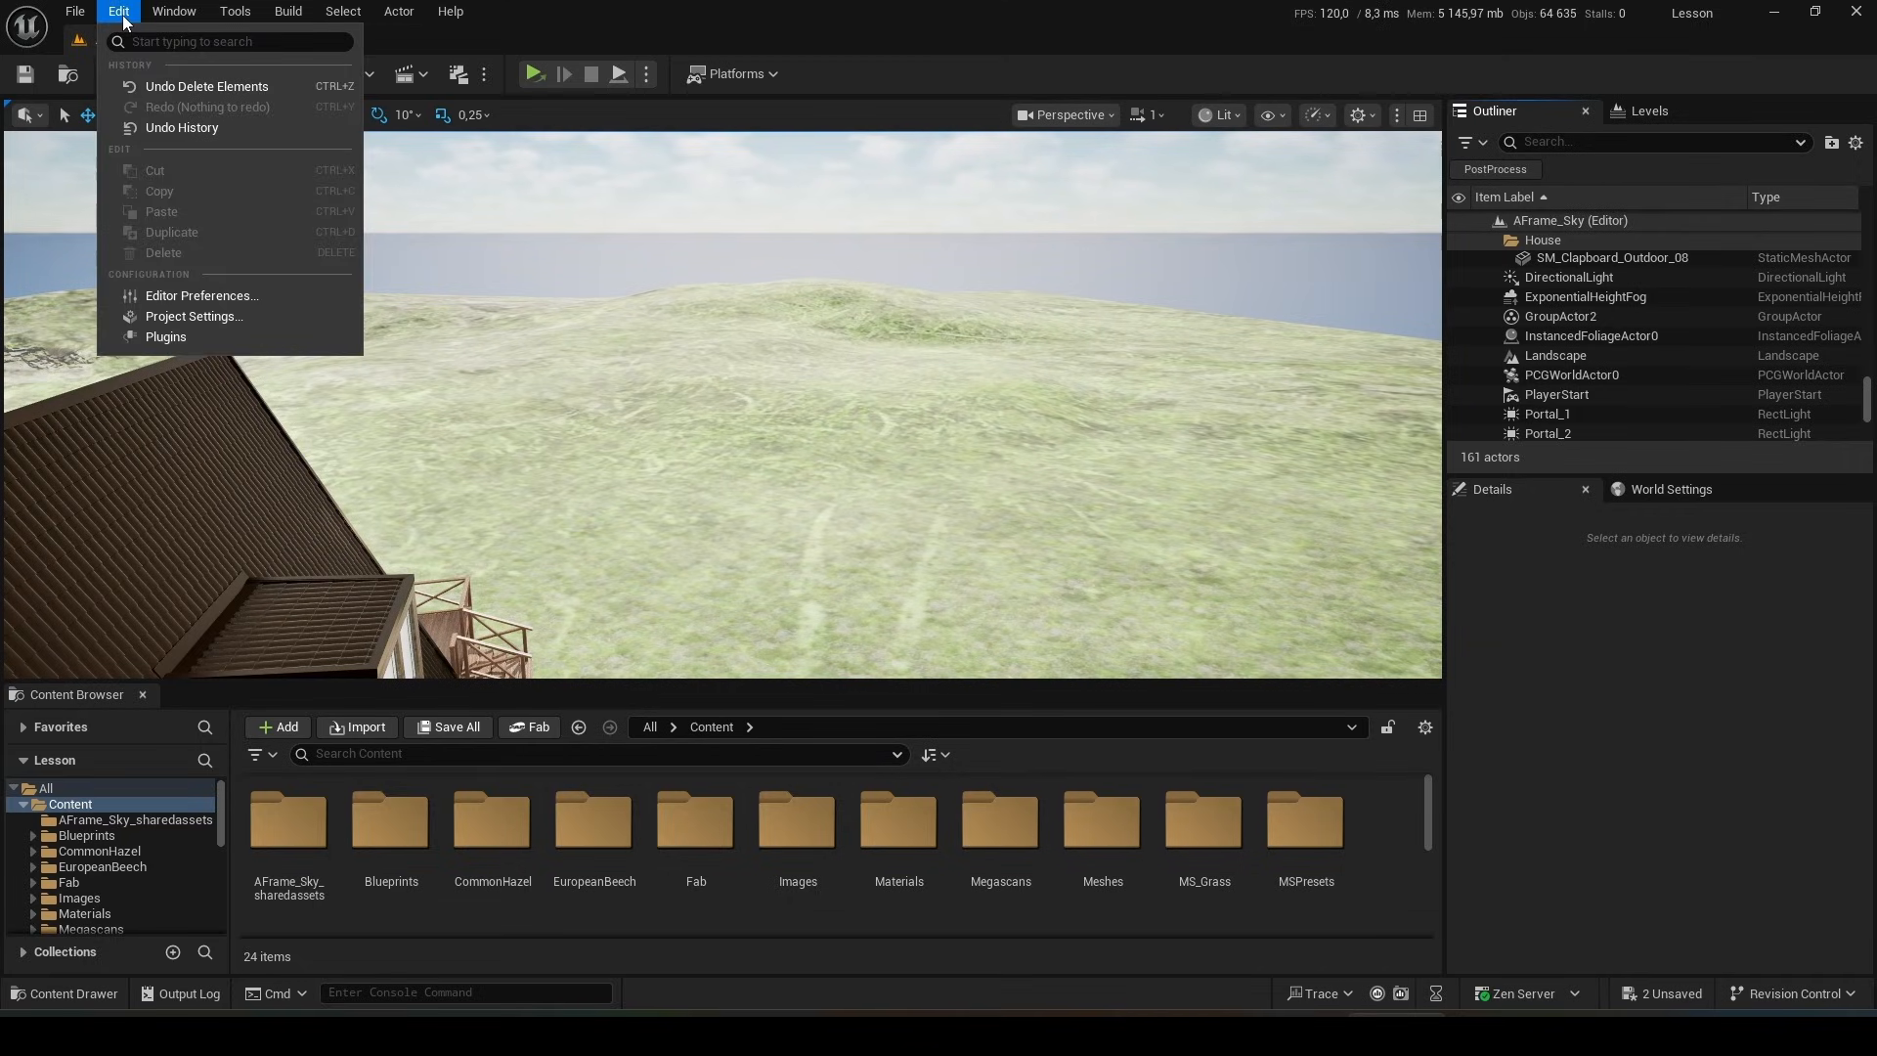
{"action": "left_click", "coordinate": [164, 336]}
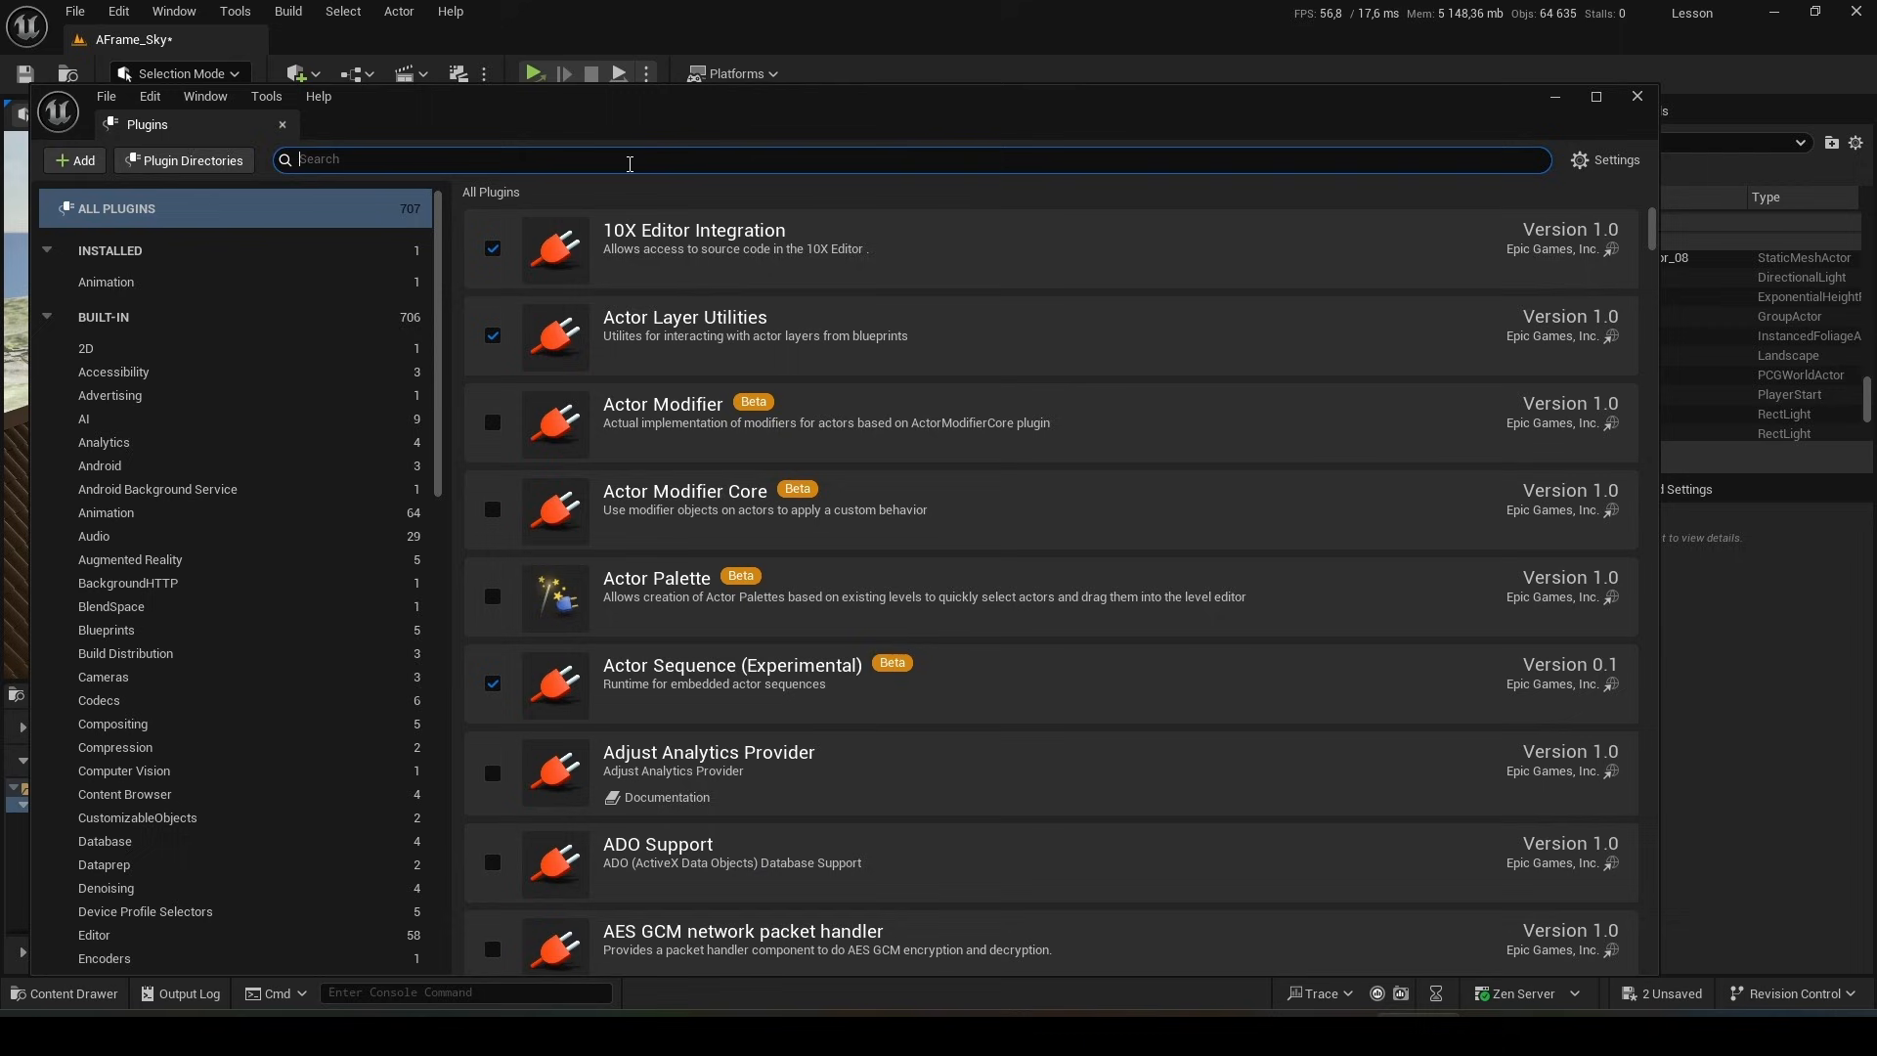
{"action": "type", "text": "pcg"}
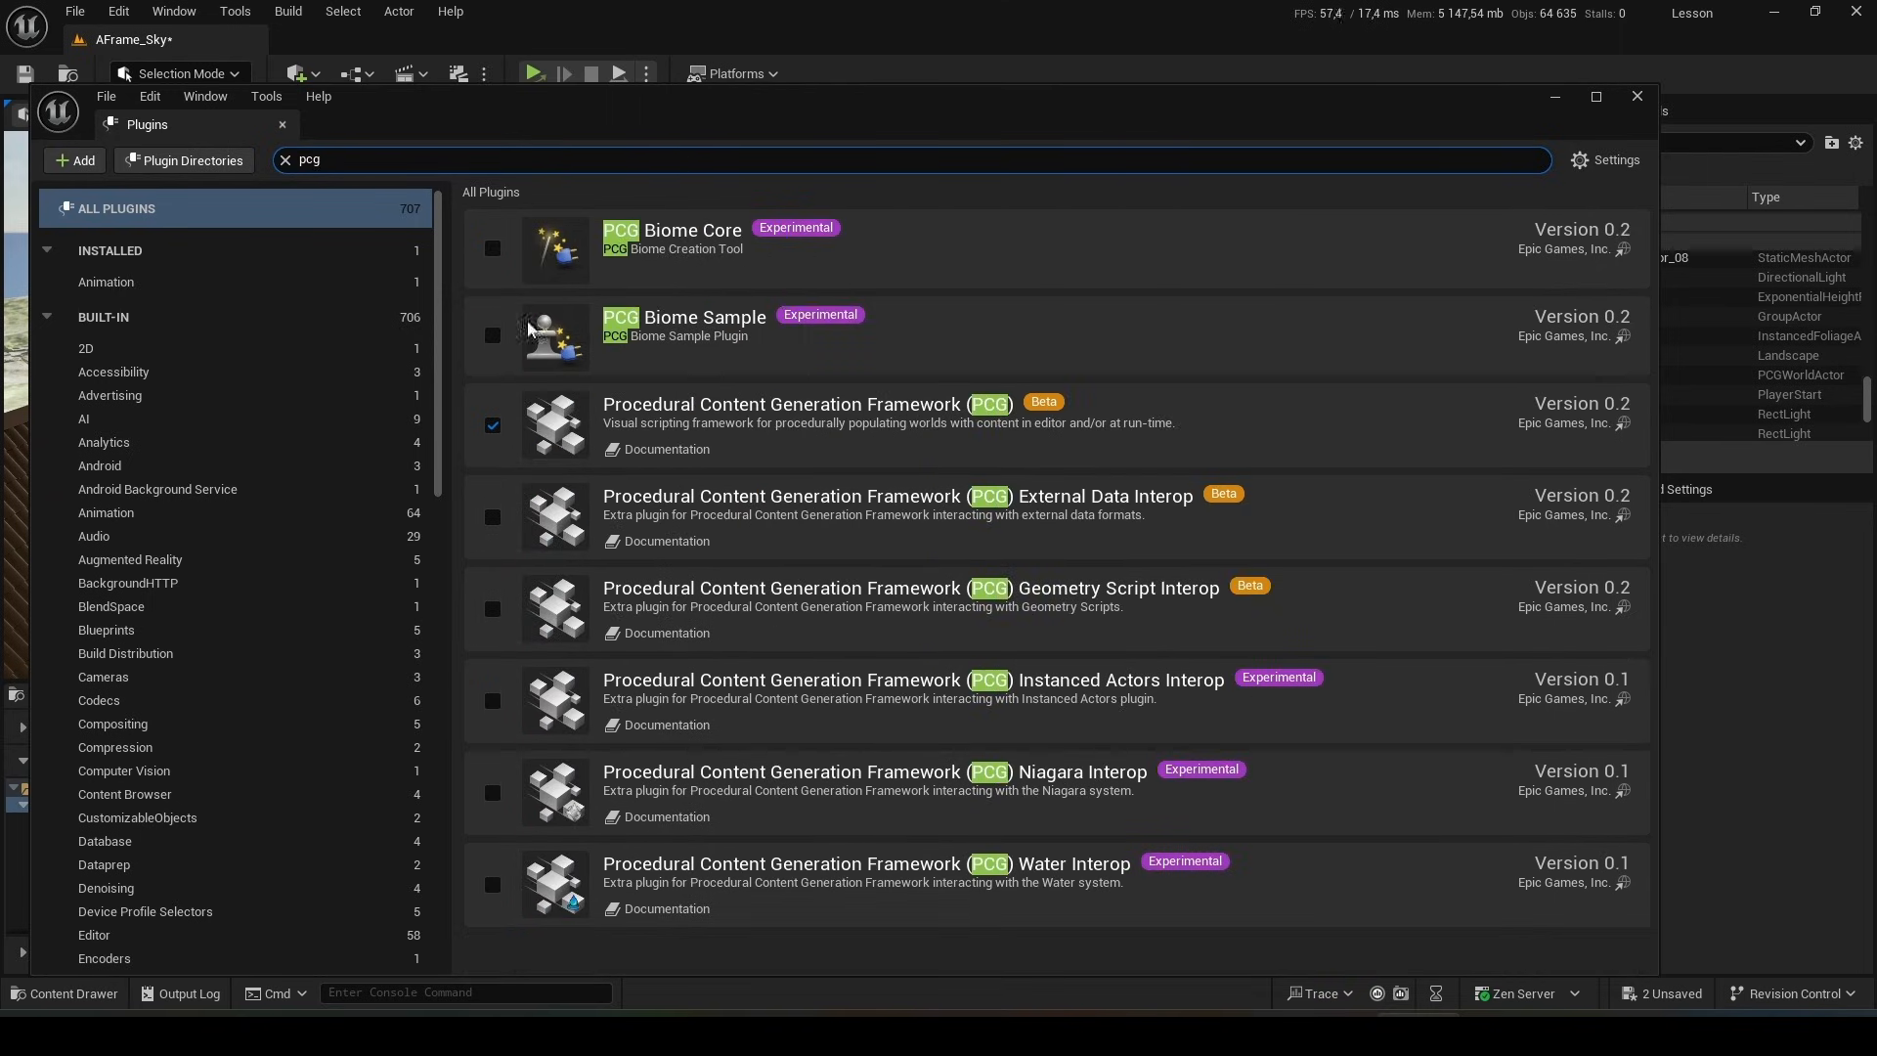
{"action": "mouse_move", "coordinate": [1044, 403]}
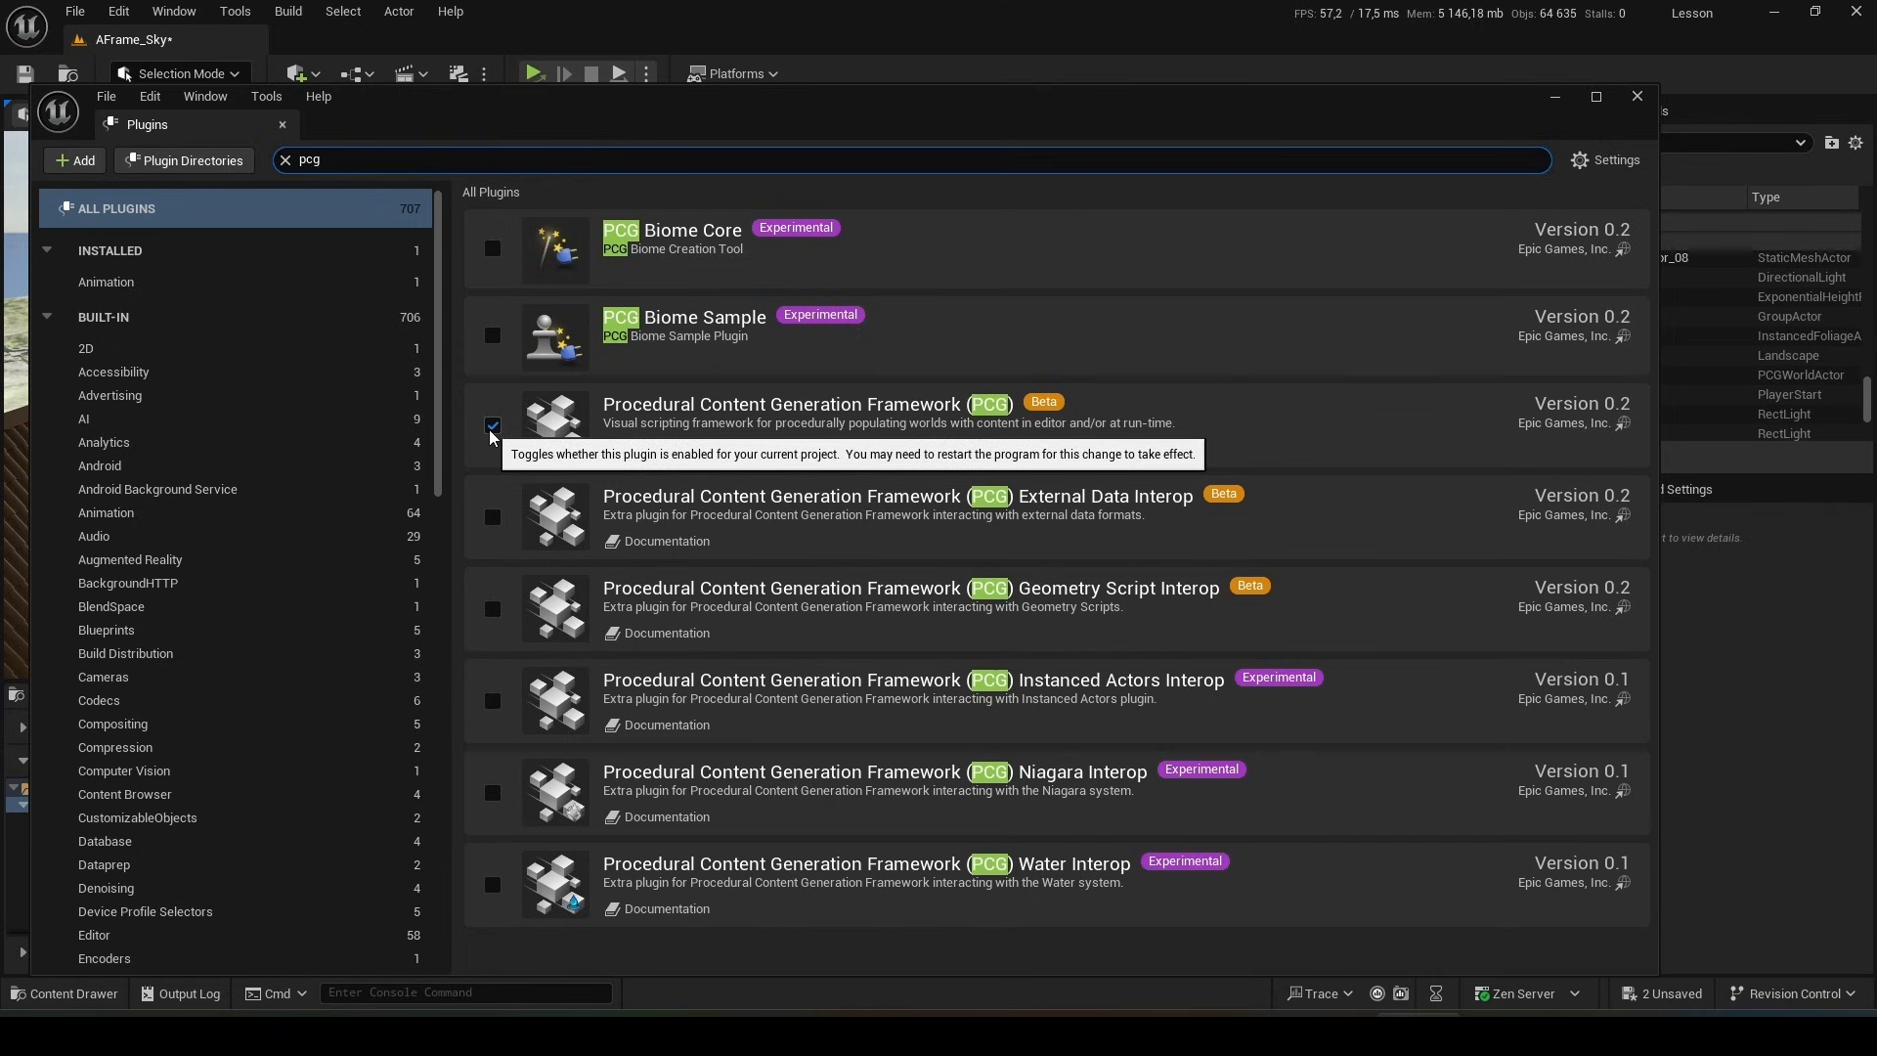
{"action": "mouse_move", "coordinate": [1193, 712]}
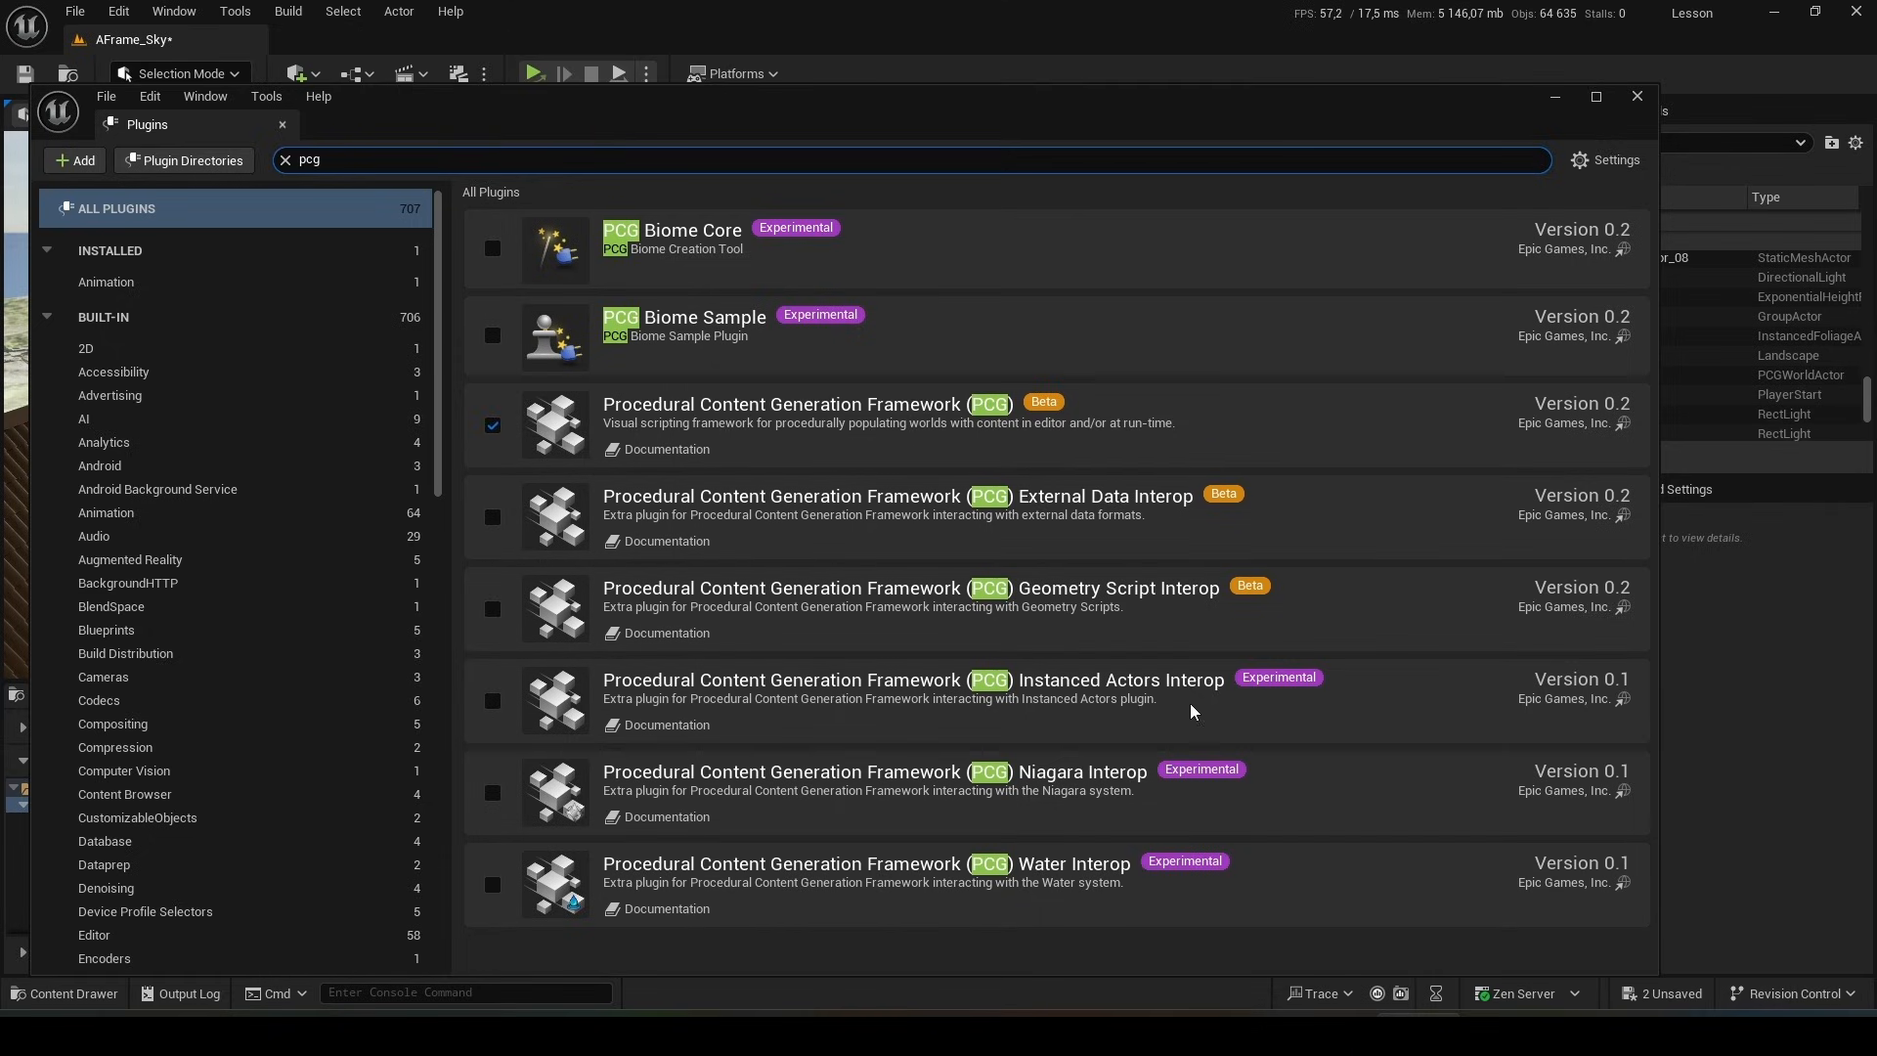
{"action": "mouse_move", "coordinate": [1511, 960]}
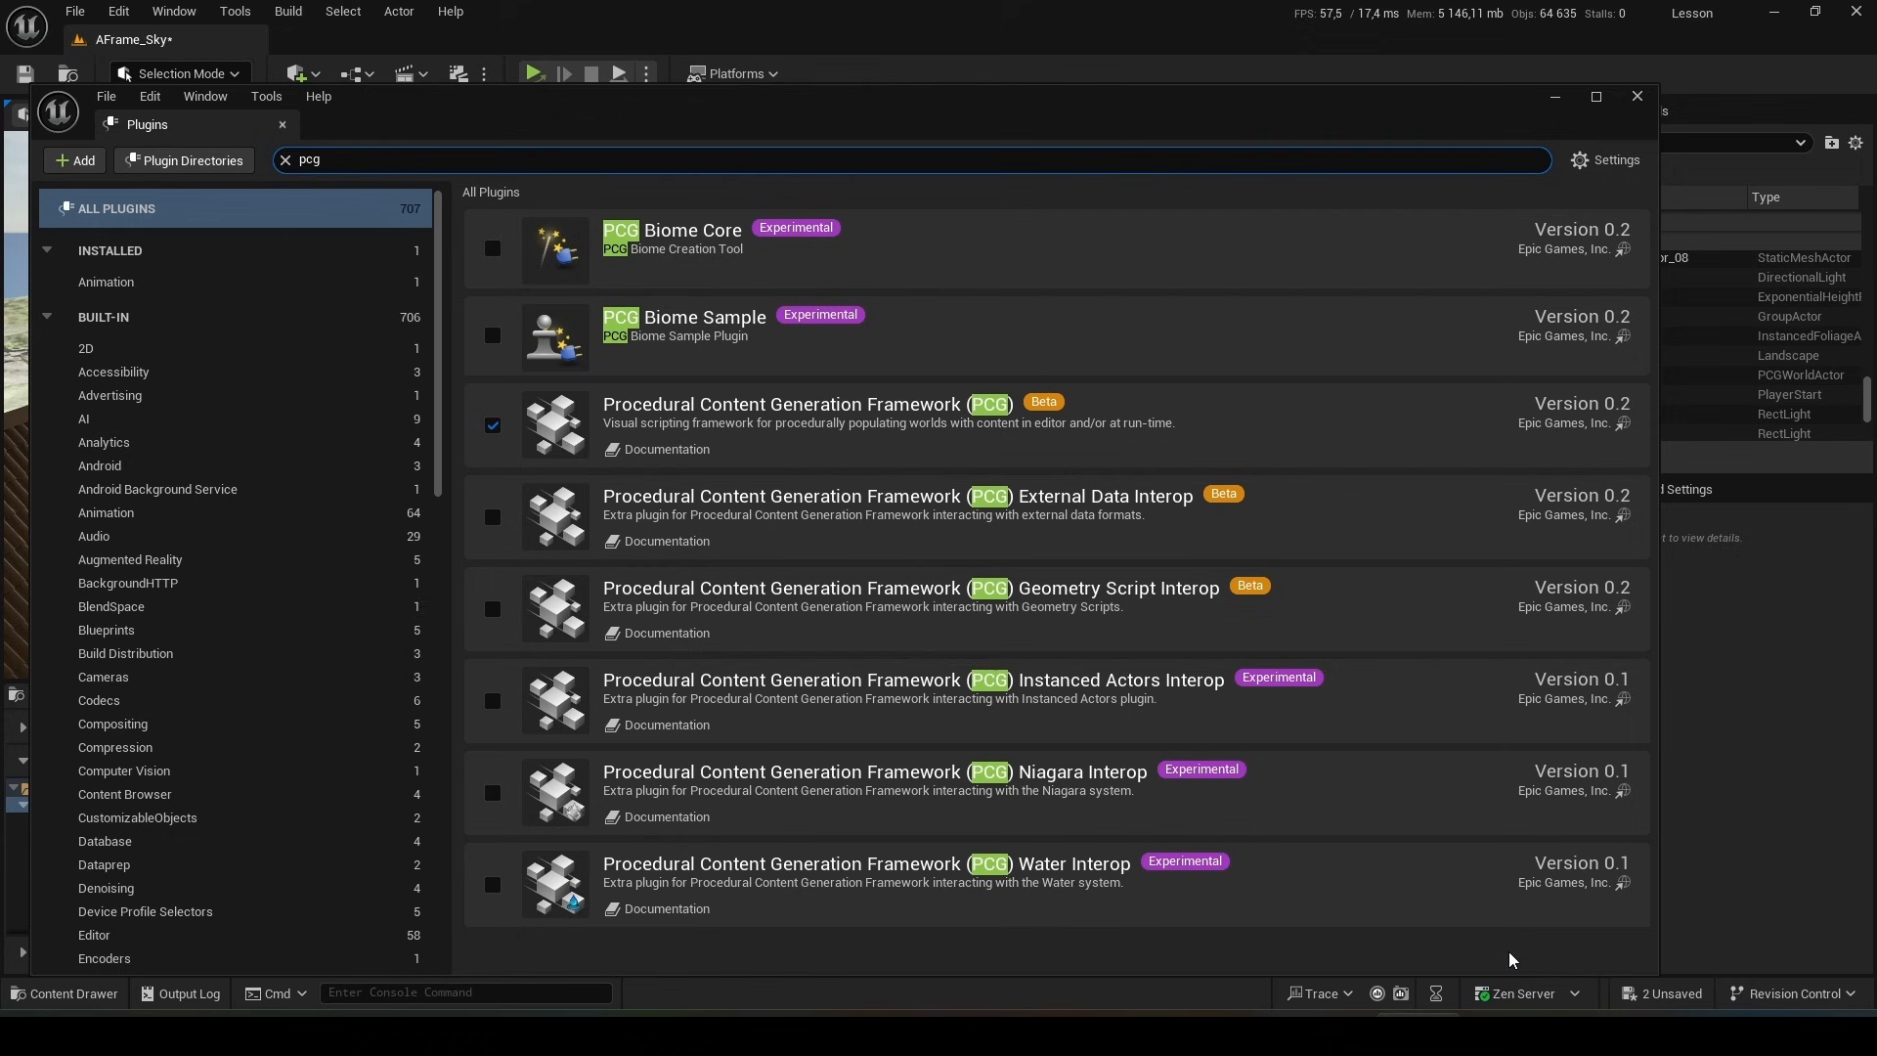
{"action": "mouse_move", "coordinate": [1638, 98]}
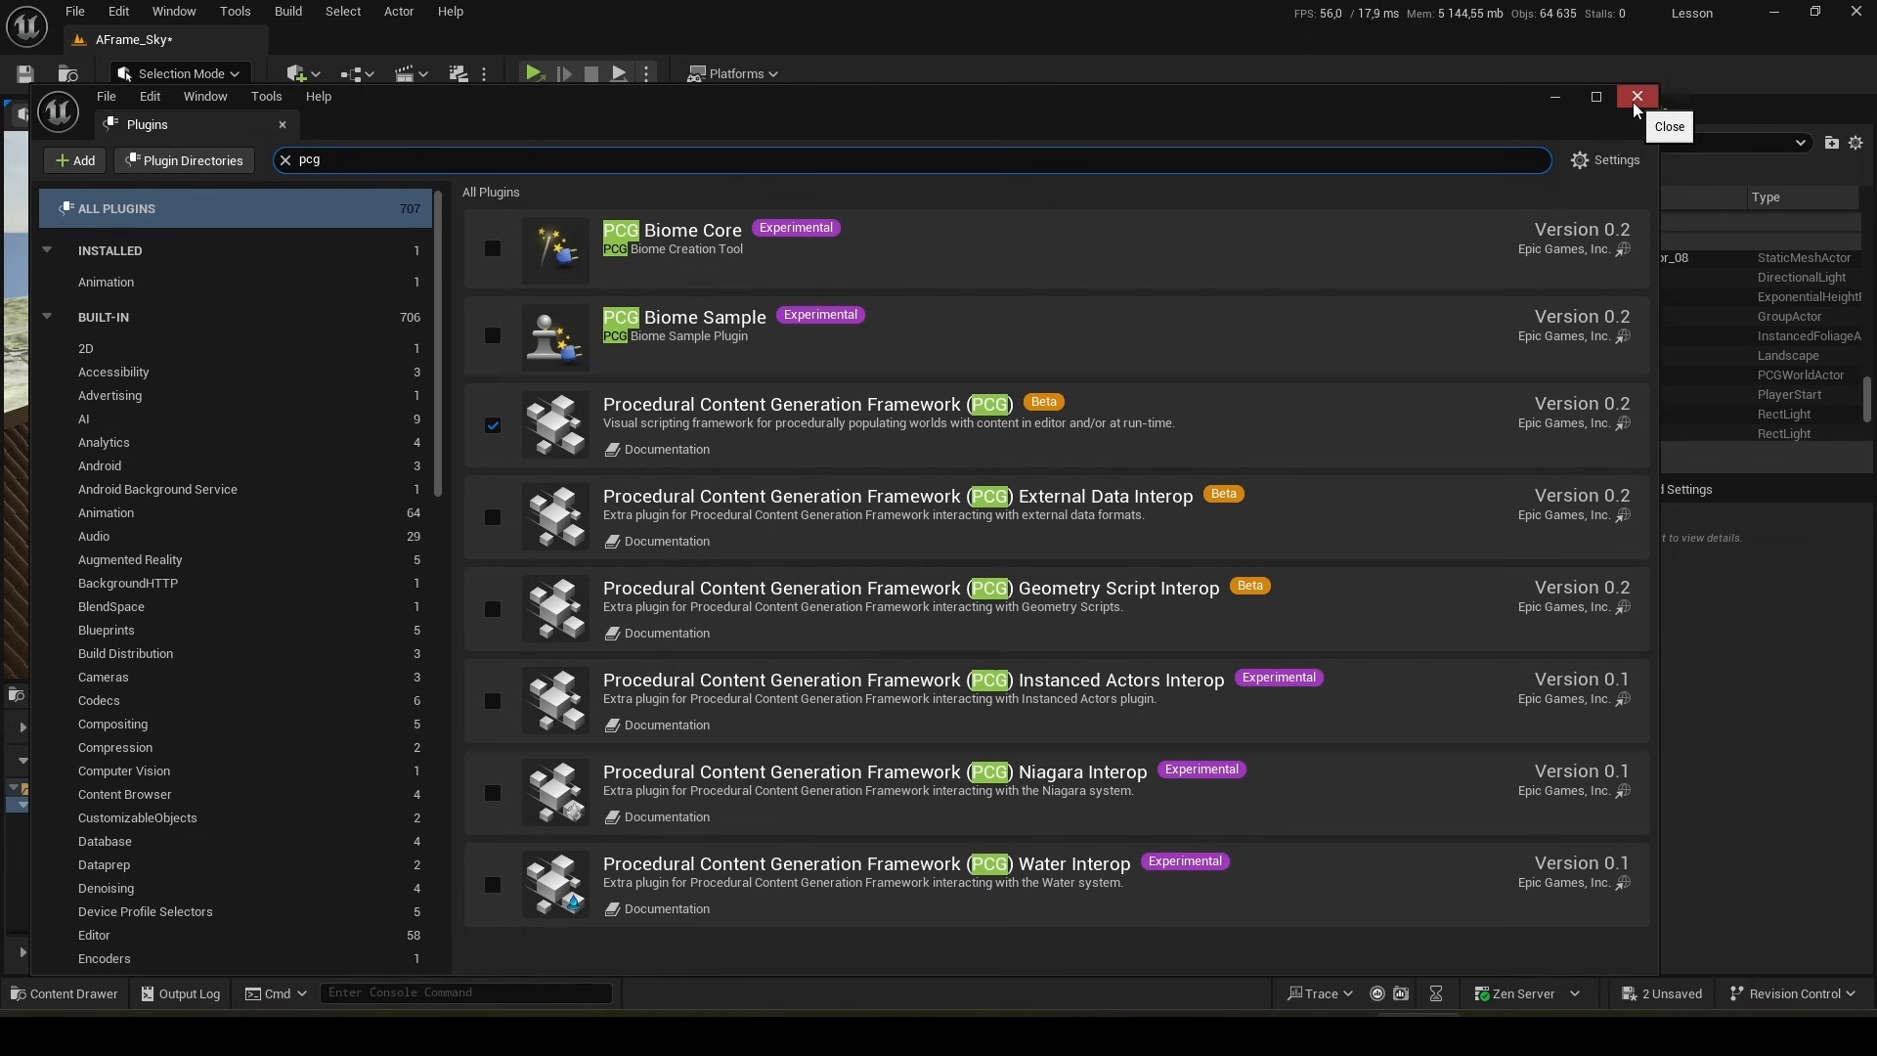
{"action": "left_click", "coordinate": [1637, 95]}
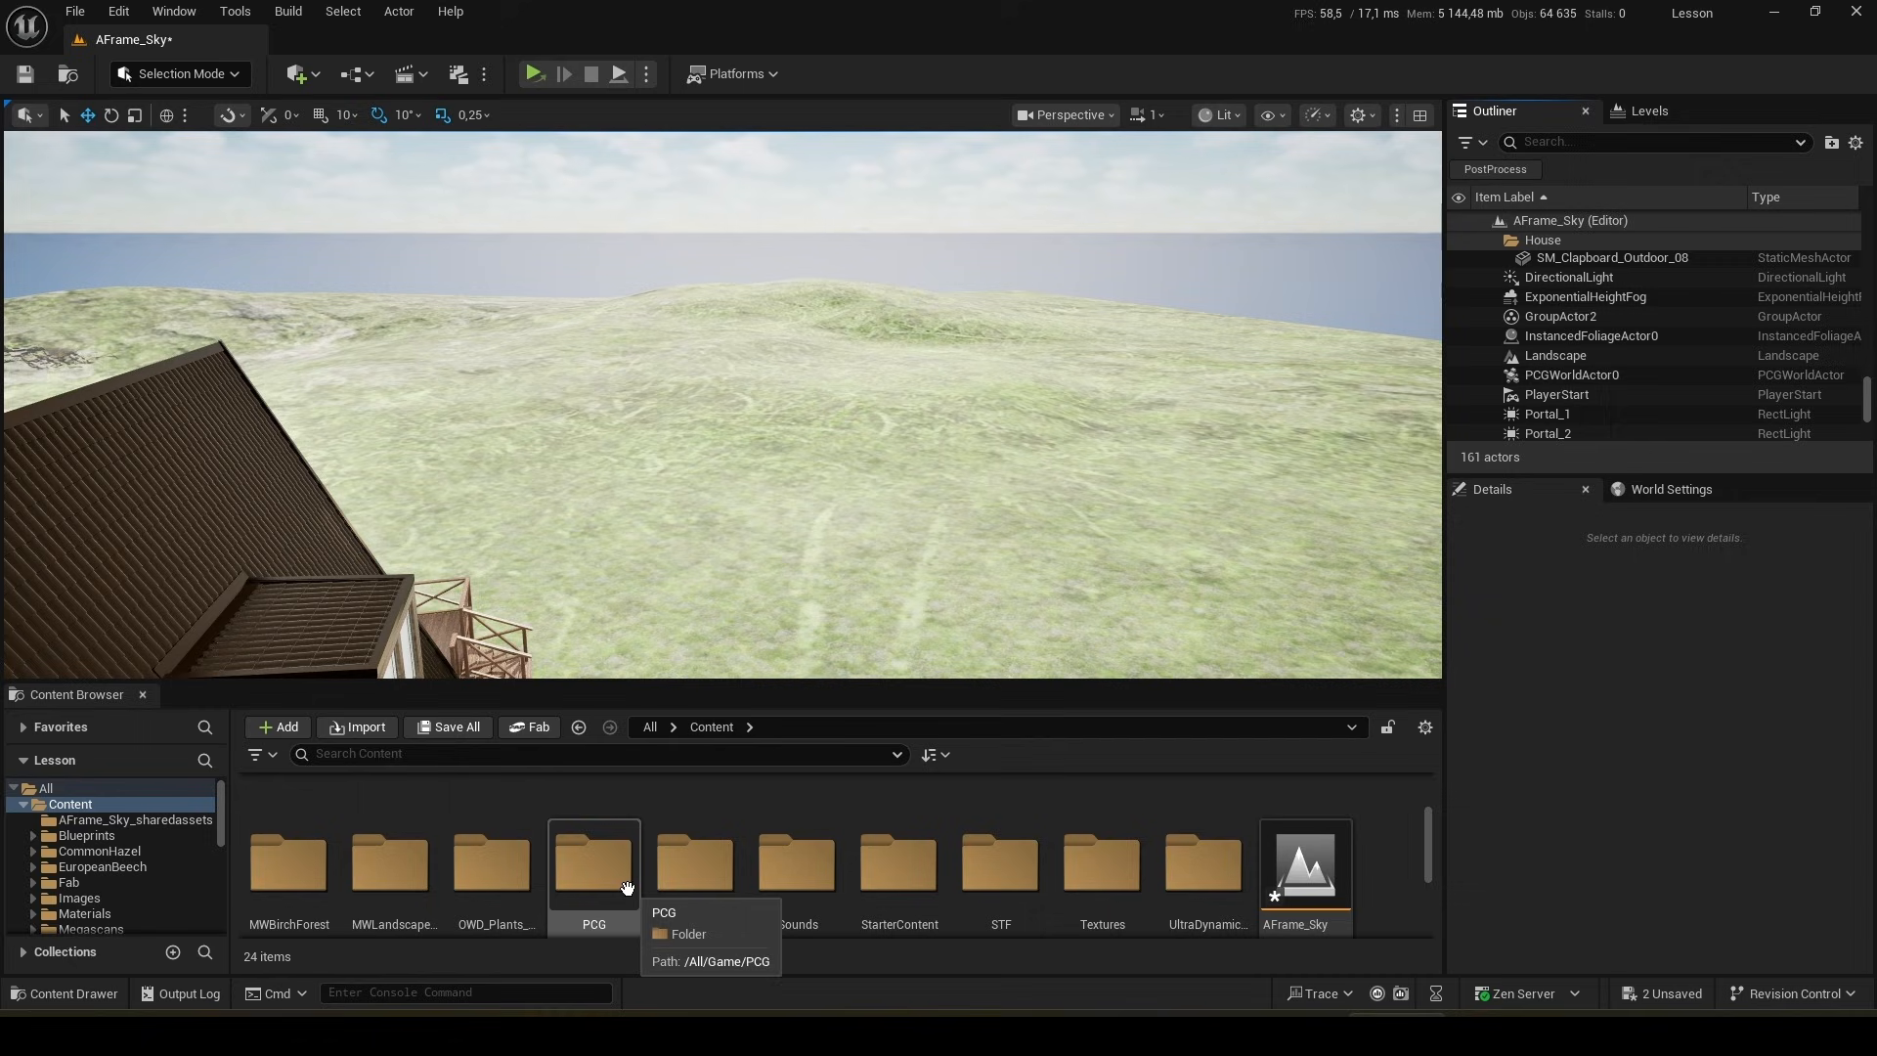
- Create an empty PCG Graph asset named Test in the PCG folder and open it for editing
{"action": "double_click", "coordinate": [592, 860]}
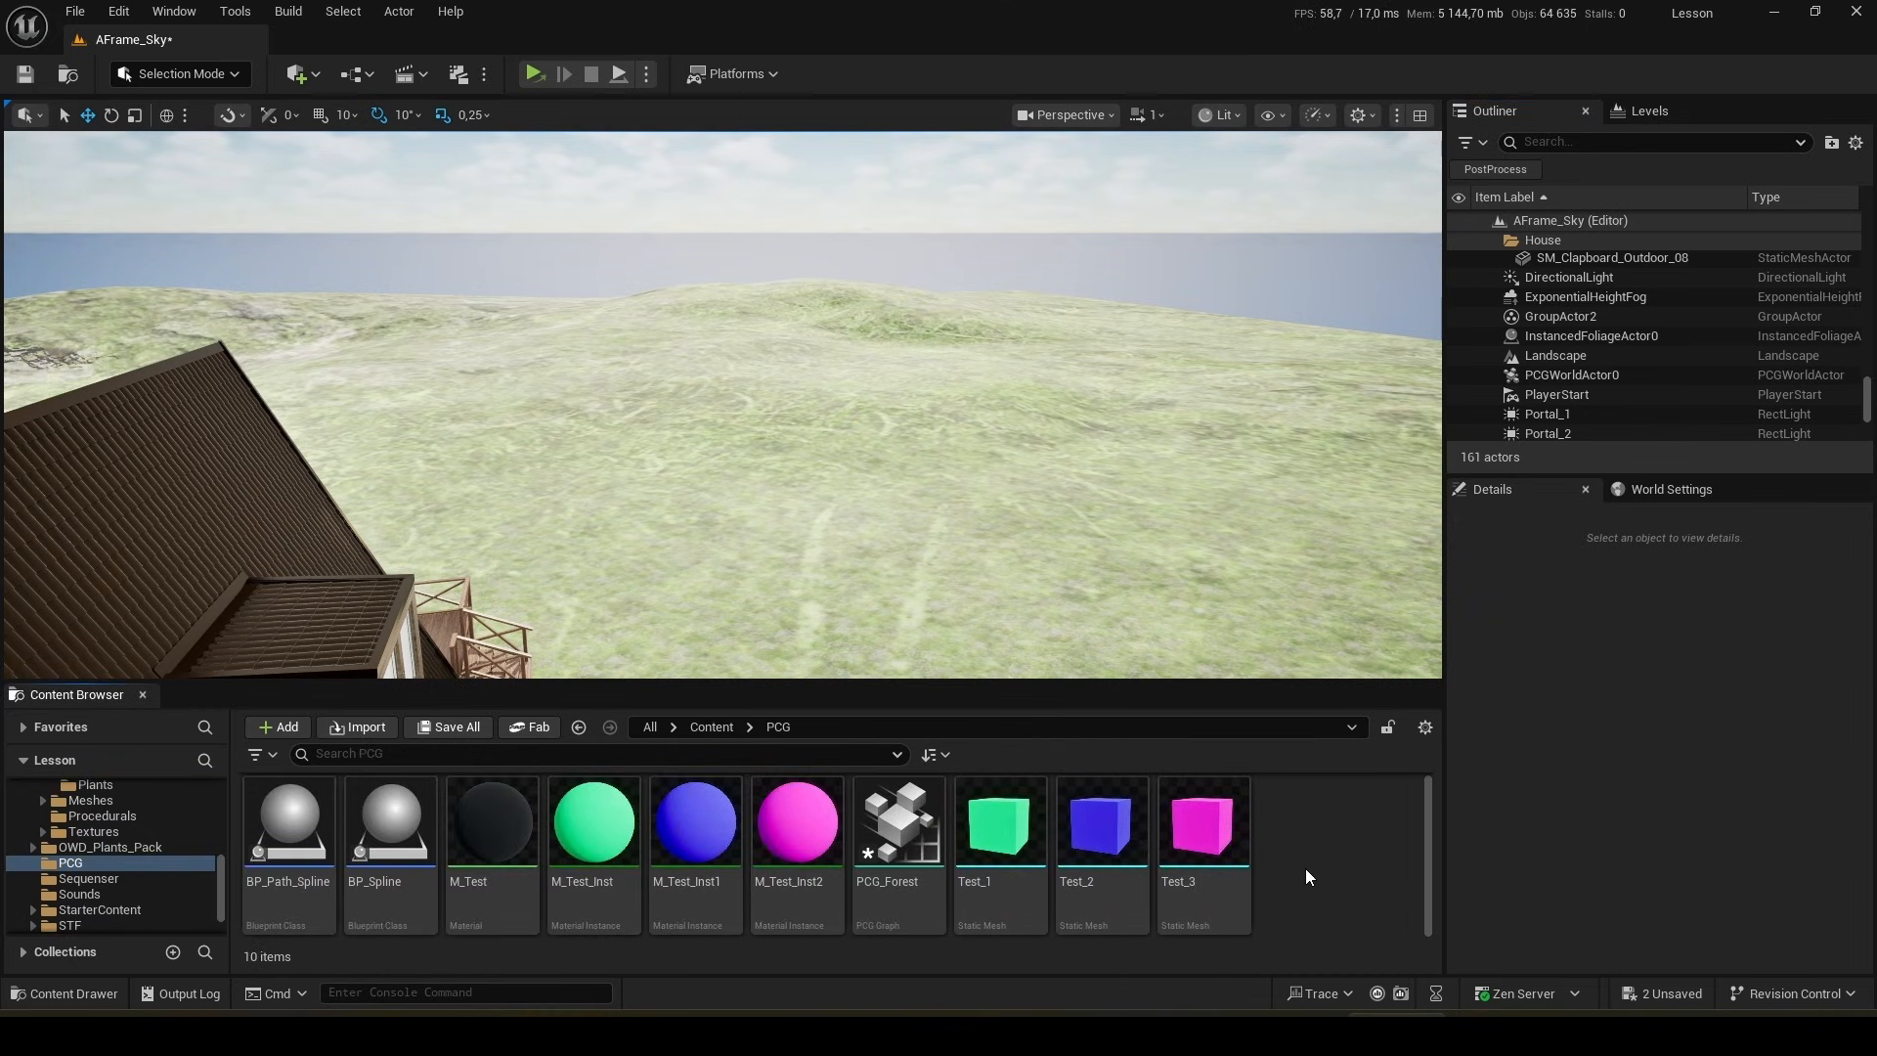
{"action": "mouse_move", "coordinate": [1314, 837]}
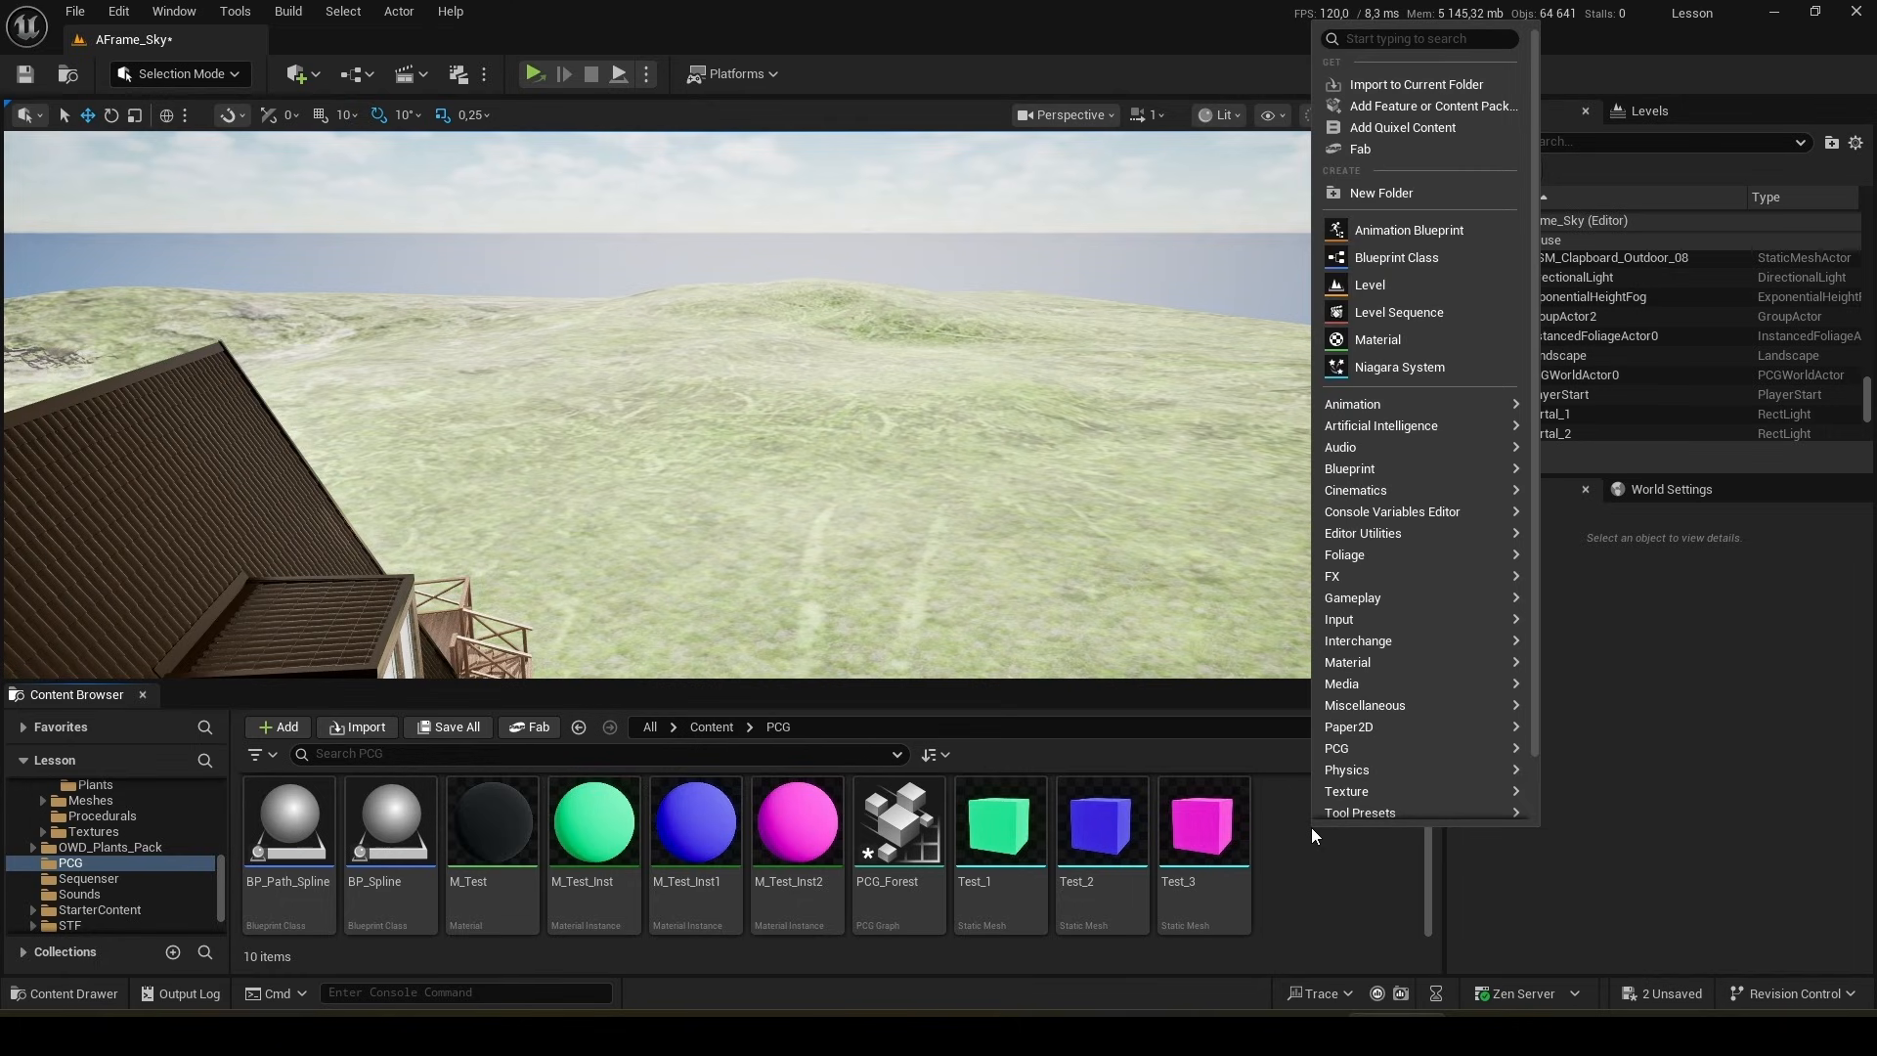
{"action": "mouse_move", "coordinate": [1355, 790]}
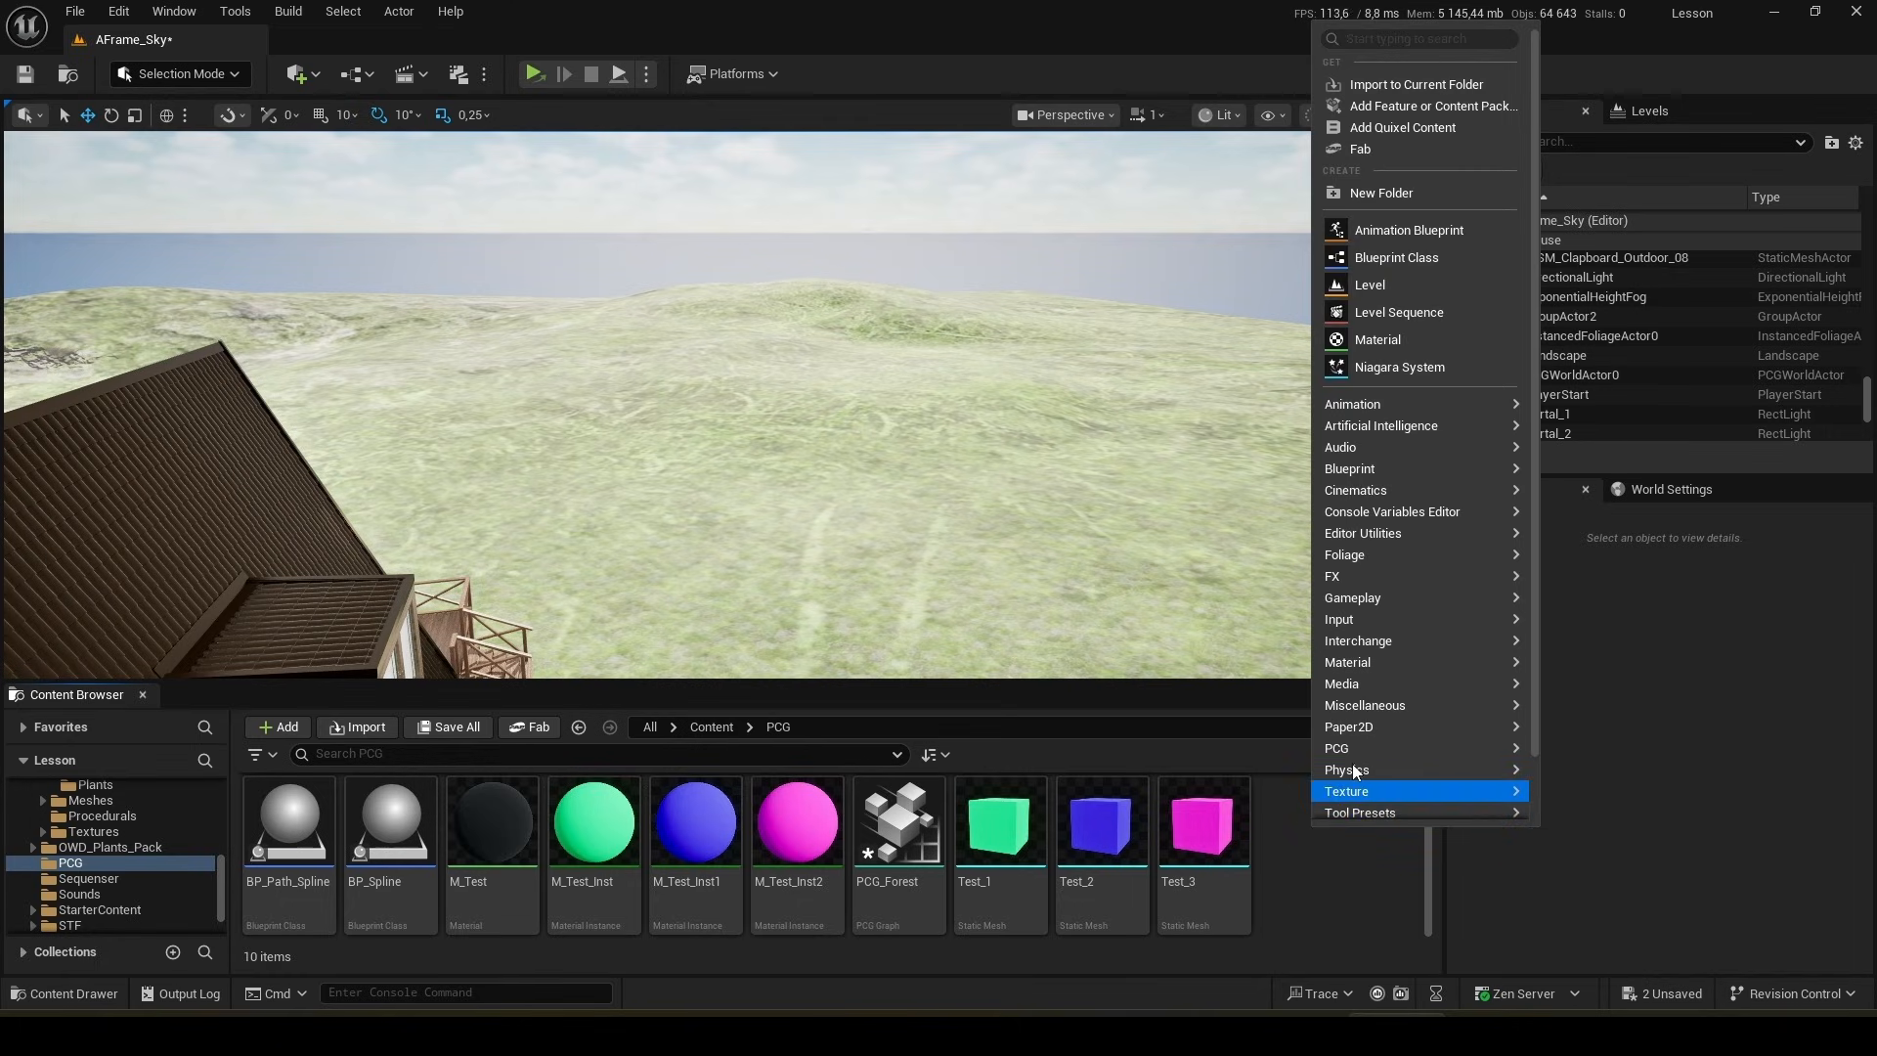
{"action": "mouse_move", "coordinate": [1388, 747]}
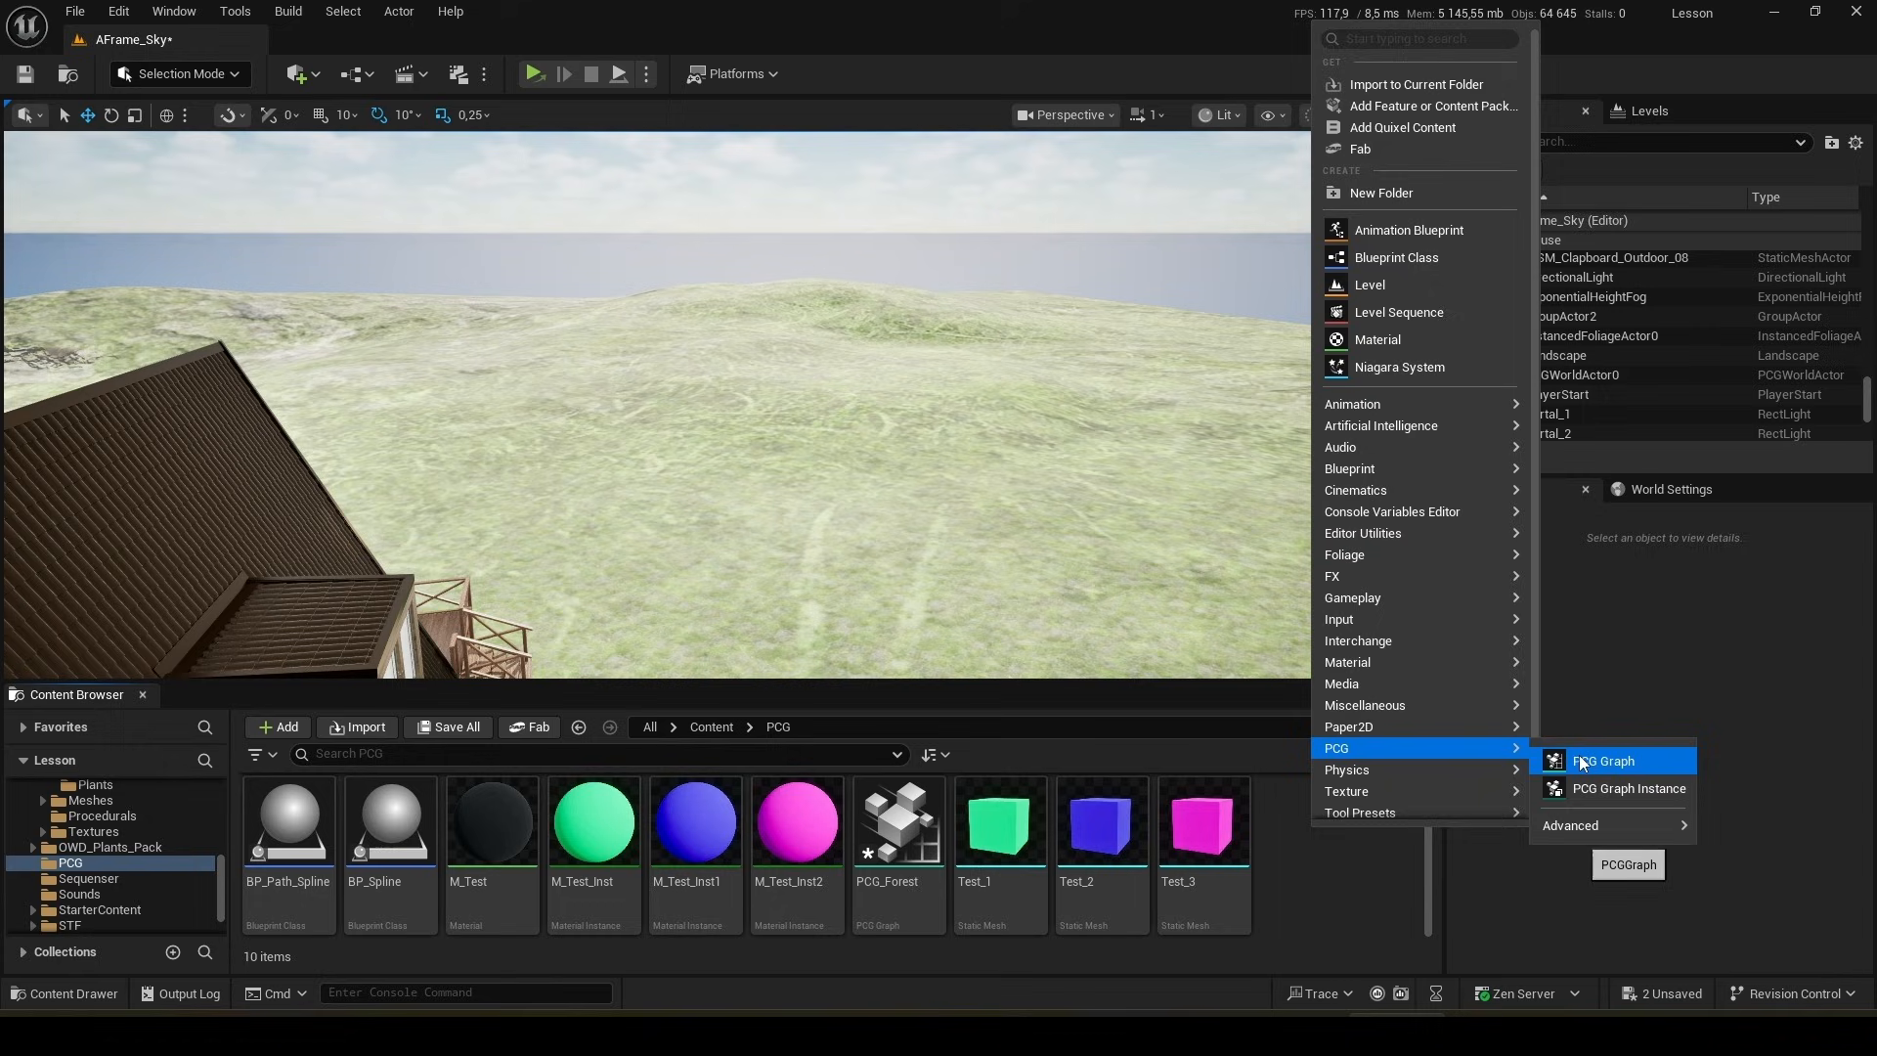
{"action": "left_click", "coordinate": [1604, 761]}
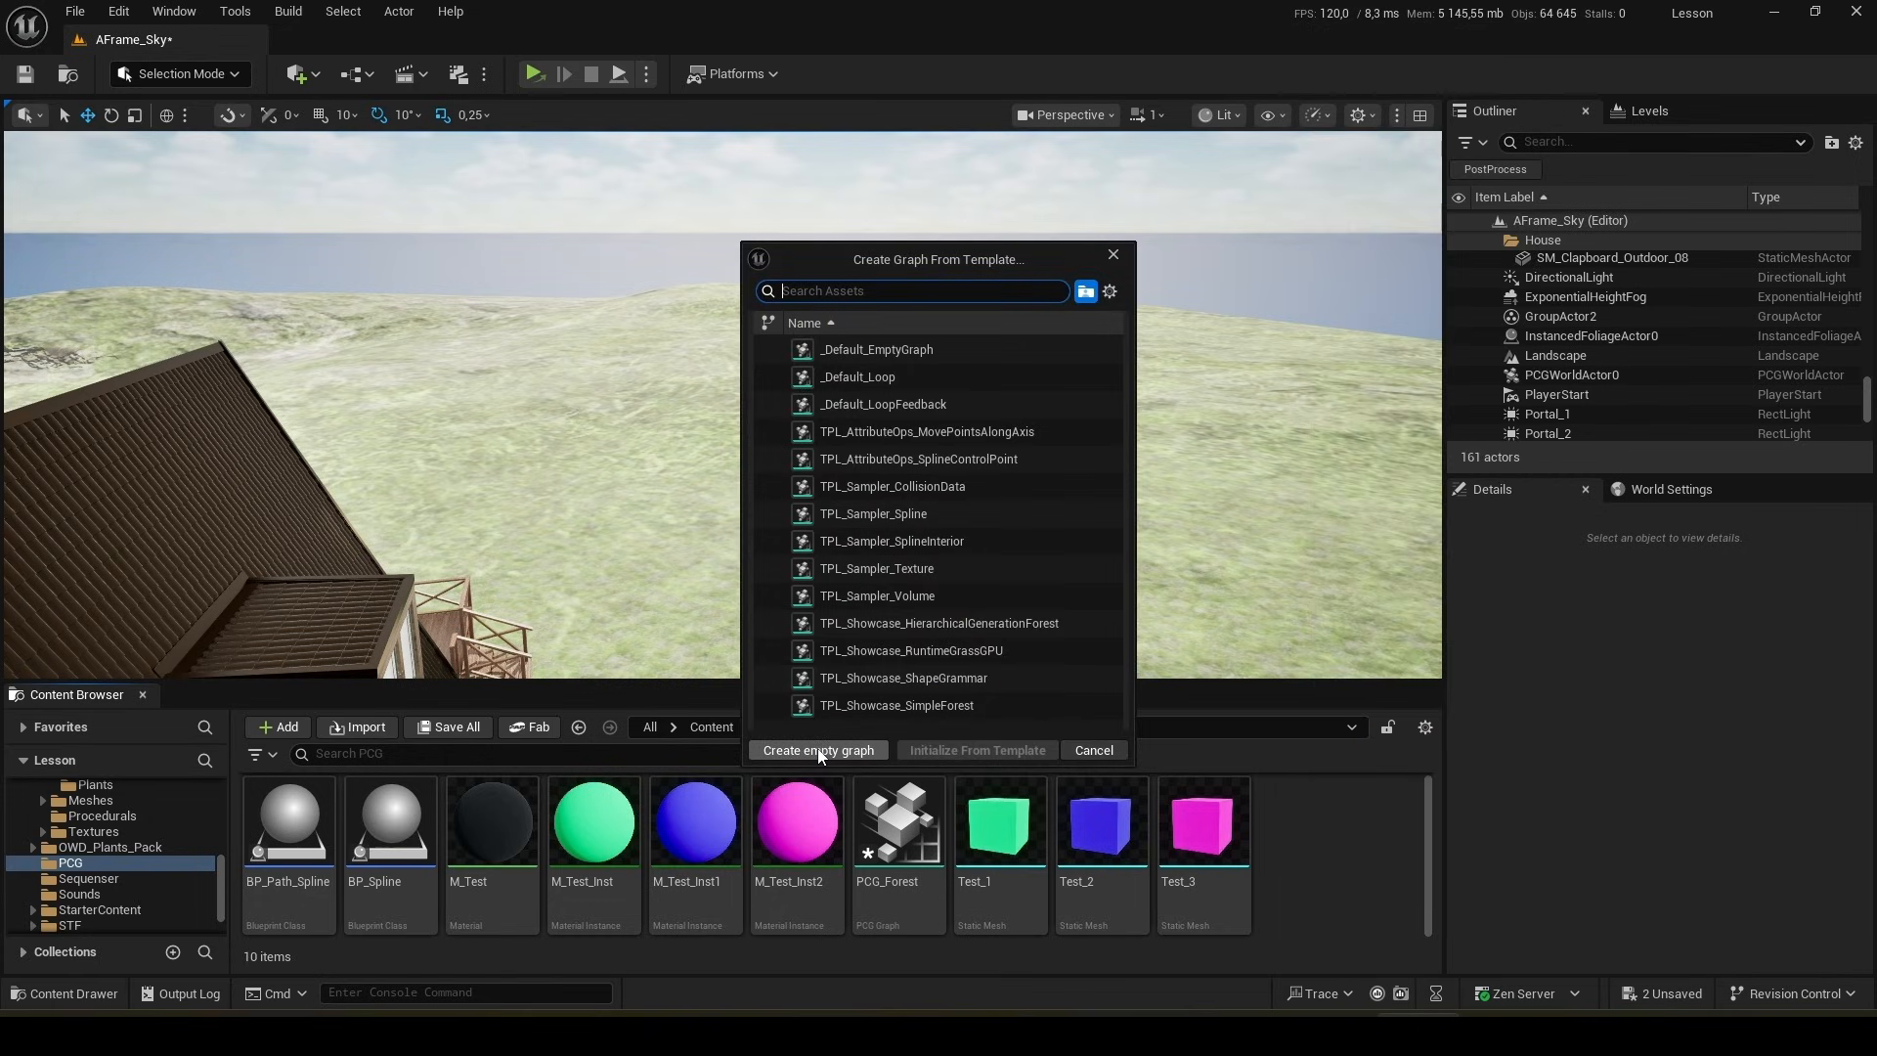
{"action": "left_click", "coordinate": [818, 751]}
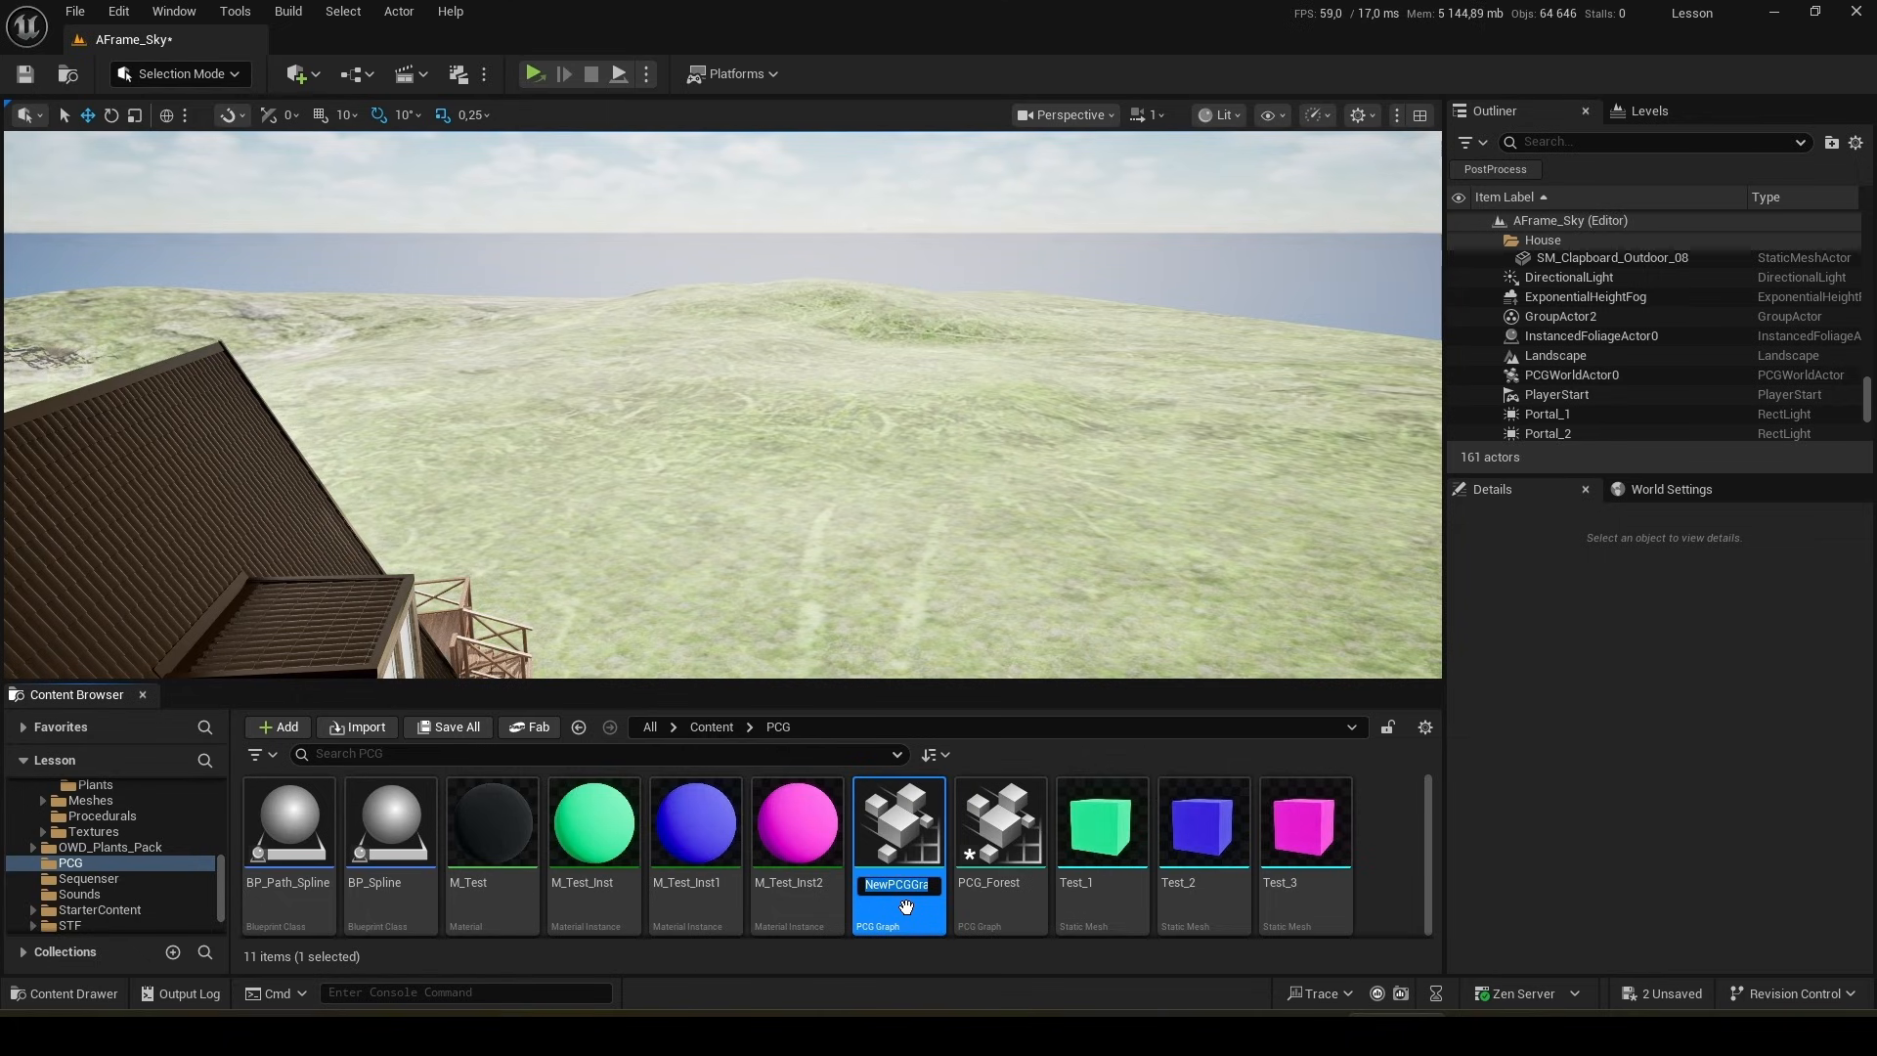
{"action": "type", "text": "Test"}
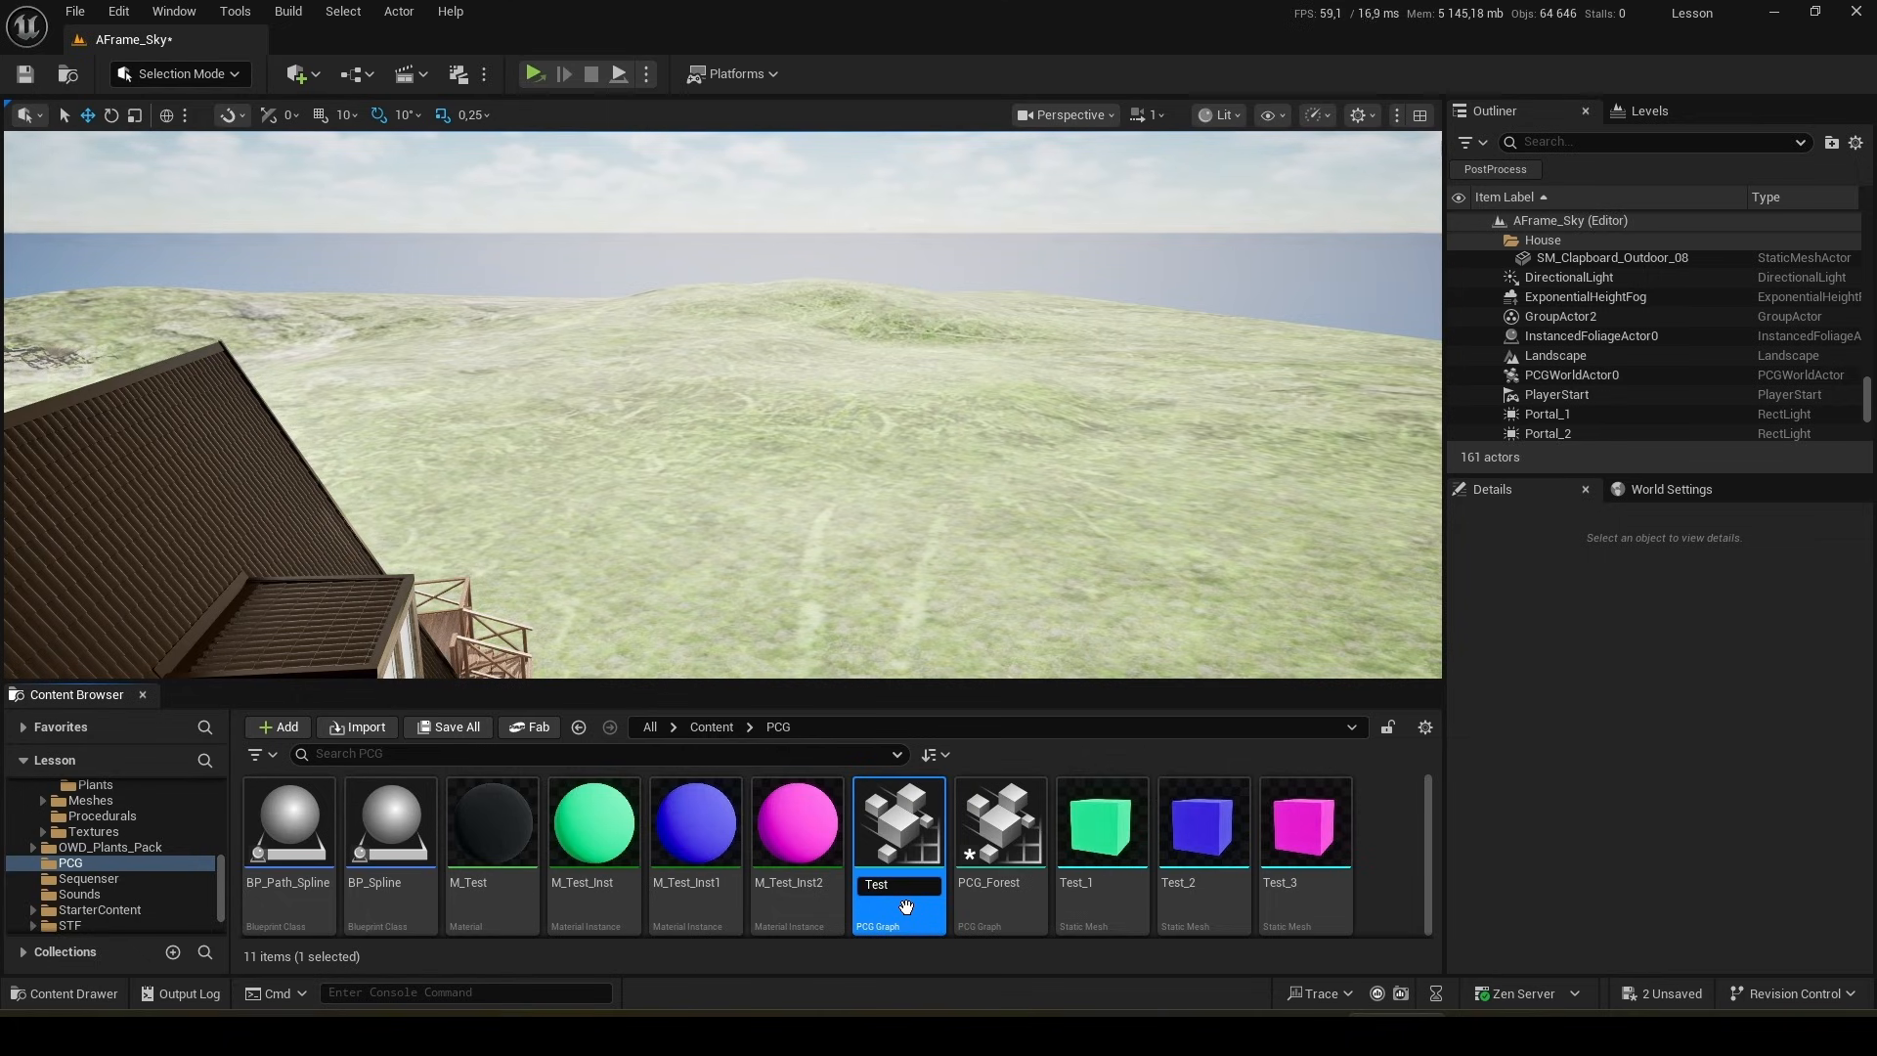
{"action": "double_click", "coordinate": [900, 822]}
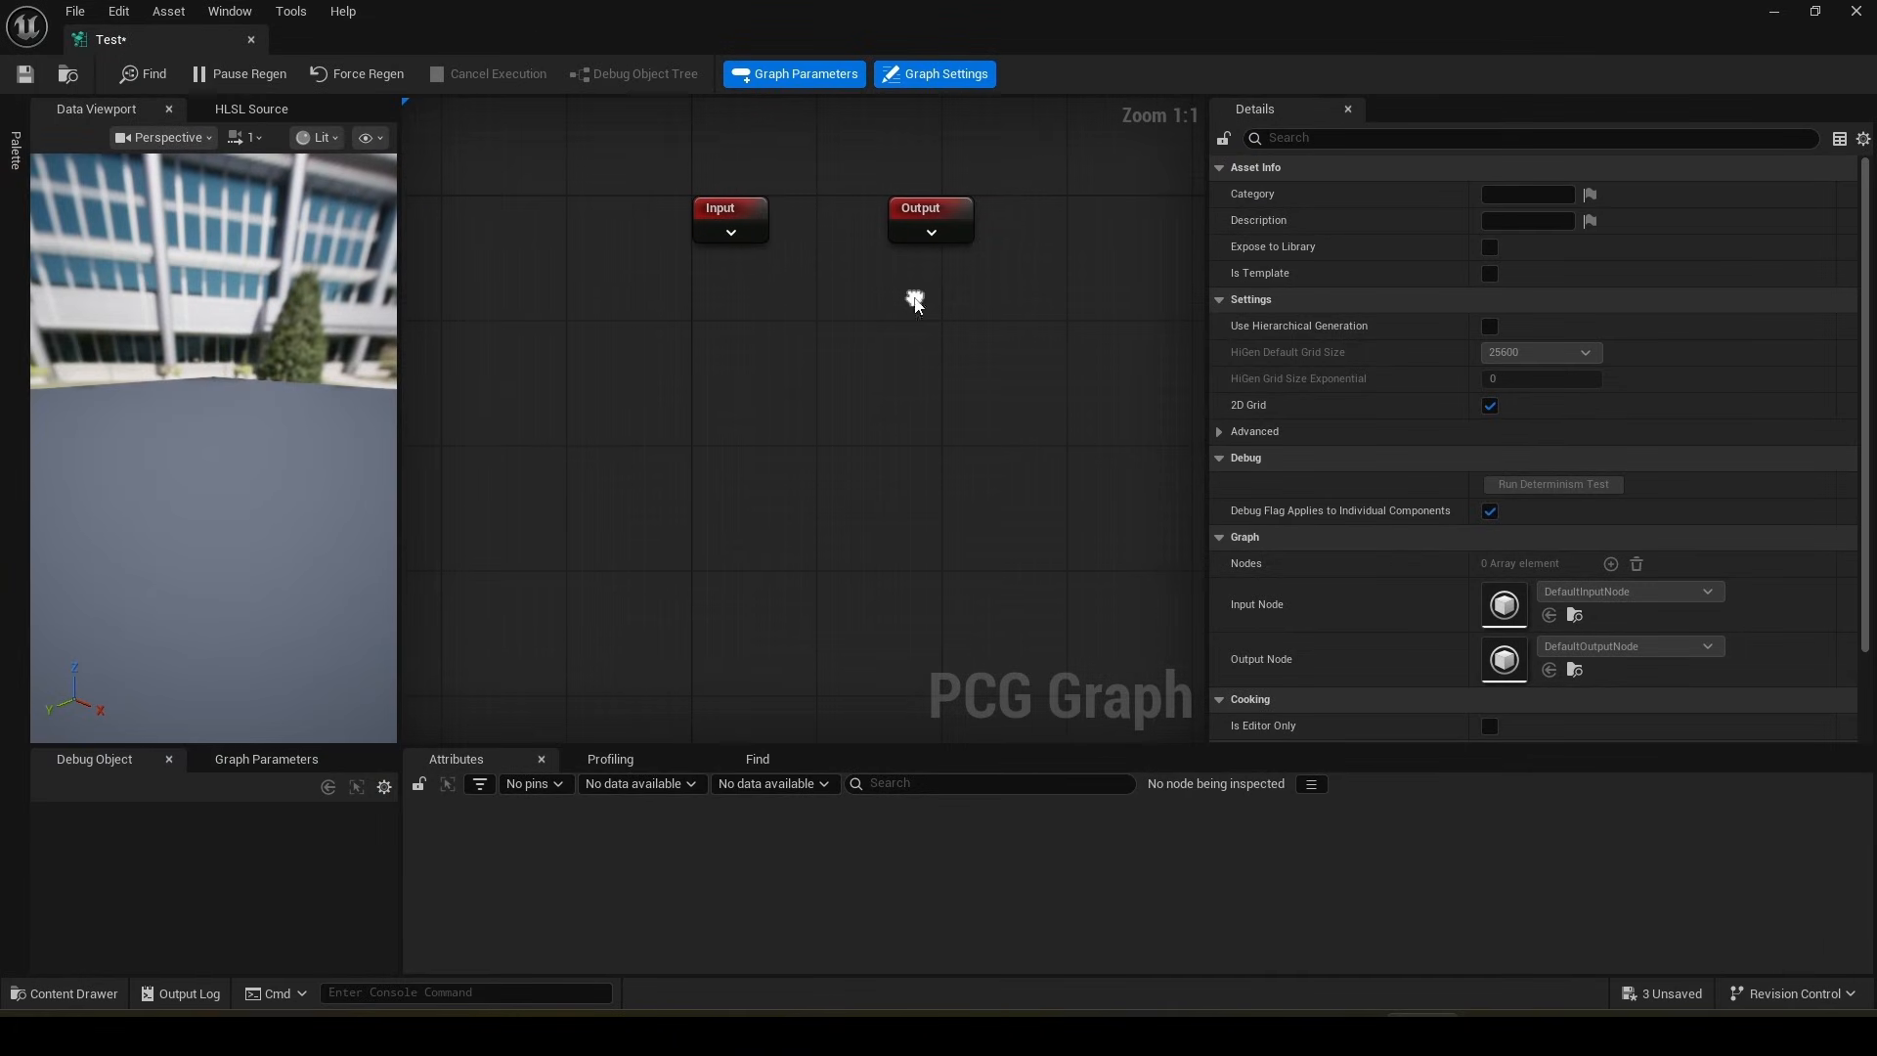
{"action": "left_click_drag", "start_coordinate": [913, 300], "coordinate": [536, 443]}
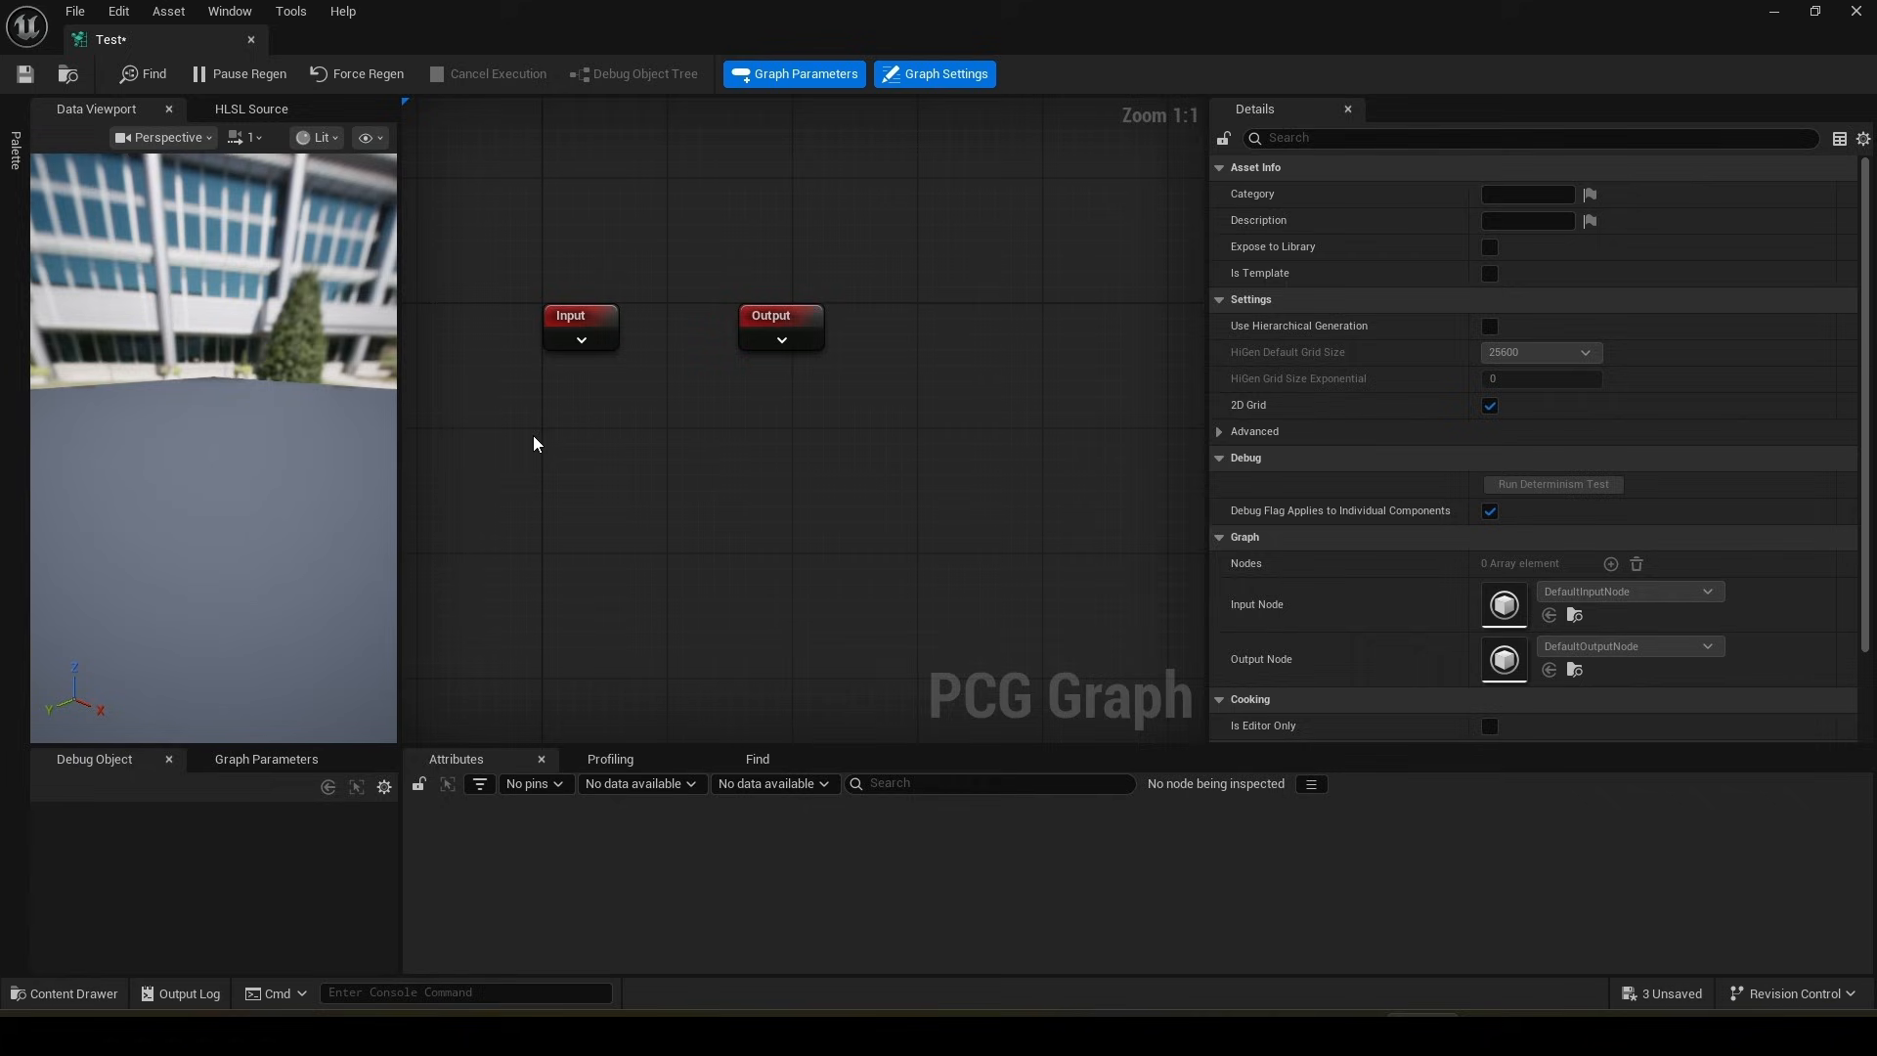
{"action": "left_click_drag", "start_coordinate": [532, 444], "coordinate": [772, 495]}
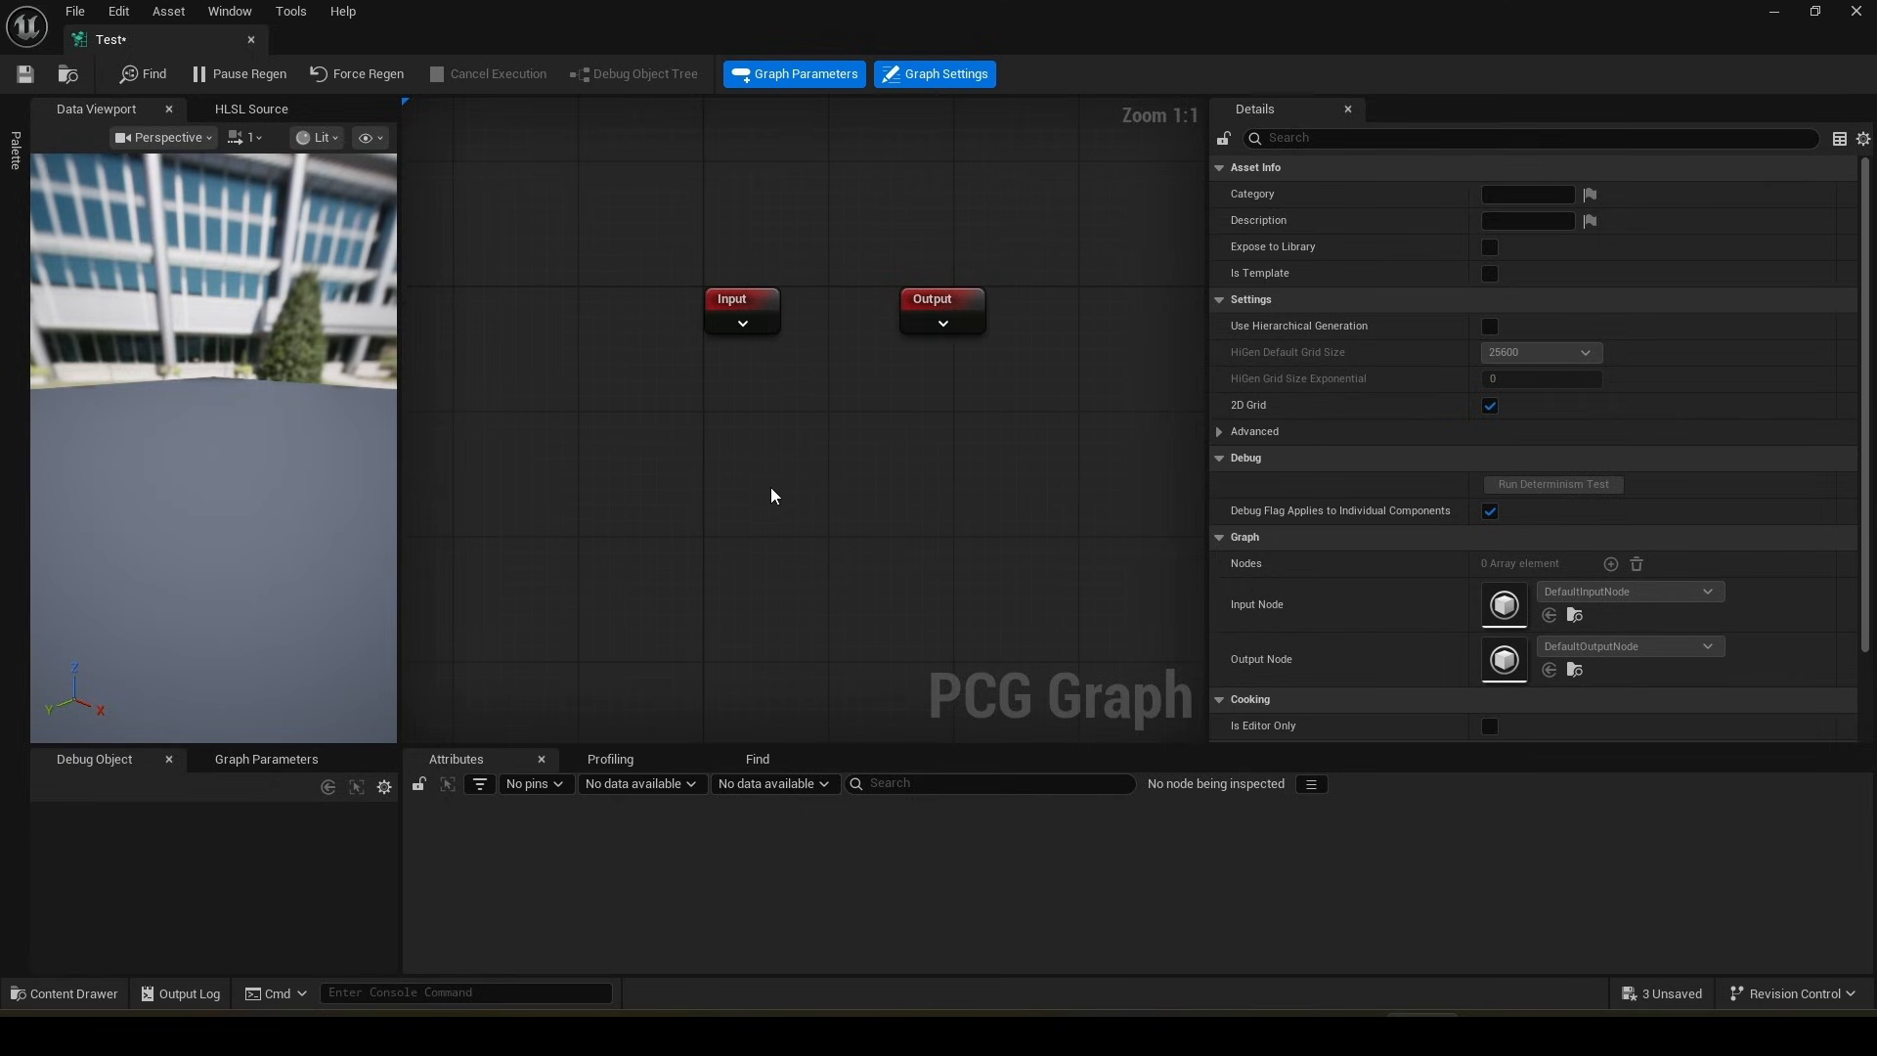
{"action": "mouse_move", "coordinate": [848, 461]}
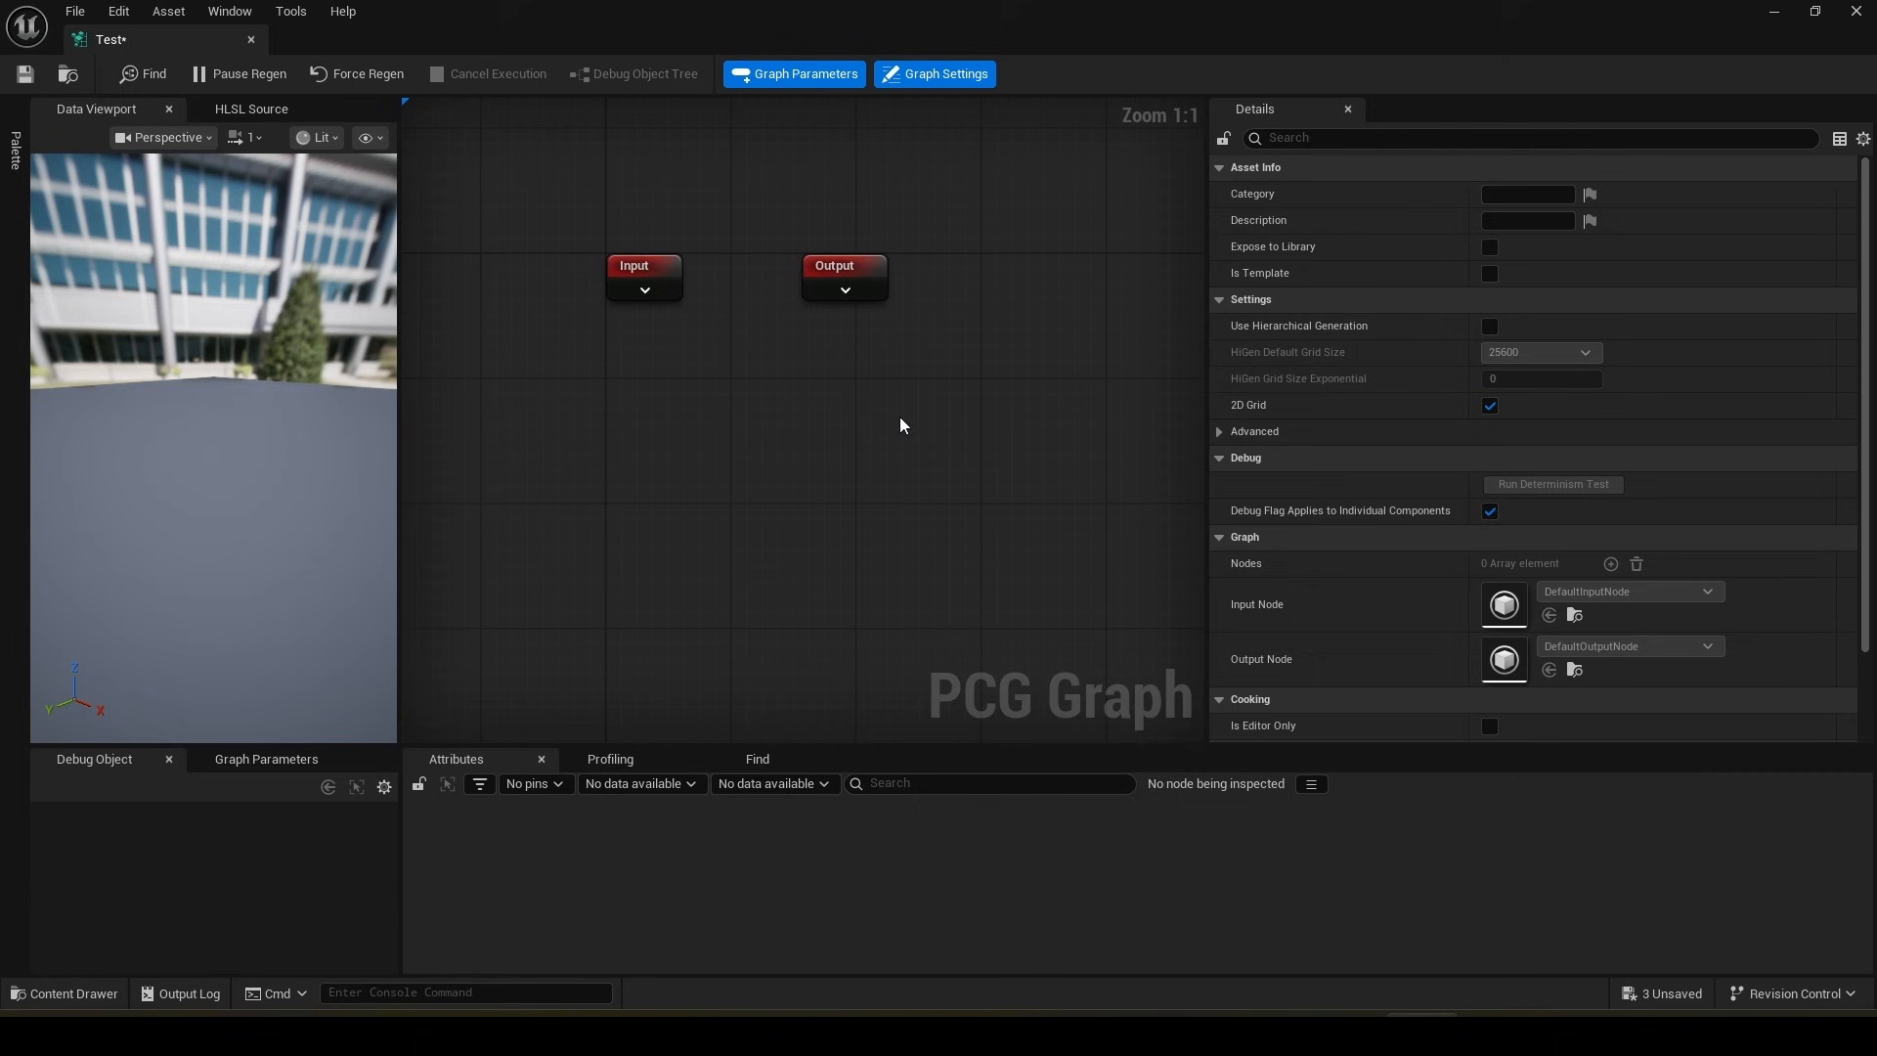
{"action": "mouse_move", "coordinate": [755, 438]}
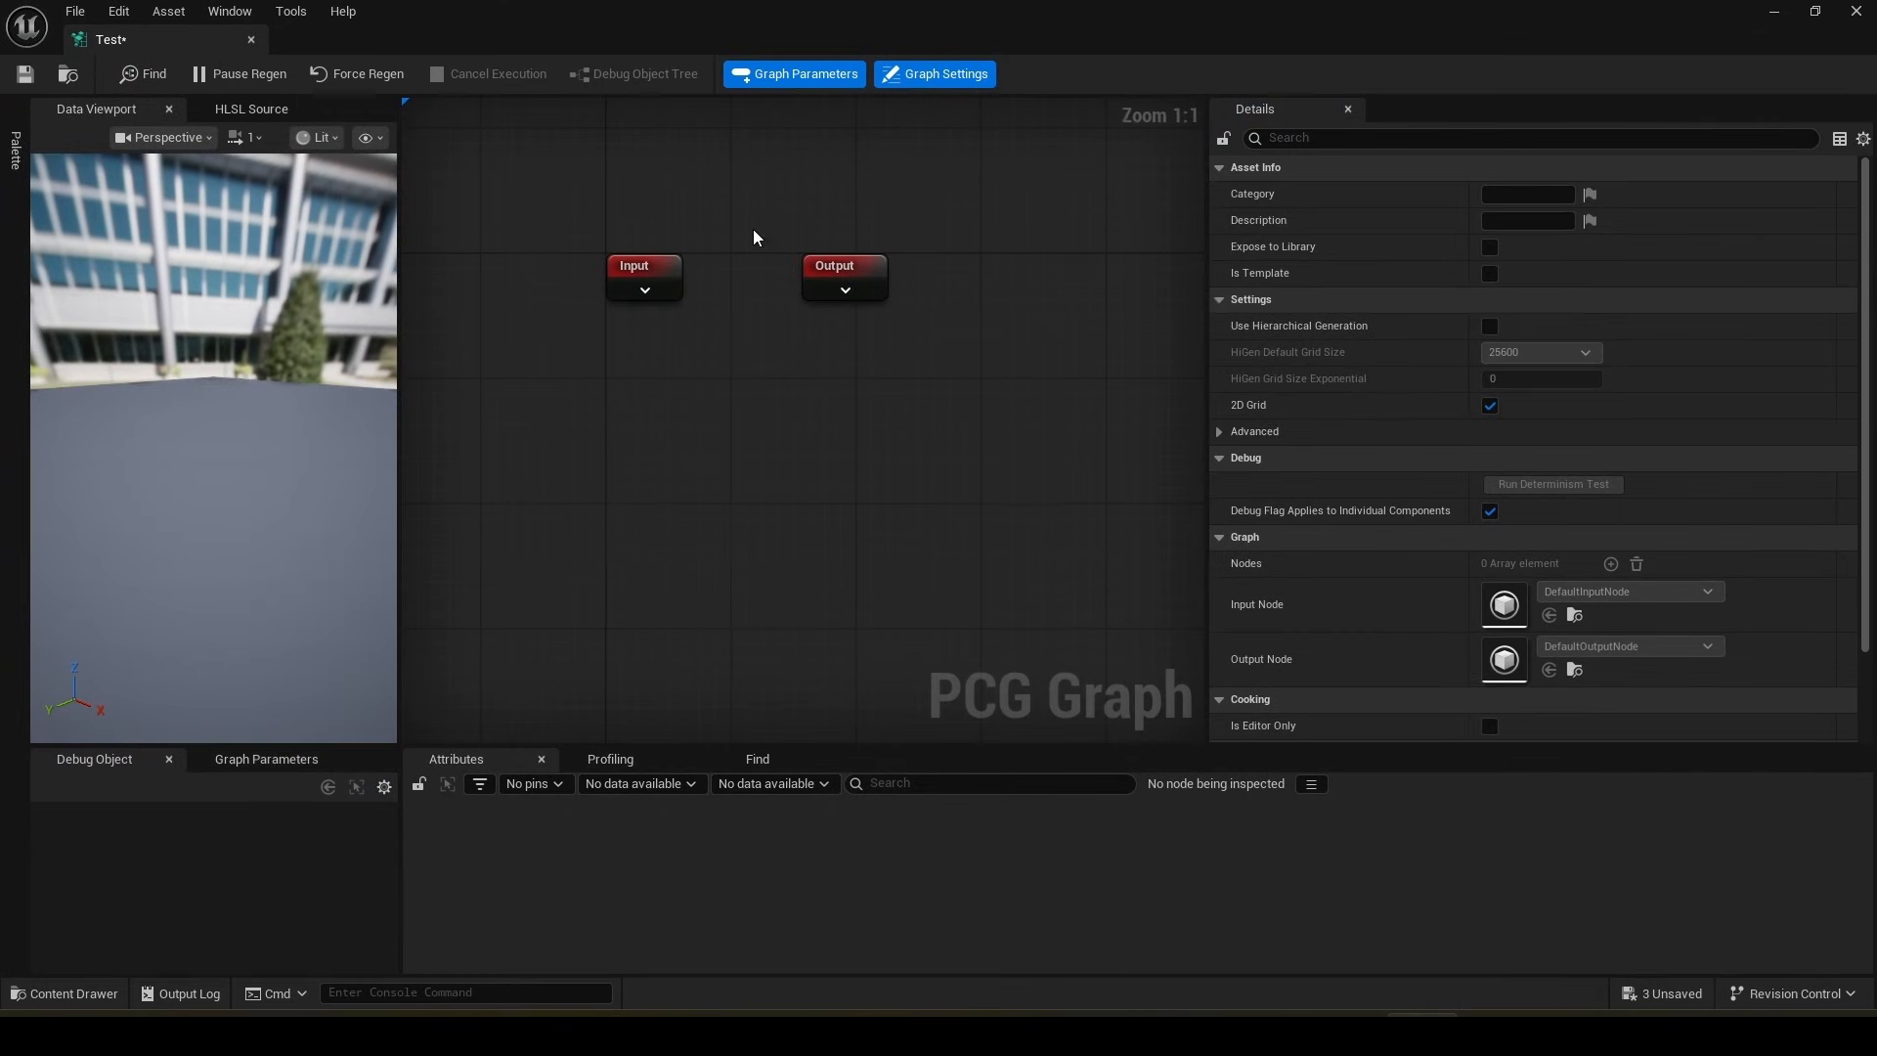
- Add a Get Landscape Data node to the graph via the node search 'ge'
{"action": "right_click", "coordinate": [755, 237]}
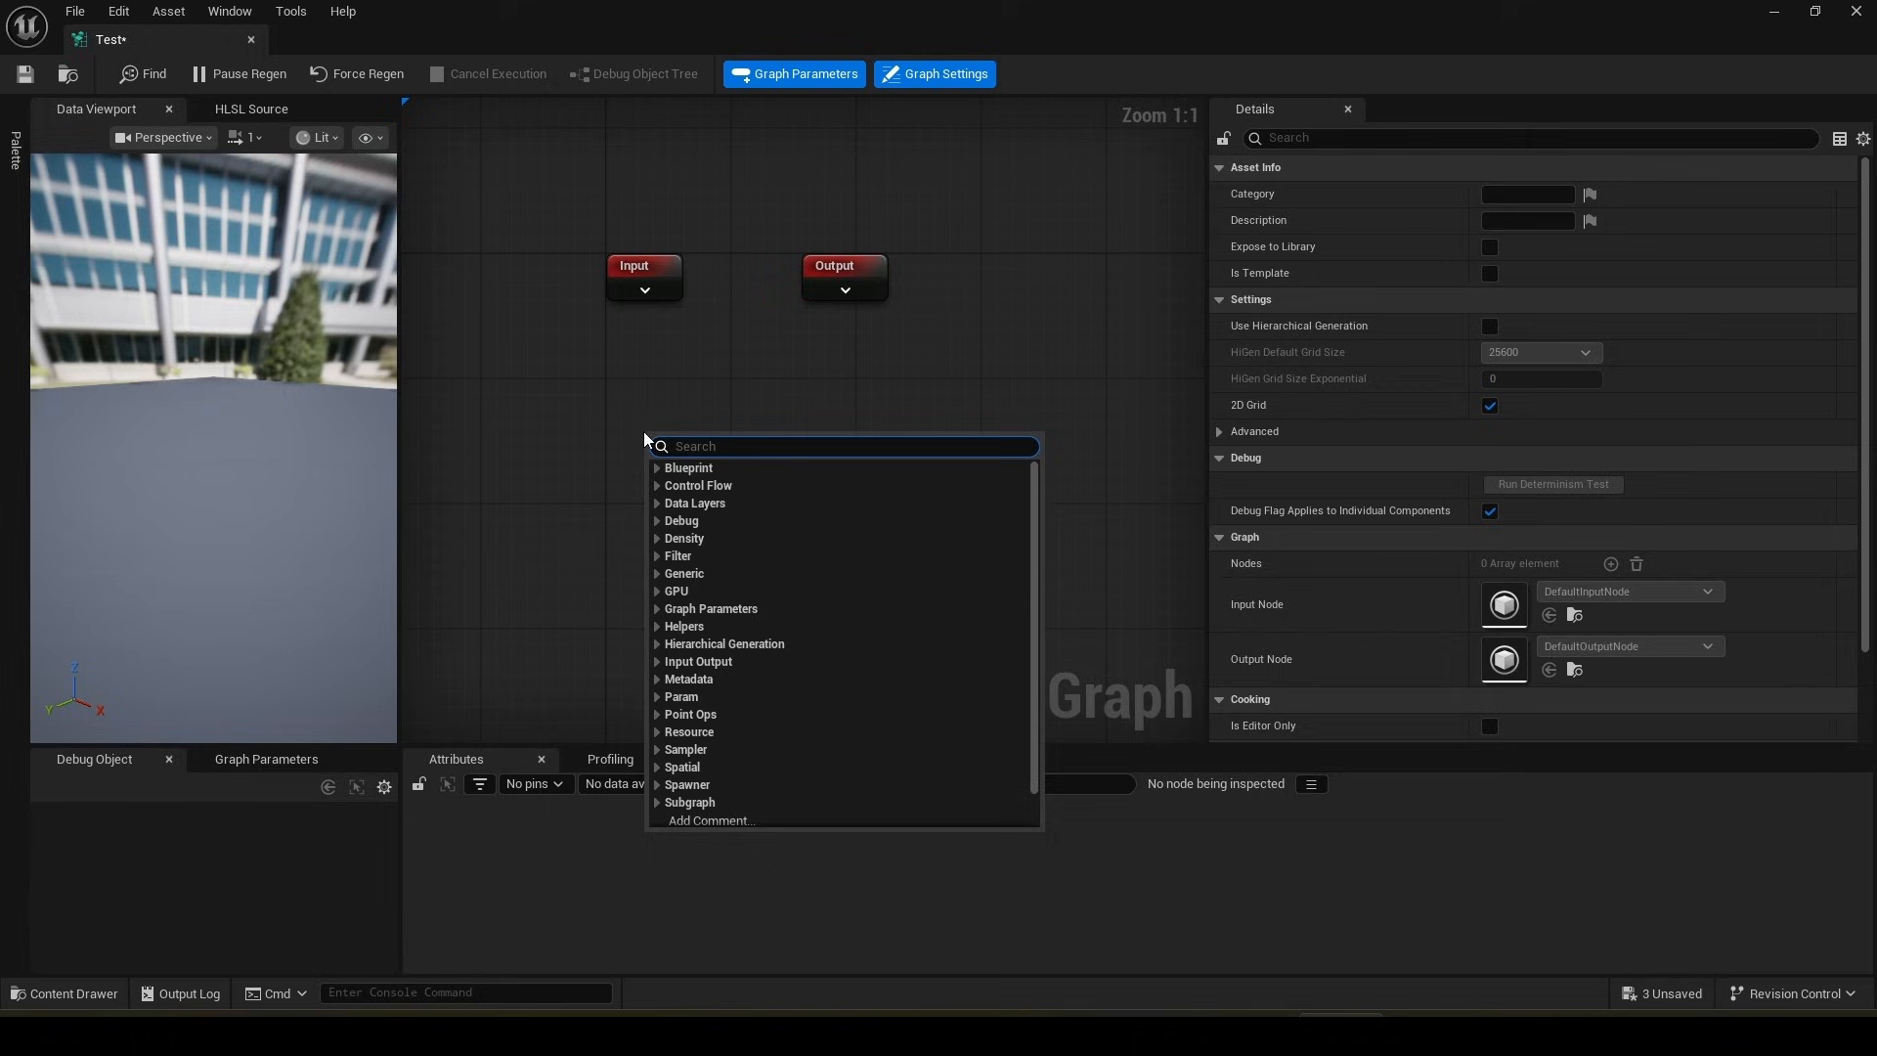
{"action": "type", "text": "get lan"}
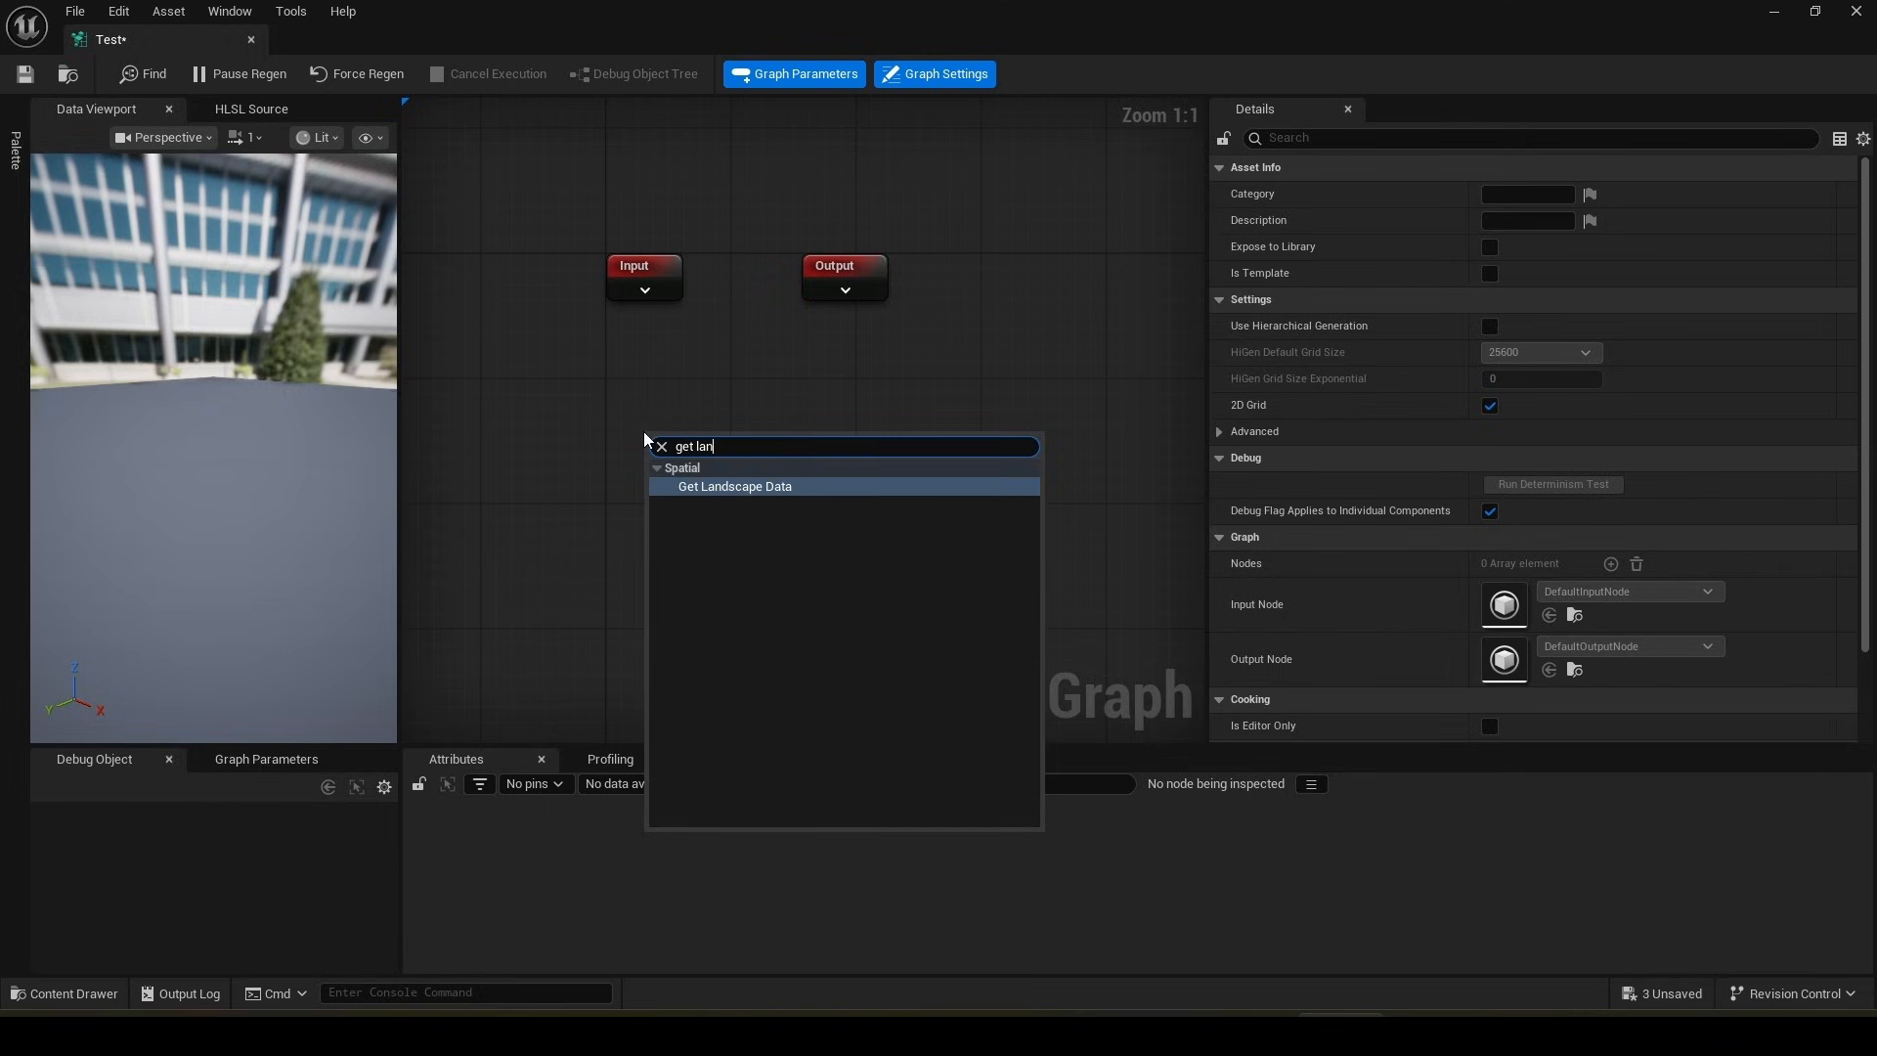
{"action": "left_click", "coordinate": [736, 485]}
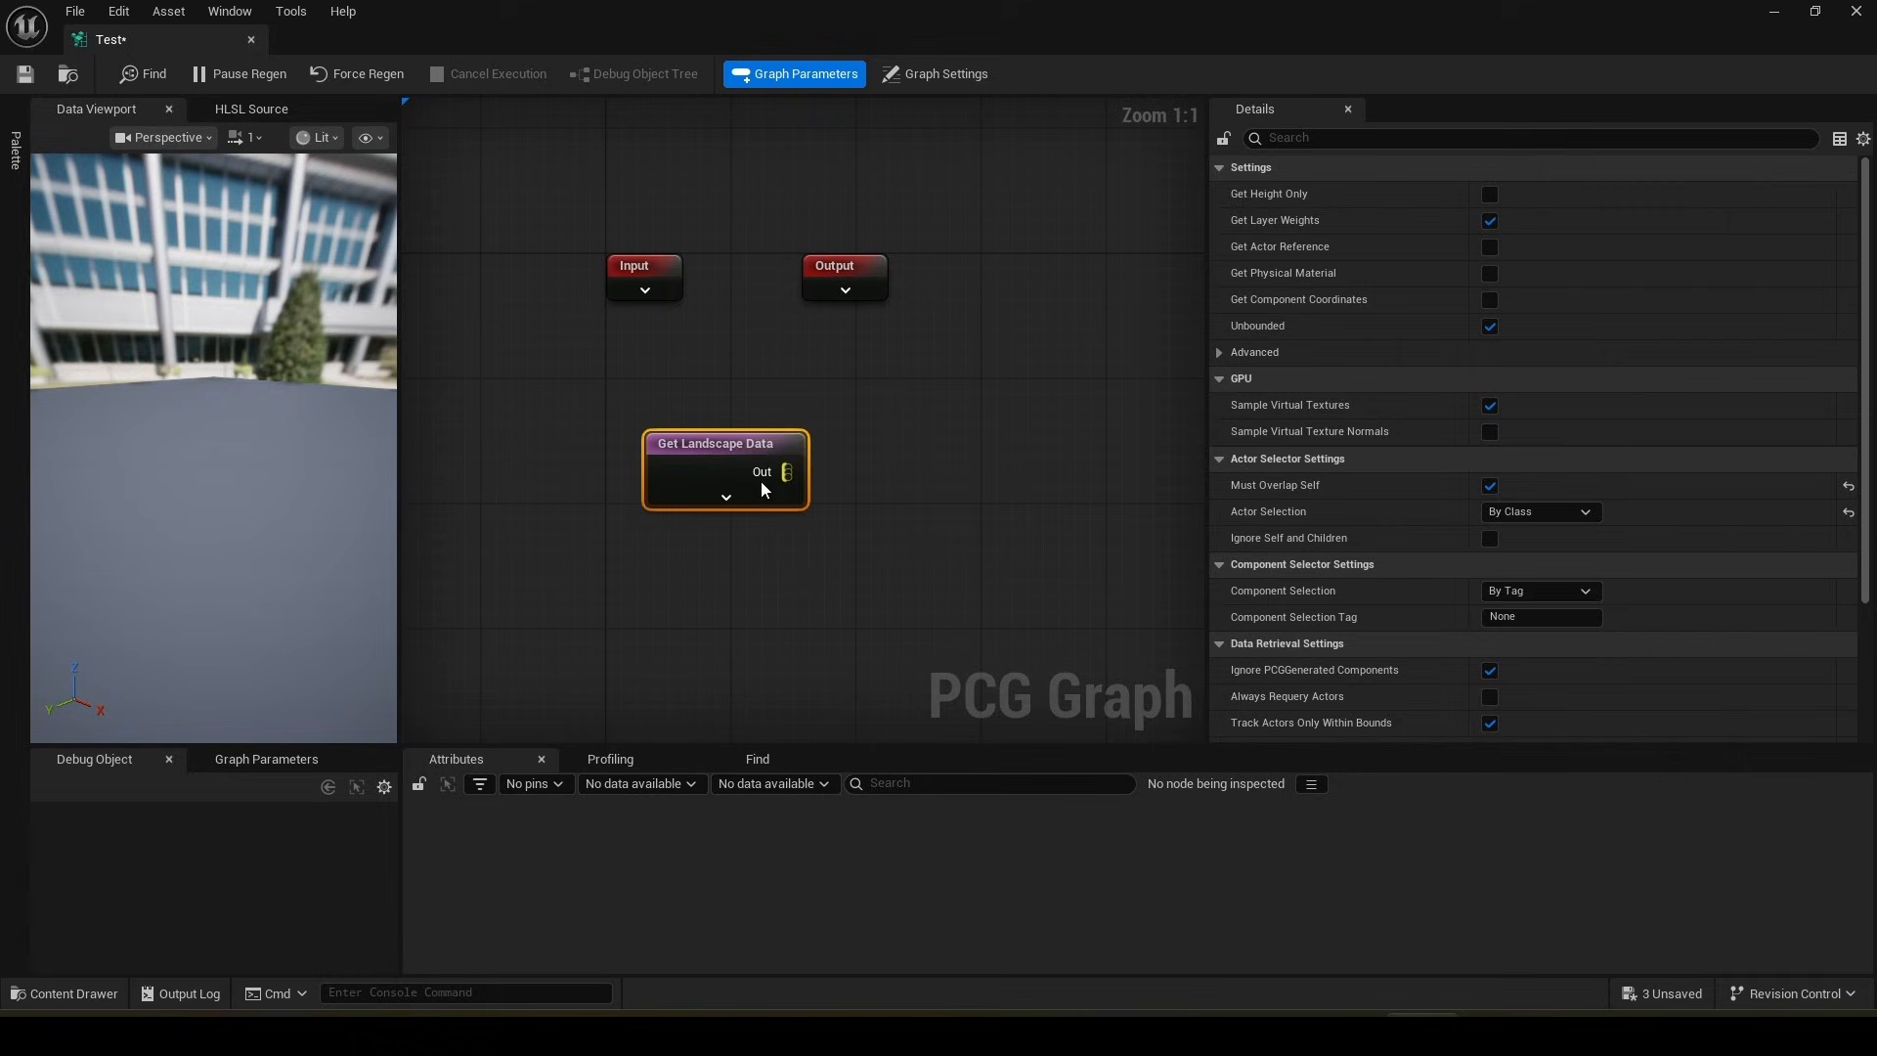
{"action": "mouse_move", "coordinate": [835, 490]}
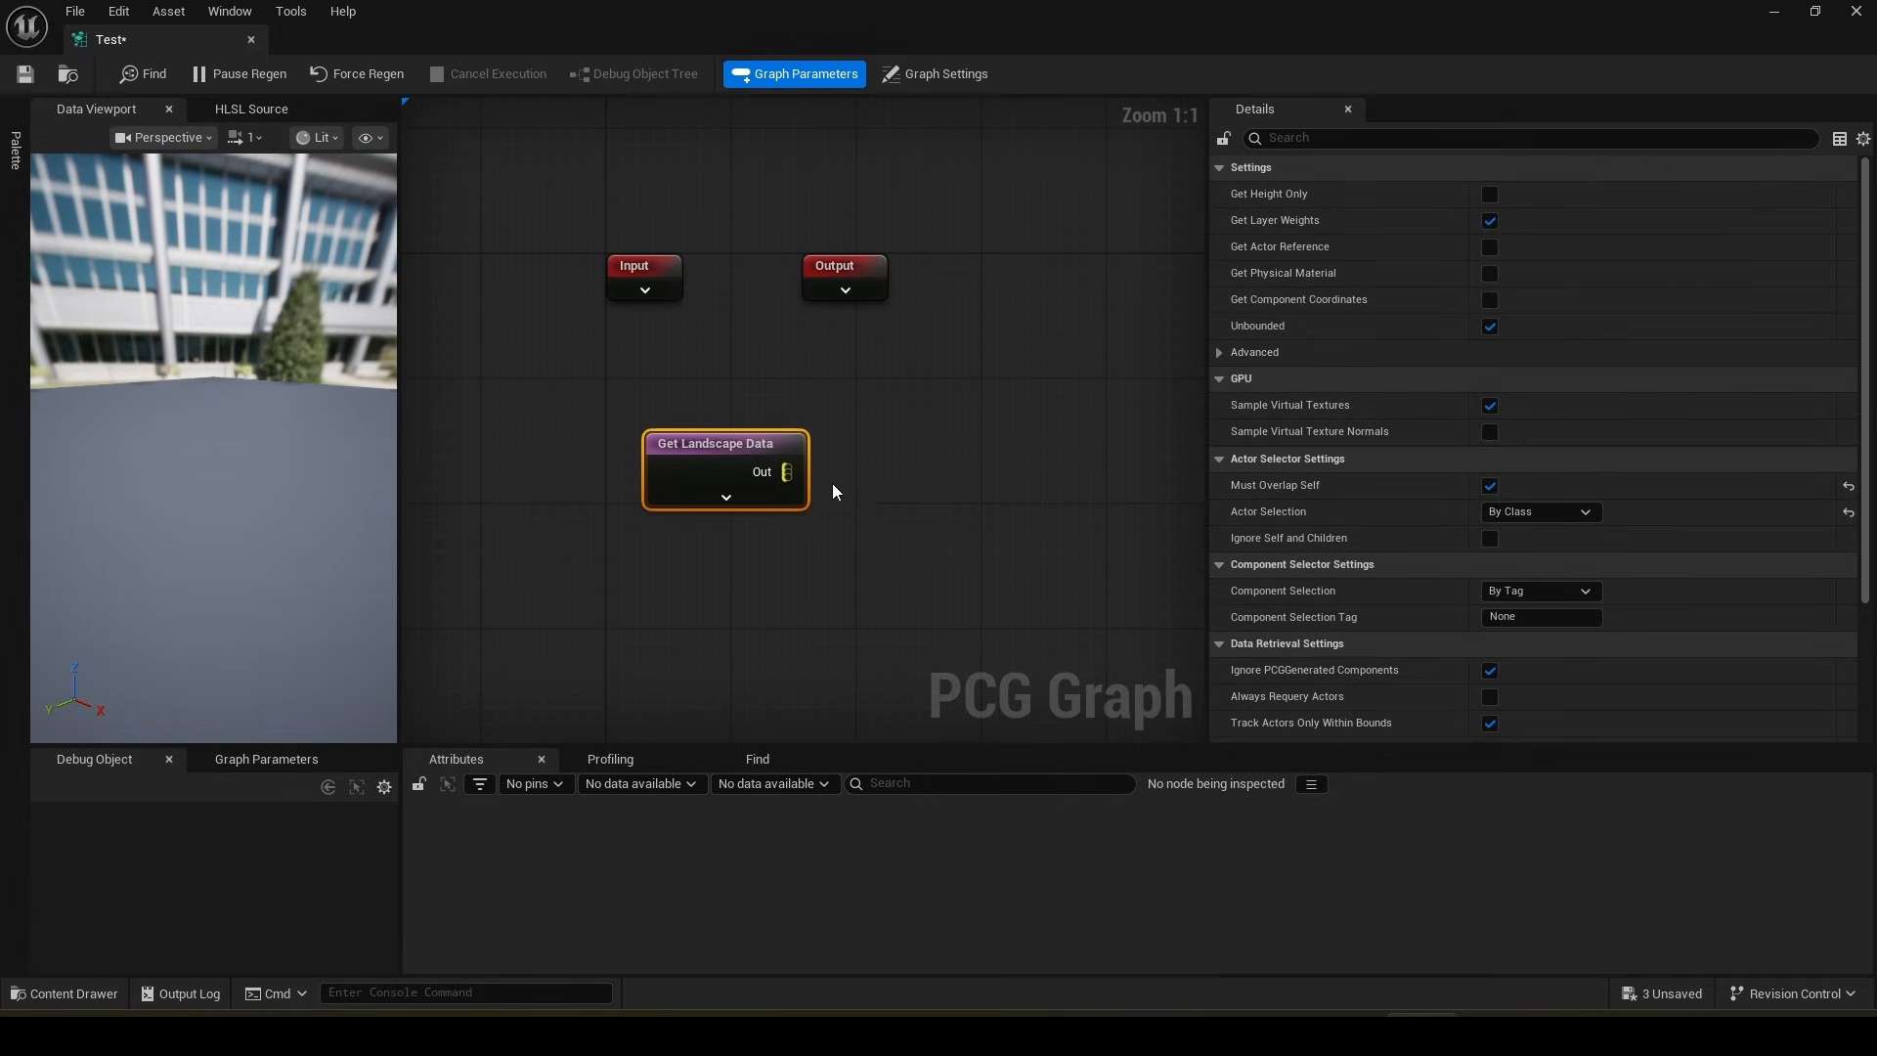
- Wire a Surface Sampler node fed from the Get Landscape Data output
{"action": "left_click_drag", "start_coordinate": [788, 472], "coordinate": [964, 491]}
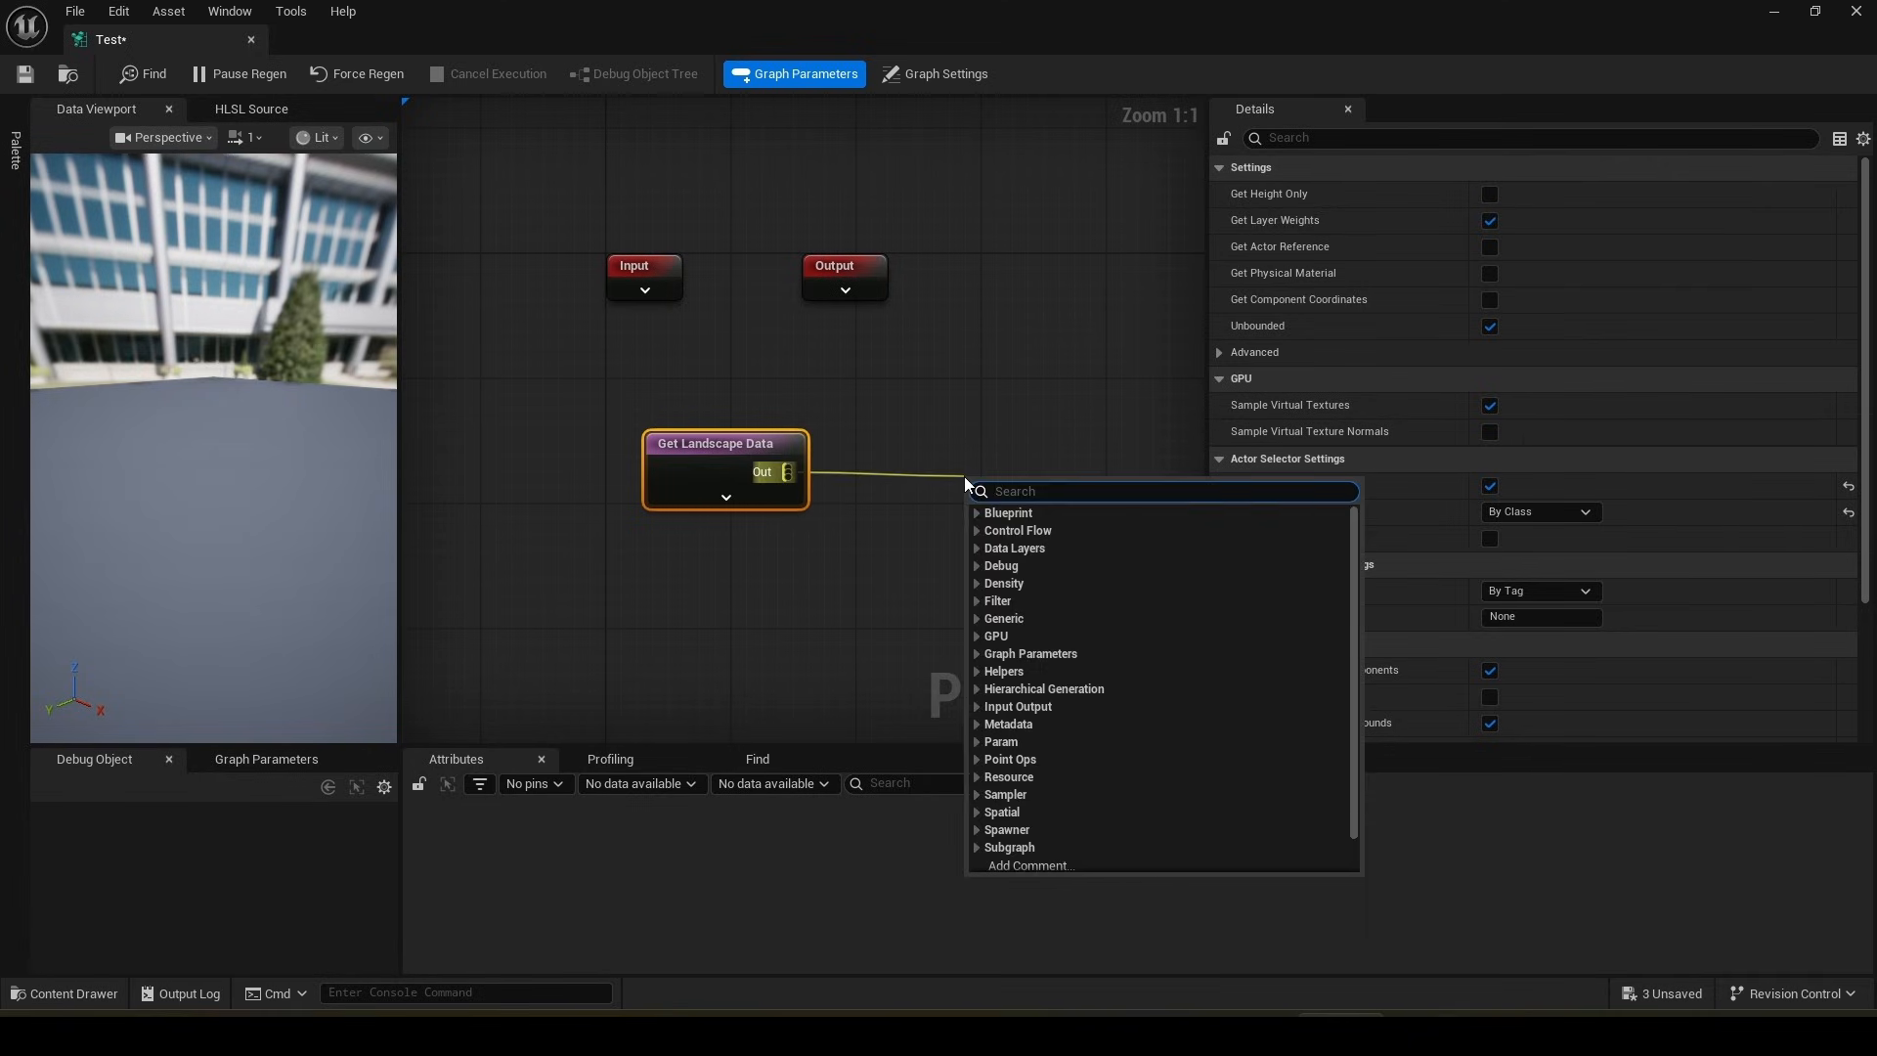
{"action": "left_click", "coordinate": [1005, 794]}
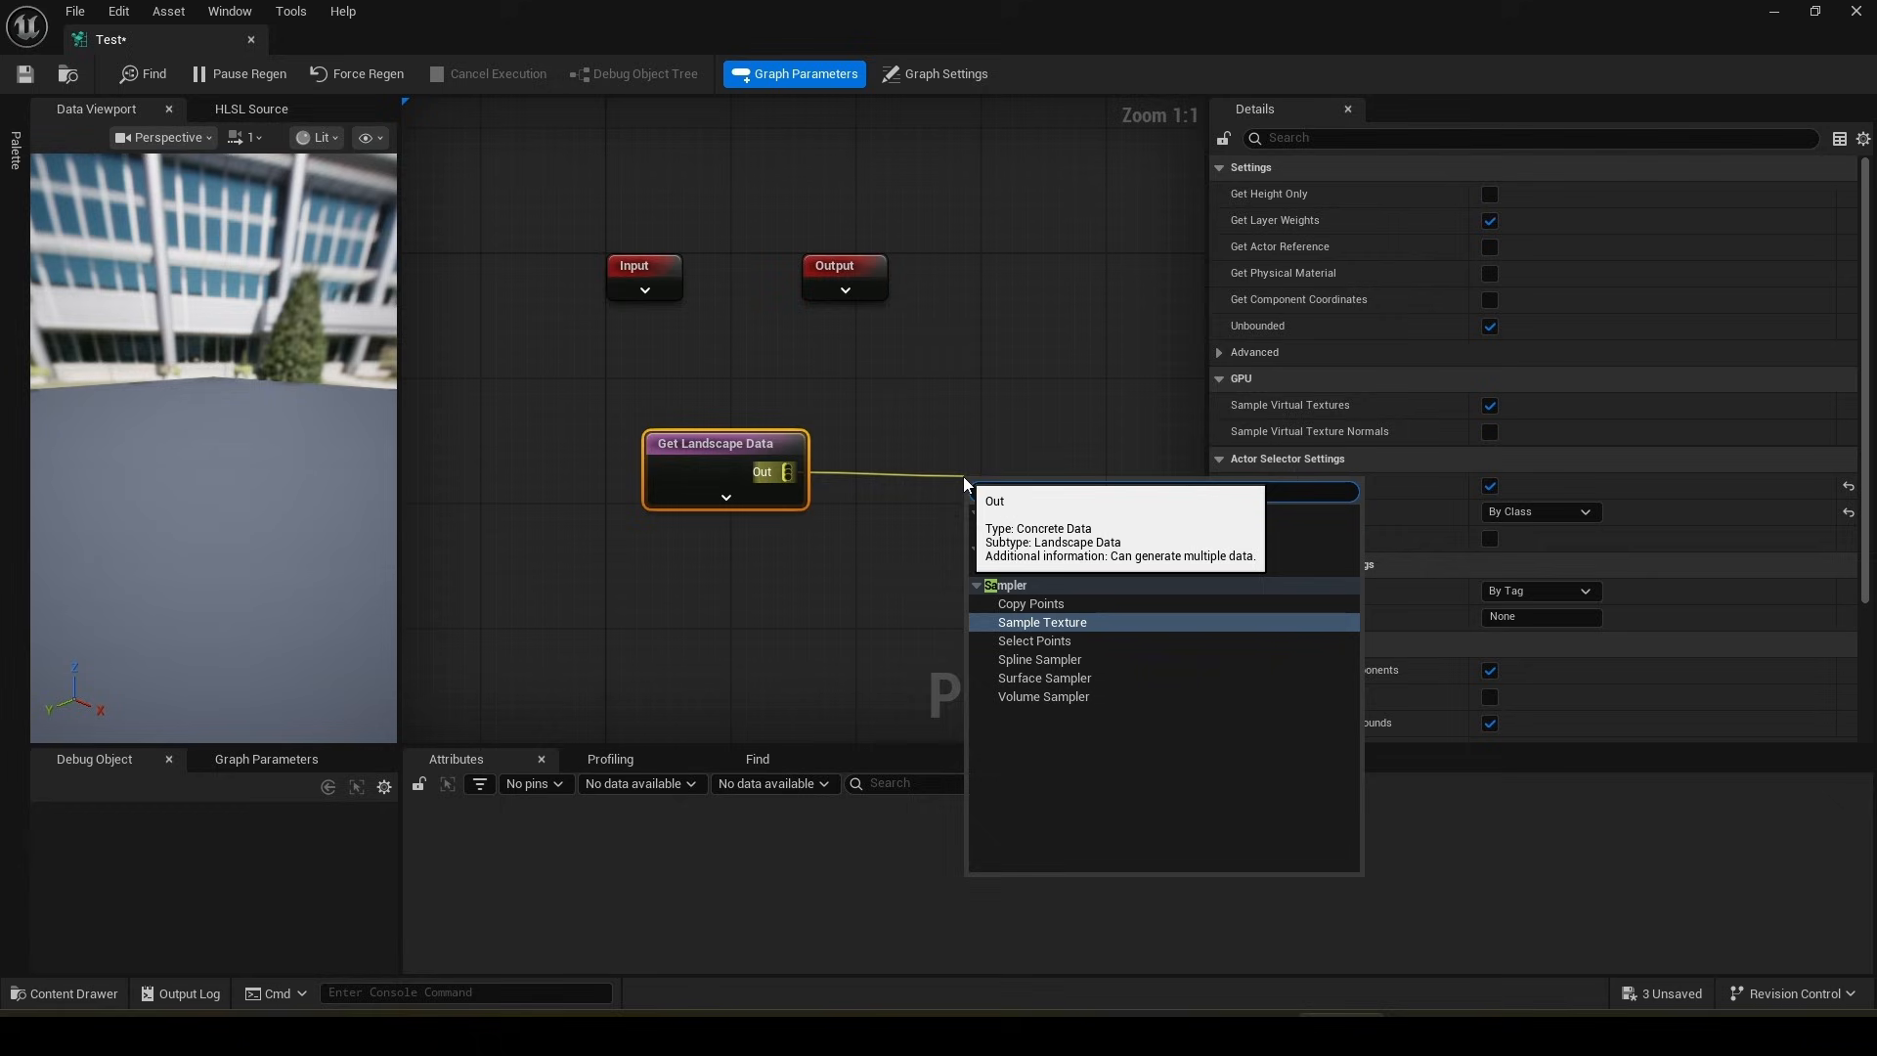
{"action": "type", "text": "sa"}
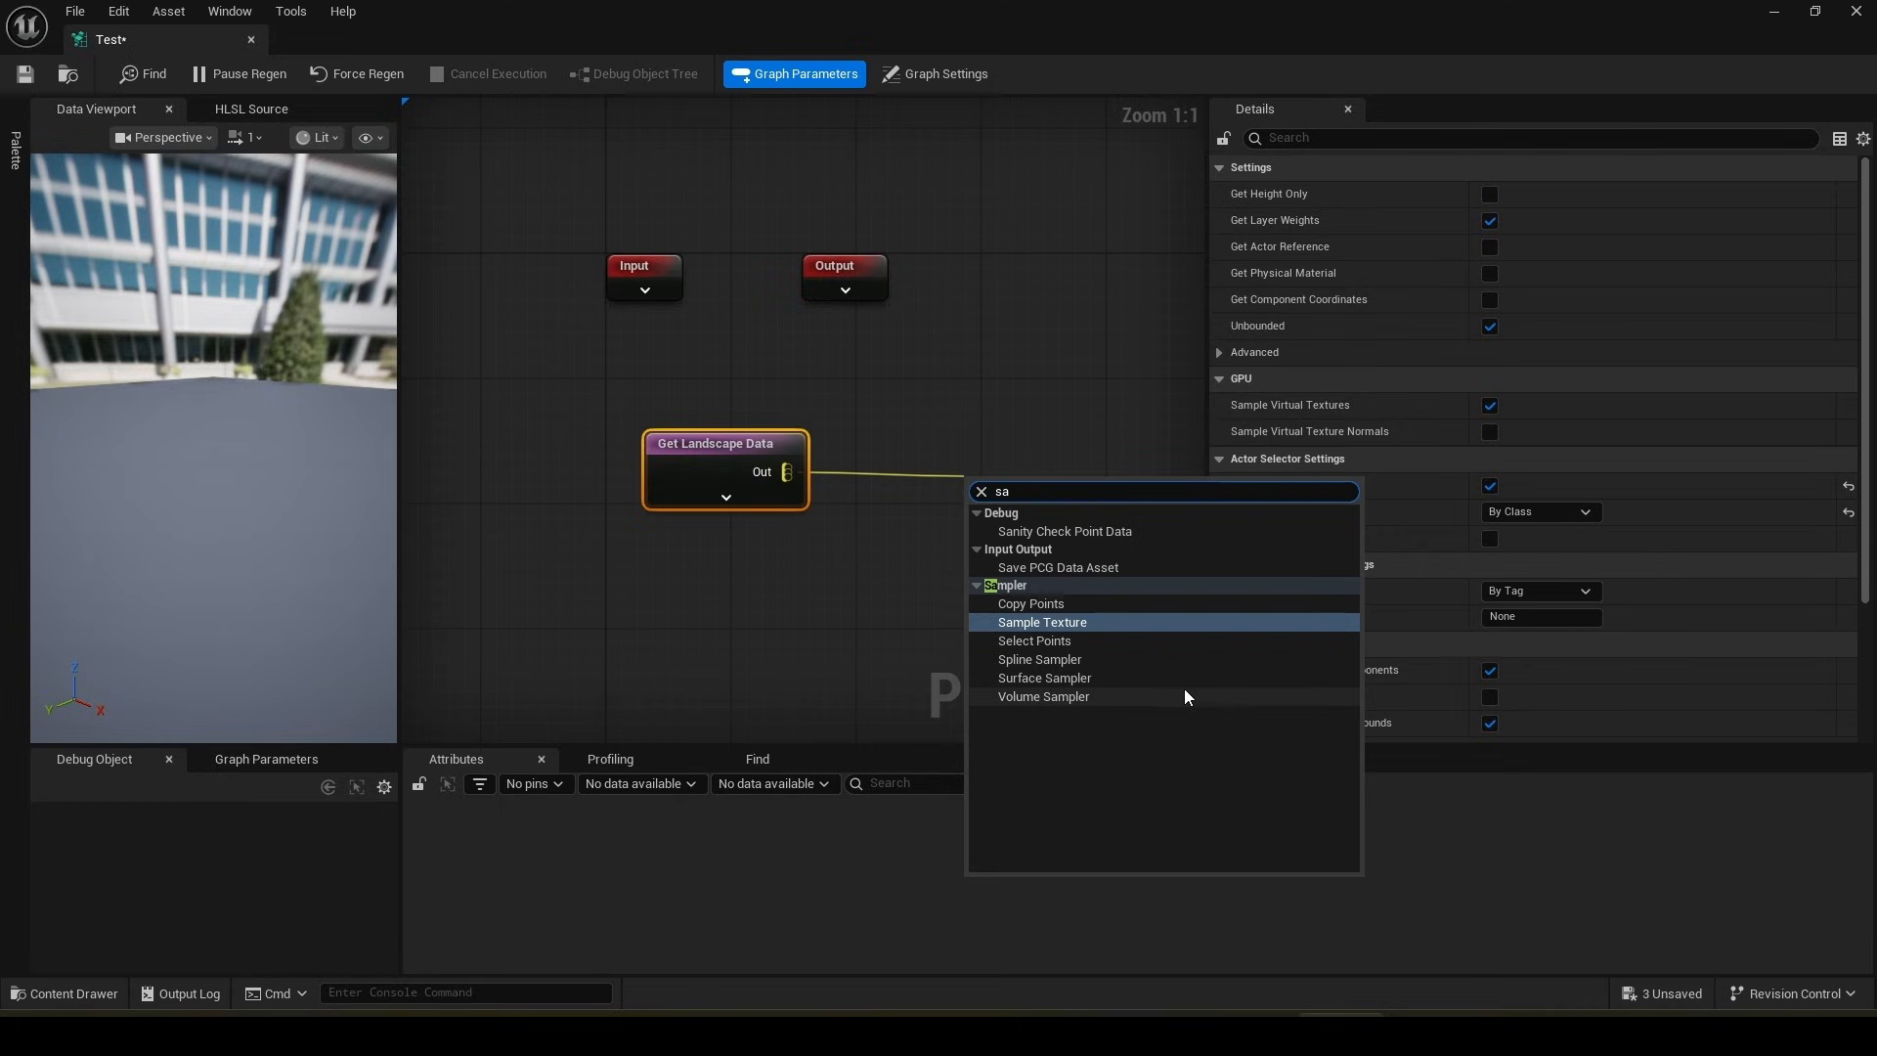
{"action": "left_click", "coordinate": [1044, 676]}
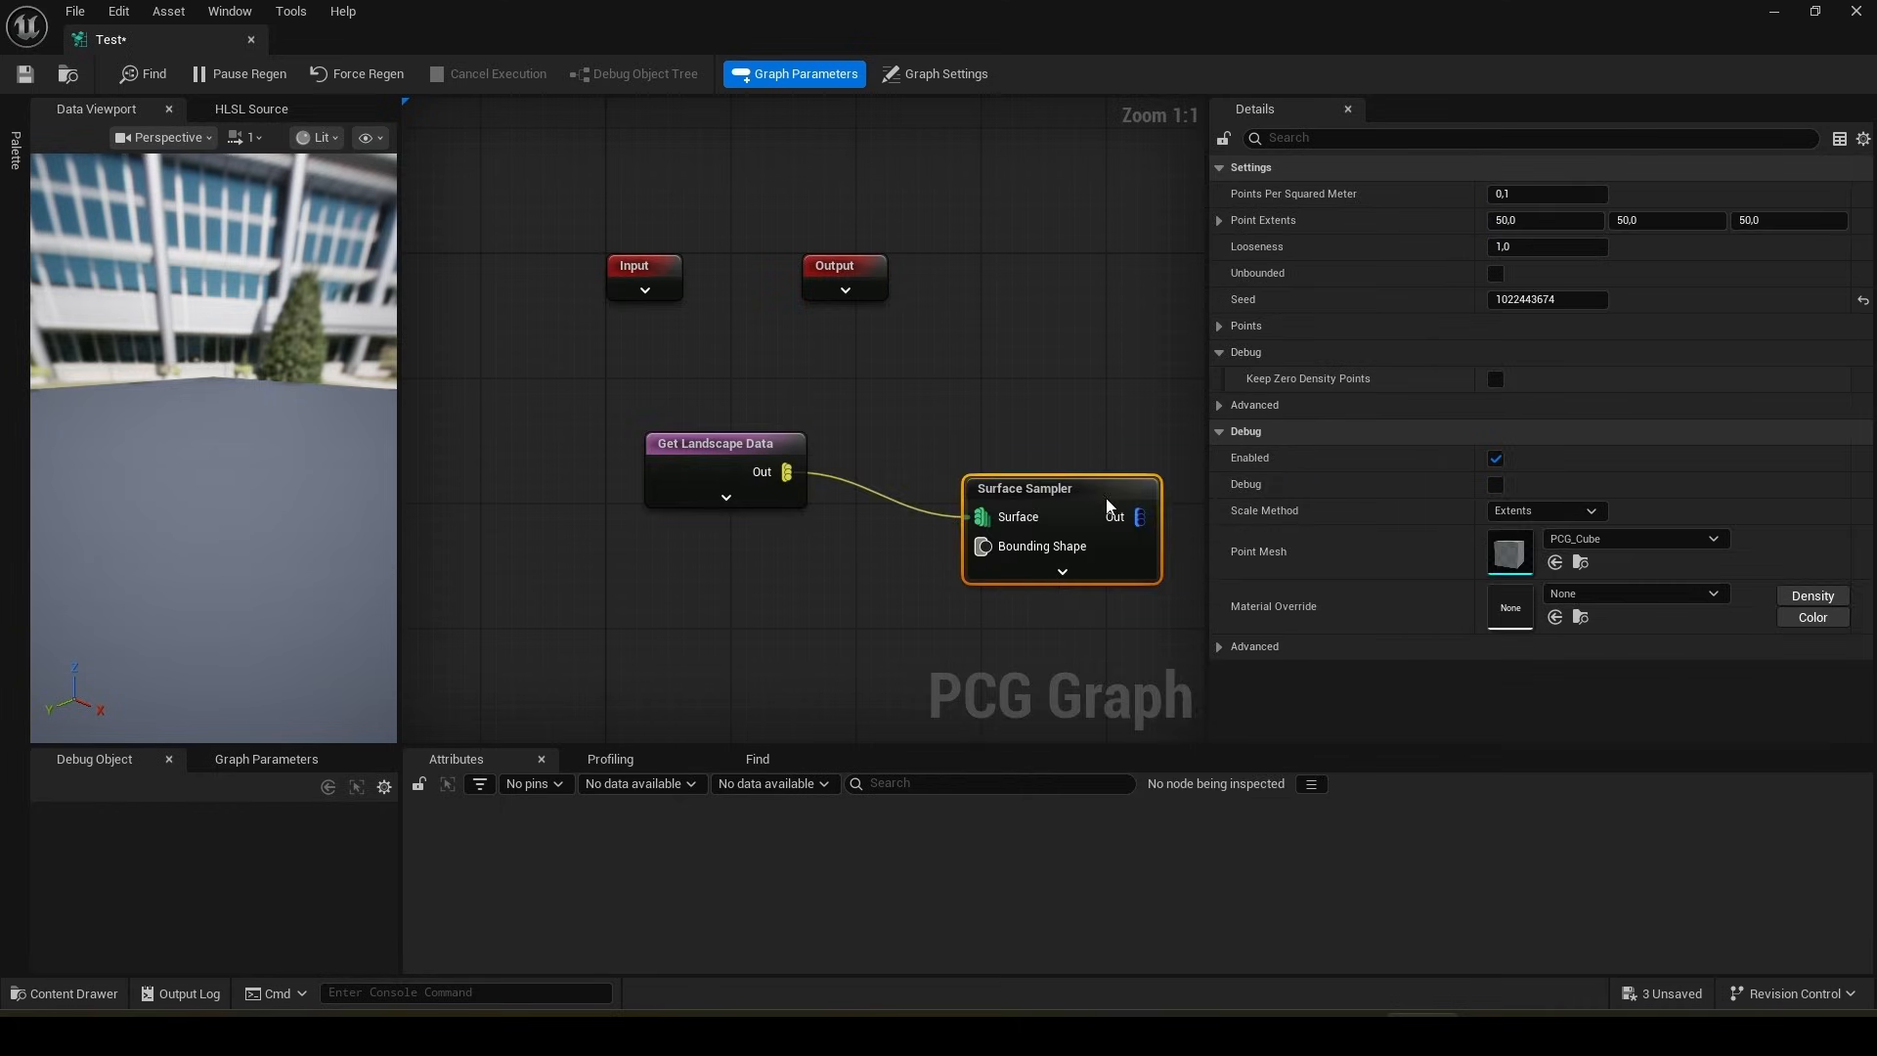
{"action": "left_click_drag", "start_coordinate": [1060, 487], "coordinate": [1032, 436]}
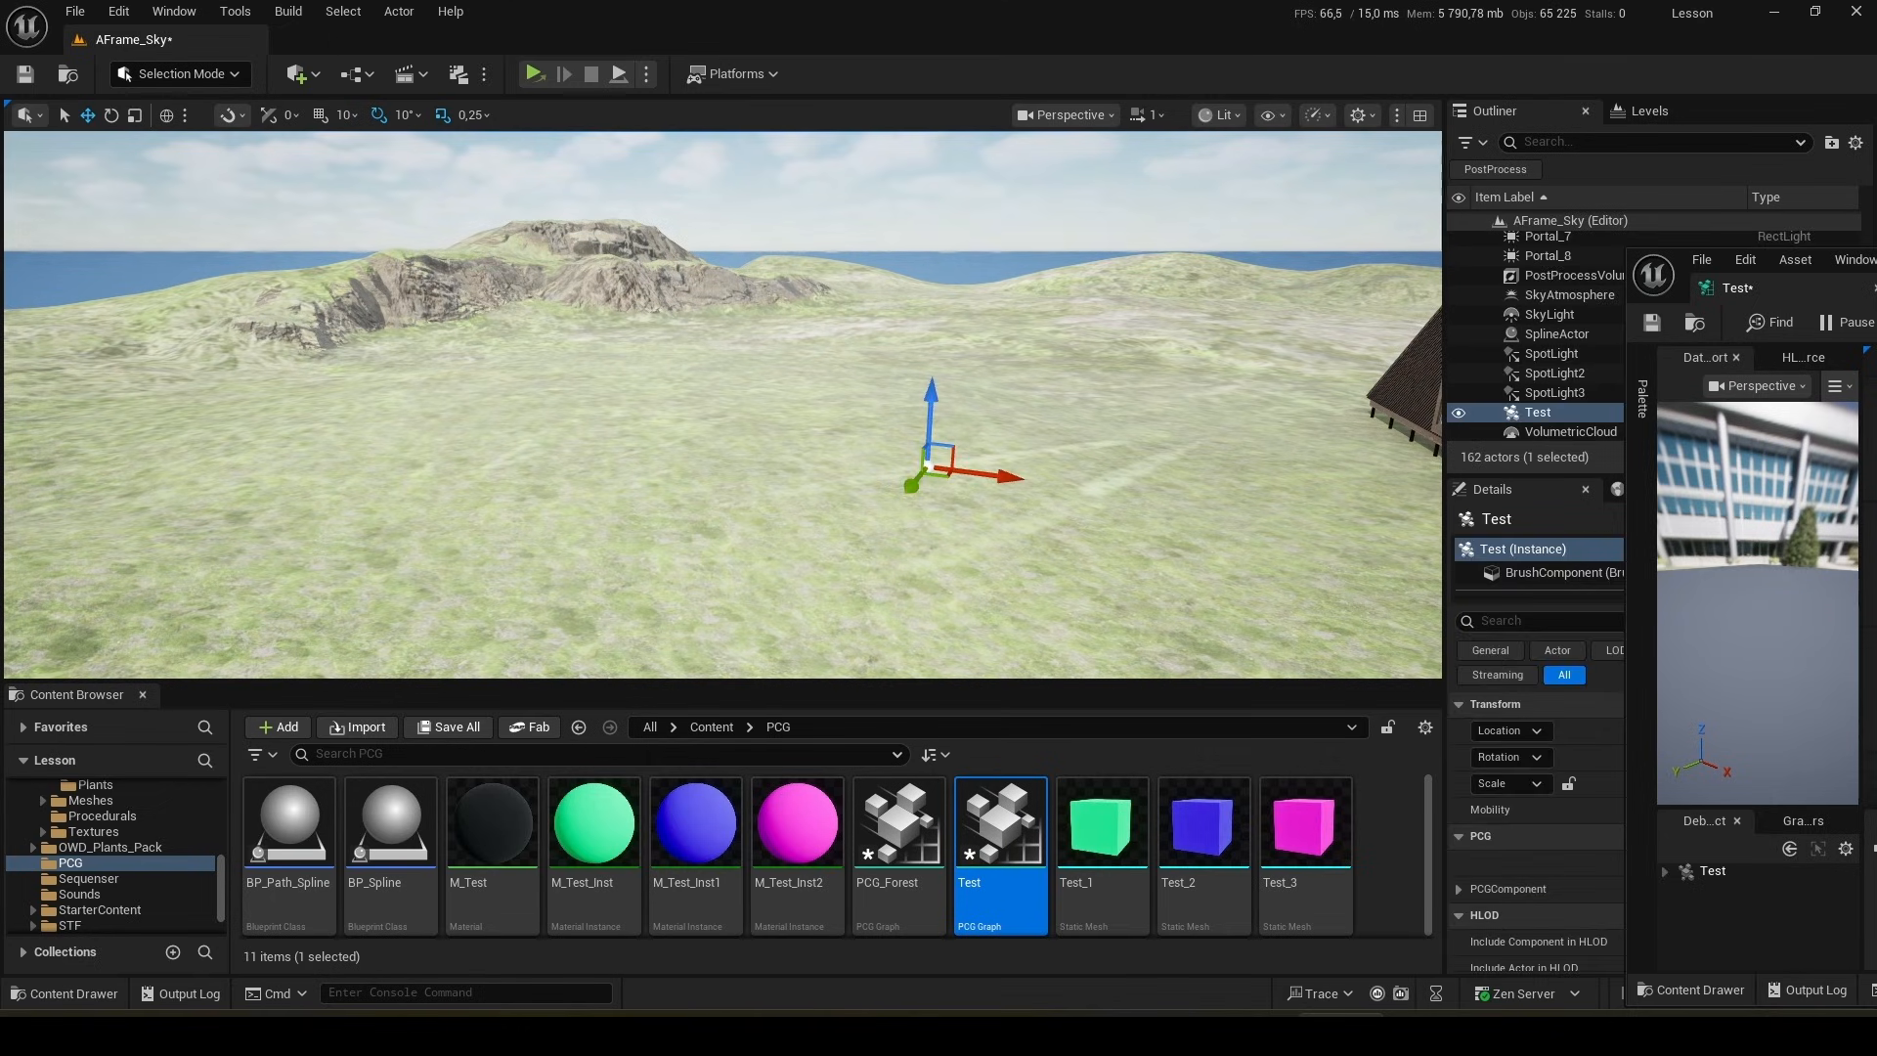
- Scale the Test PCG volume to 47.0 over the landscape, then Cleanup and Generate its debug cubes
{"action": "key", "text": "alt+tab"}
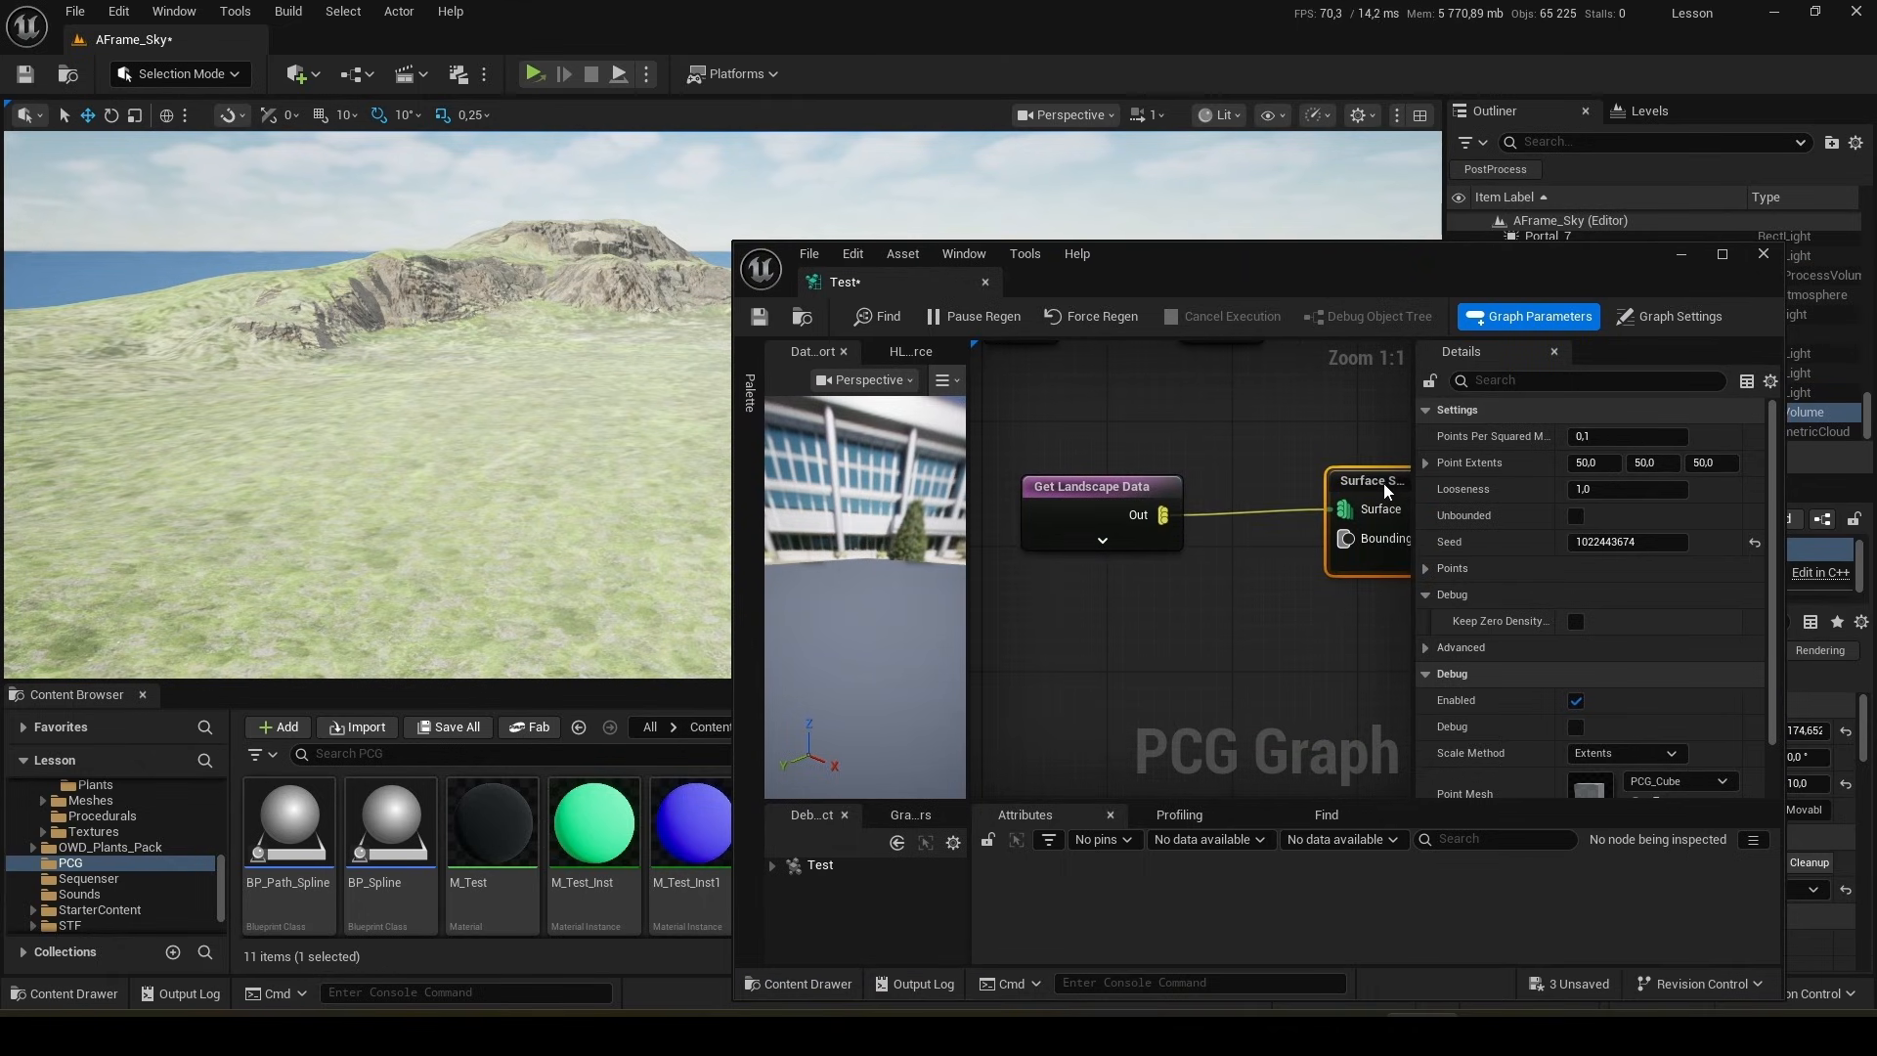
{"action": "right_click", "coordinate": [1373, 508]}
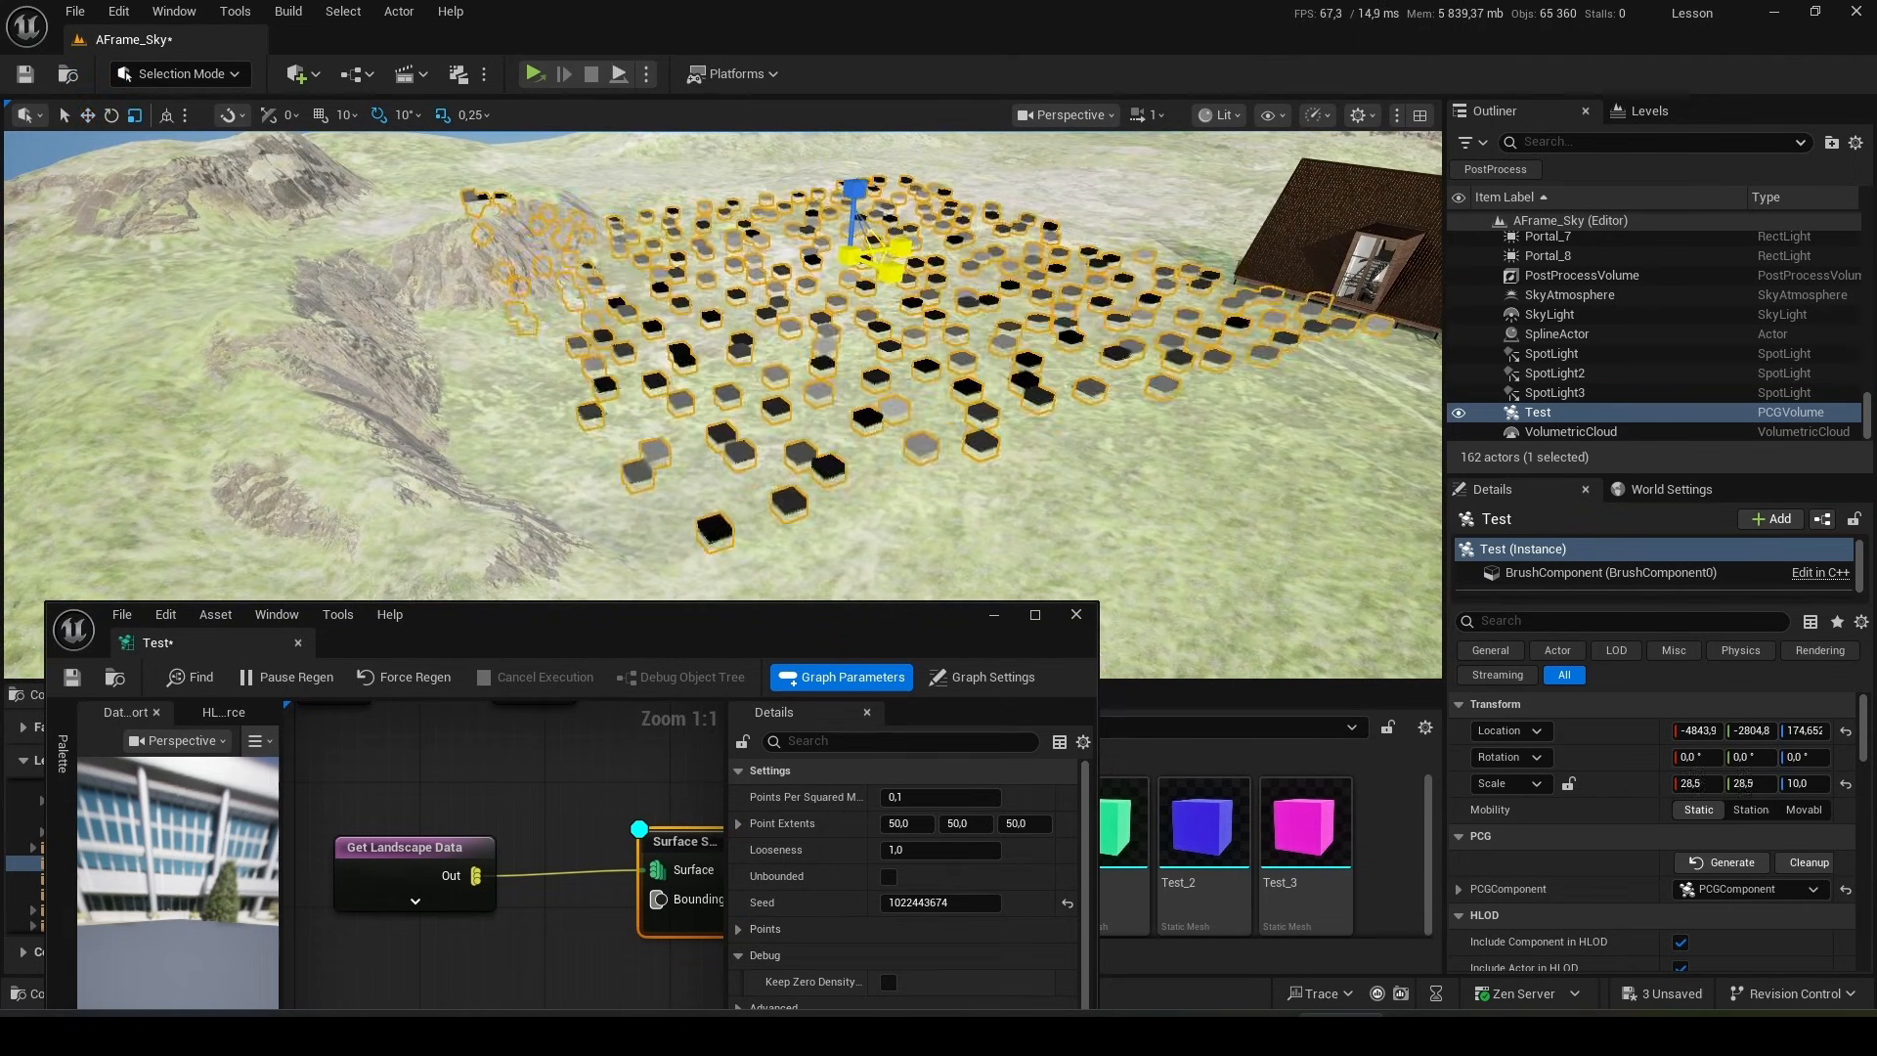
{"action": "type", "text": "47.0"}
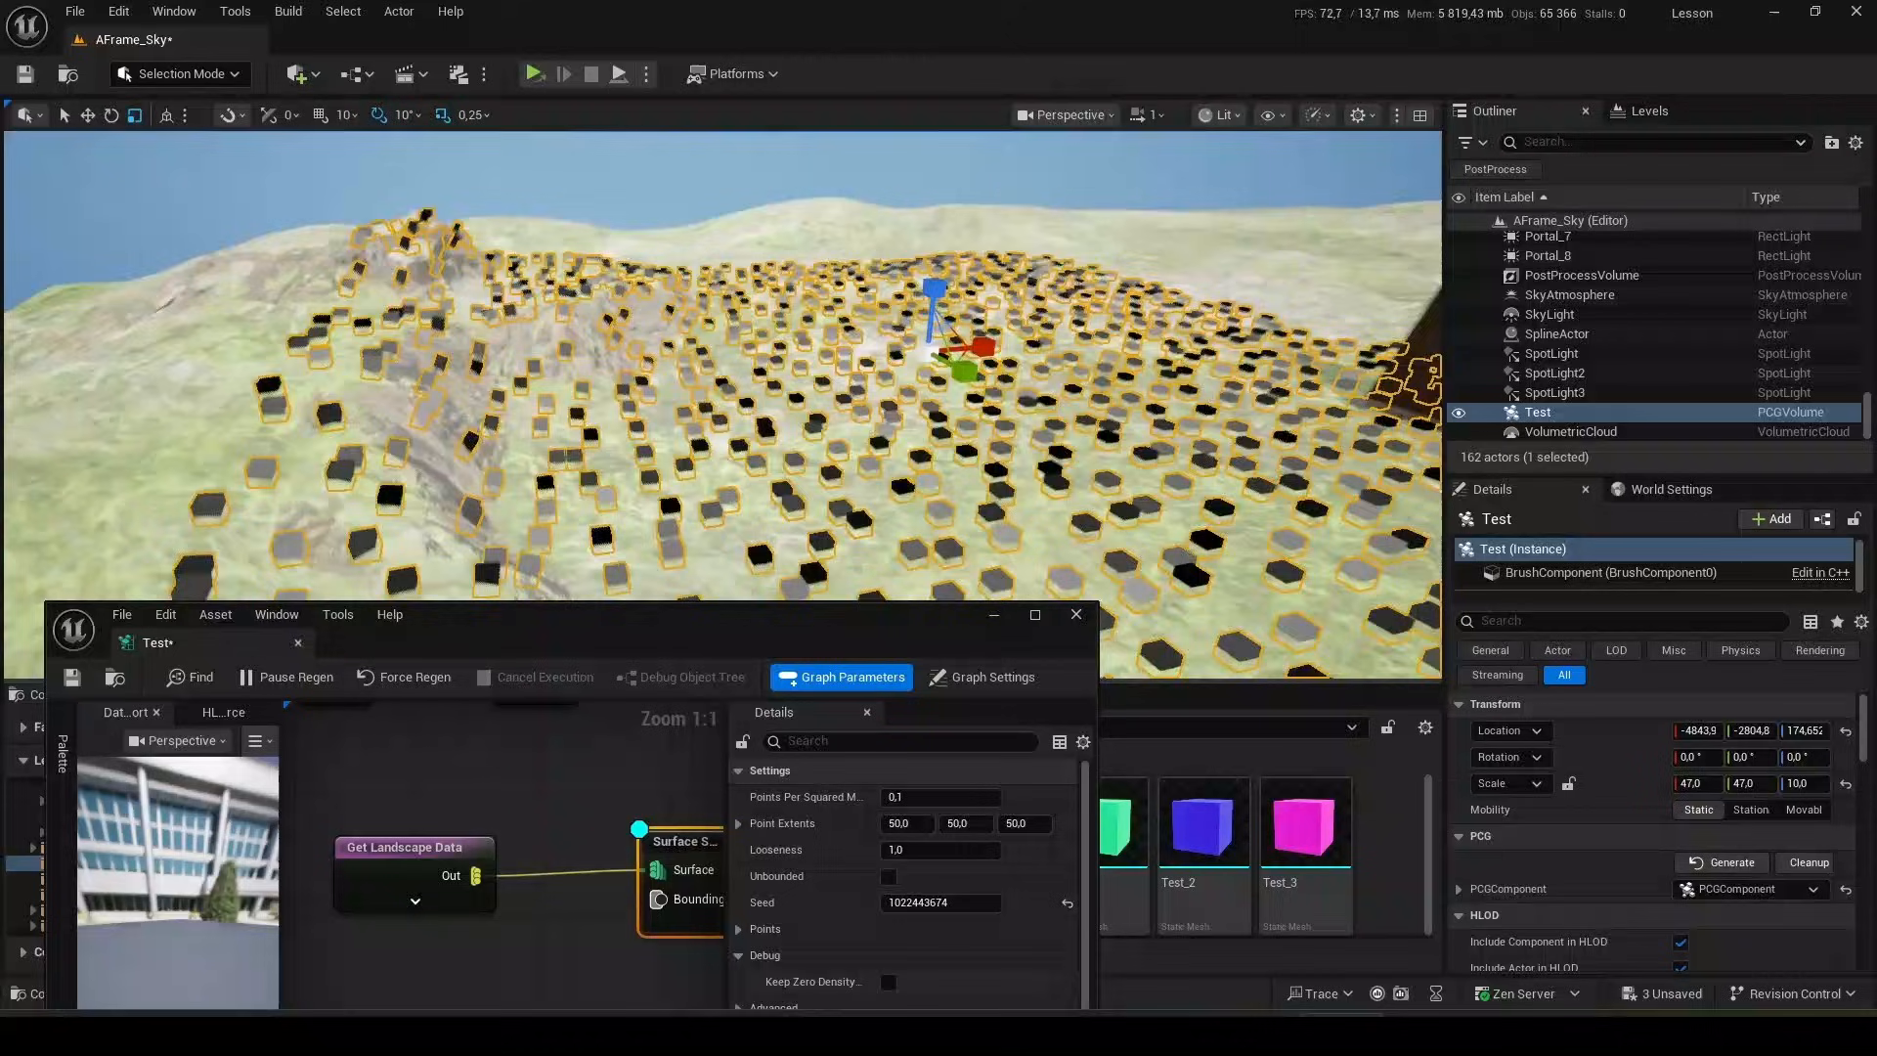
{"action": "left_click", "coordinate": [1811, 862]}
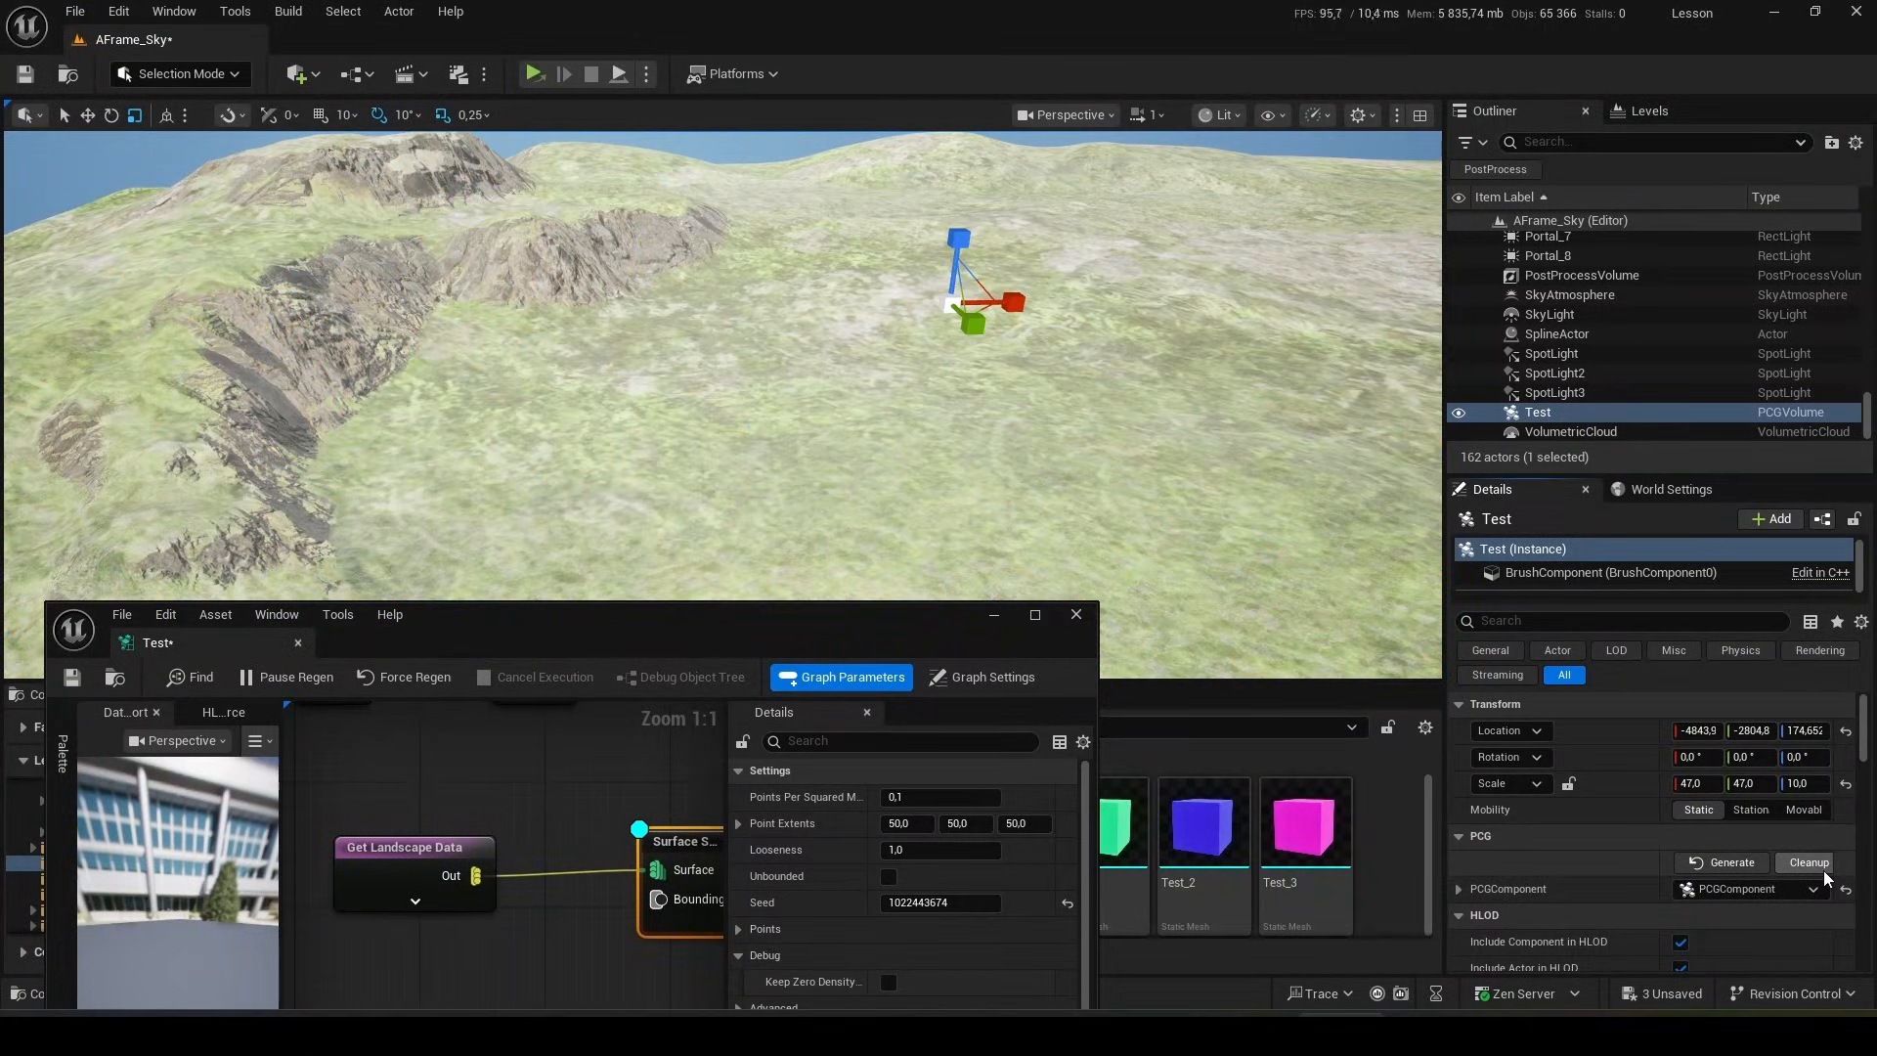
{"action": "left_click", "coordinate": [1720, 863]}
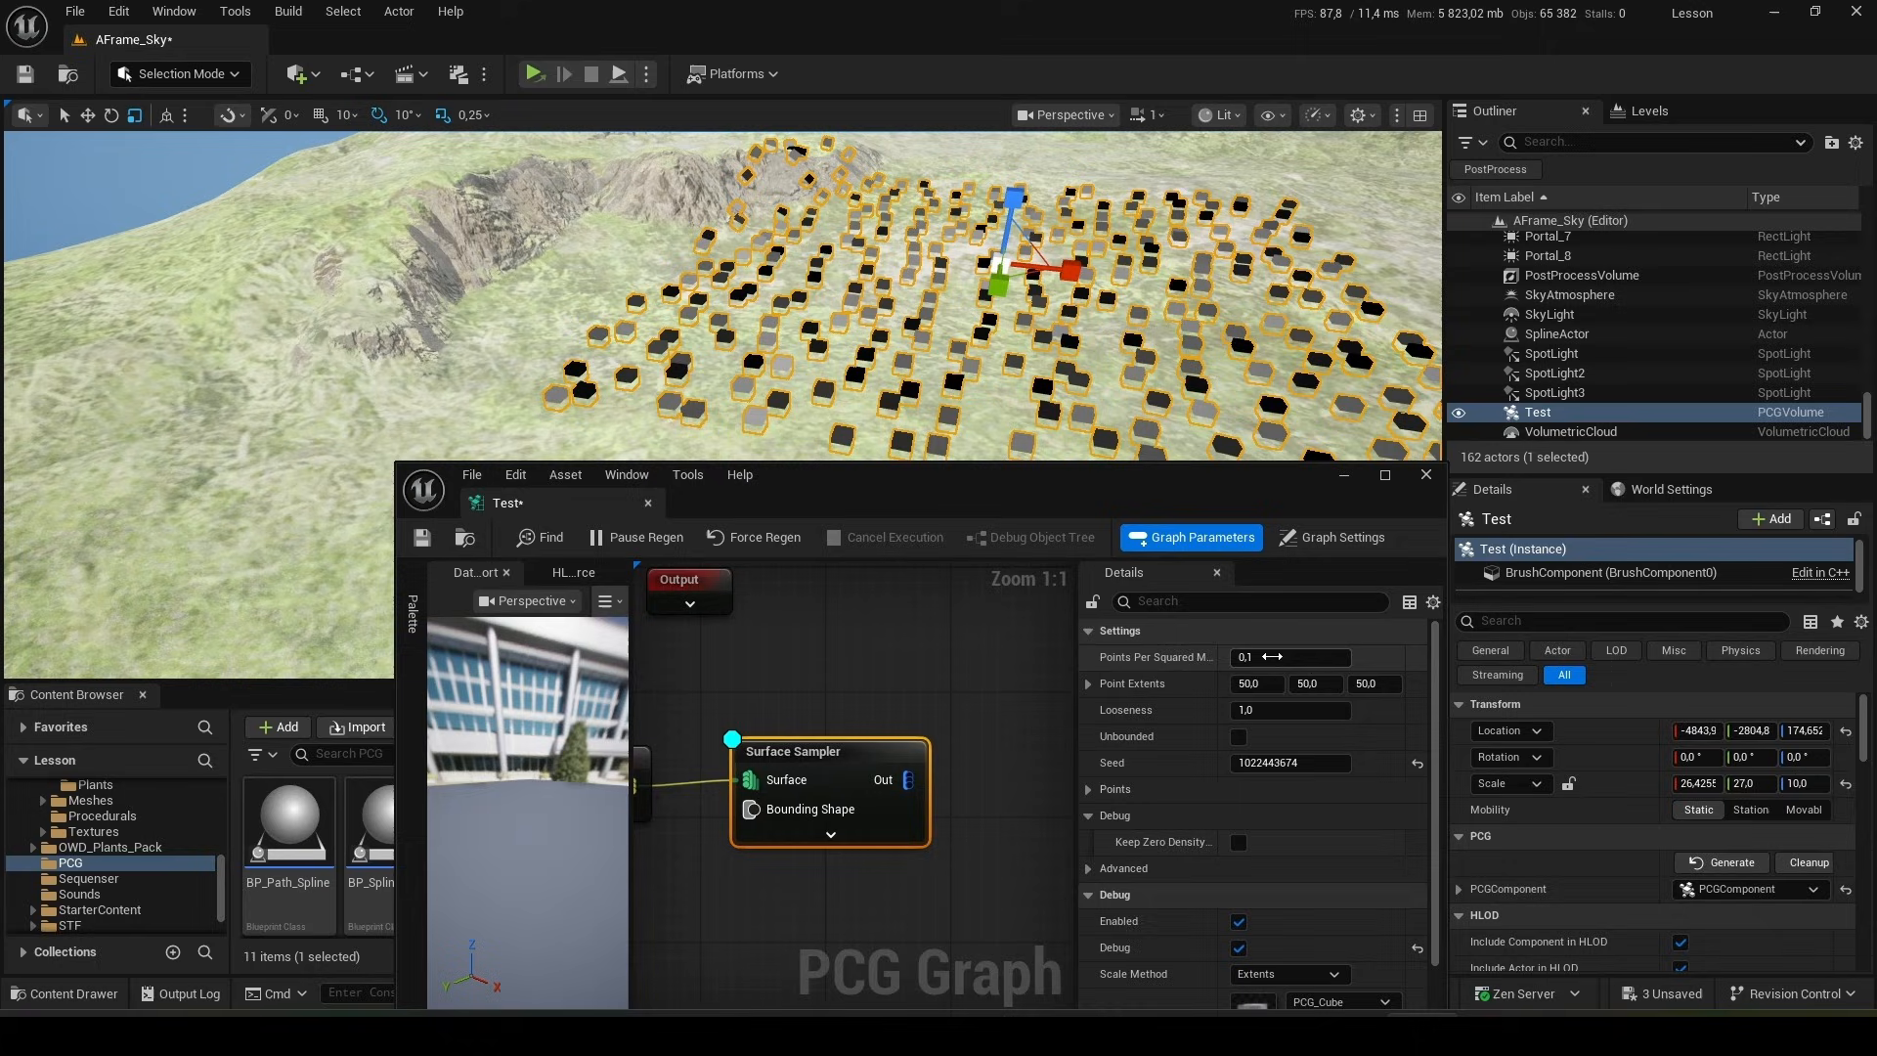
- Set the Surface Sampler to 0.5 points per square metre and X point extent 10
{"action": "left_click", "coordinate": [1289, 657]}
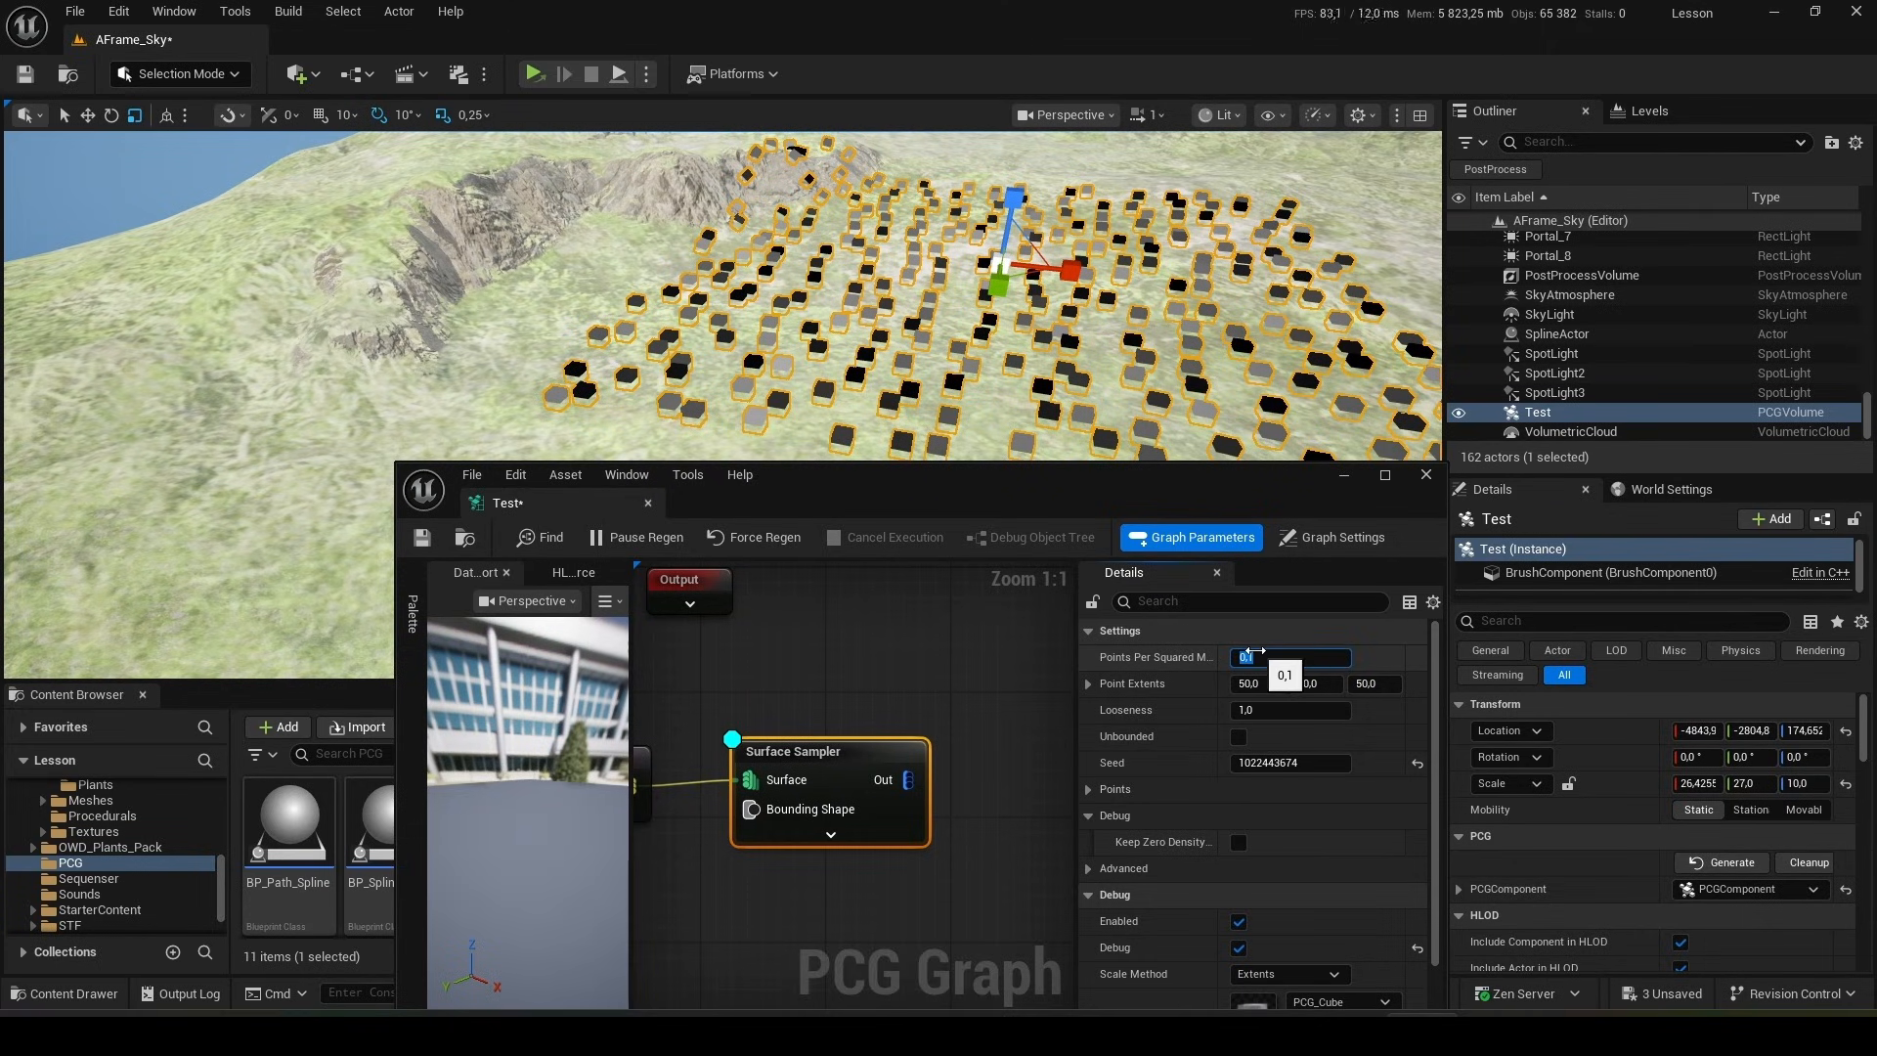
{"action": "type", "text": "0,5"}
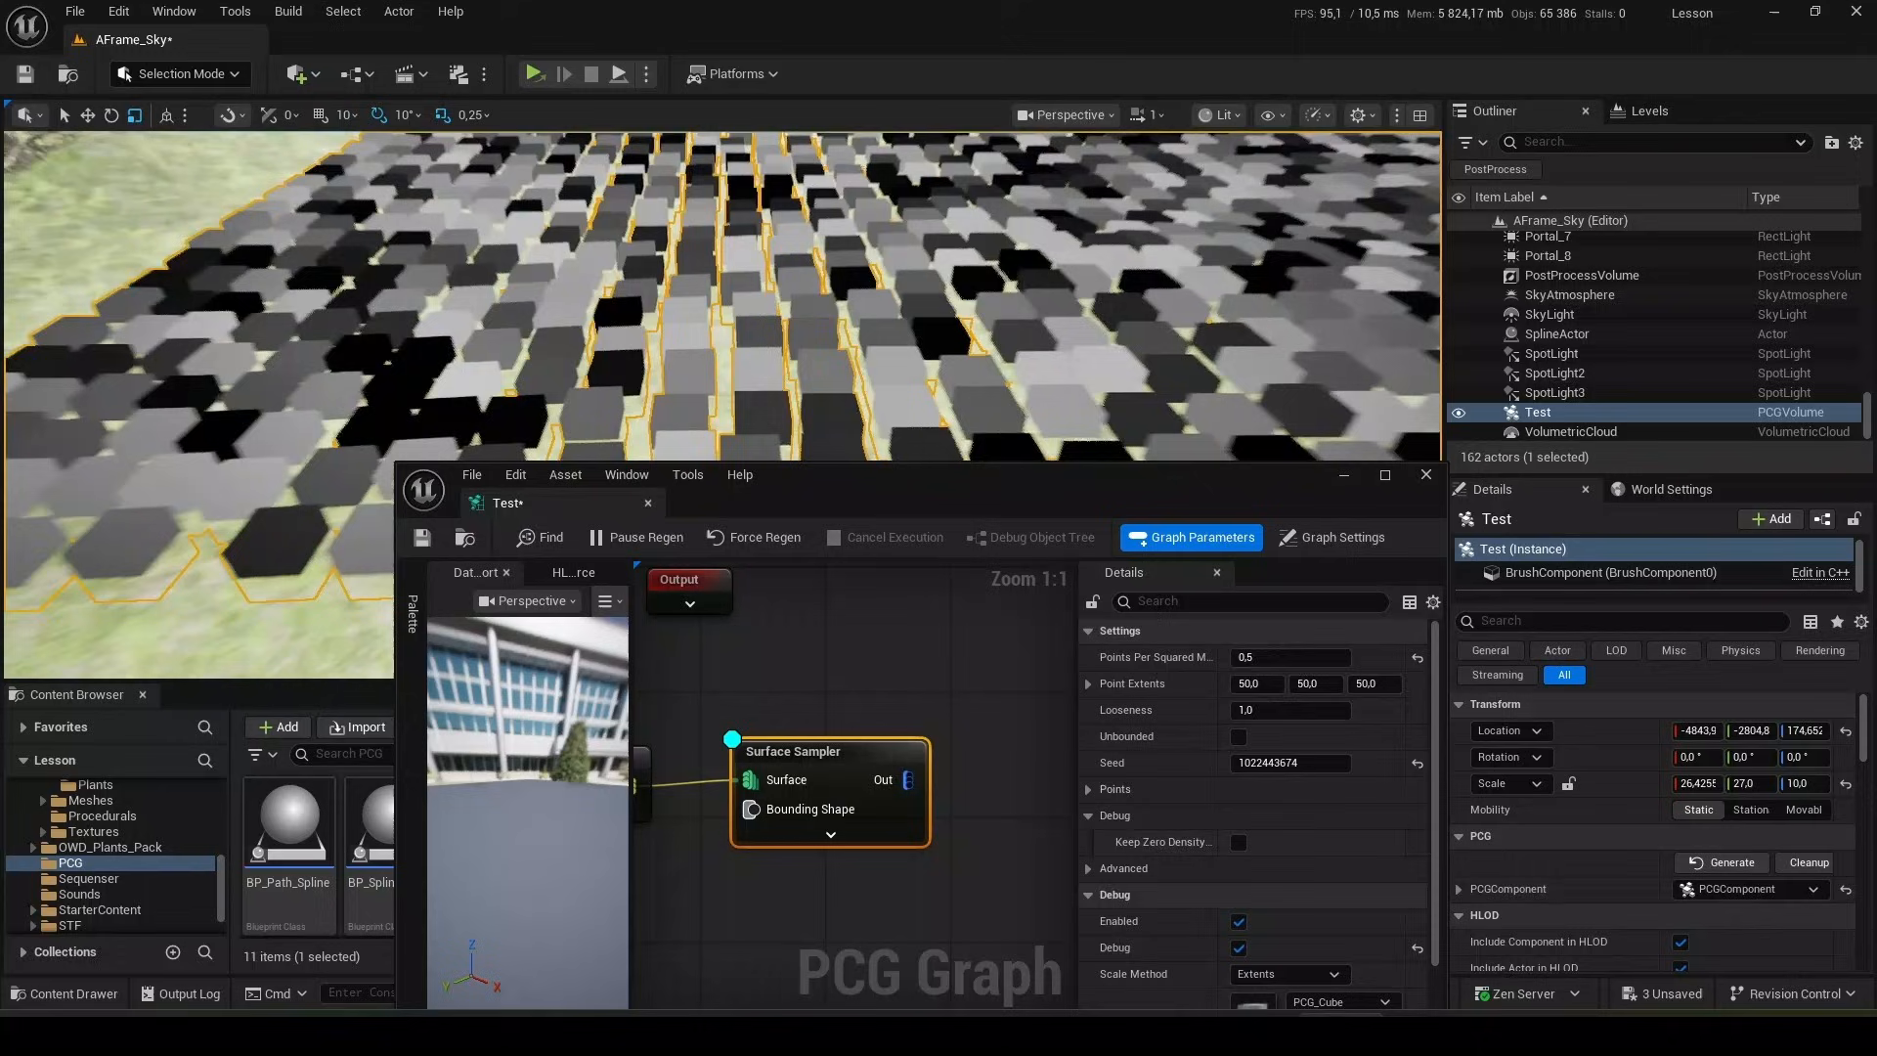
{"action": "left_click", "coordinate": [1255, 684]}
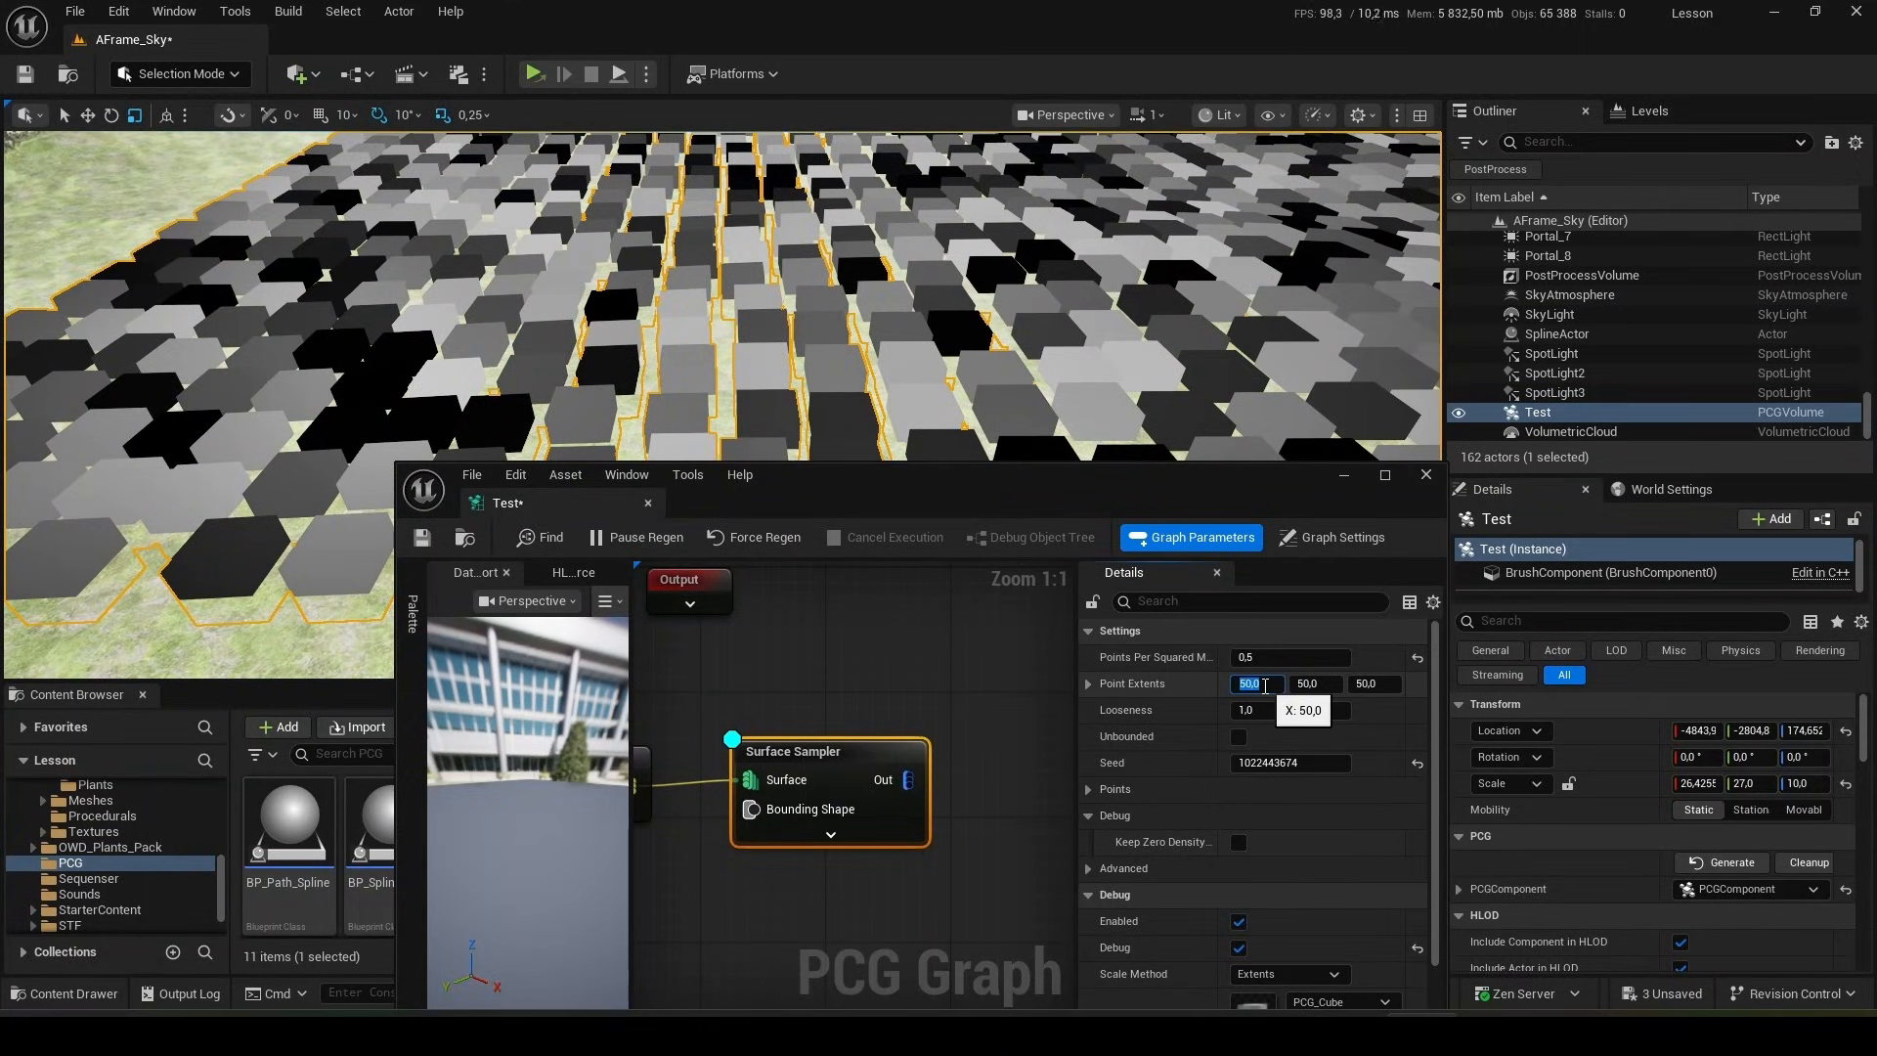
{"action": "type", "text": "10"}
{"action": "type", "text": "t"}
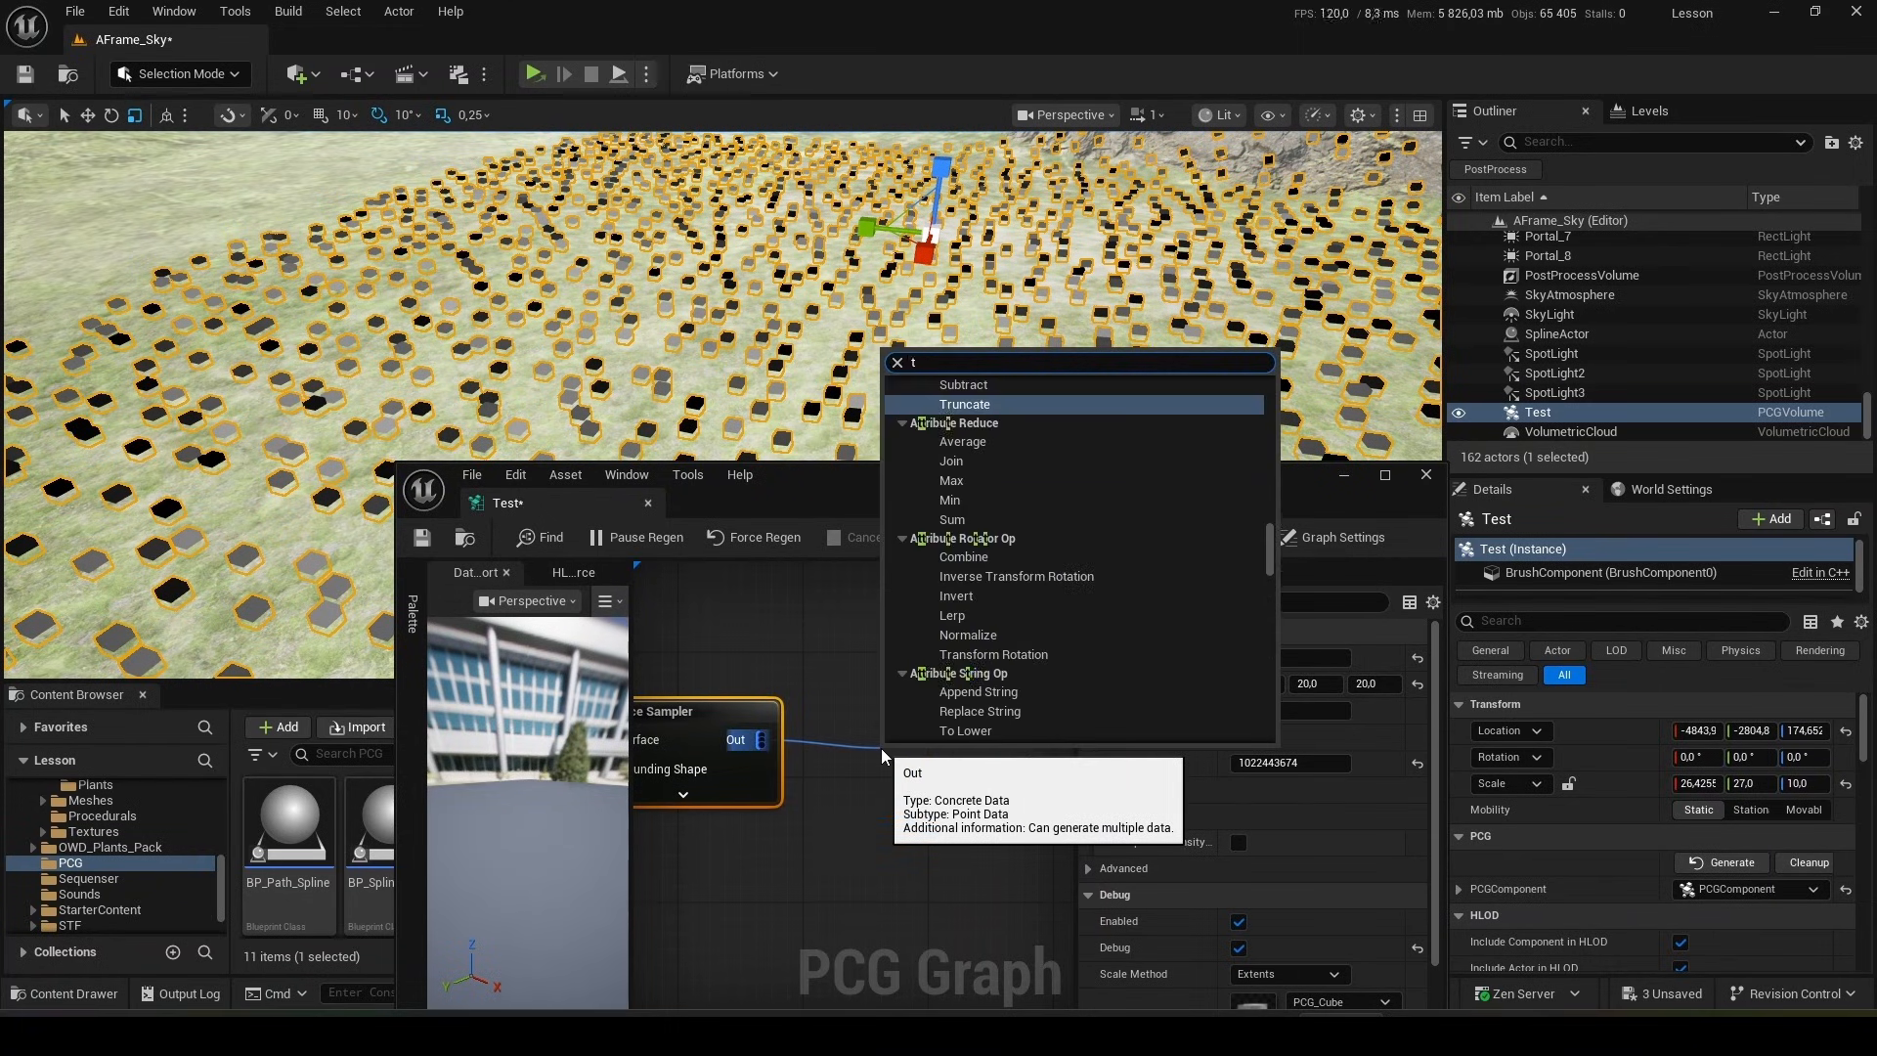
- Add a Transform Points node after the sampler with Scale Min 0.8
{"action": "type", "text": "ra"}
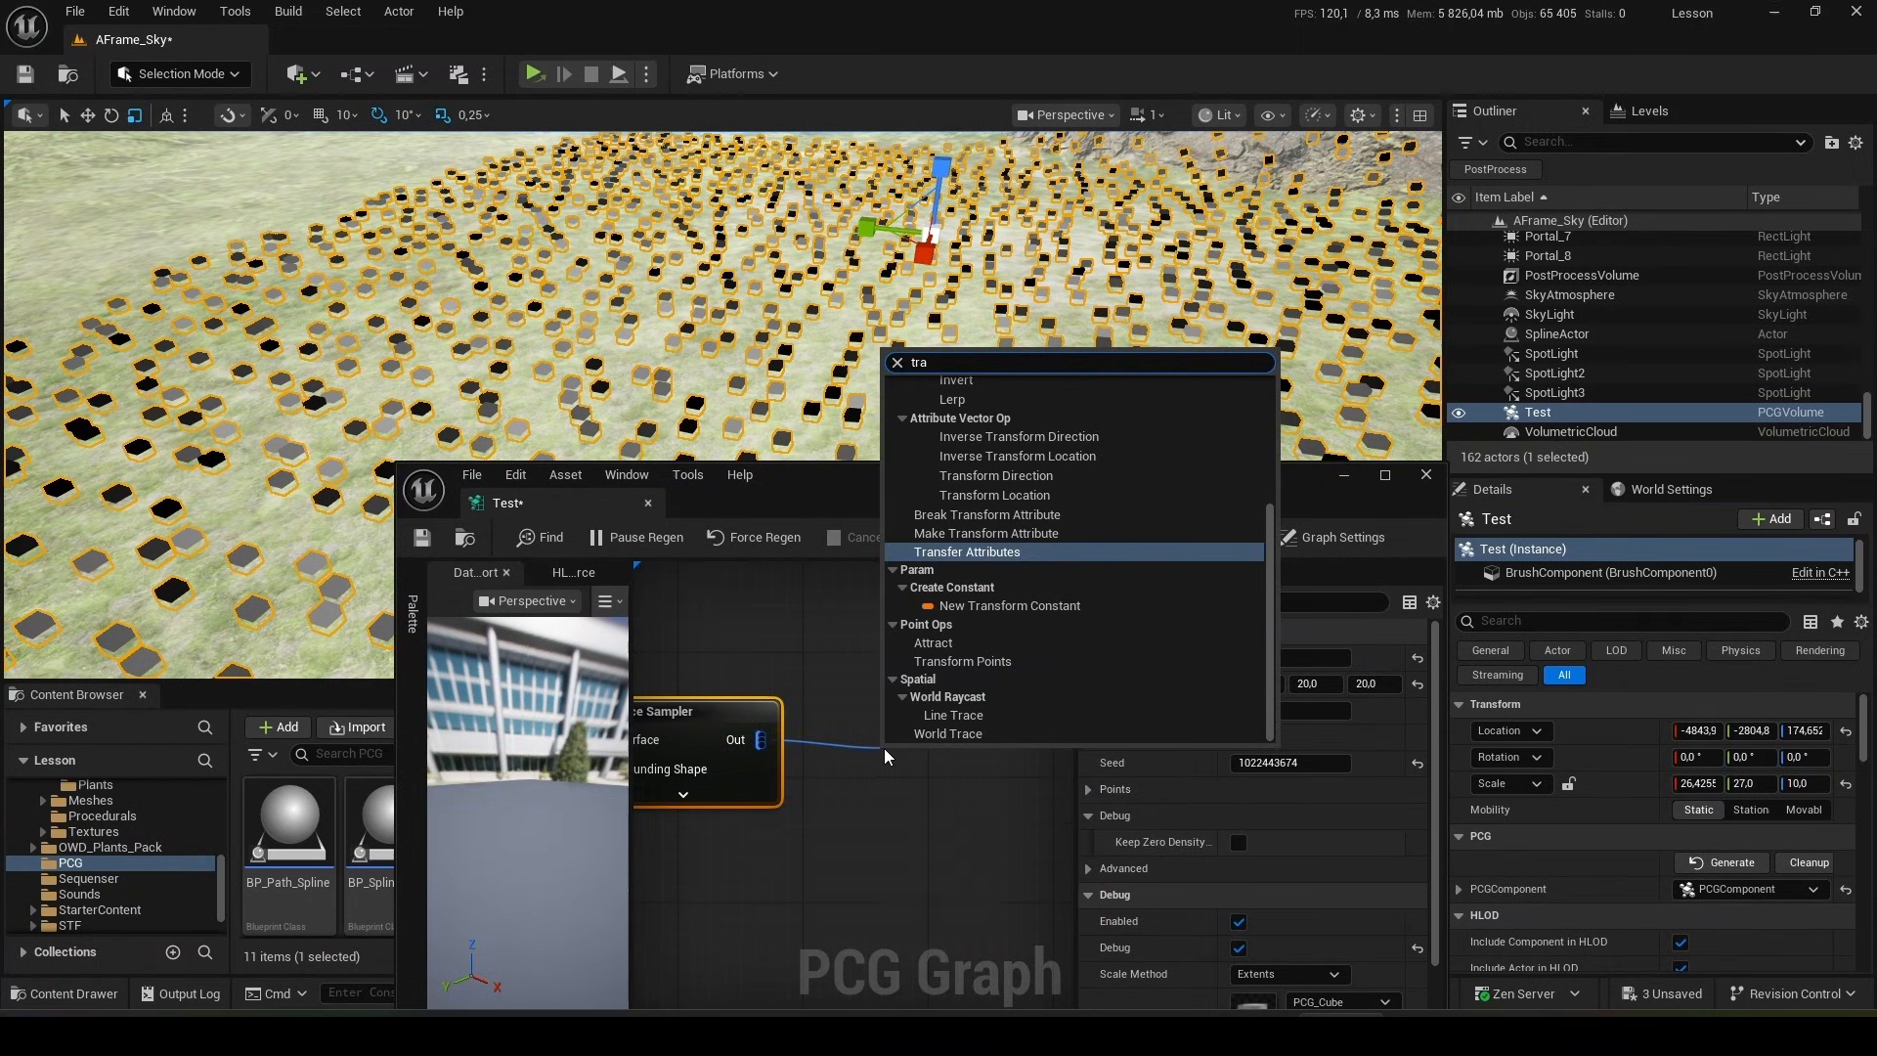
{"action": "left_click", "coordinate": [962, 661]}
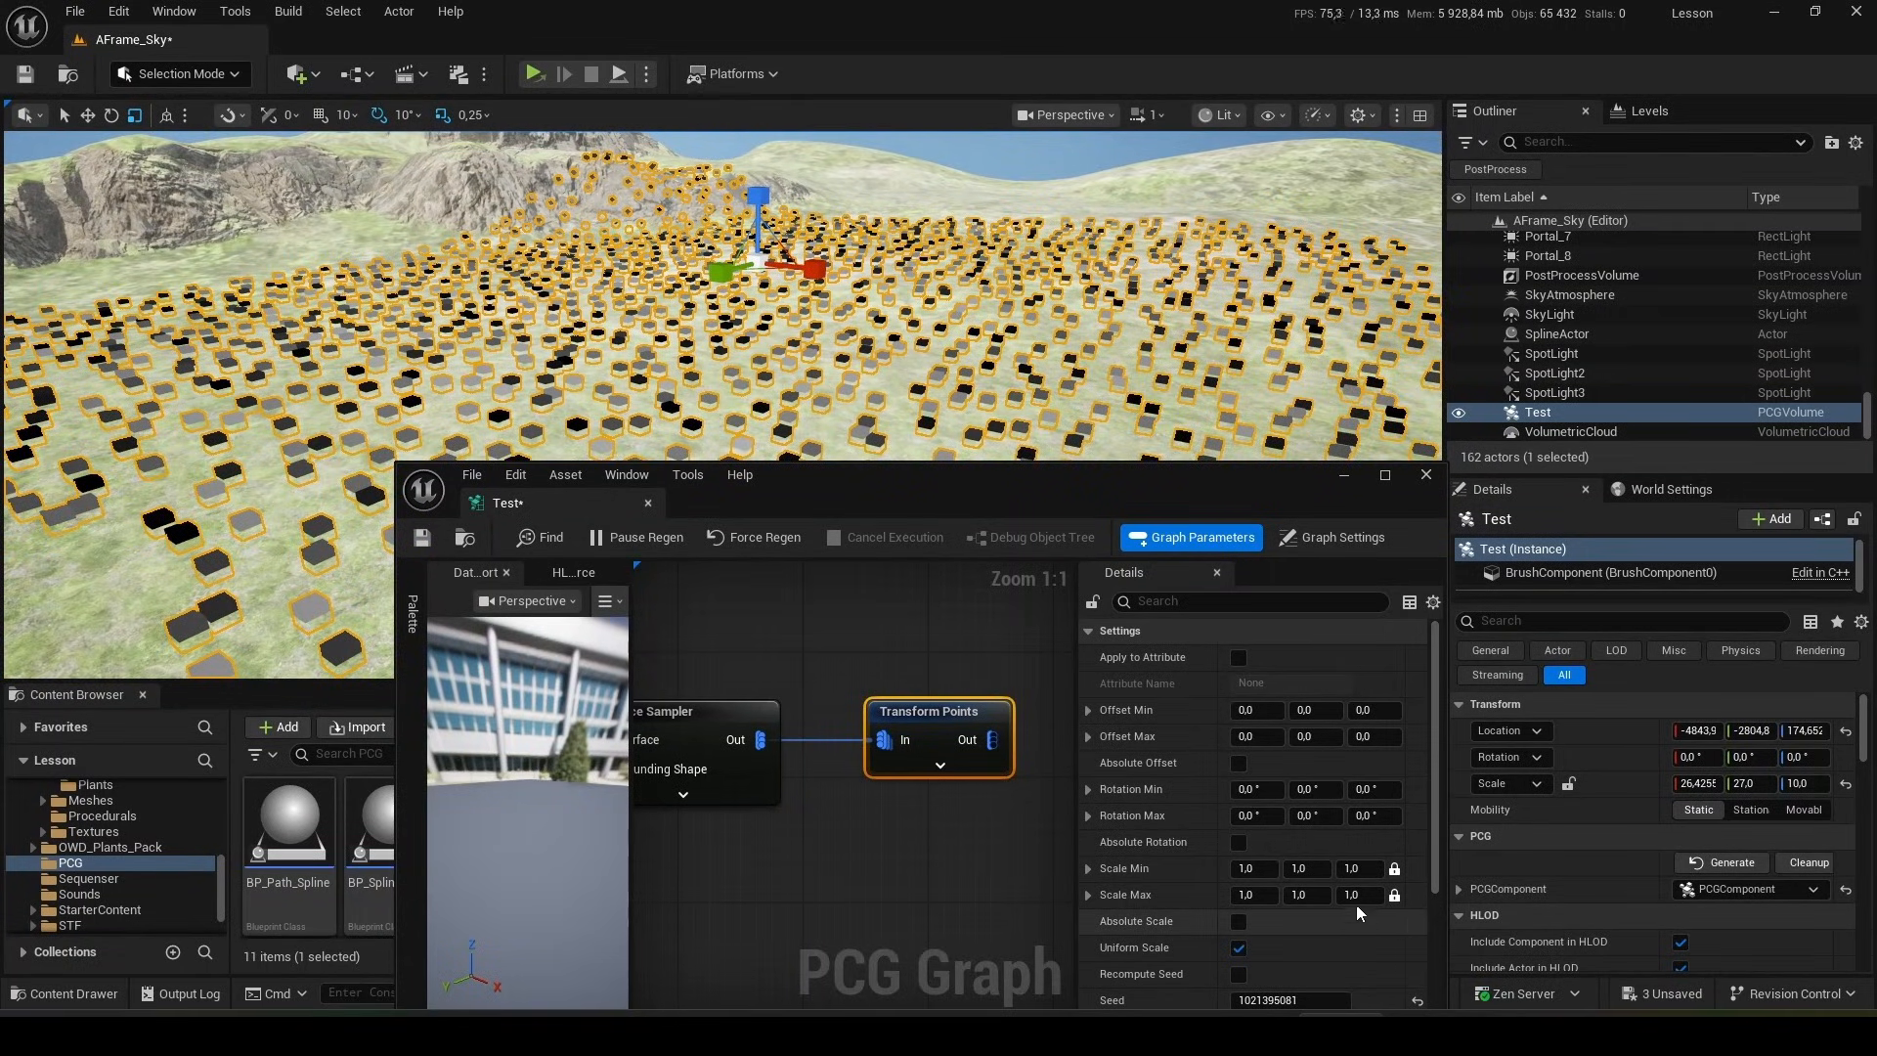
{"action": "left_click", "coordinate": [1359, 896]}
{"action": "type", "text": "1,2"}
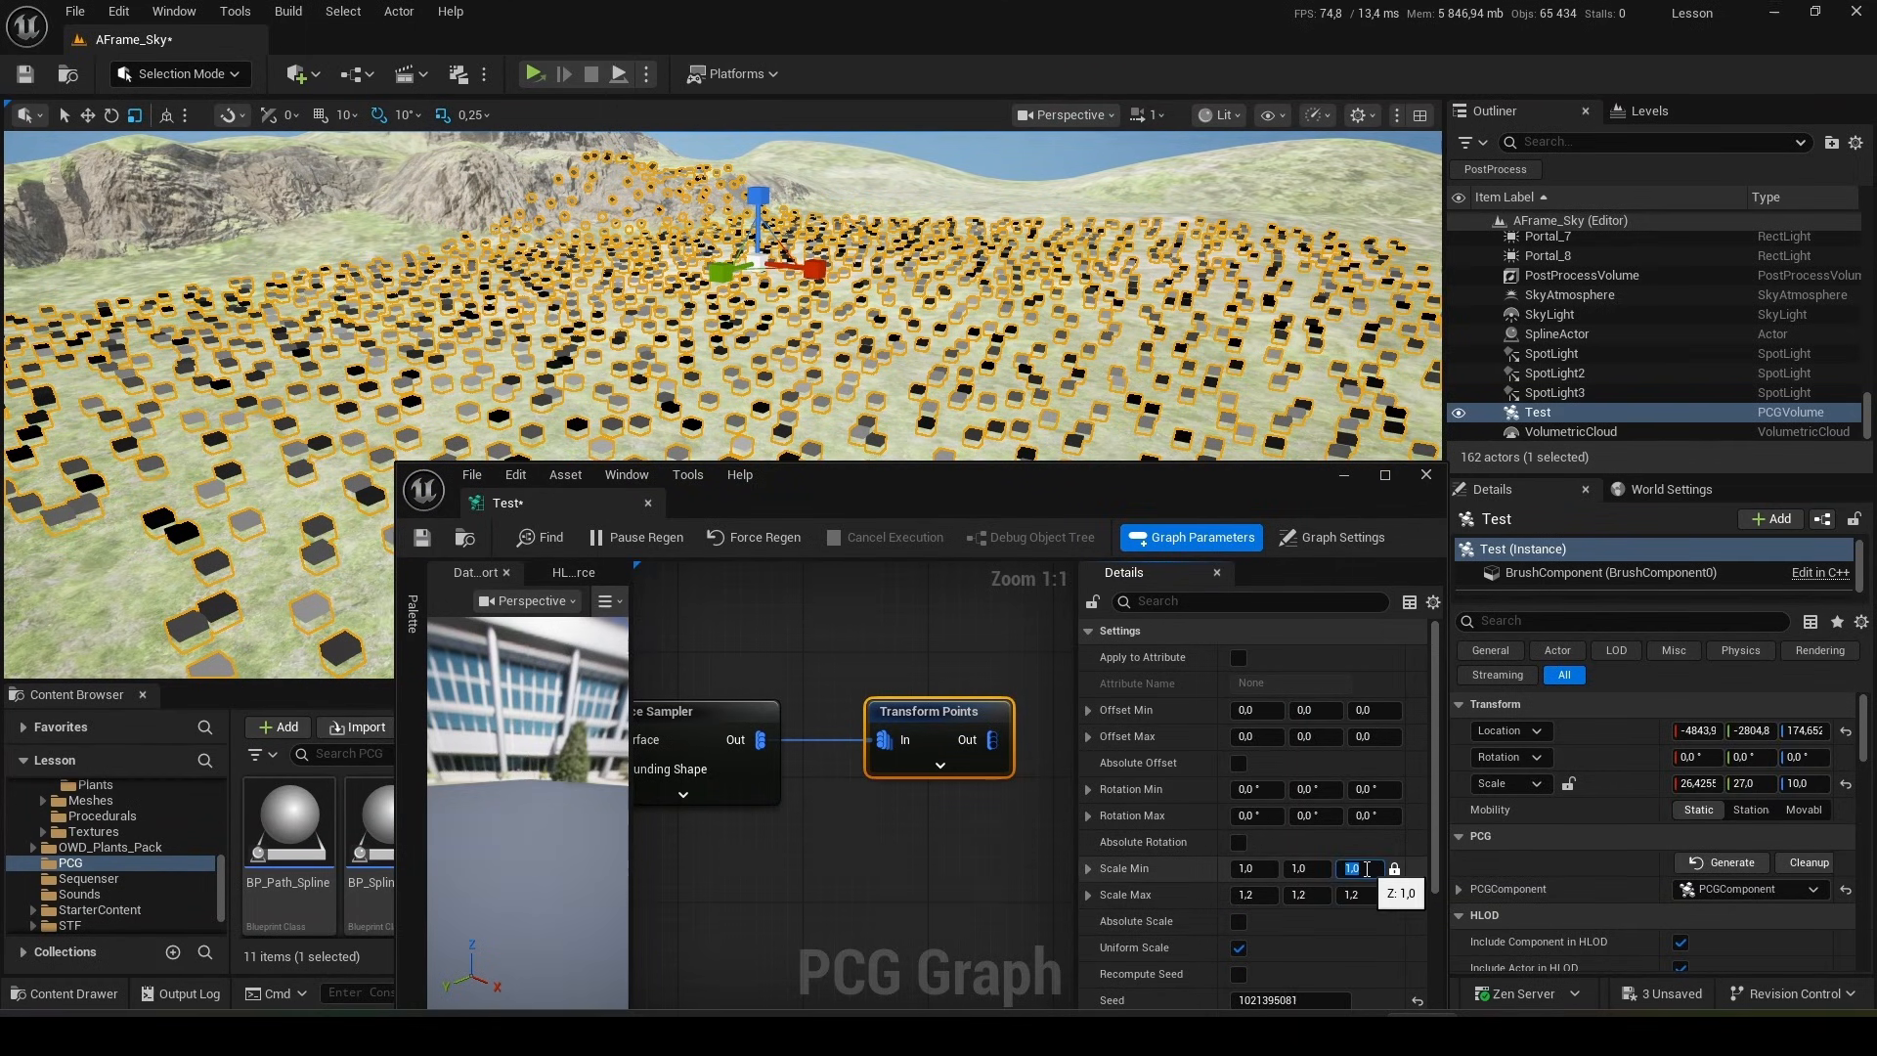
{"action": "type", "text": "0.8"}
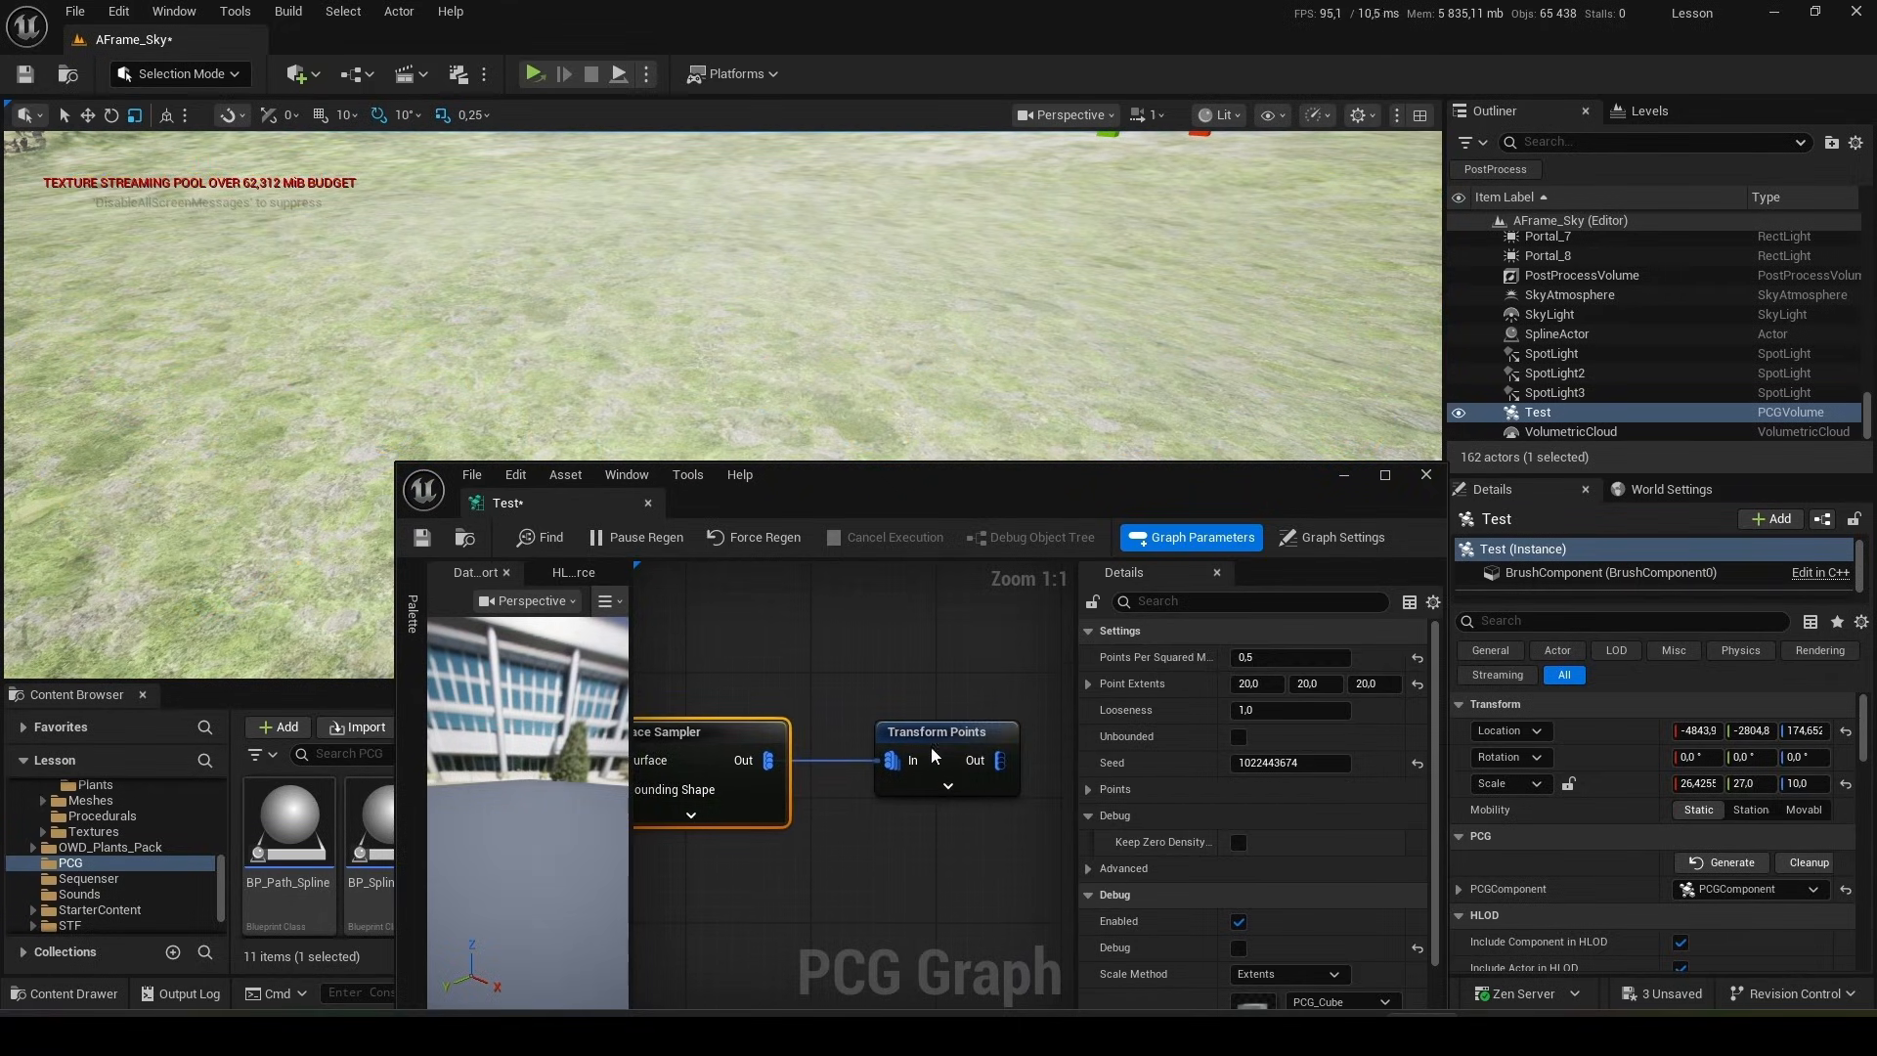
- Lower the Surface Sampler's points per square metre to 0.2
{"action": "left_click", "coordinate": [947, 732]}
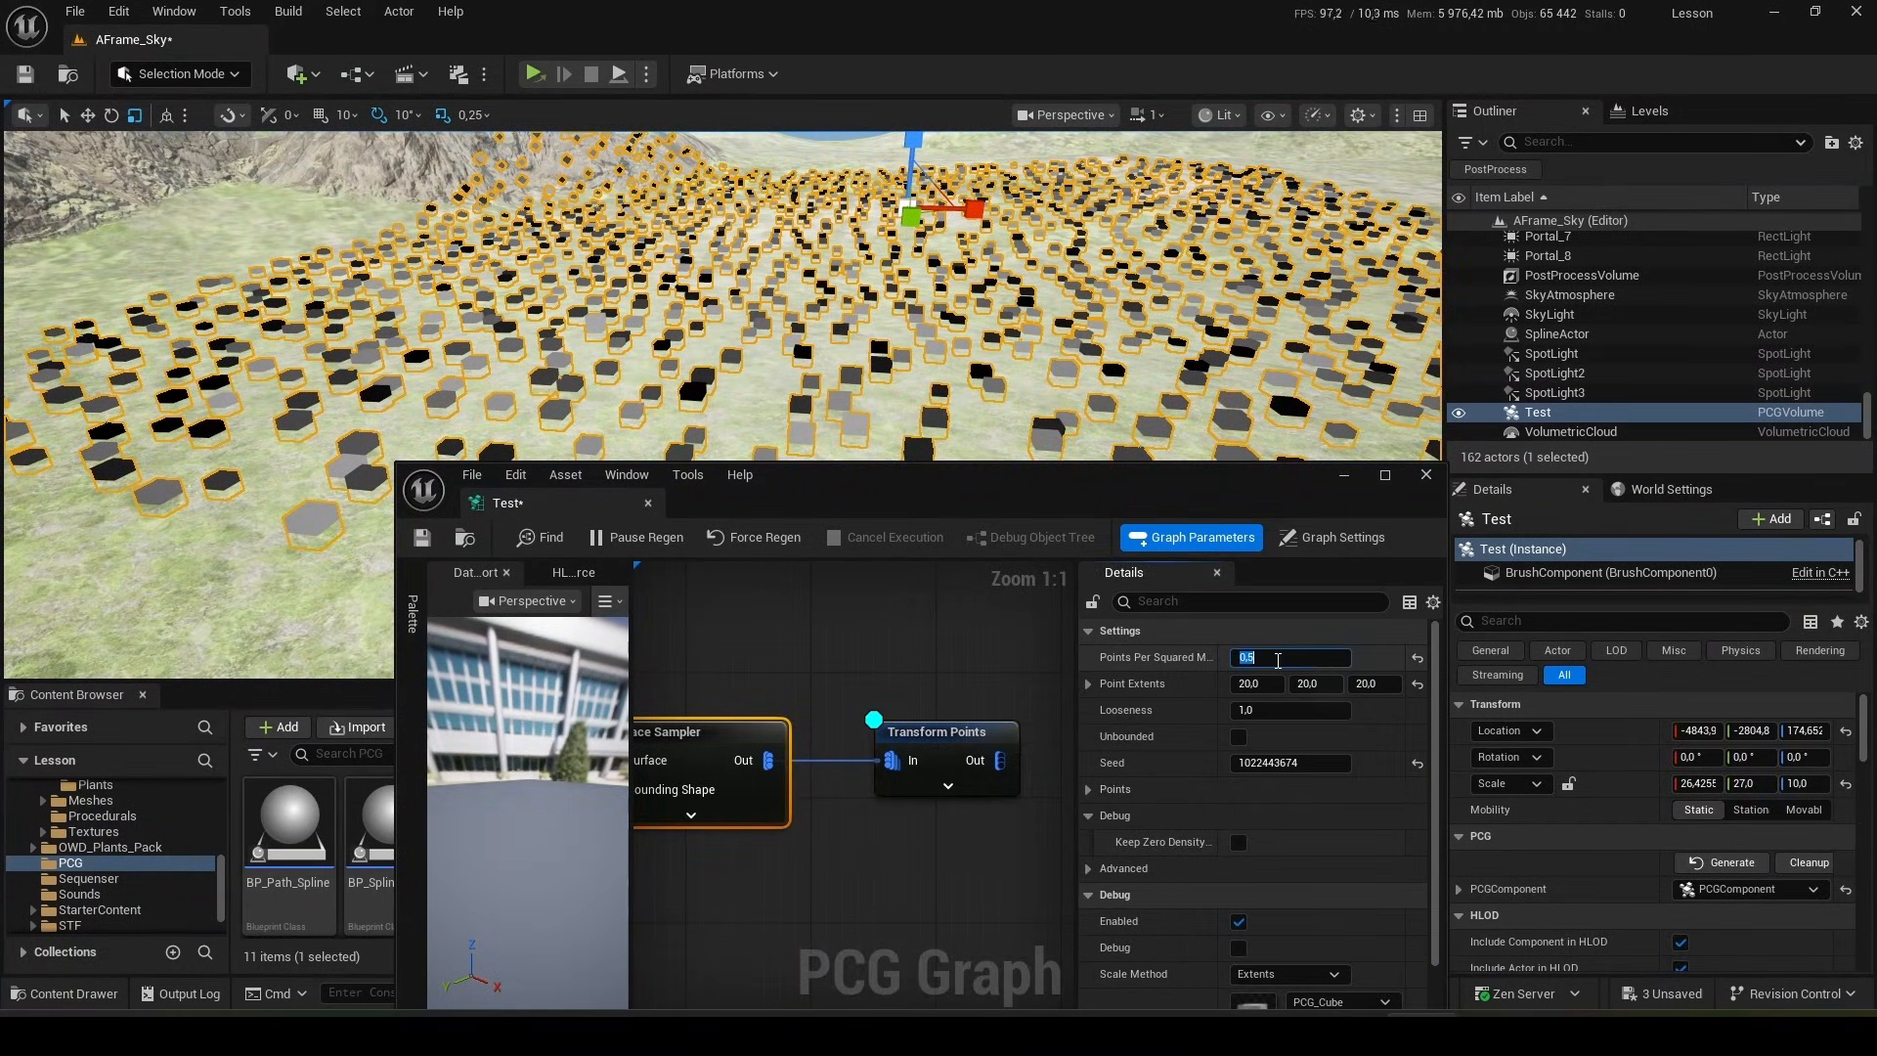
{"action": "type", "text": ".2"}
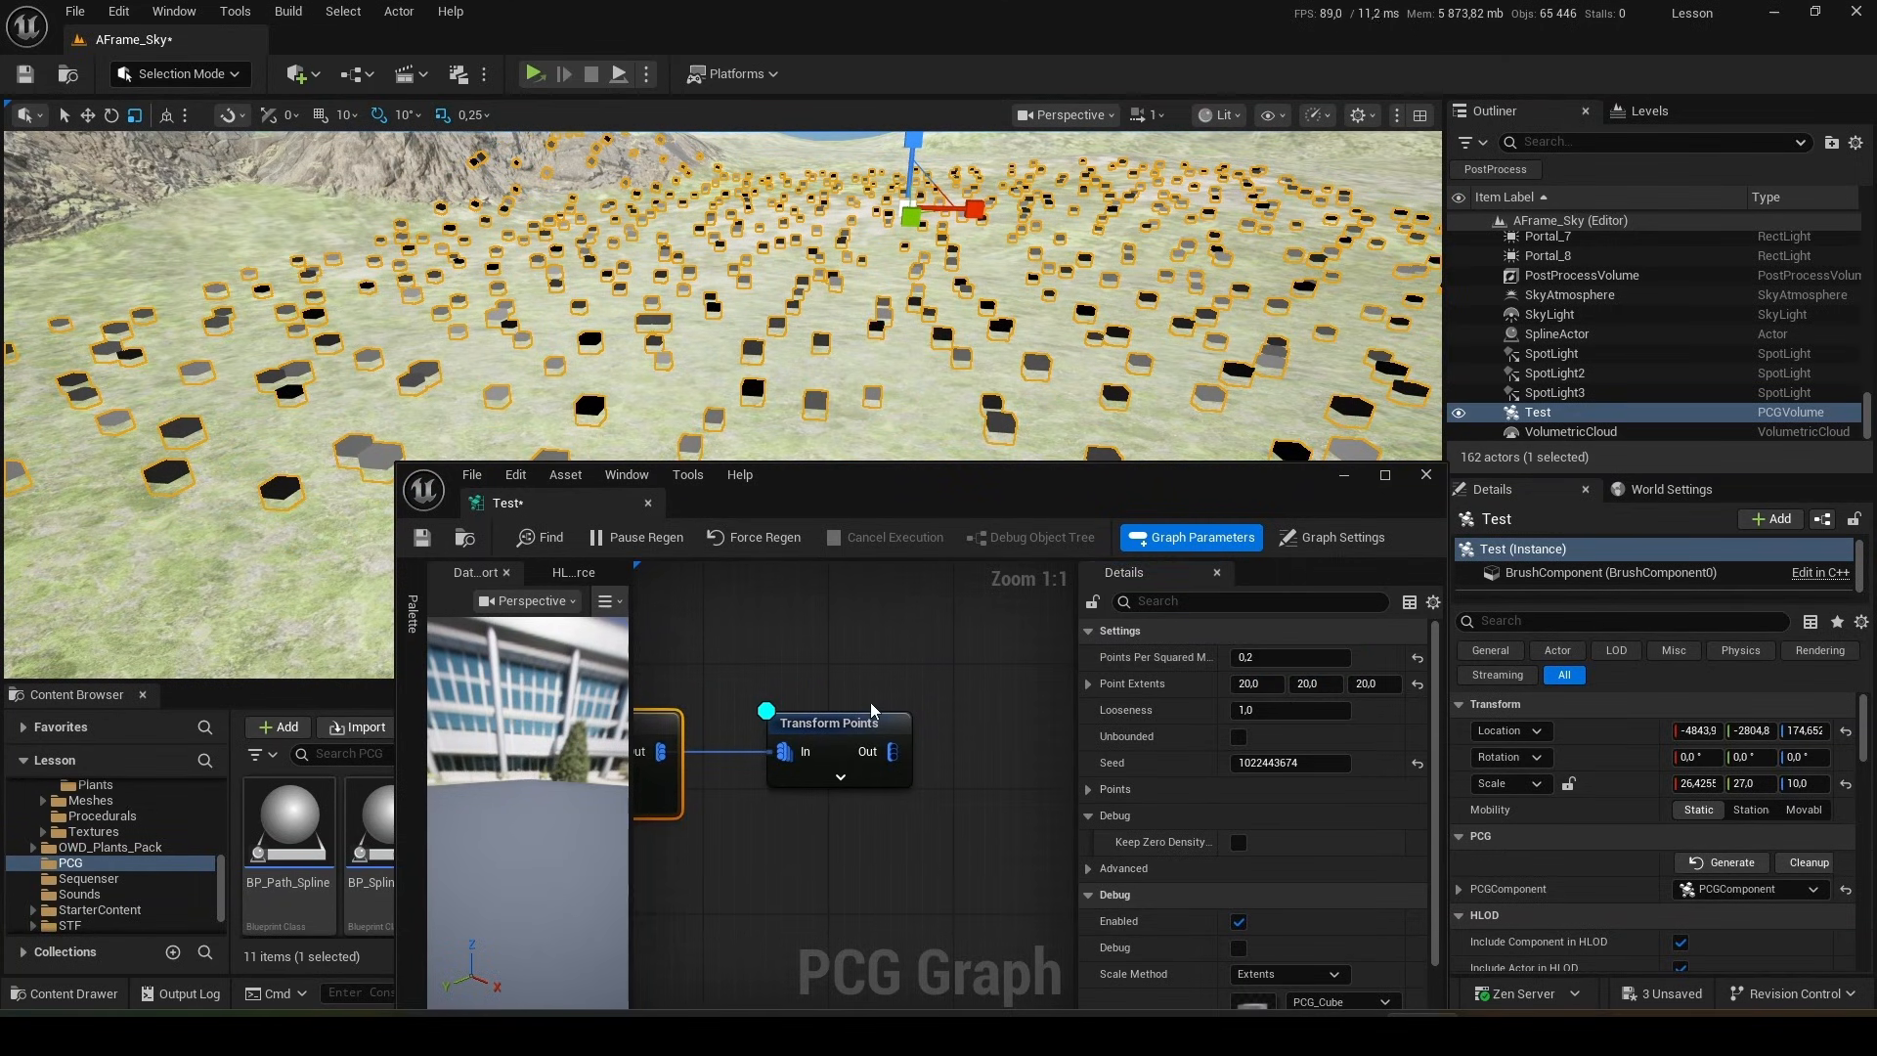
- Set Transform Points rotation: ±5° X tilt and -360 to 360 Z rotation
{"action": "left_click", "coordinate": [839, 745]}
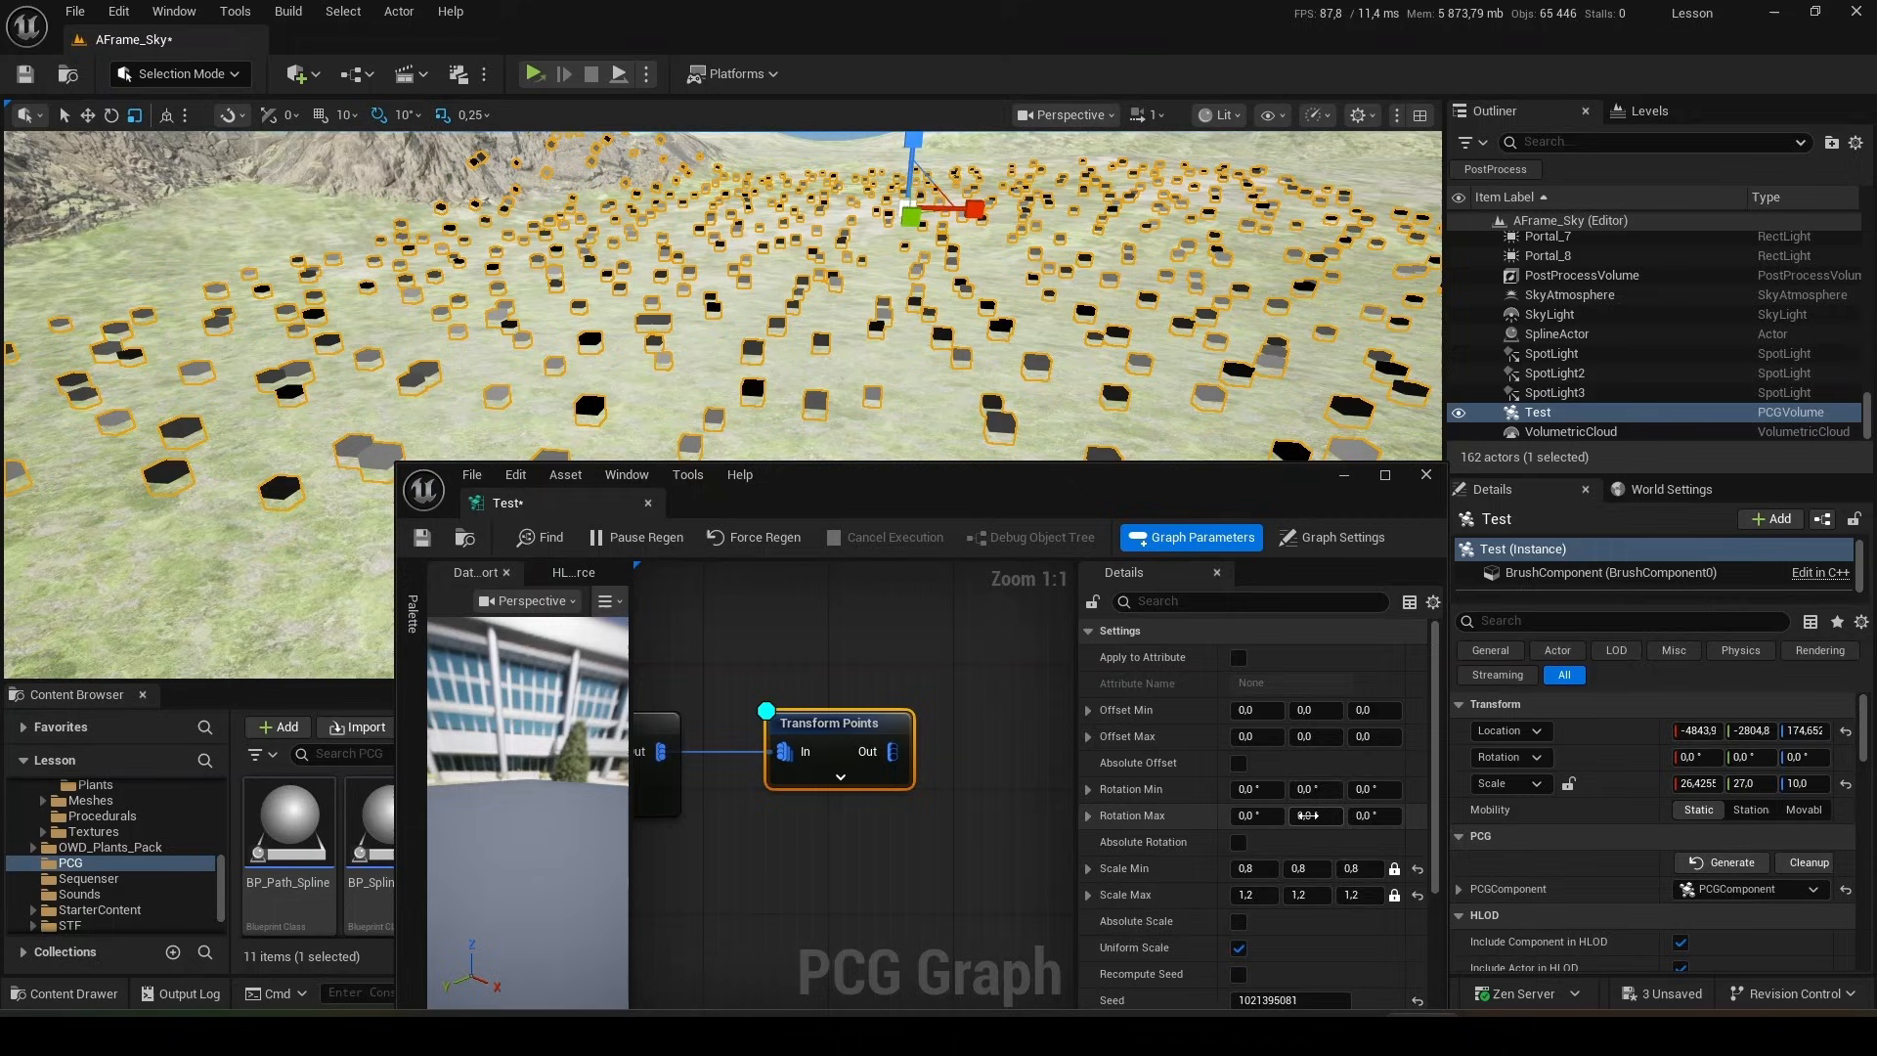
{"action": "left_click", "coordinate": [1255, 788]}
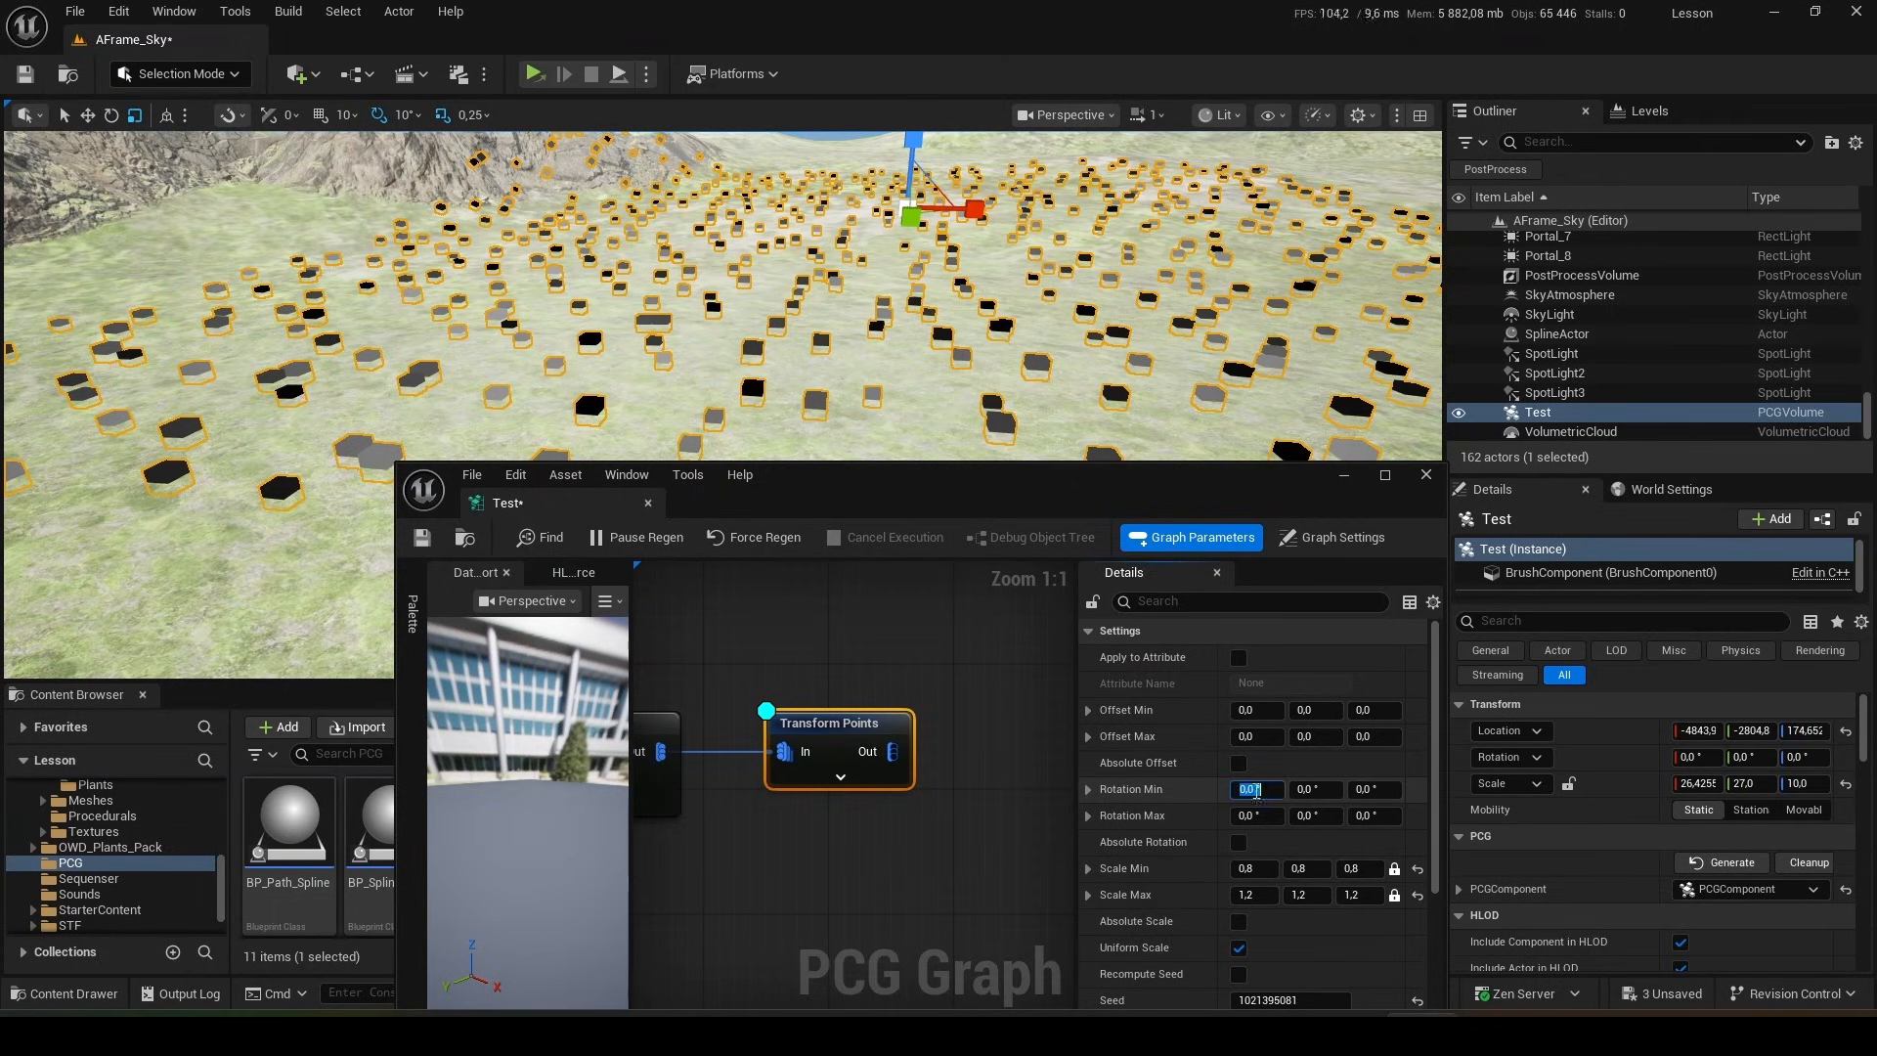
{"action": "type", "text": "5"}
{"action": "left_click", "coordinate": [1314, 788]}
{"action": "type", "text": "-5"}
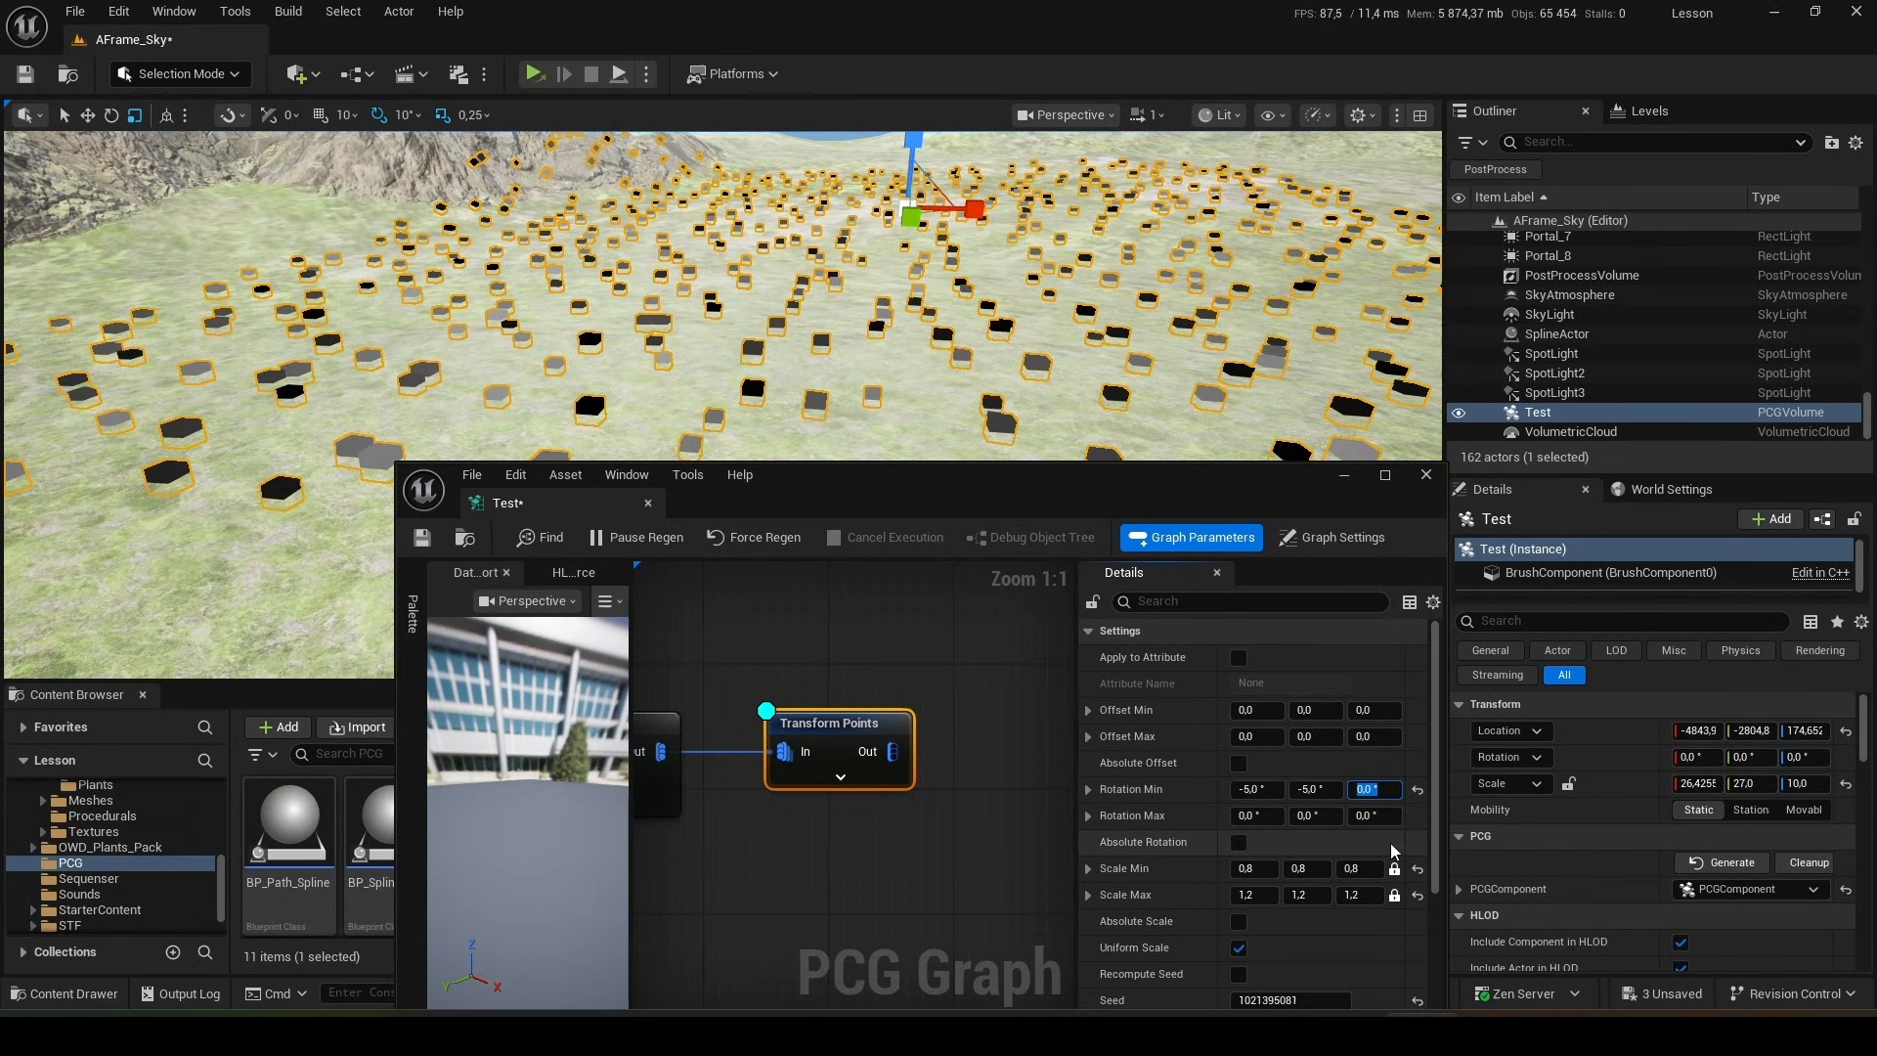
{"action": "type", "text": "-360"}
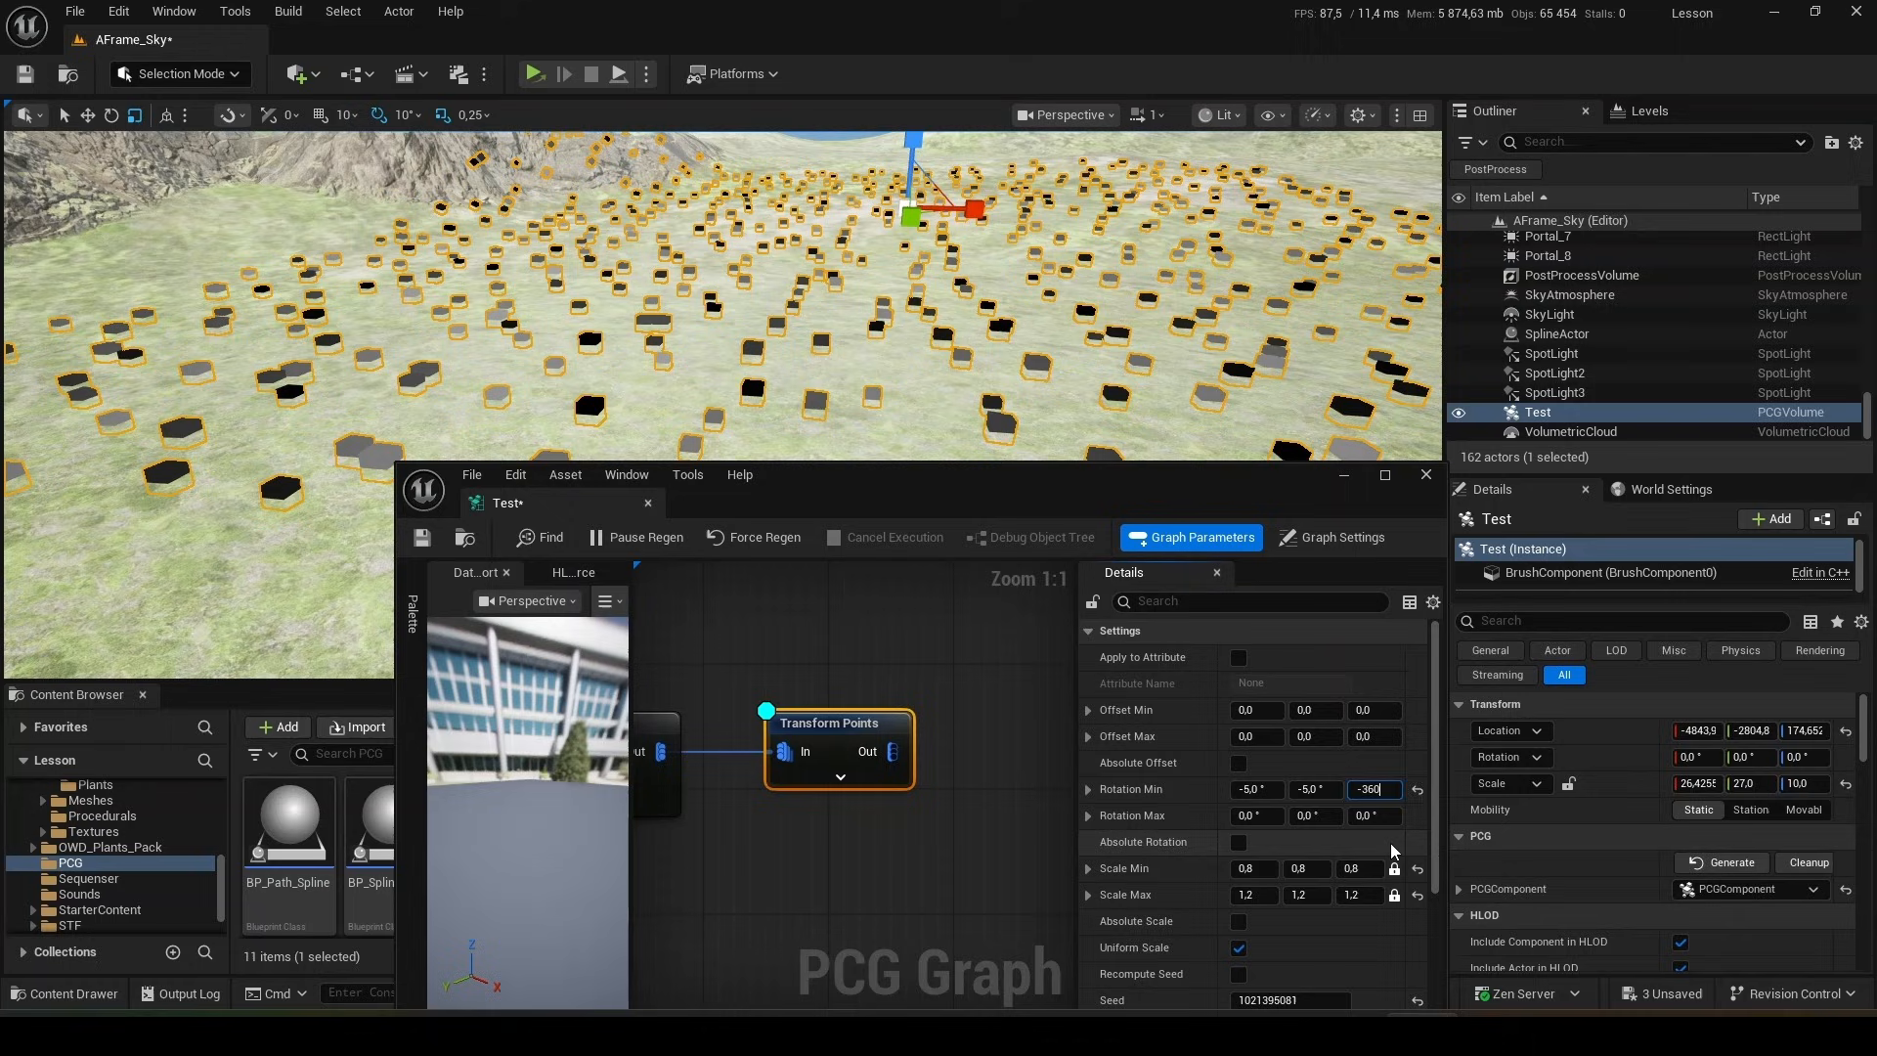
{"action": "left_click", "coordinate": [1255, 816]}
{"action": "type", "text": "5"}
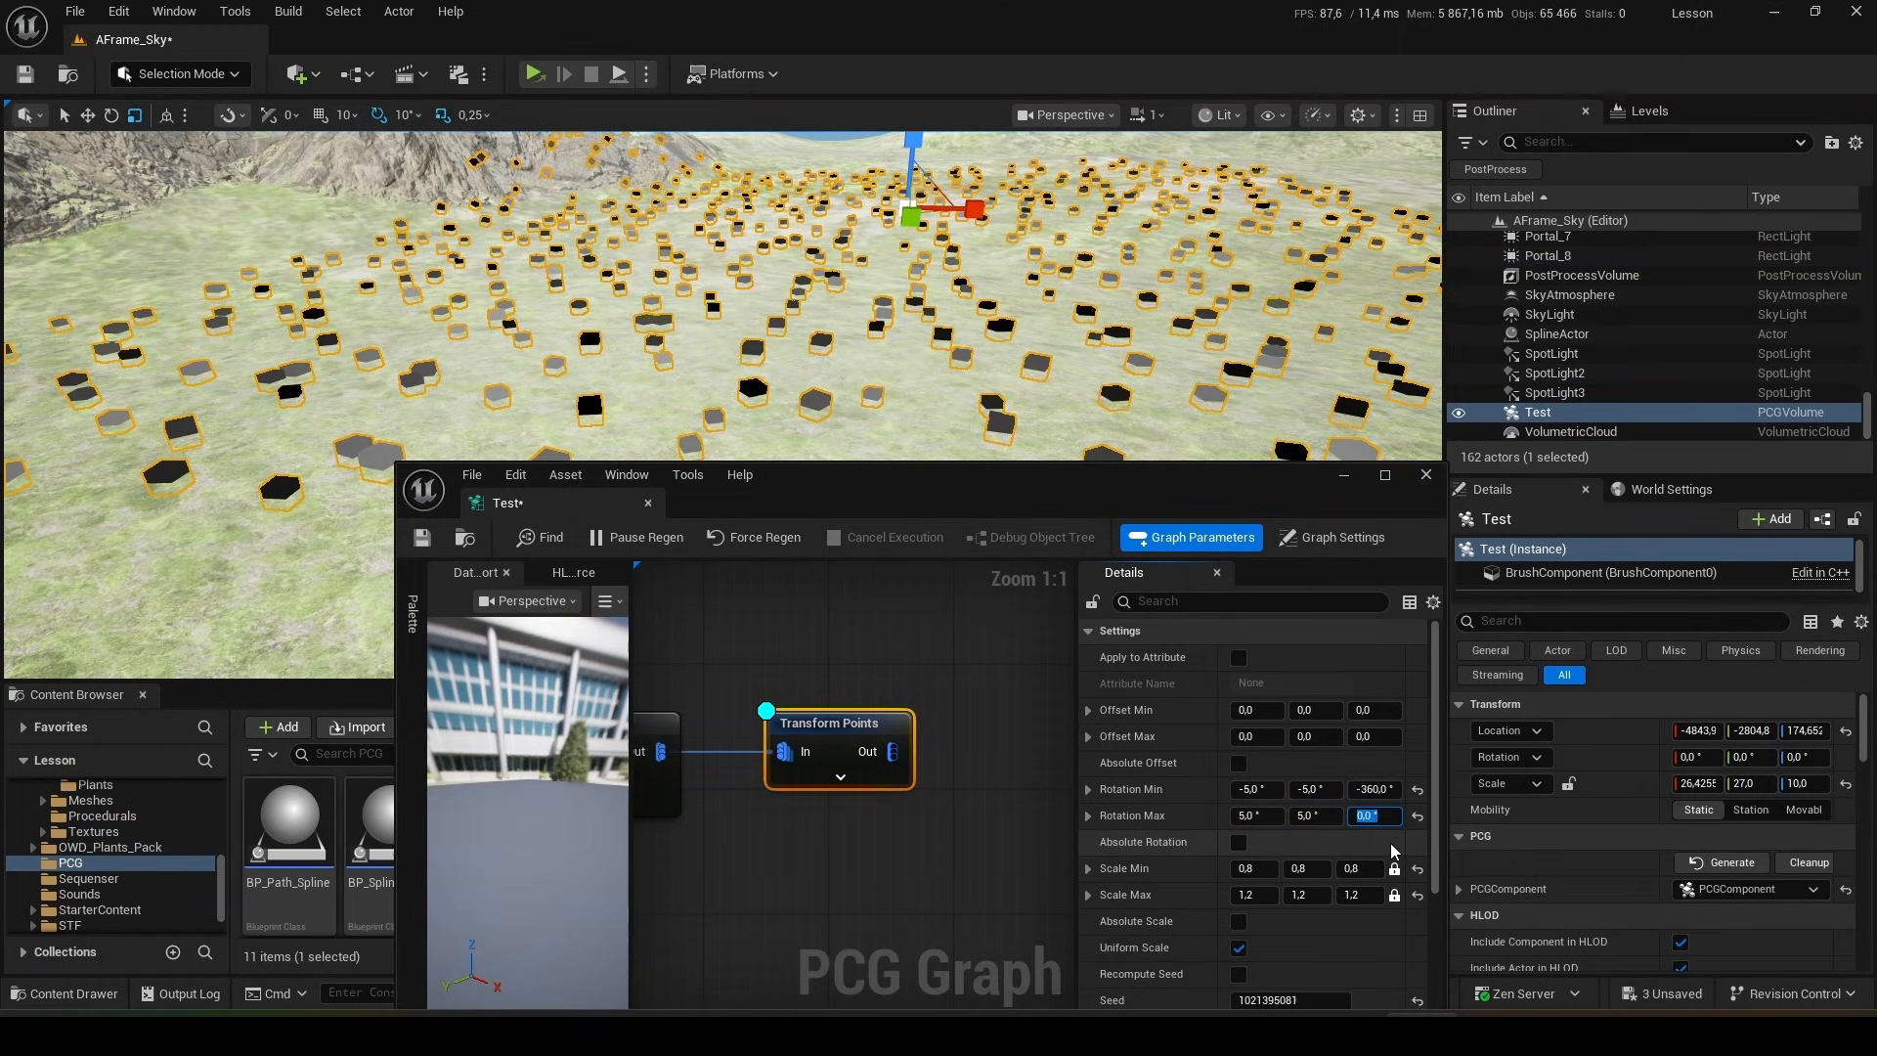
{"action": "type", "text": "360.0"}
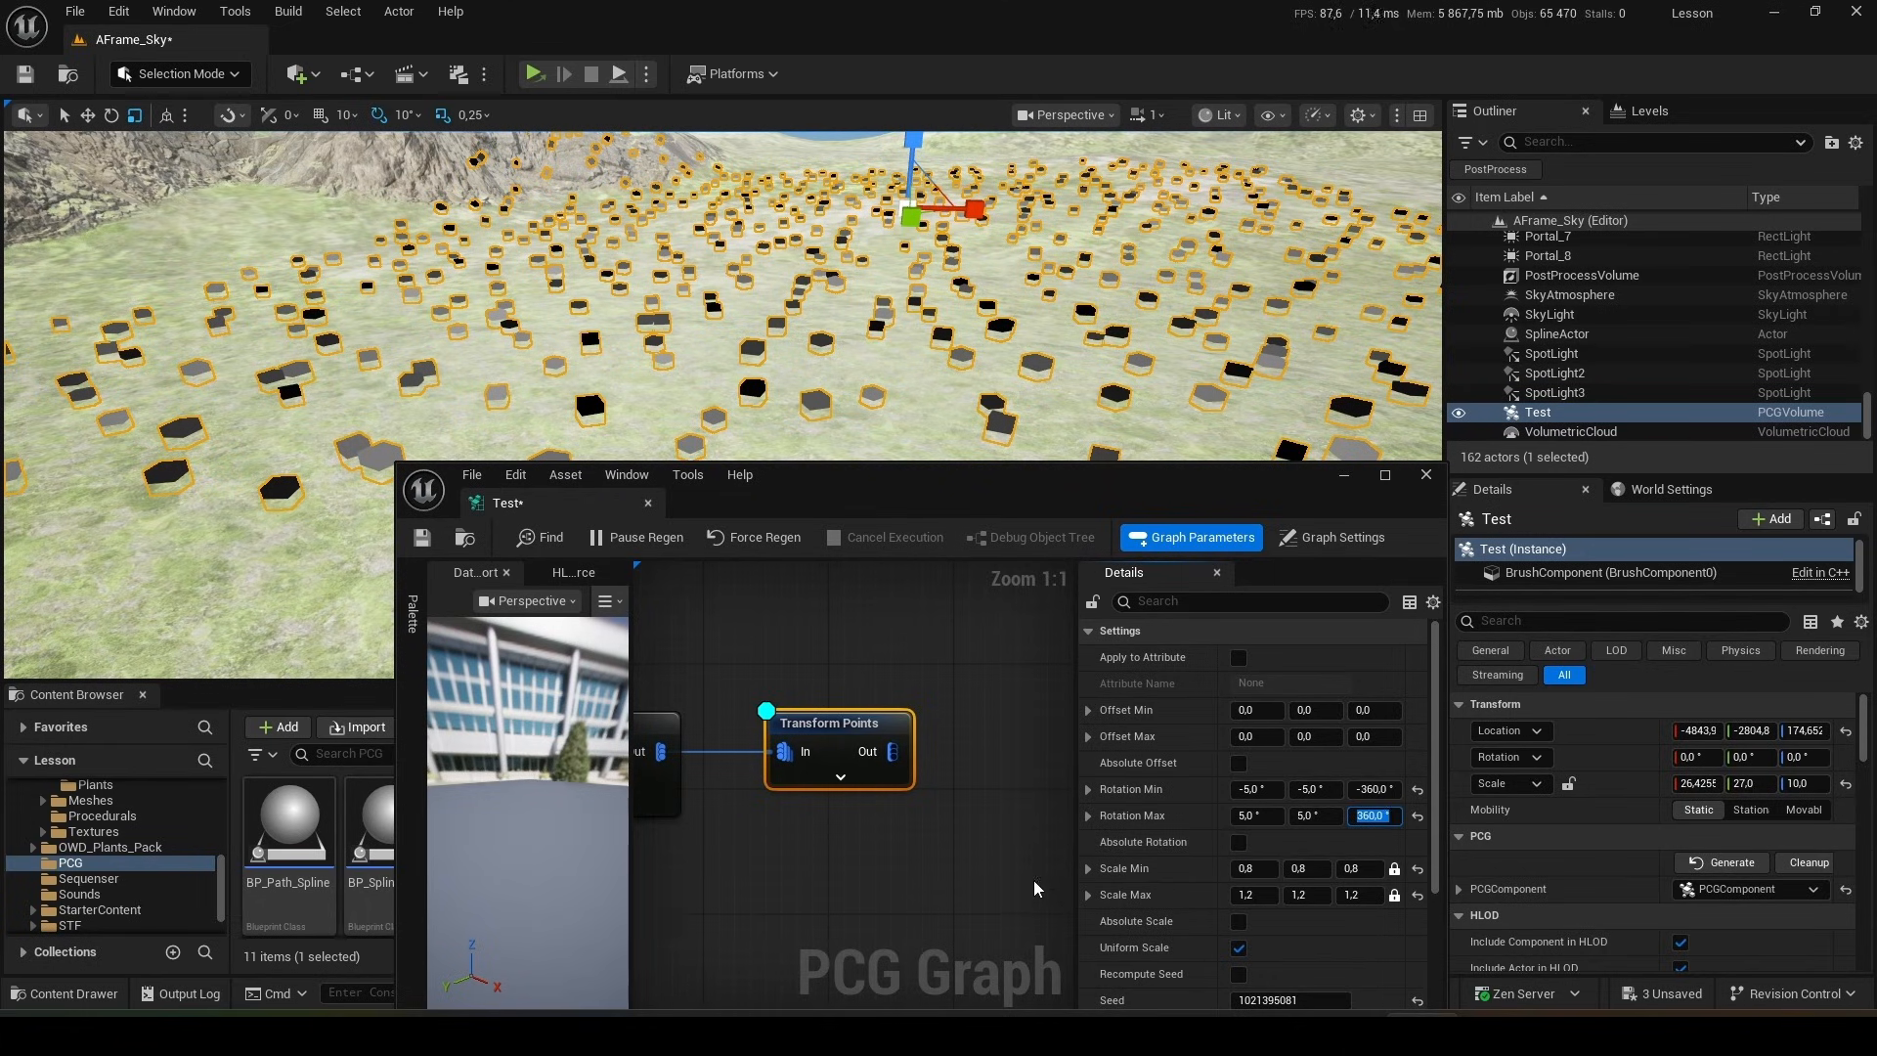
{"action": "mouse_move", "coordinate": [1240, 843]}
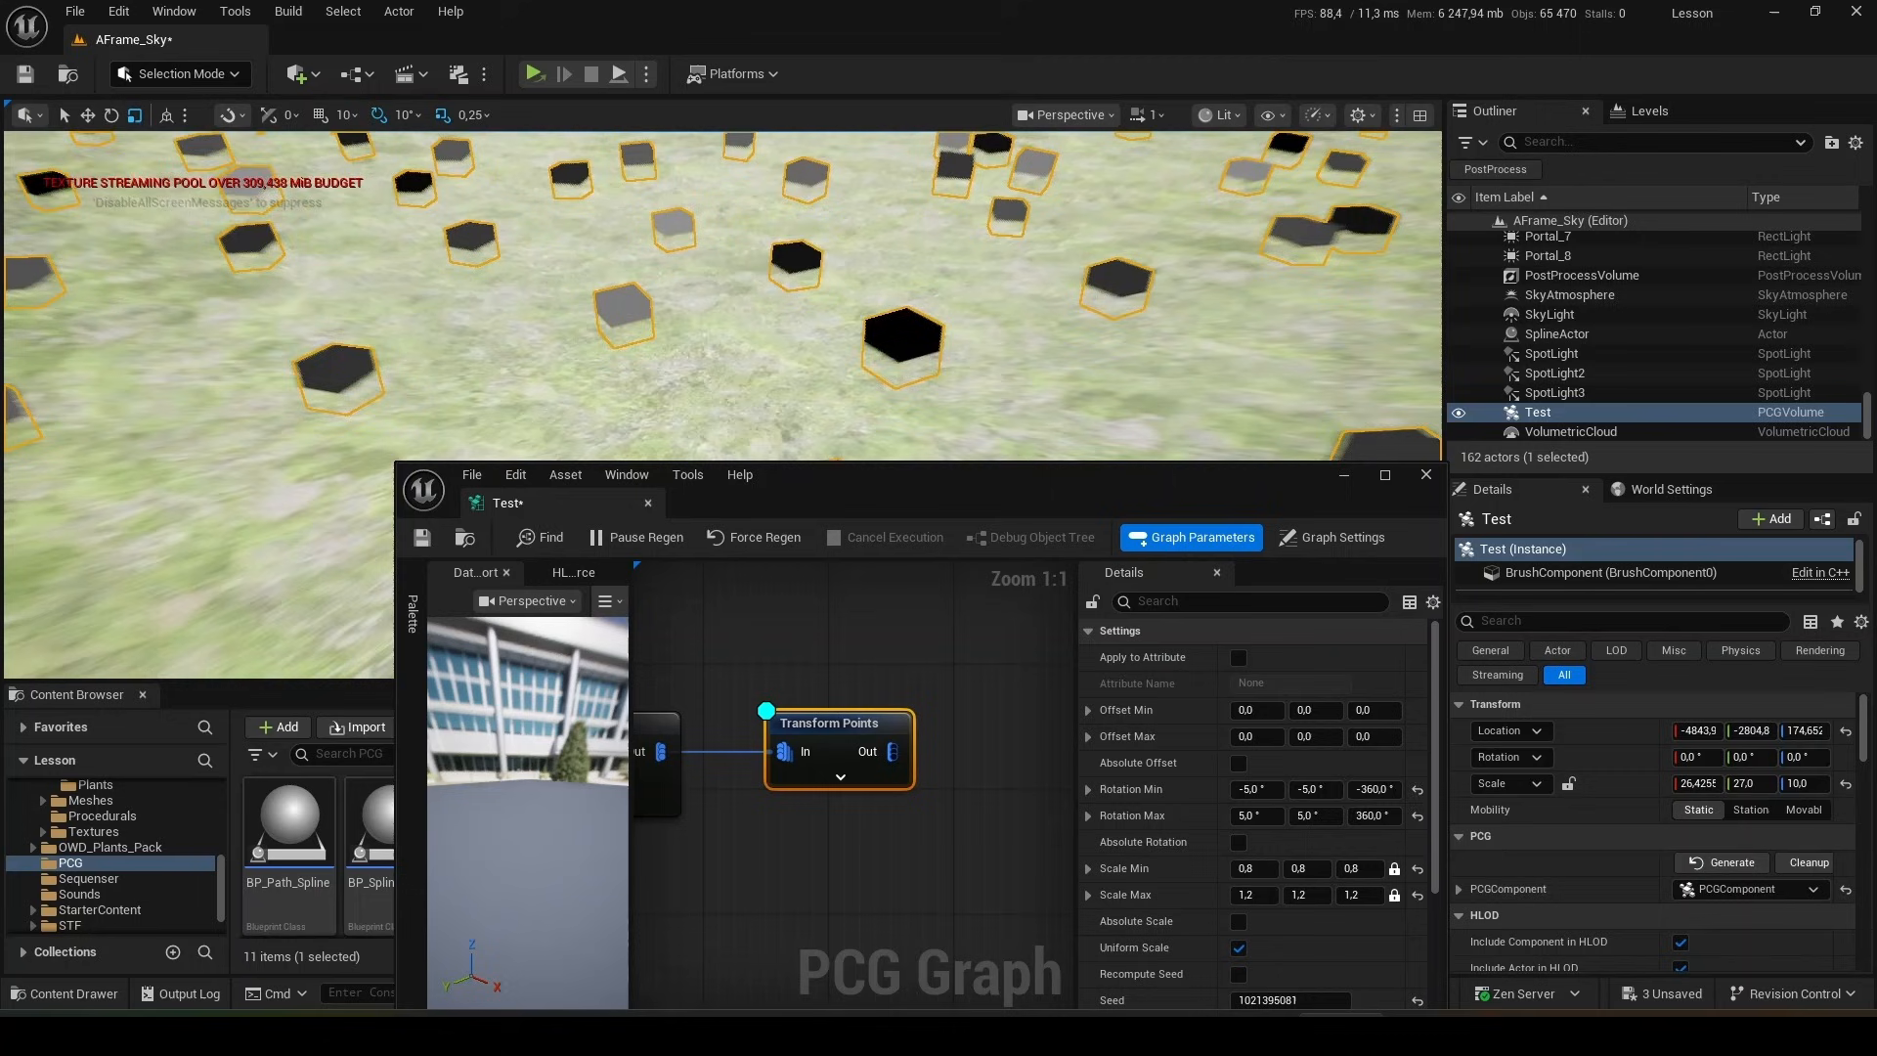
- Set the Transform Points random offset range to ±100 in X/Y
{"action": "left_click", "coordinate": [1255, 710]}
{"action": "type", "text": "-100"}
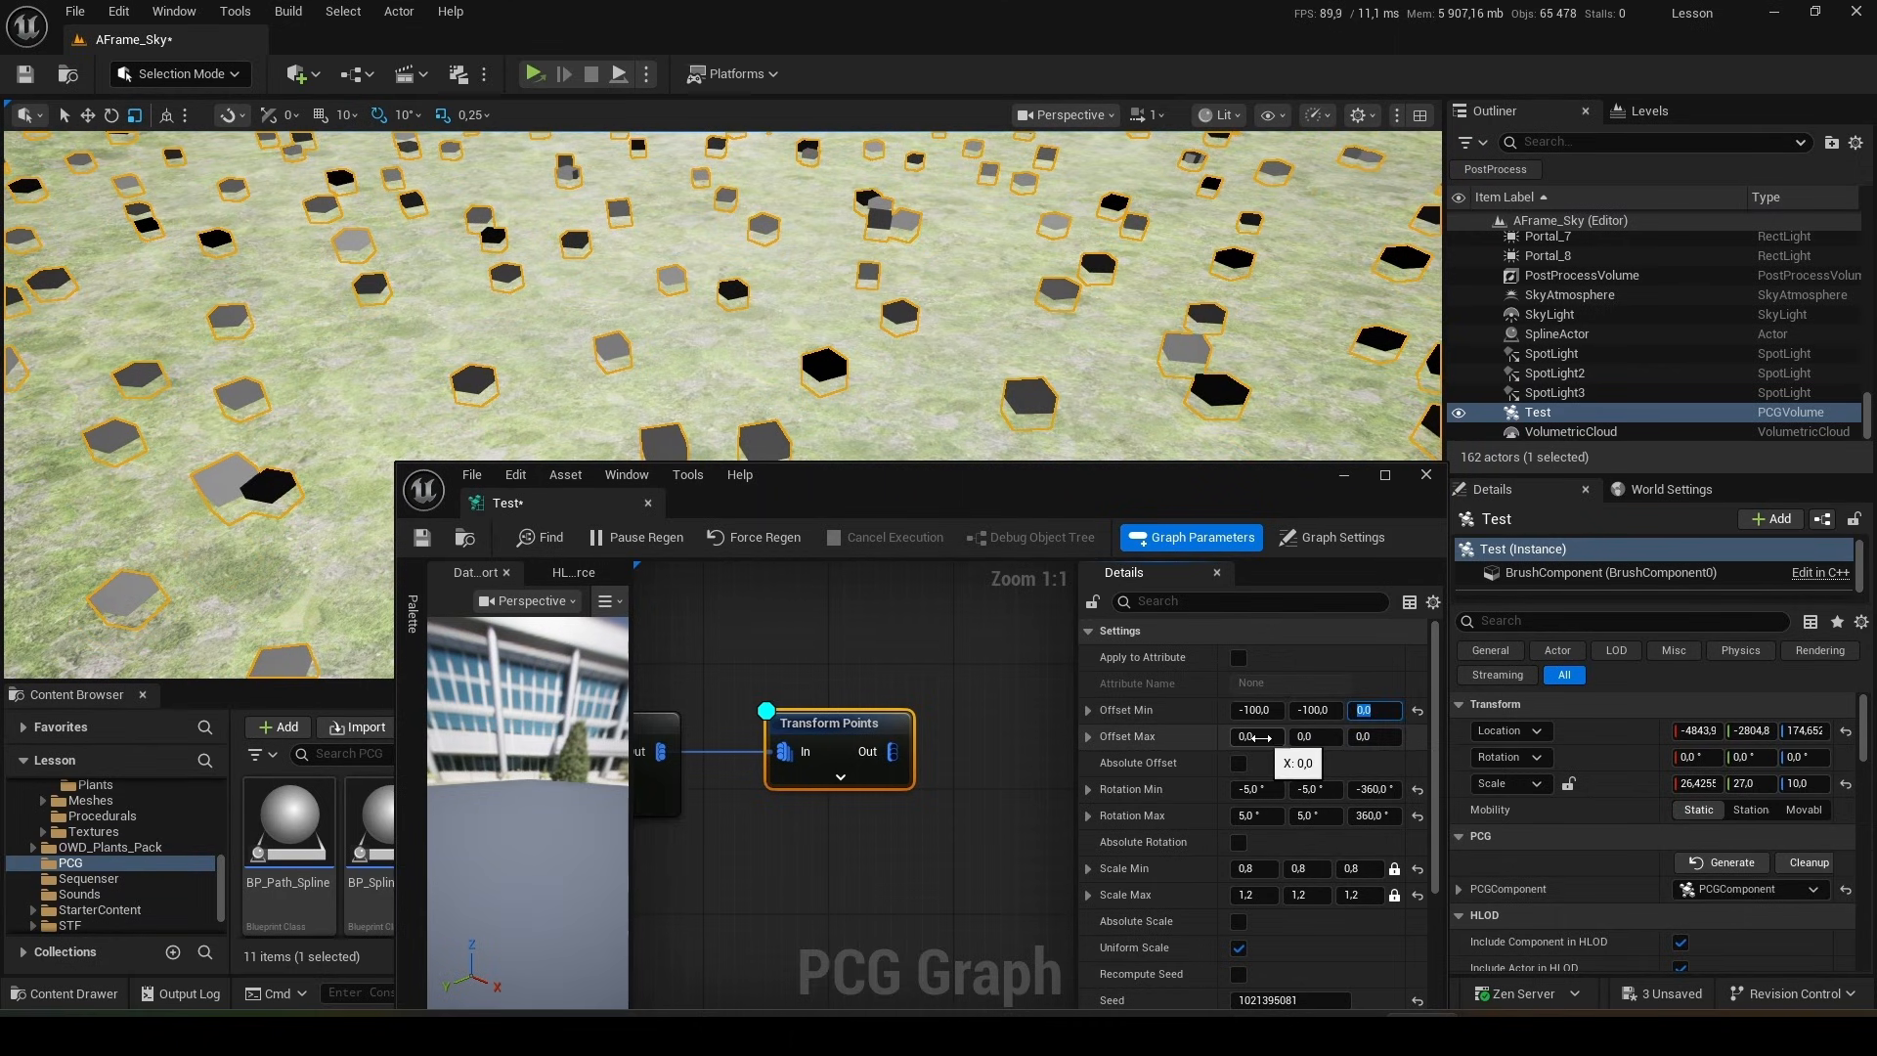
{"action": "left_click_drag", "start_coordinate": [1254, 737], "coordinate": [1263, 737]}
{"action": "type", "text": "100"}
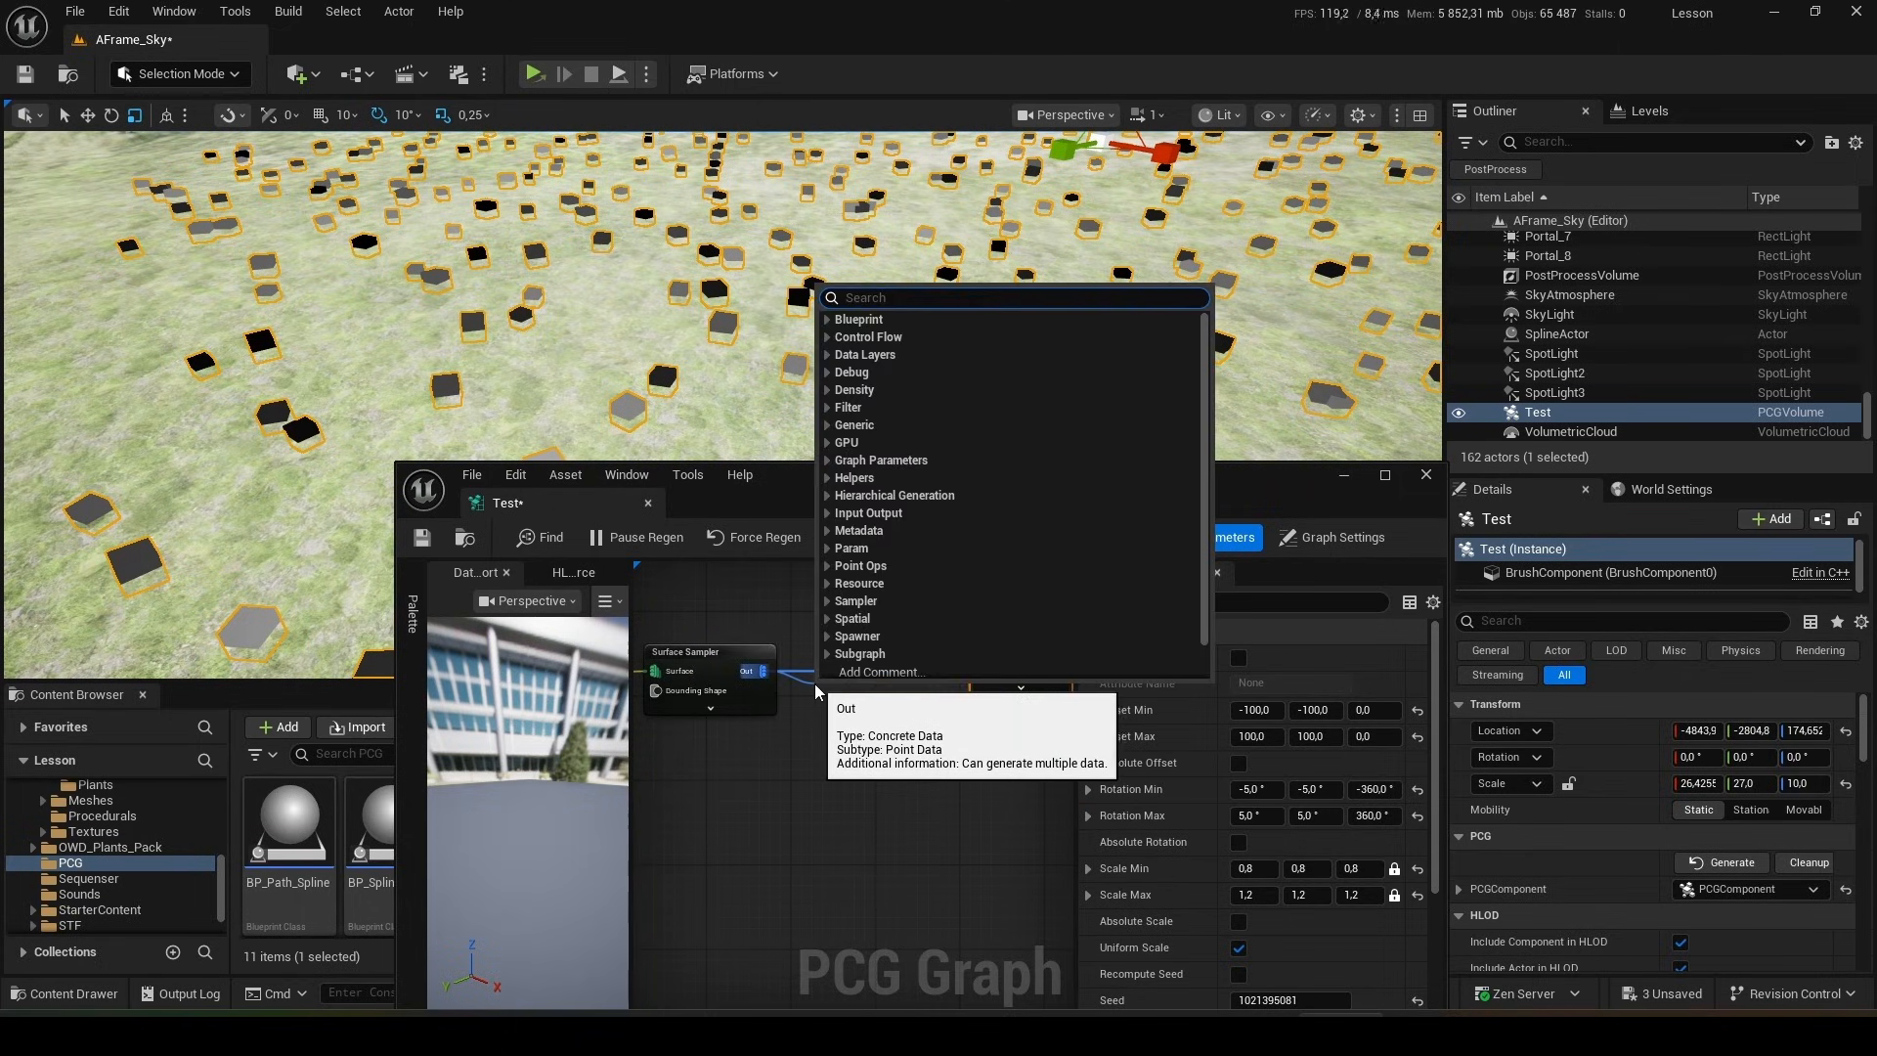
- Insert a Spatial Noise node after the Surface Sampler with its transform scale set to 100
{"action": "type", "text": "spa"}
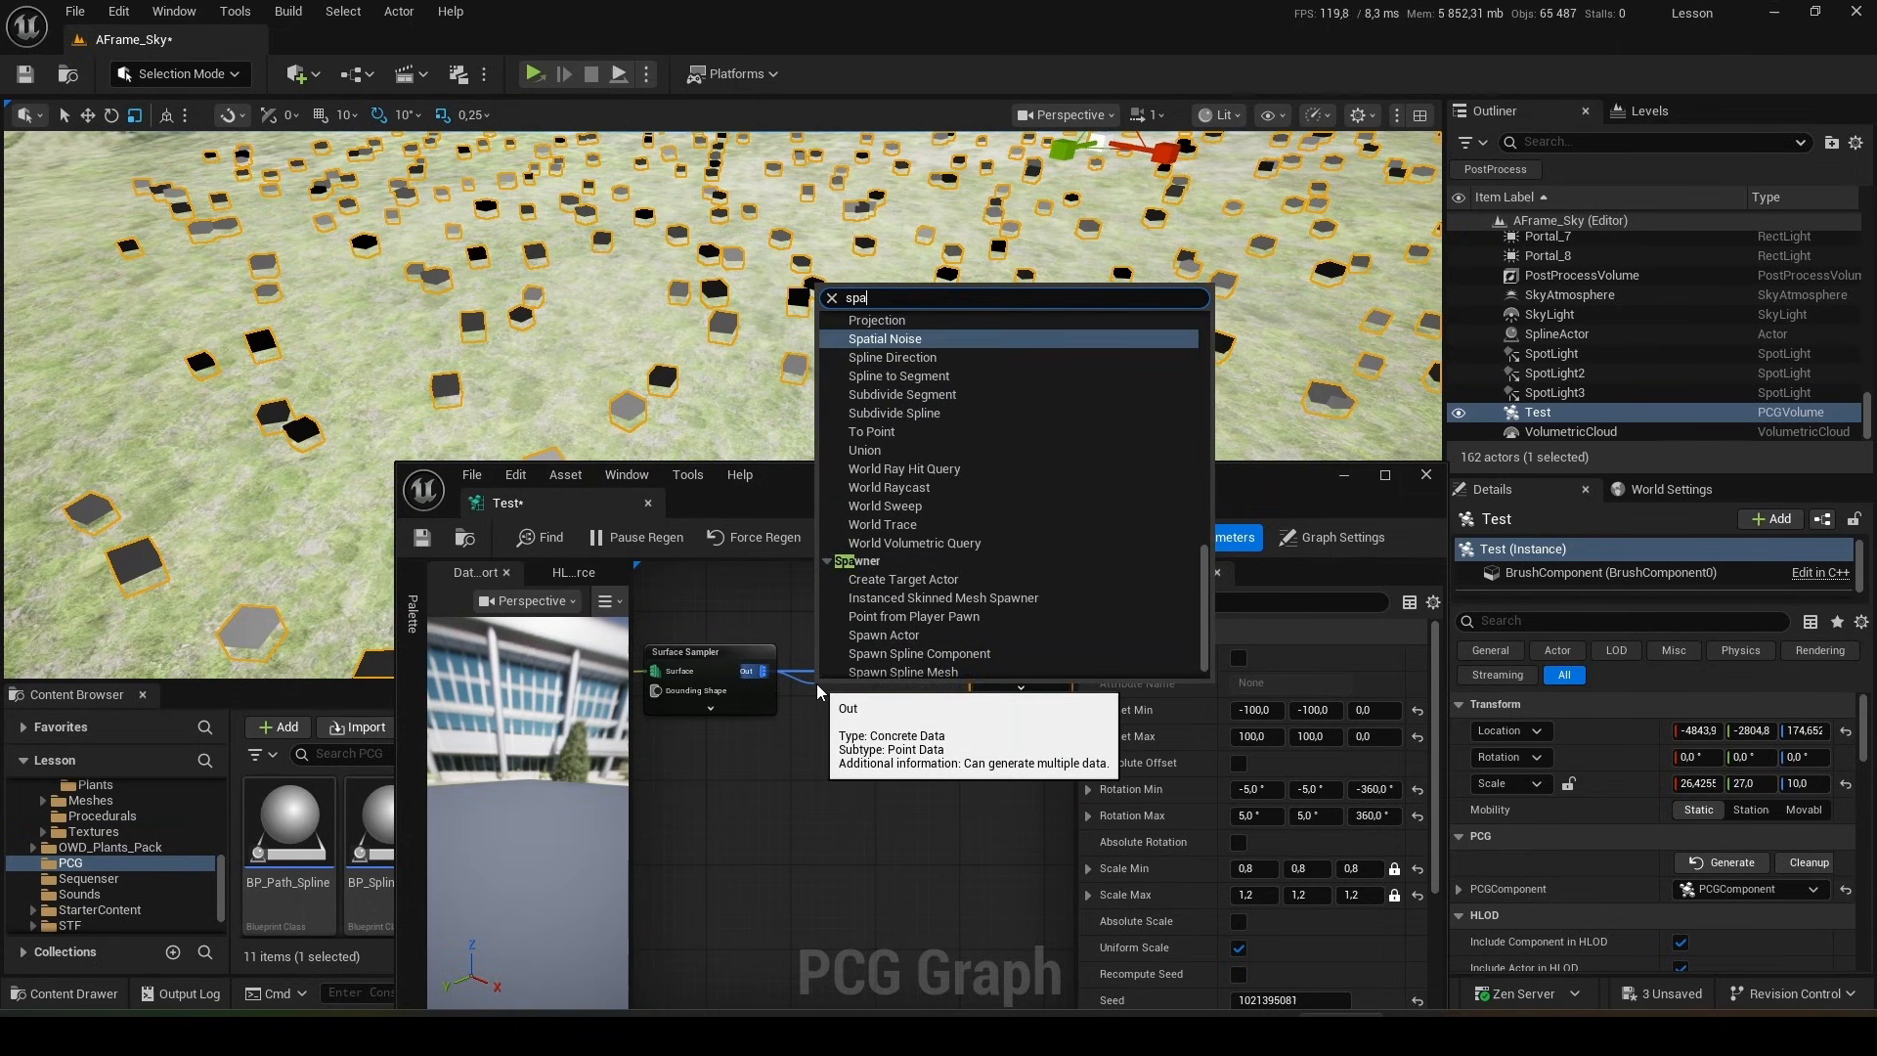
{"action": "left_click", "coordinate": [884, 339]}
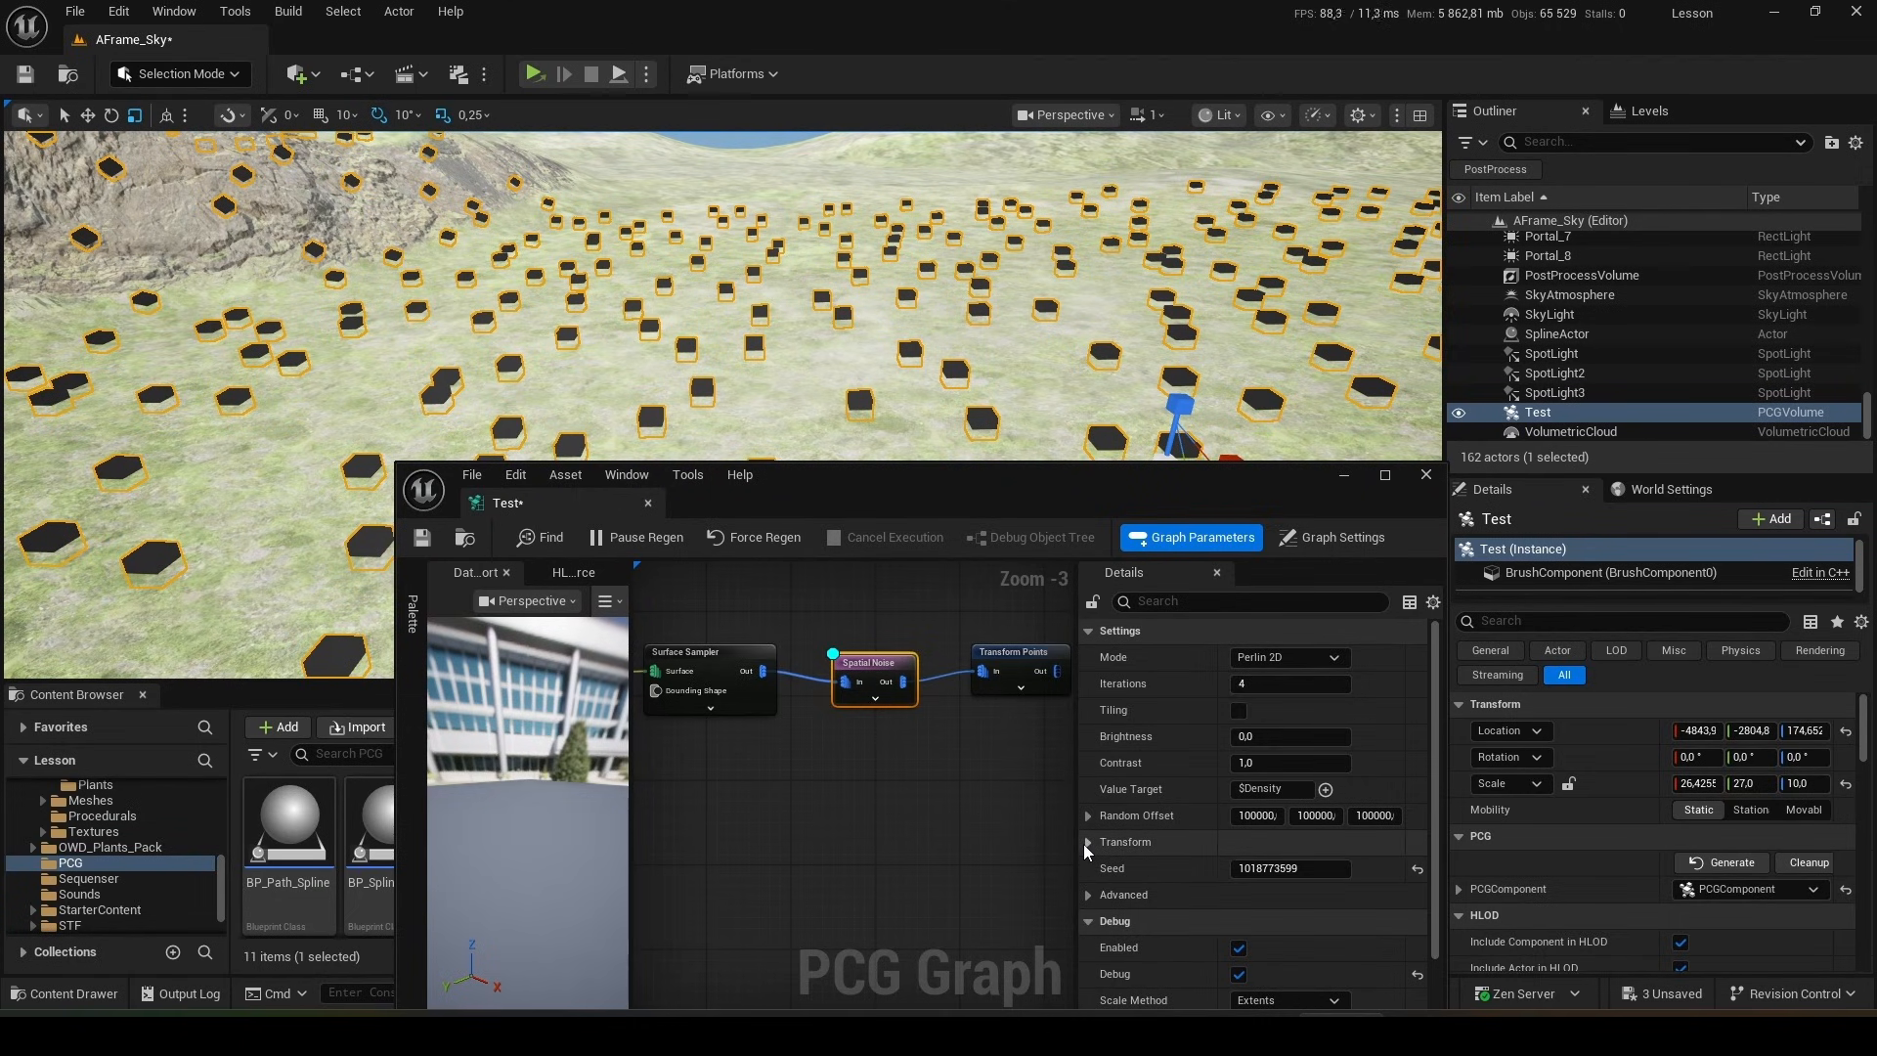
{"action": "left_click", "coordinate": [1089, 841]}
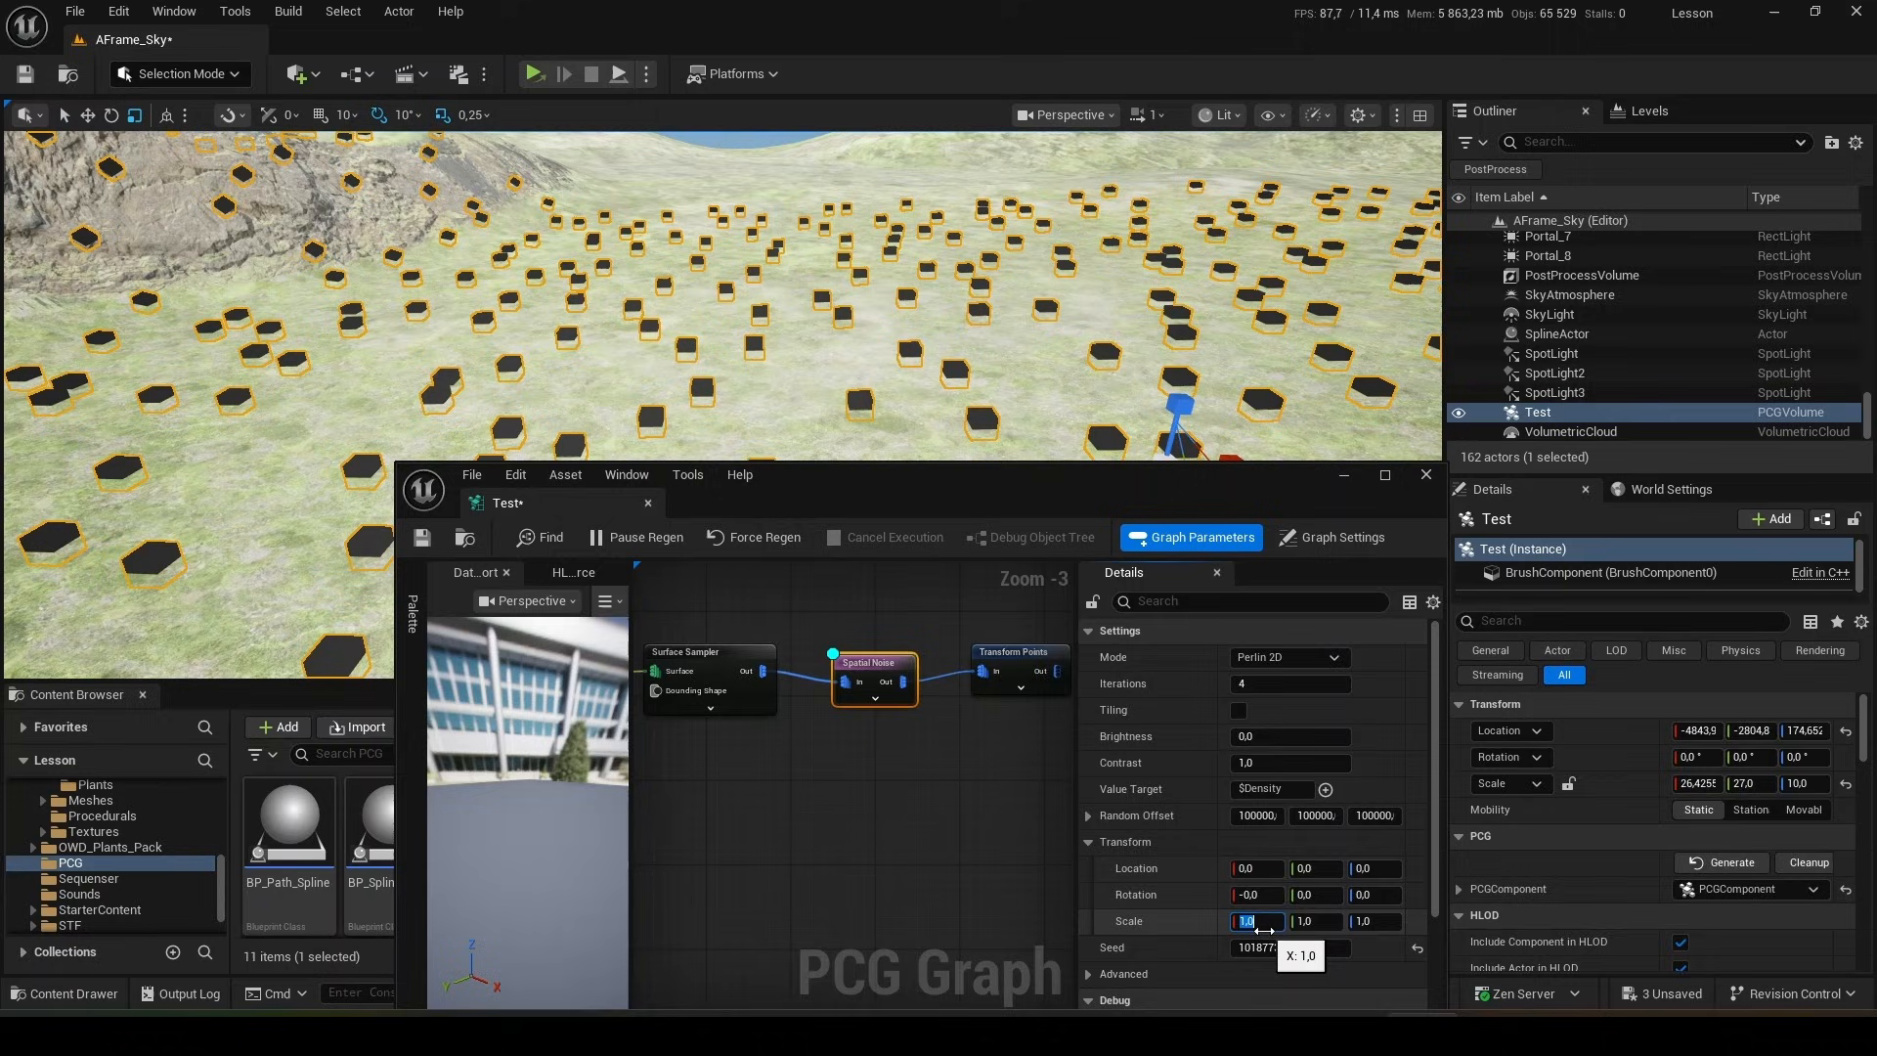
{"action": "type", "text": "599"}
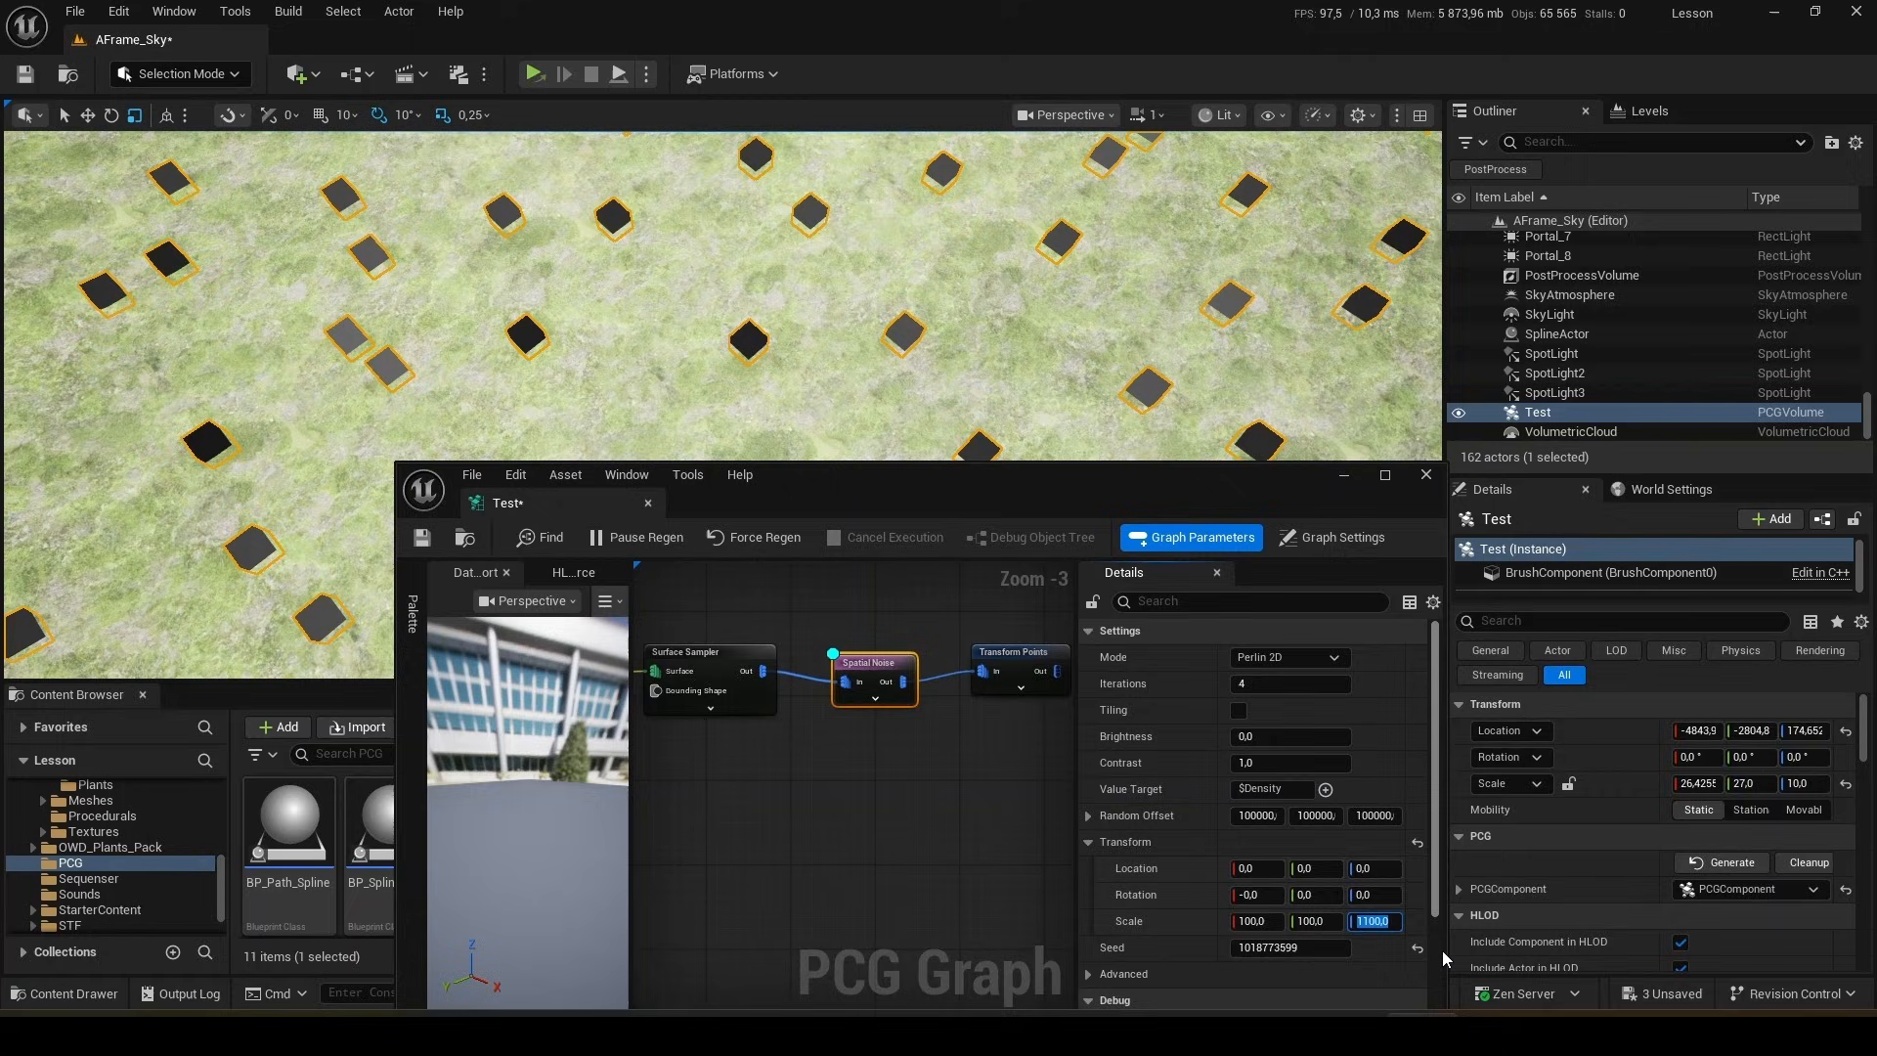
{"action": "type", "text": "100.0"}
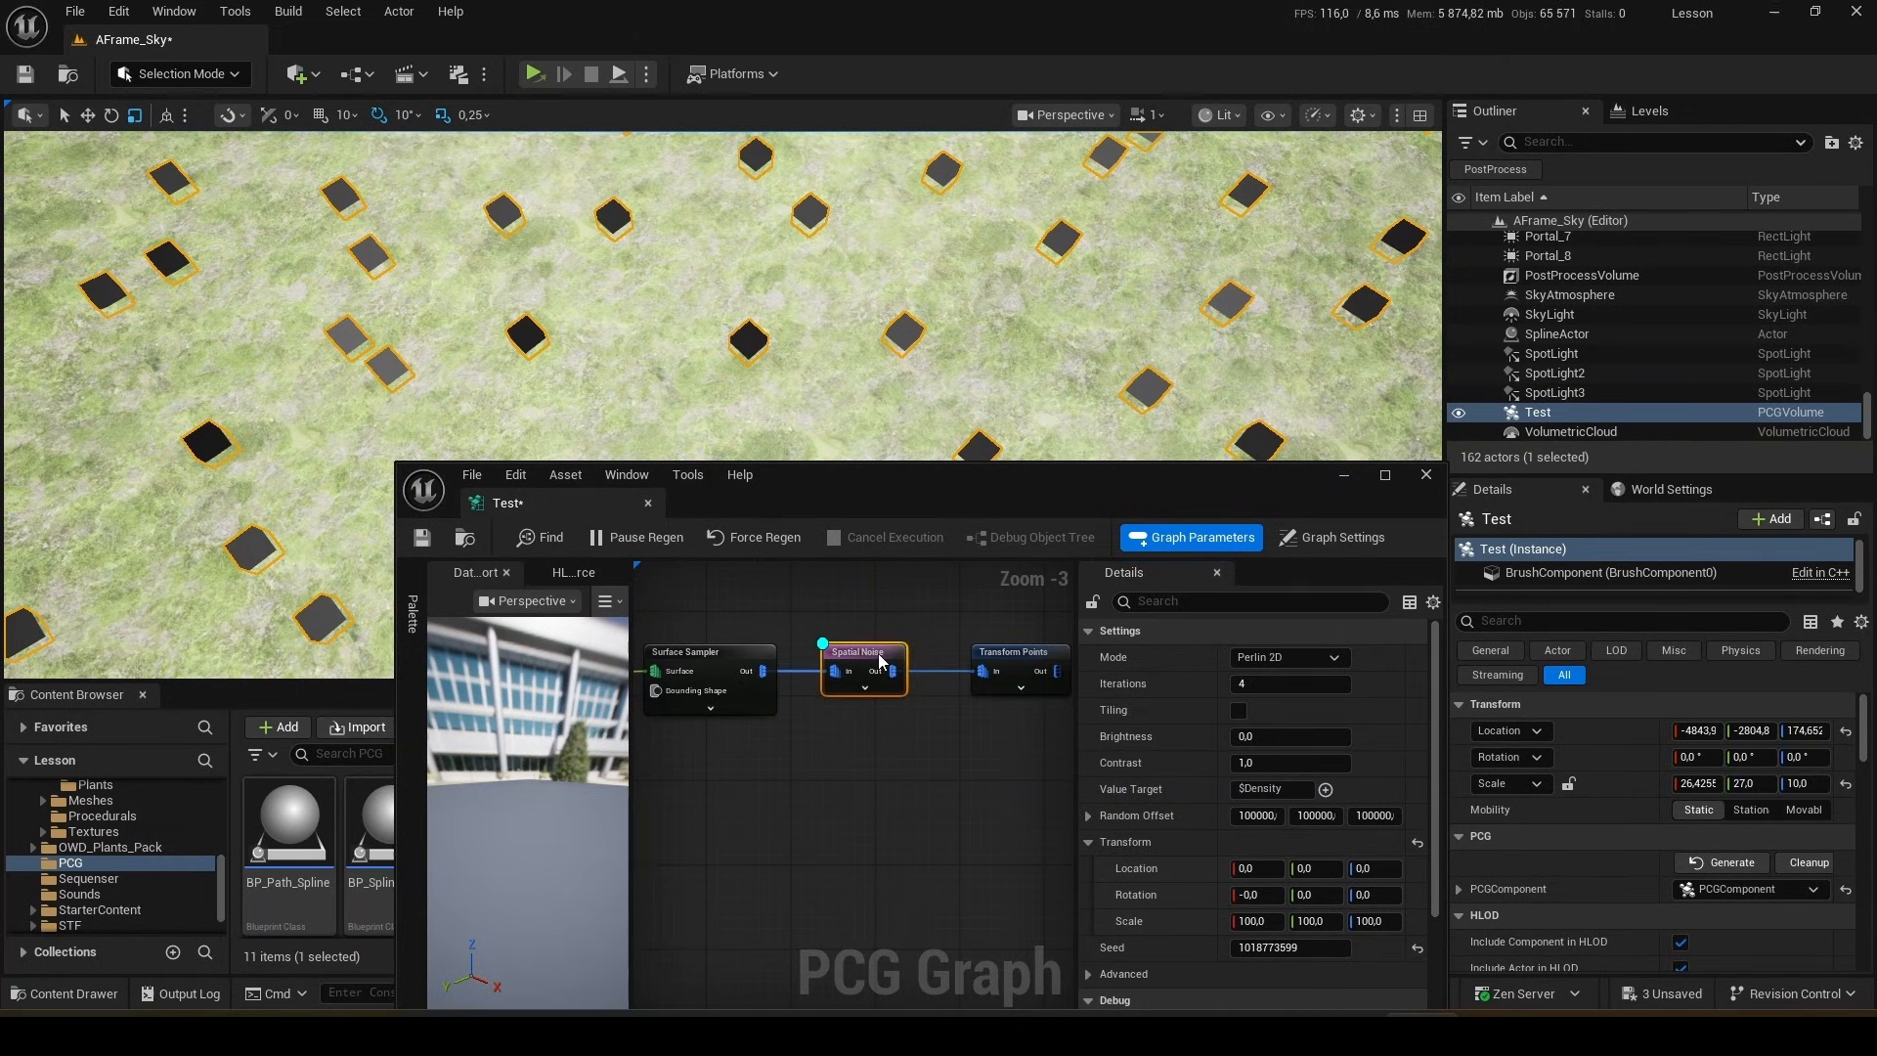
- Wire a Static Mesh Spawner node to the Transform Points output
{"action": "left_click", "coordinate": [1012, 651]}
{"action": "type", "text": "s"}
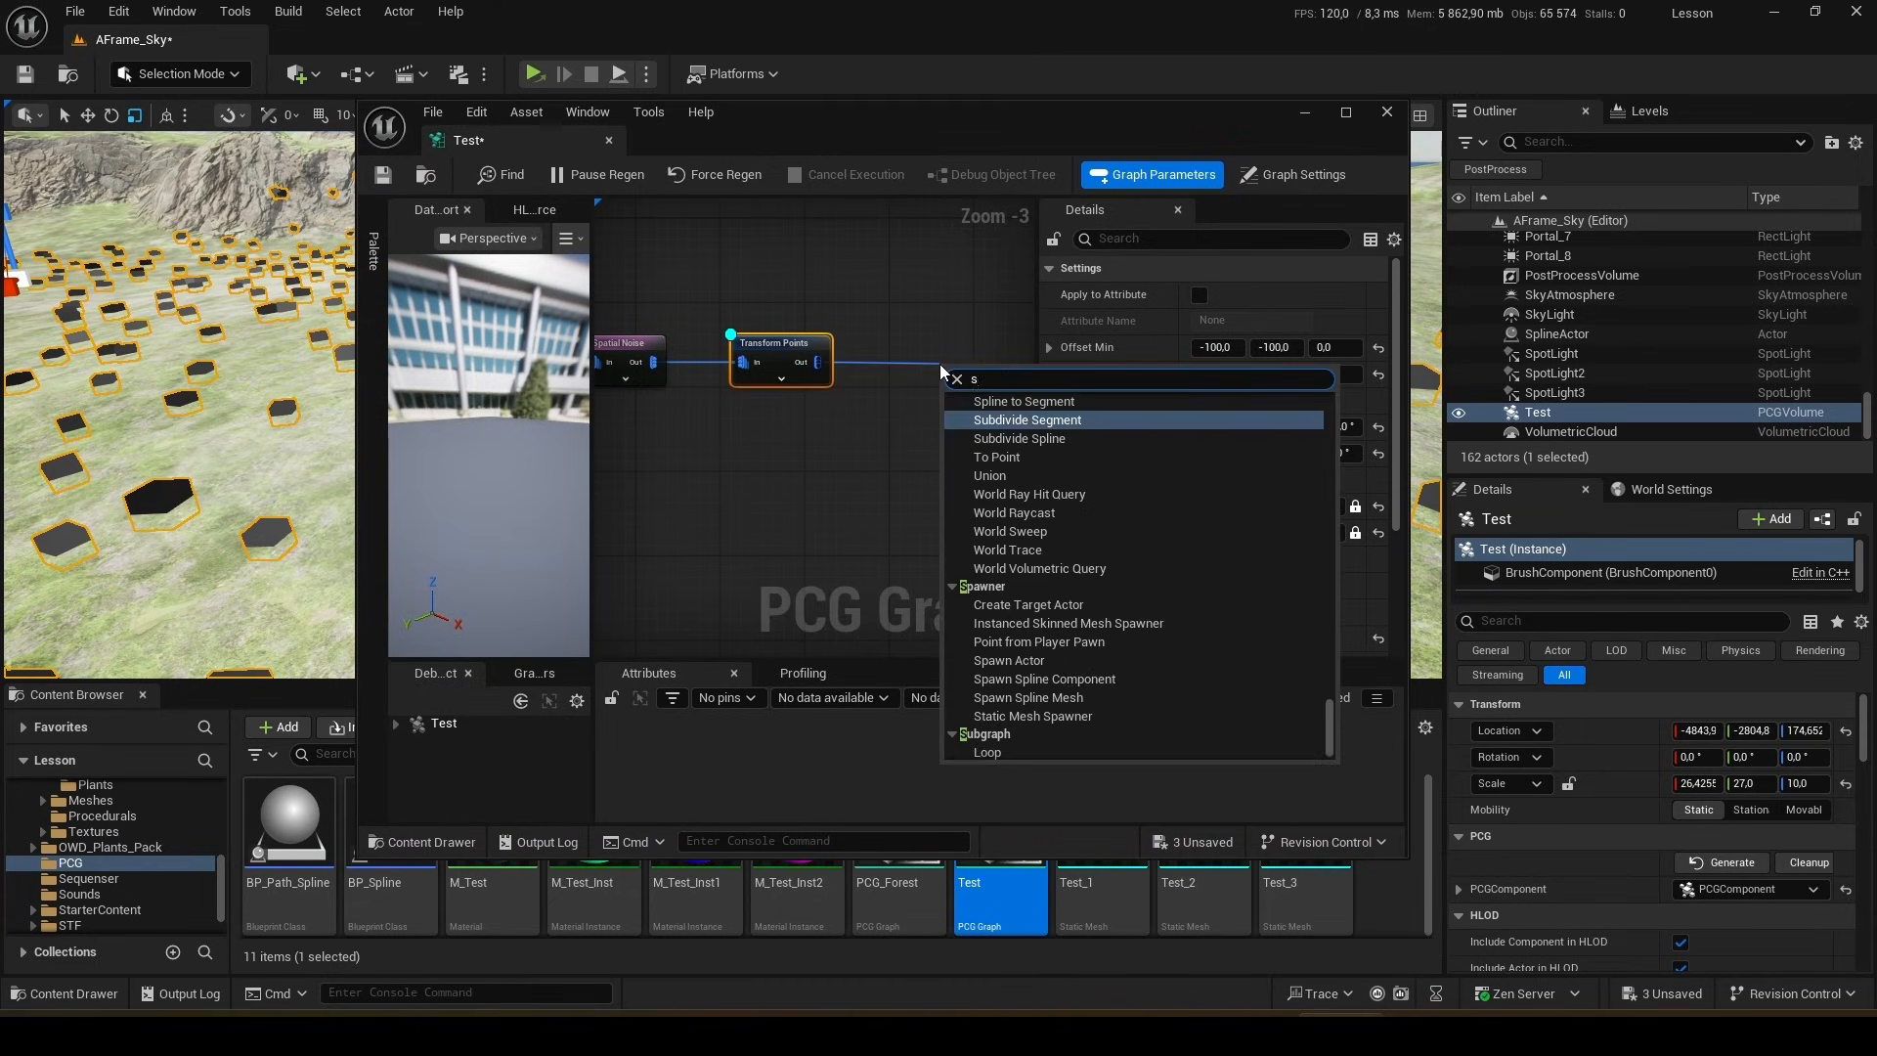
{"action": "type", "text": "ta"}
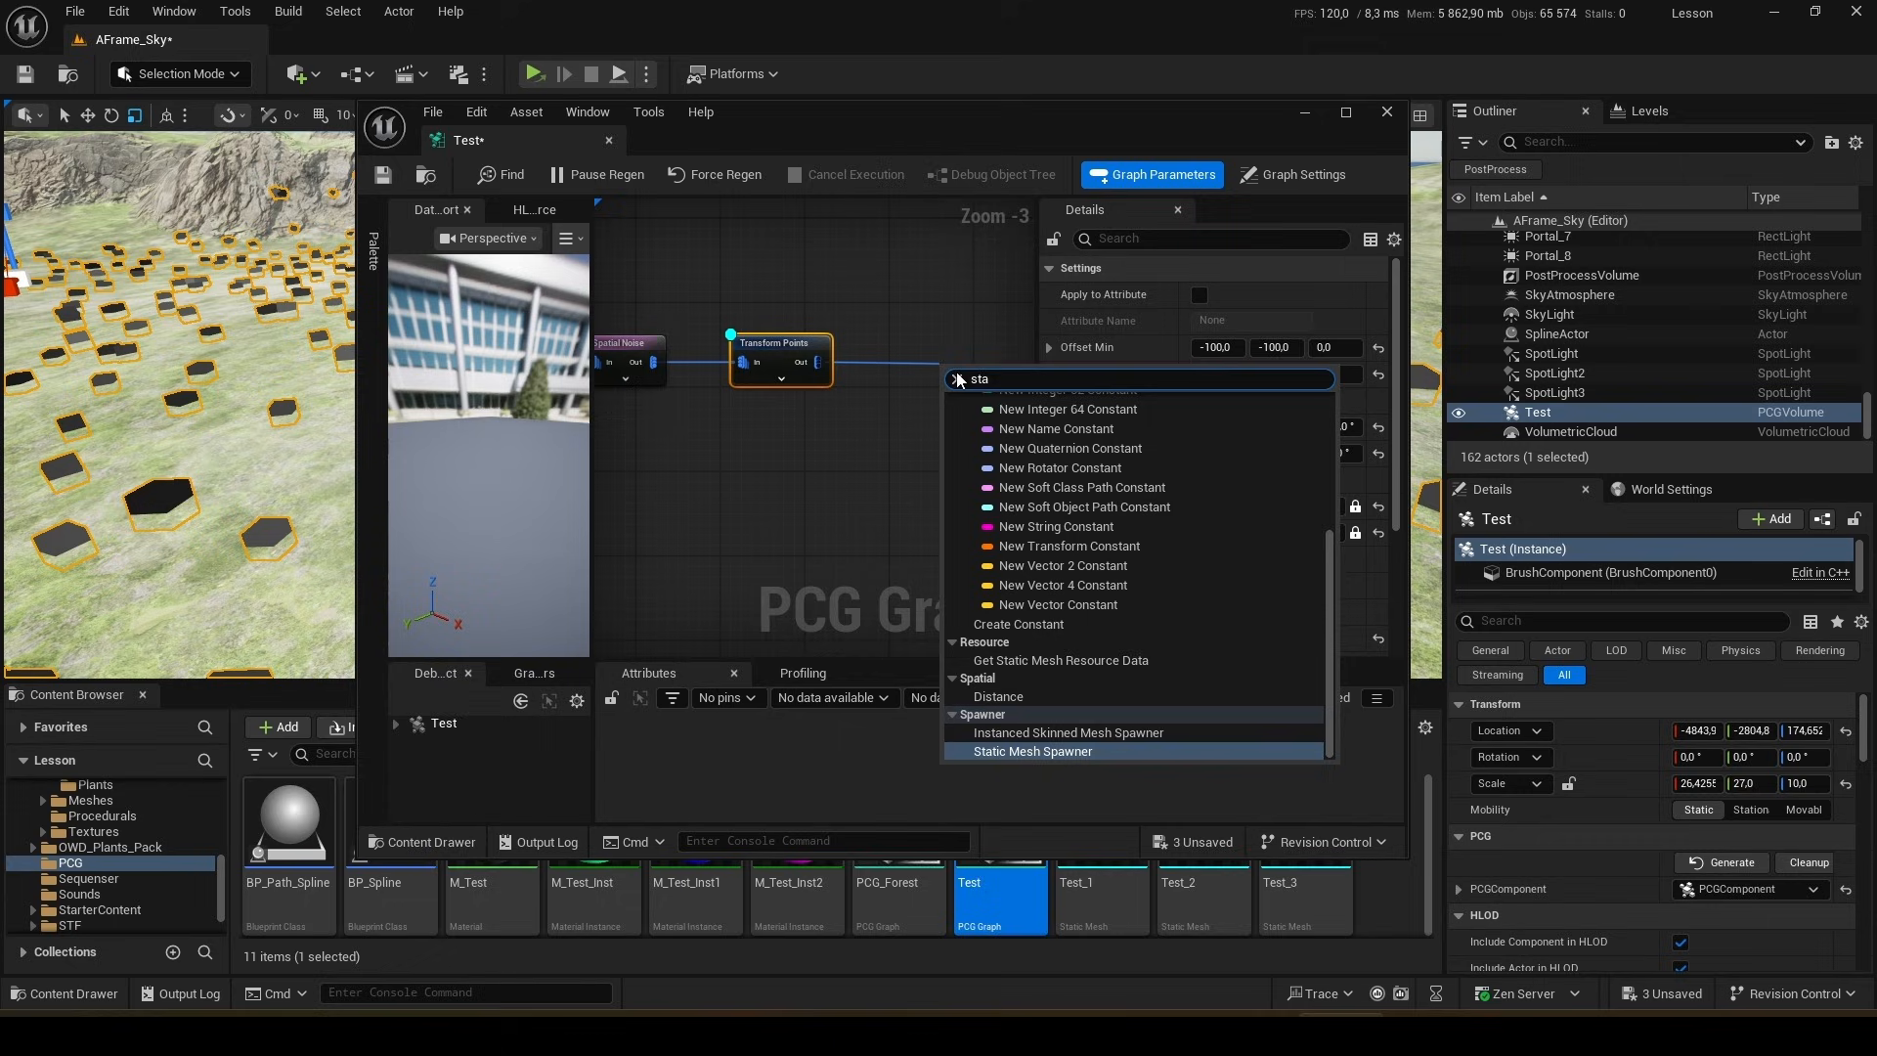
{"action": "left_click", "coordinate": [1033, 750]}
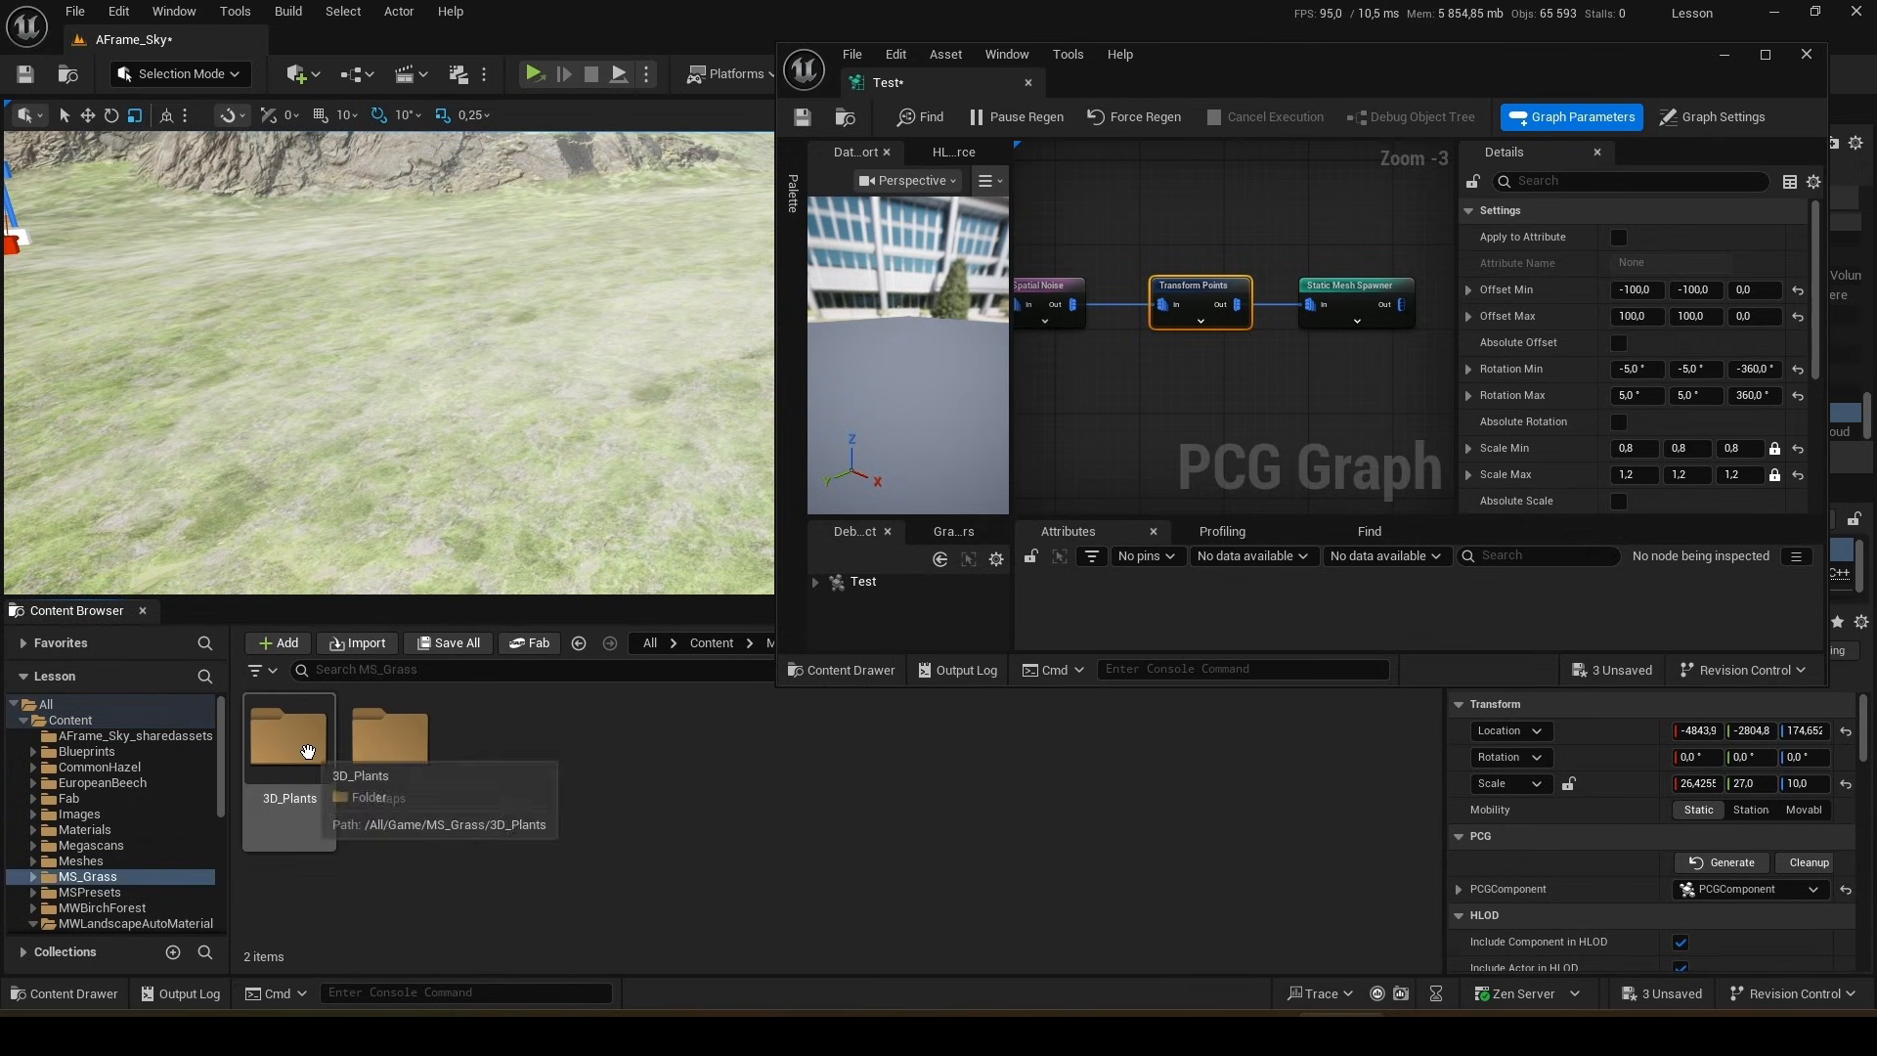
- Browse the MS_Grass 3D_Plants folder to the Grass_Clumps_01 meshes
{"action": "double_click", "coordinate": [289, 743]}
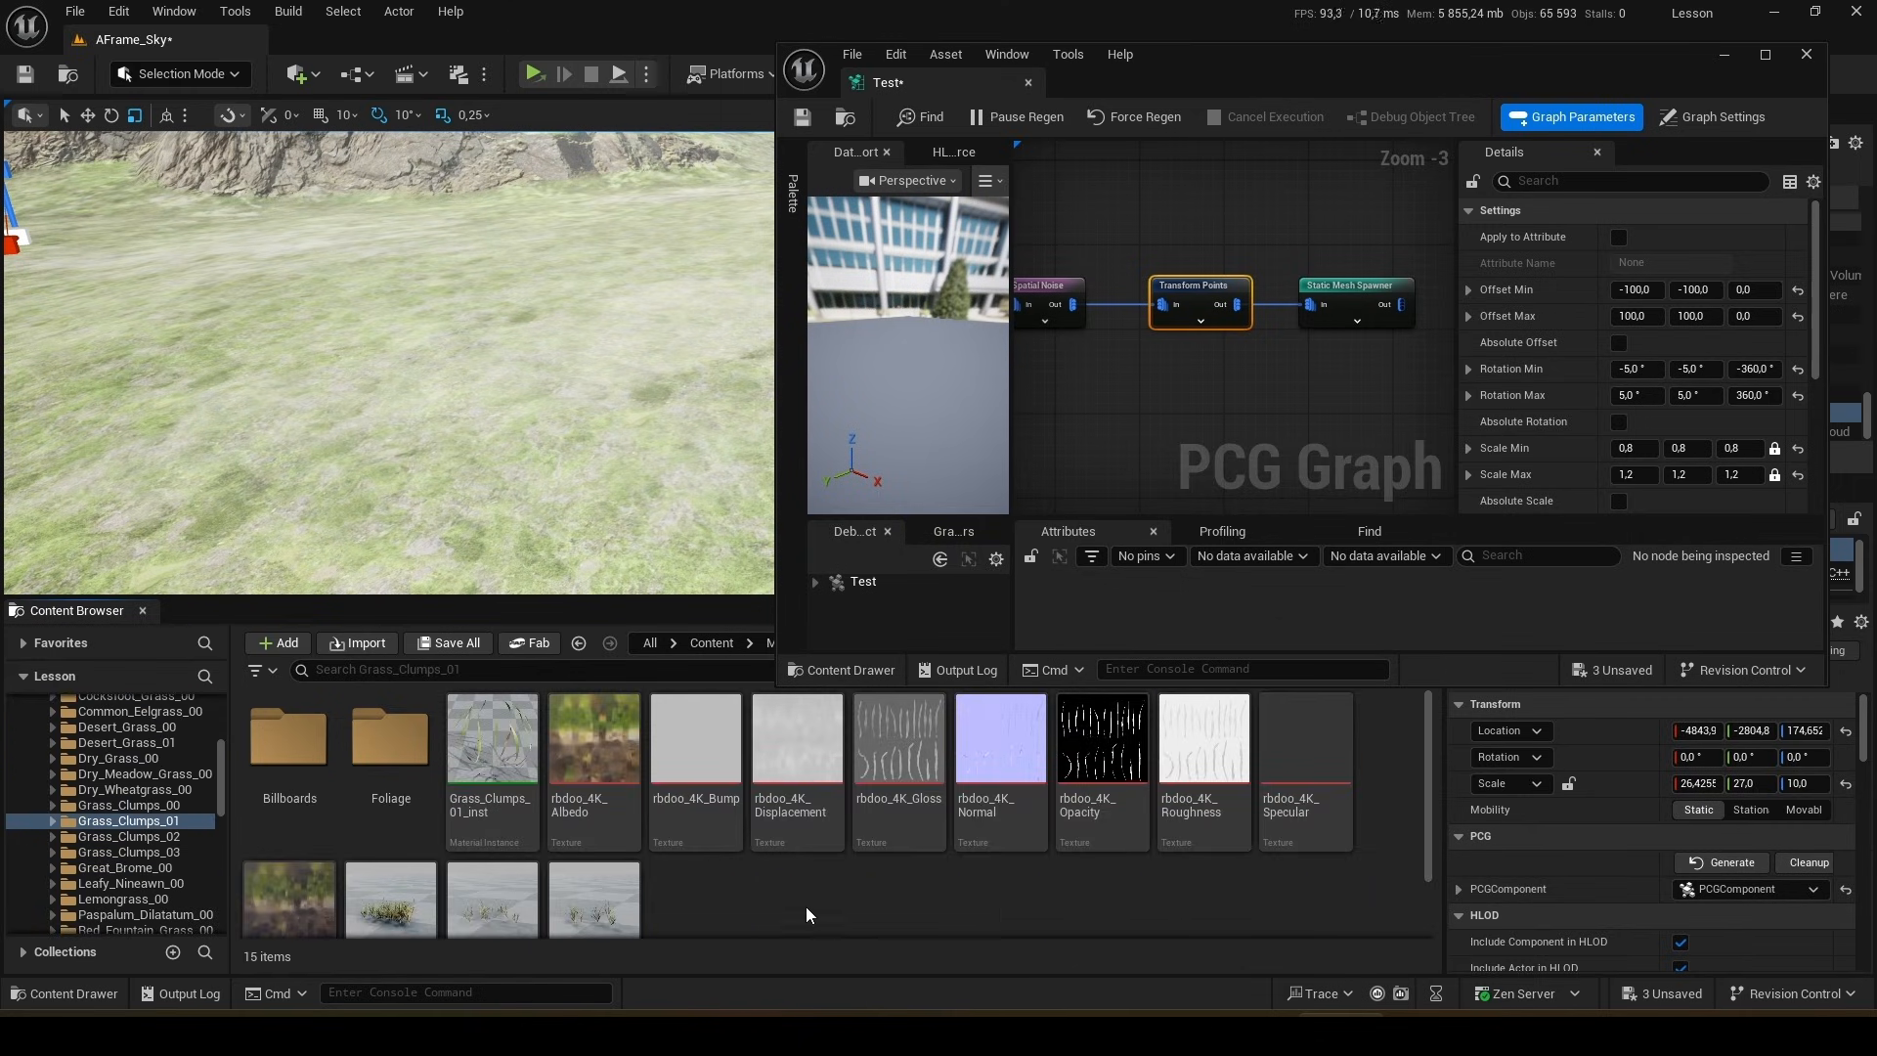
{"action": "scroll", "scroll_direction": "down", "scroll_amount": 3}
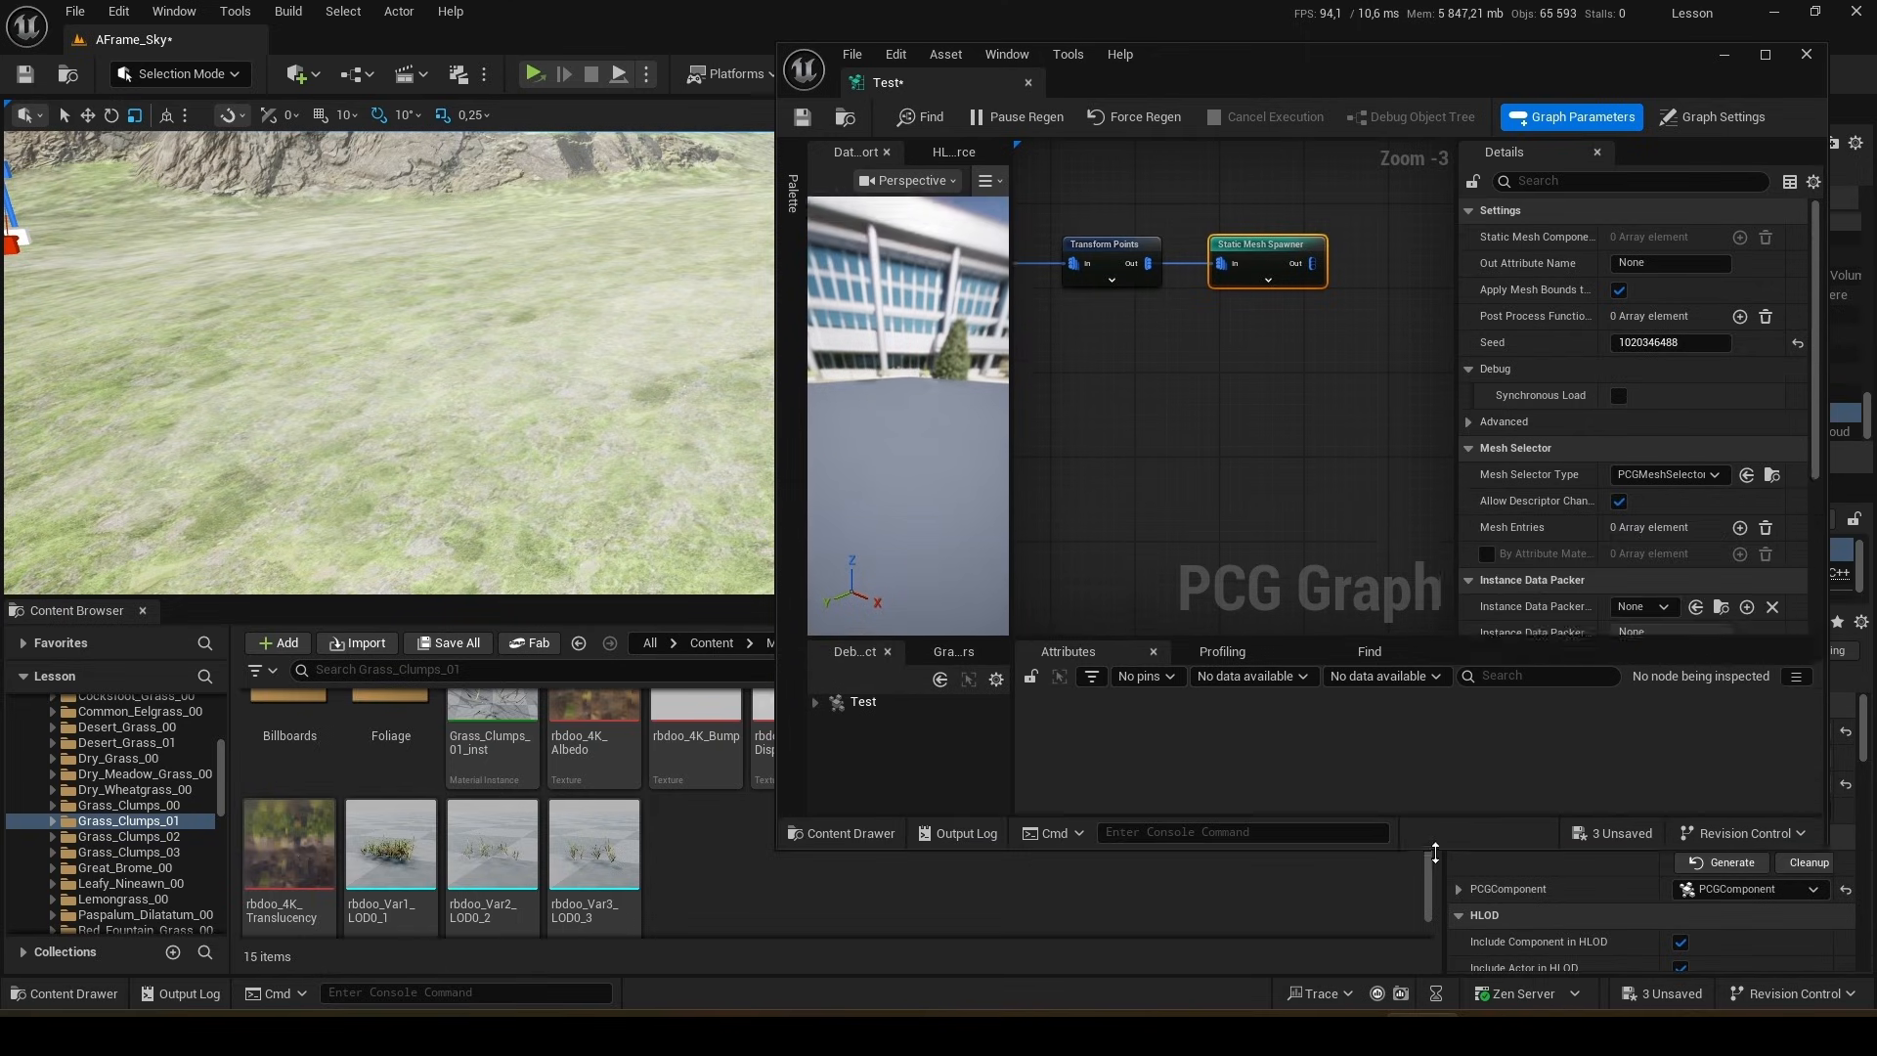
{"action": "scroll", "scroll_direction": "down", "scroll_amount": 3}
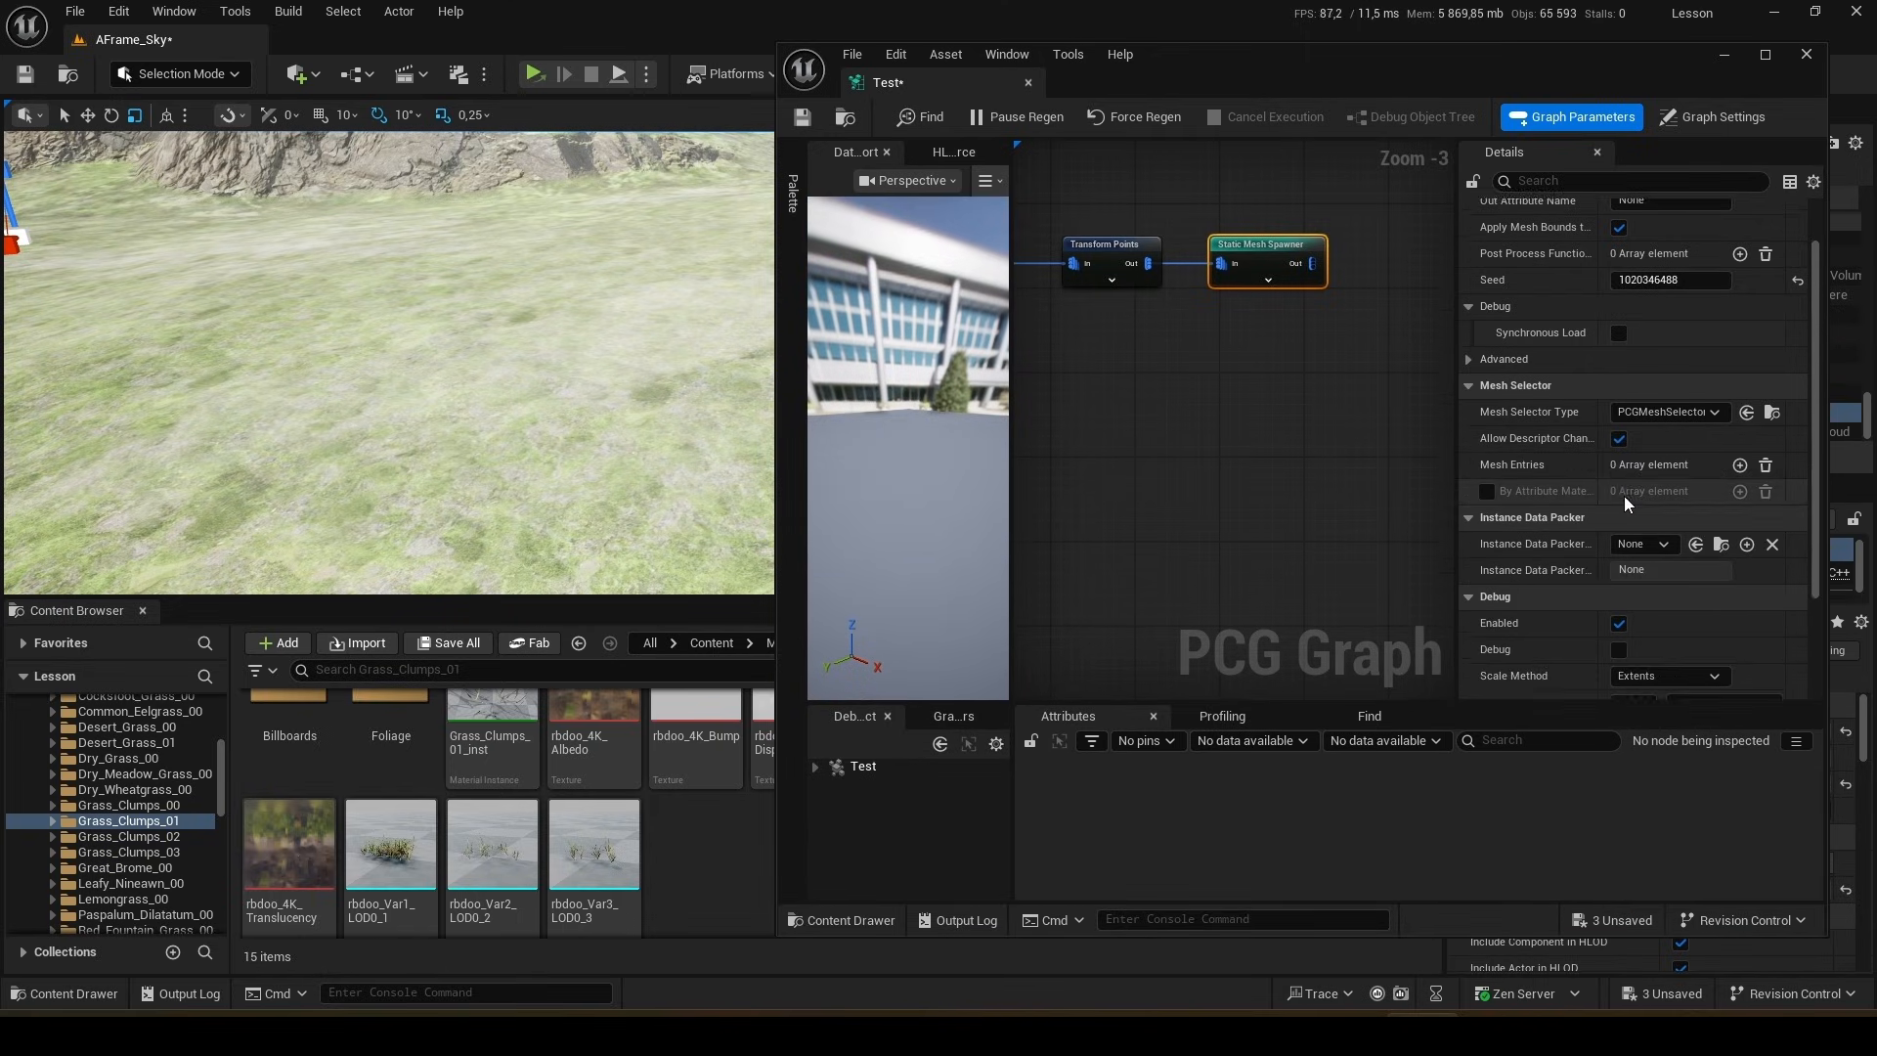
{"action": "scroll", "scroll_direction": "down", "scroll_amount": 3}
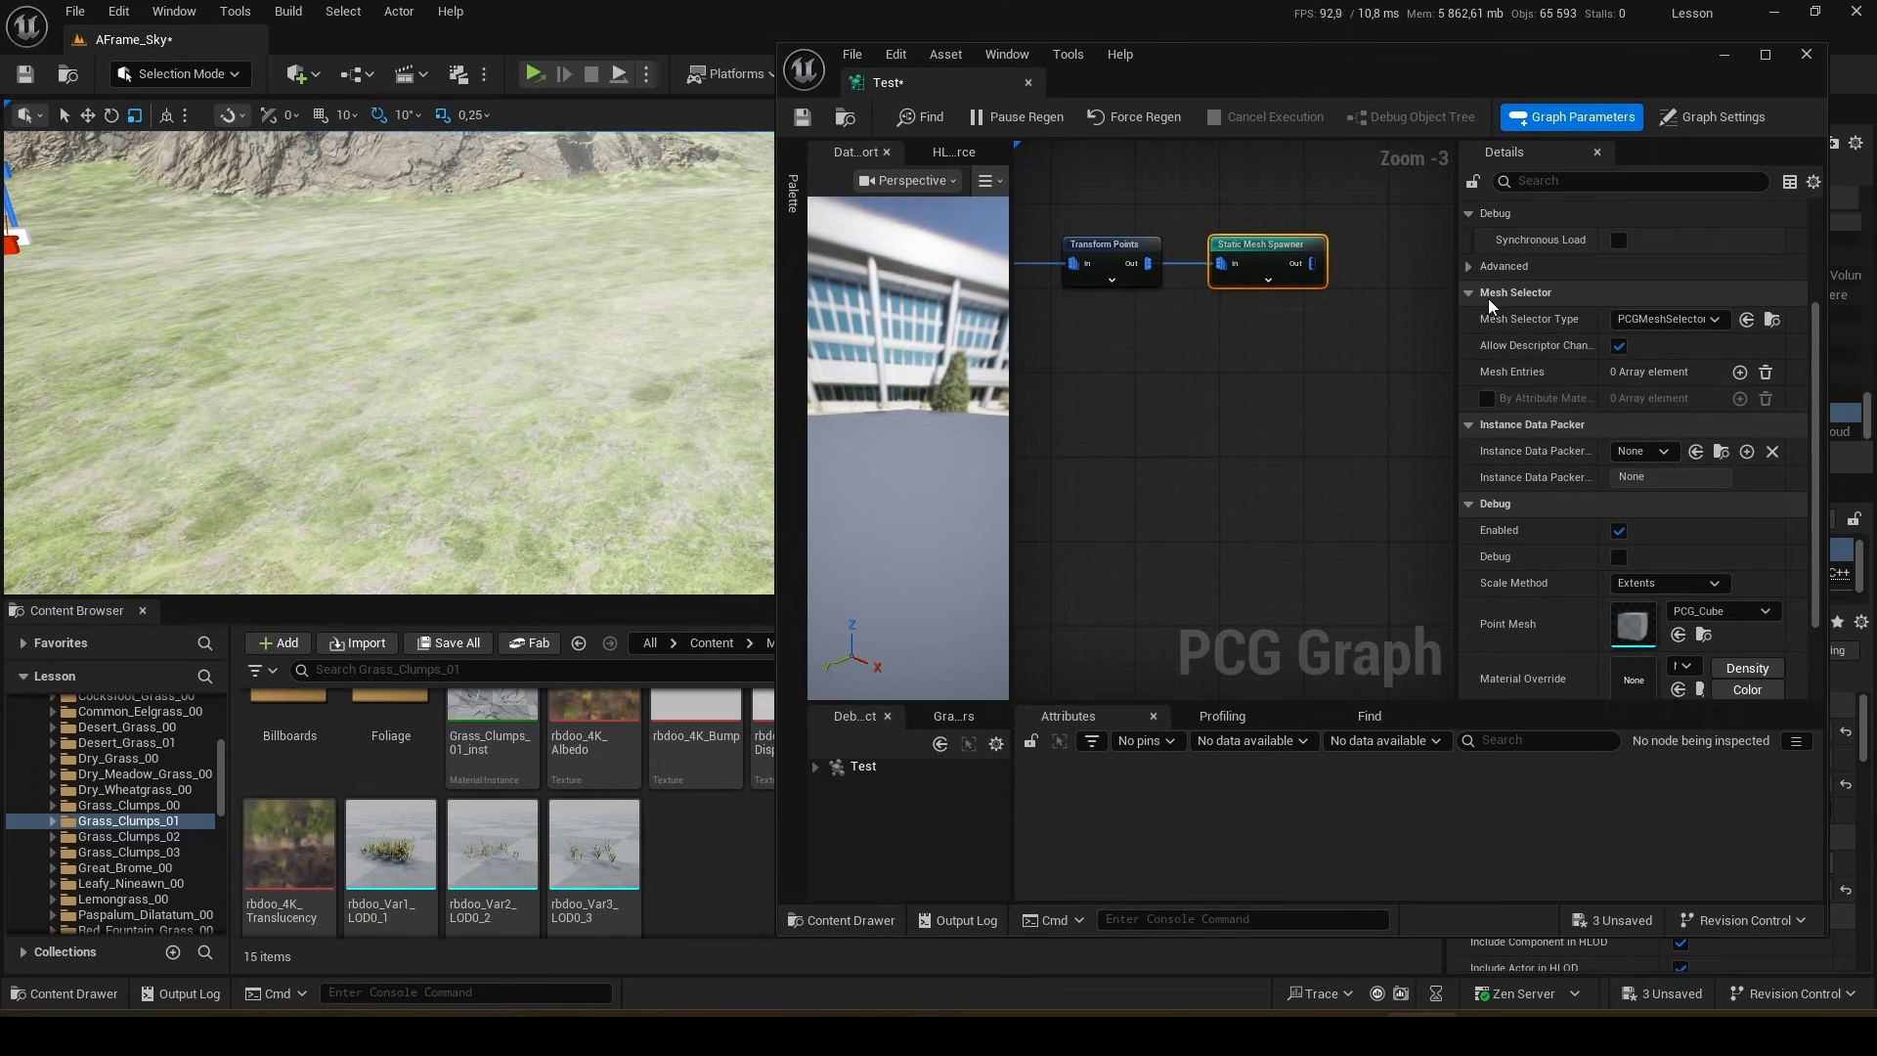
- Add three mesh entries to the spawner, assigning rbdoo_Var1_LOD0_1 to Index 0
{"action": "left_click", "coordinate": [1736, 372]}
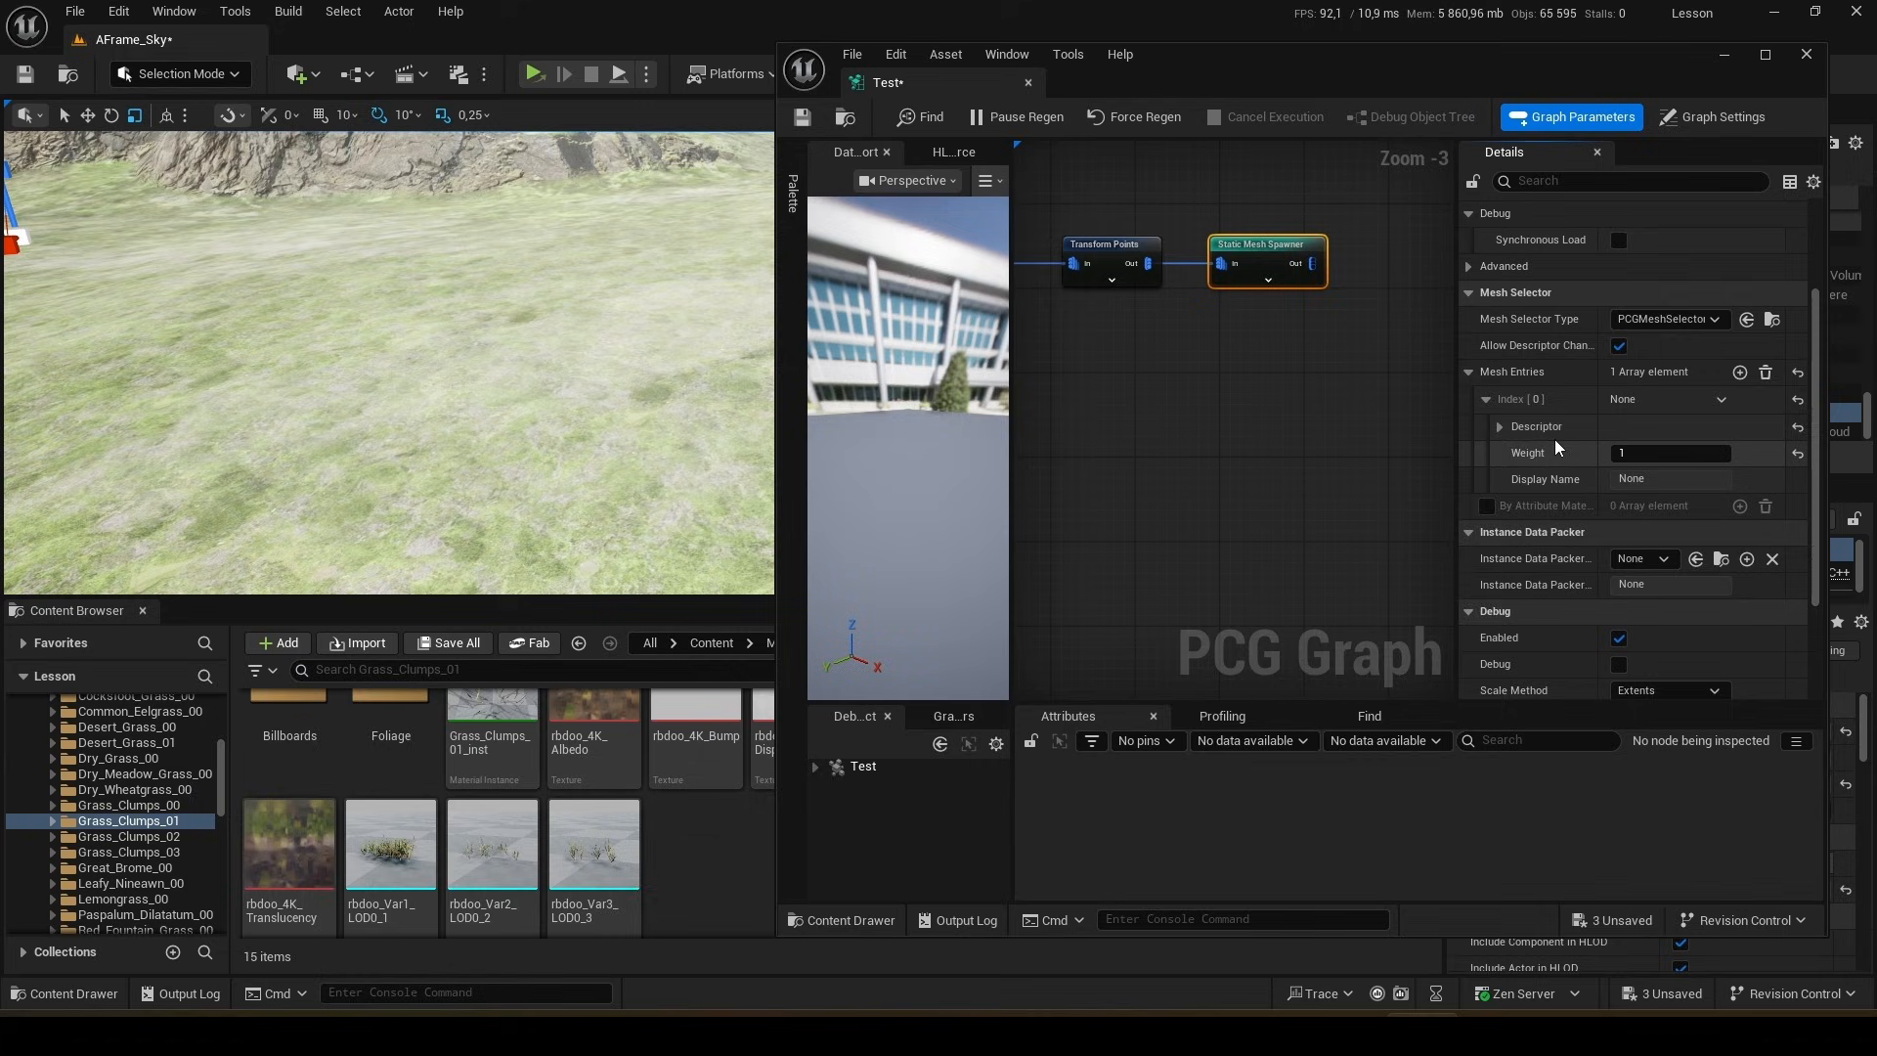
{"action": "left_click", "coordinate": [1500, 427]}
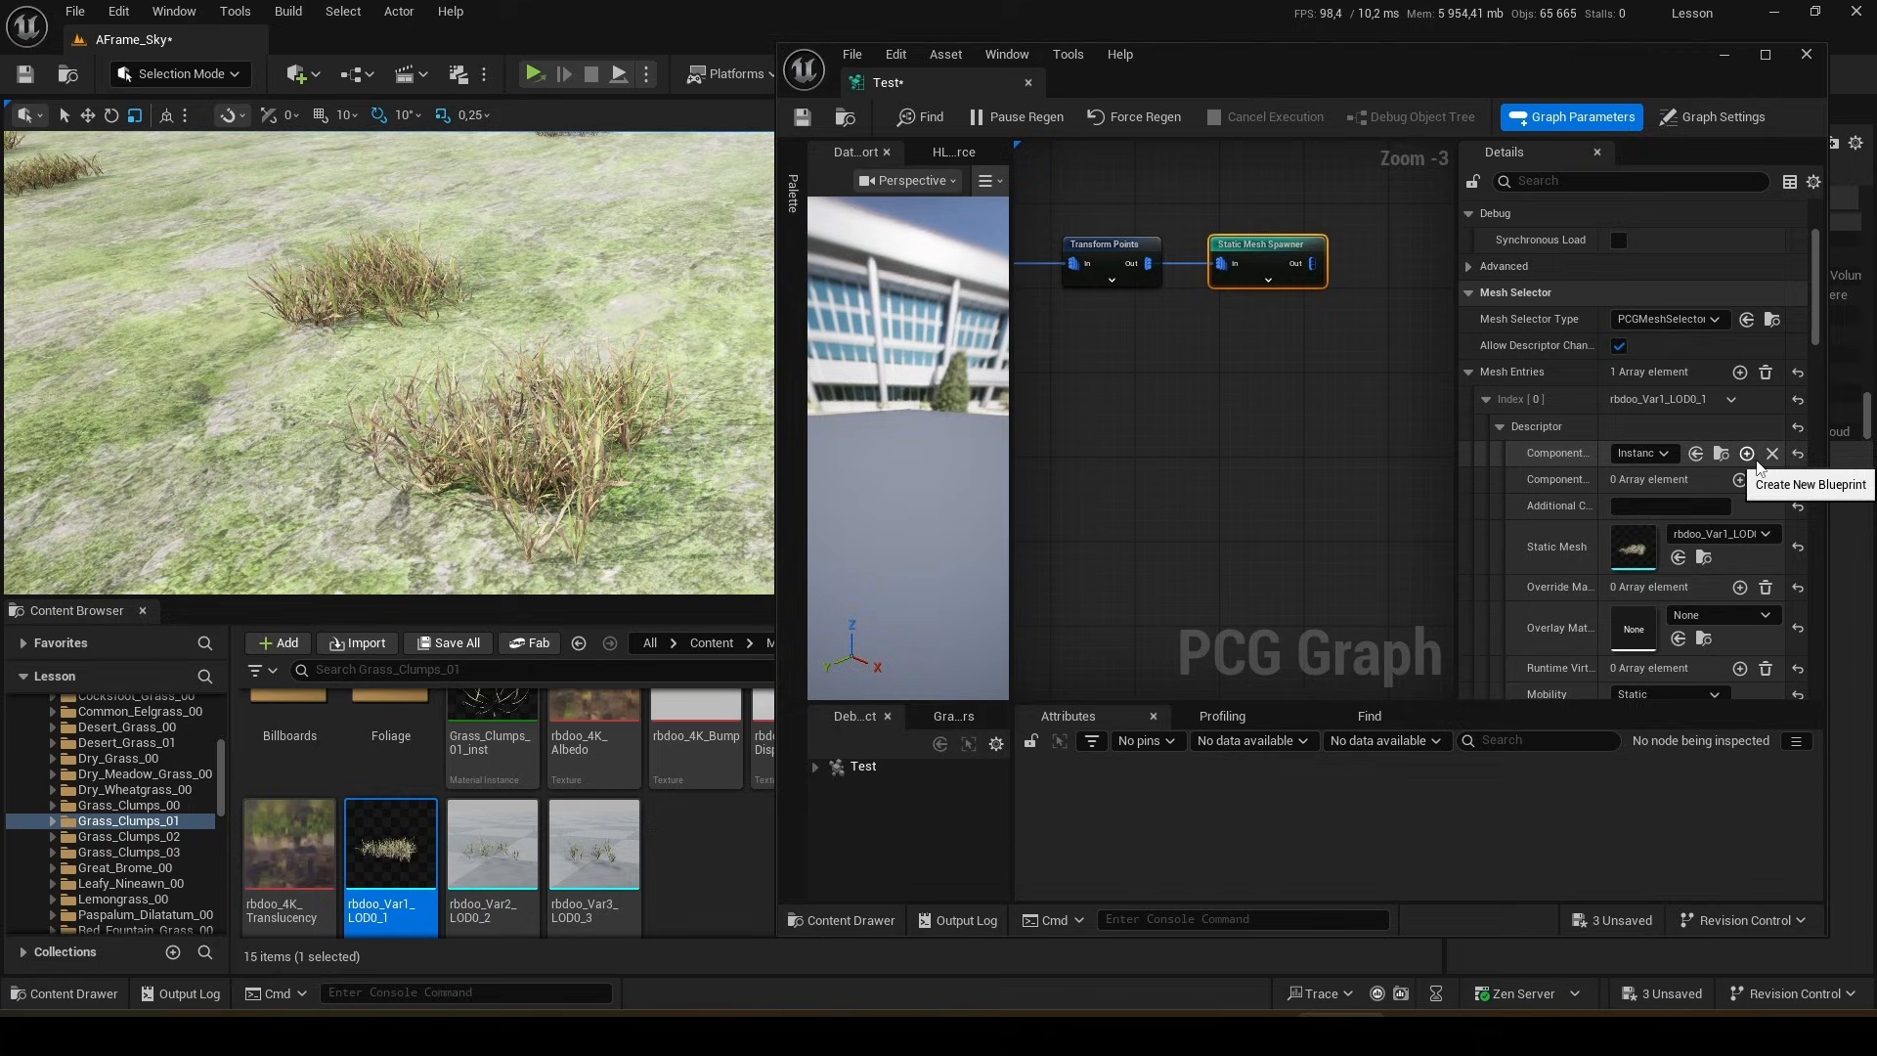
{"action": "mouse_move", "coordinate": [1740, 371]}
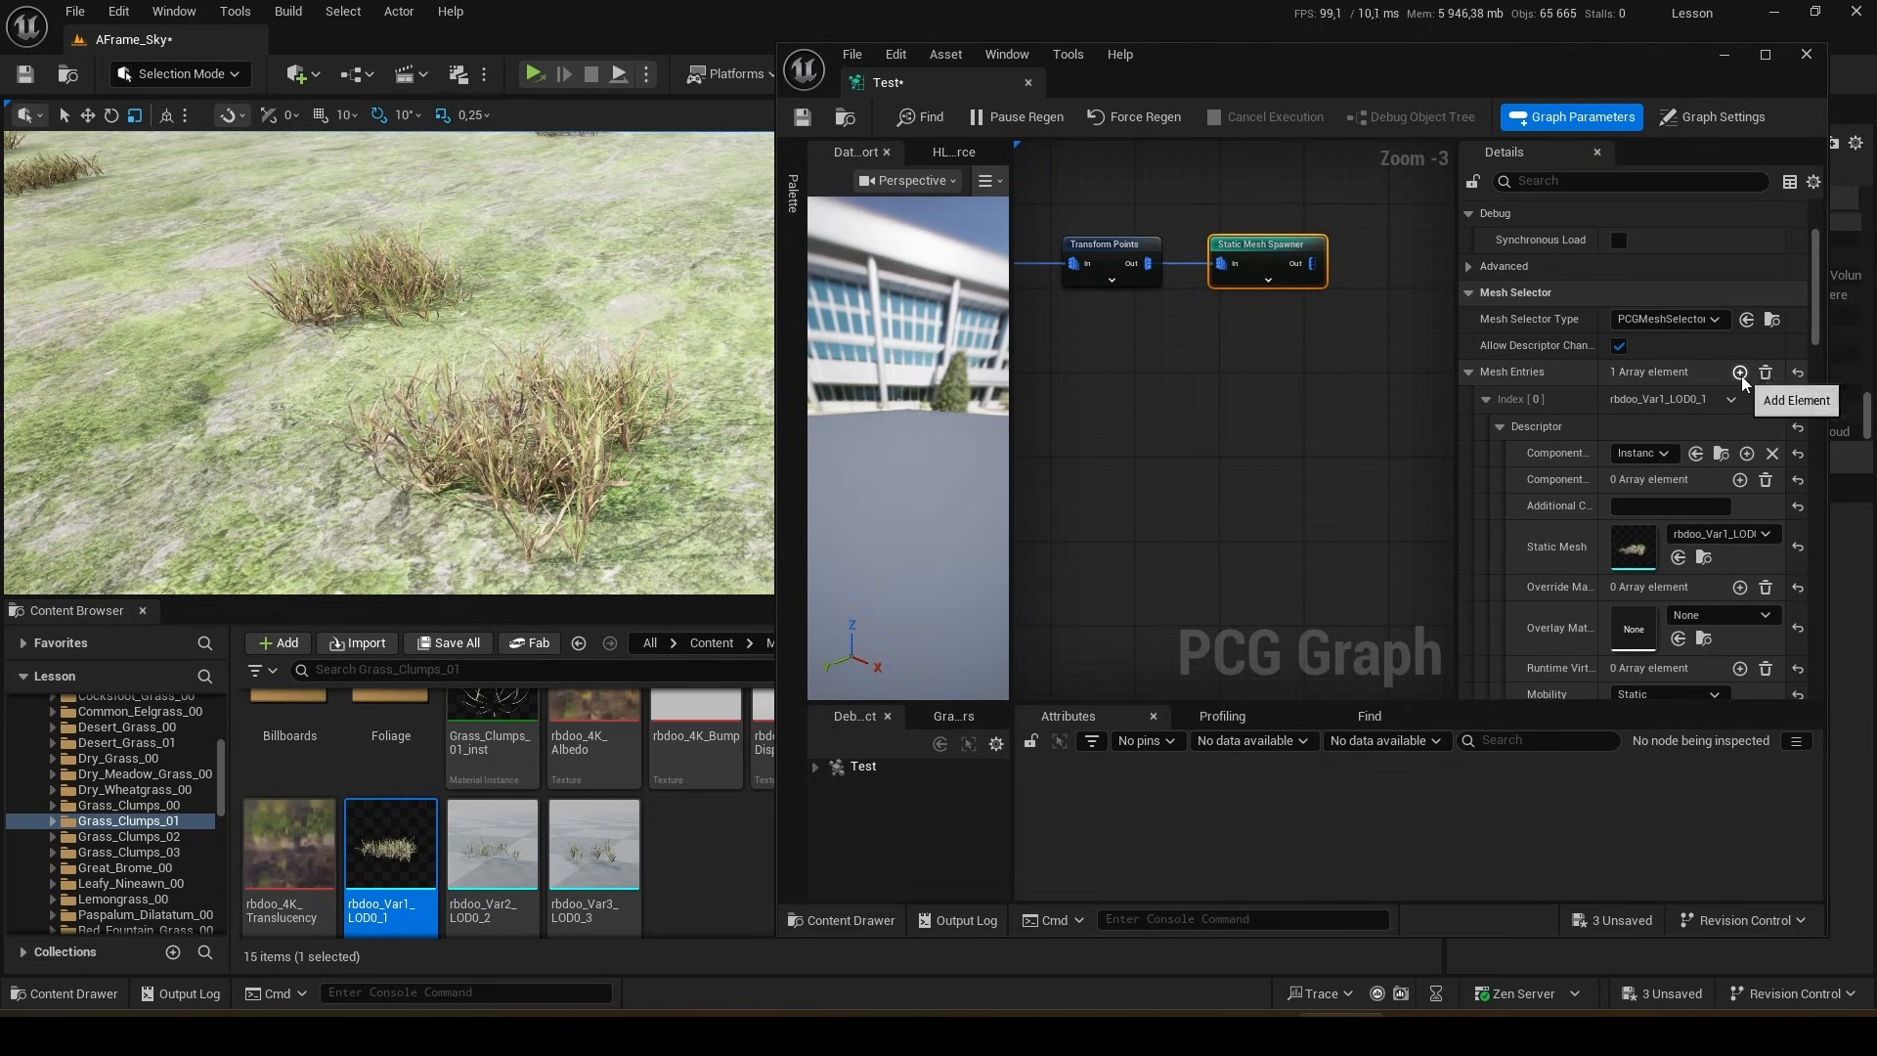
{"action": "left_click", "coordinate": [1741, 372]}
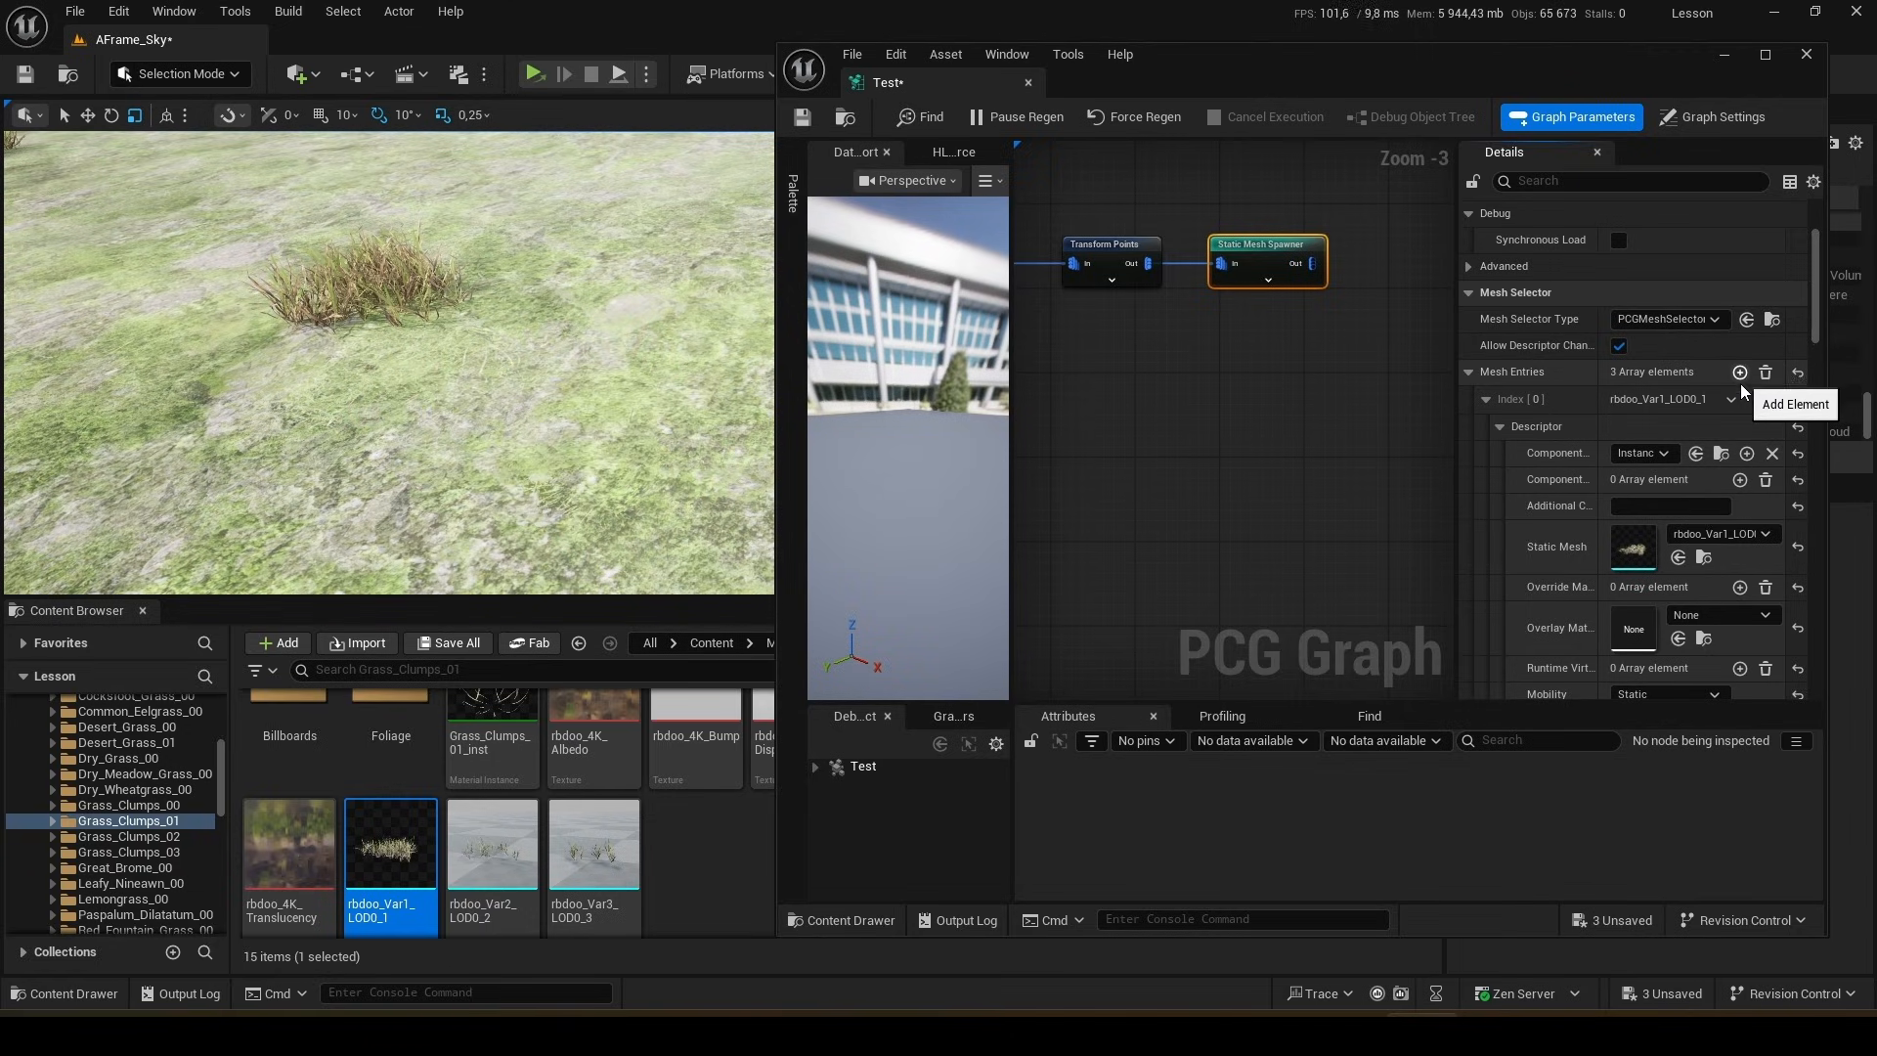
{"action": "left_click", "coordinate": [1740, 371]}
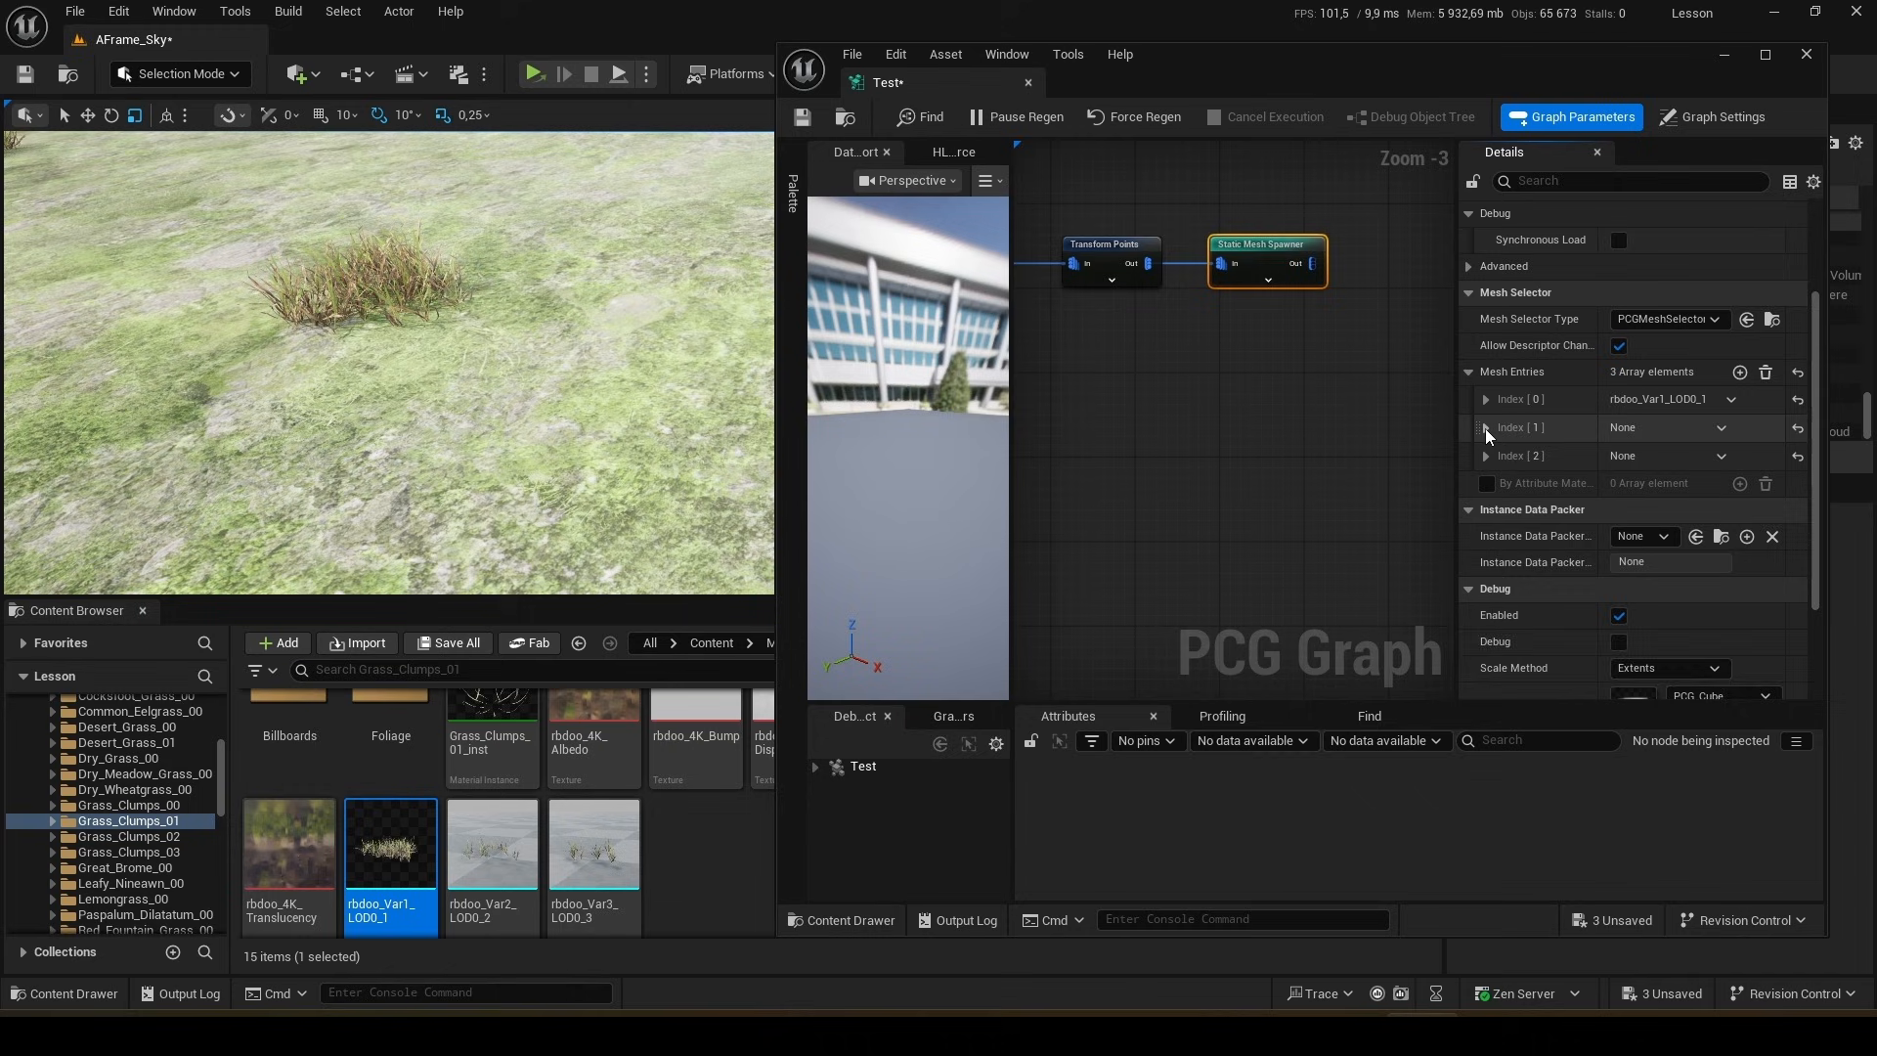
{"action": "left_click", "coordinate": [1487, 427]}
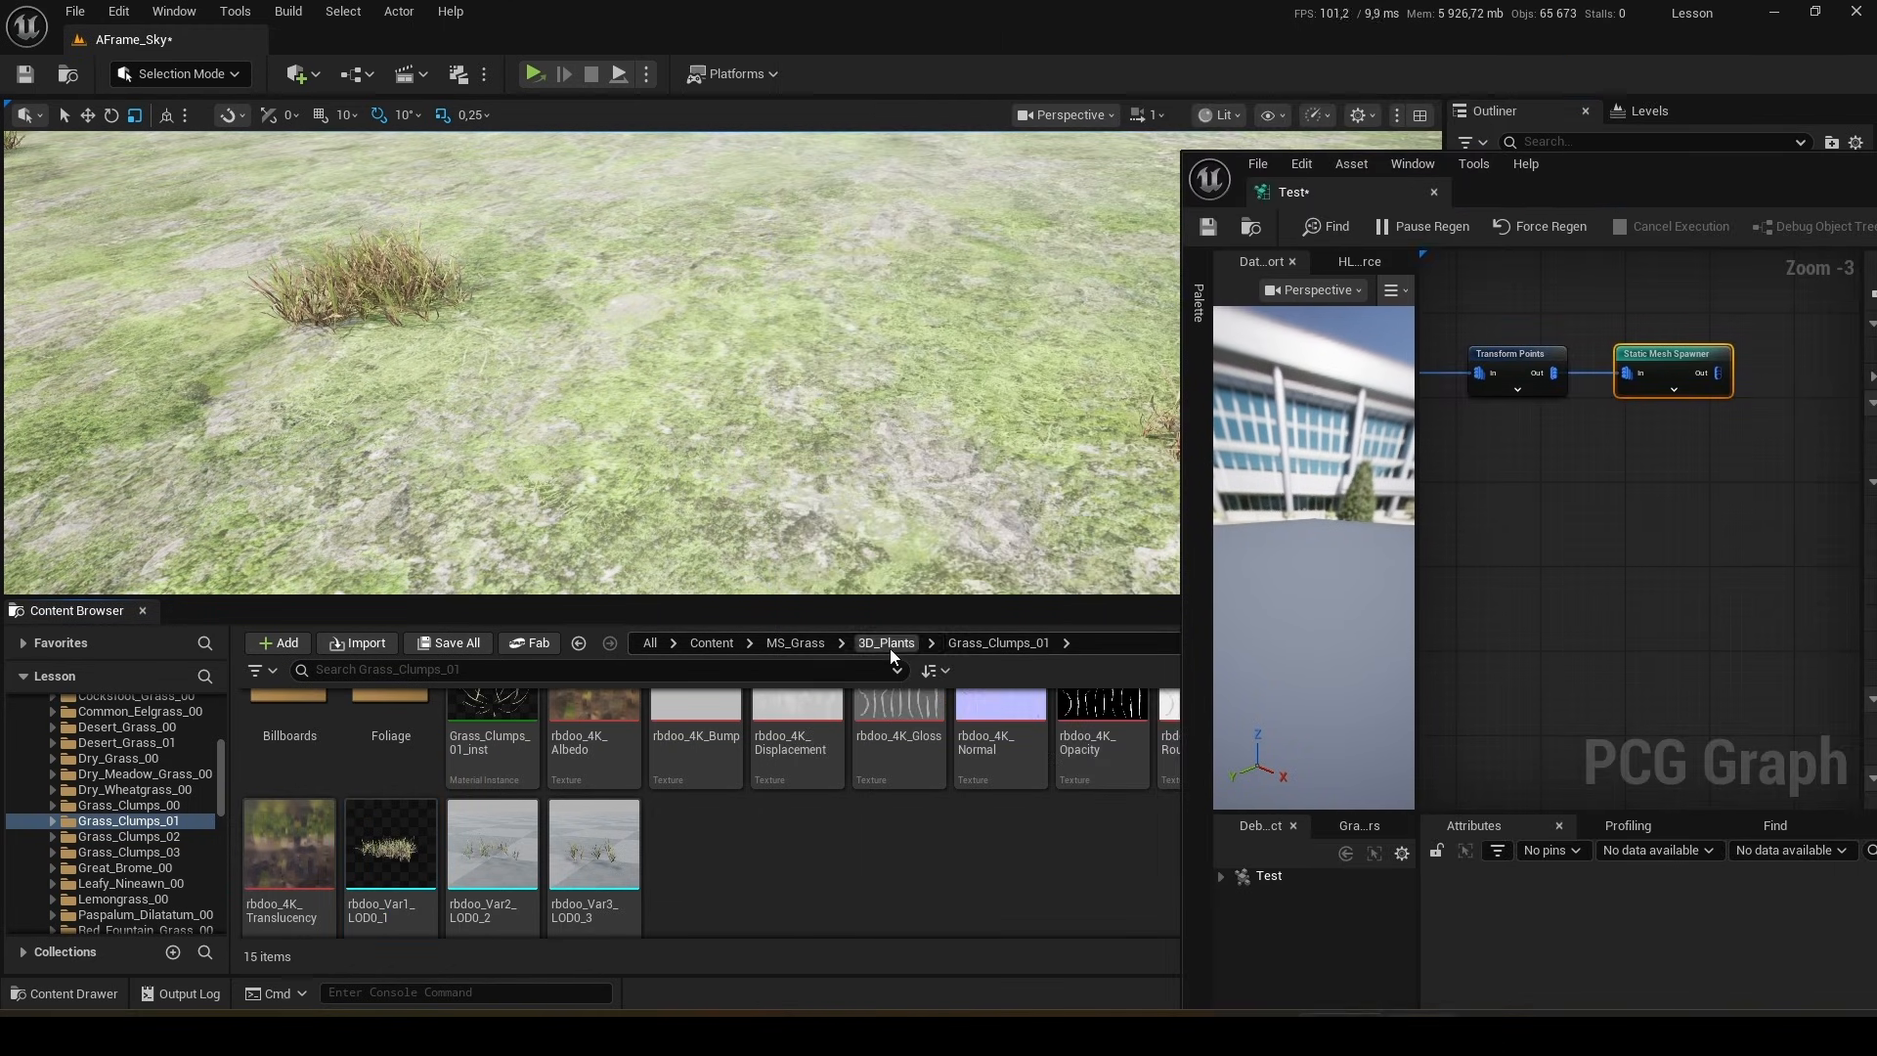
- Assign the rbojr_Var1_LOD0_1 grass mesh to the spawner's second mesh entry
{"action": "left_click", "coordinate": [886, 641]}
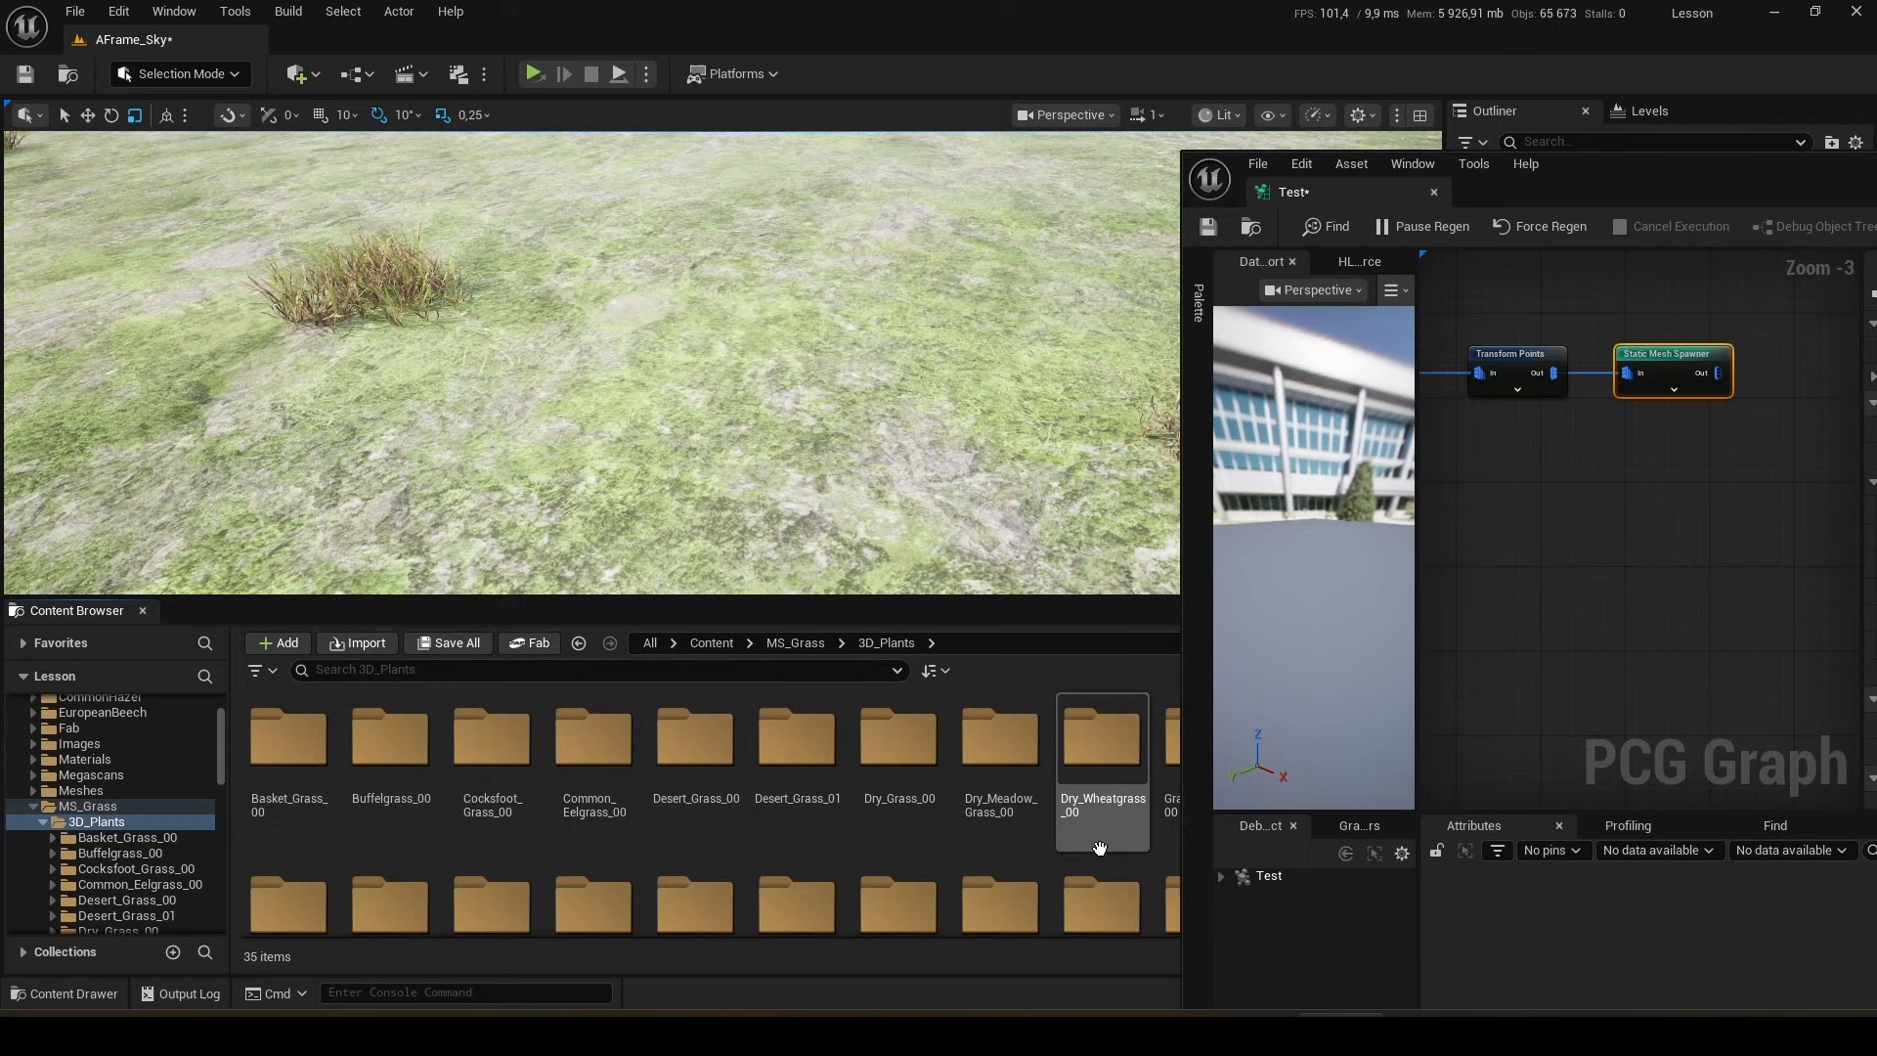
{"action": "double_click", "coordinate": [1101, 739]}
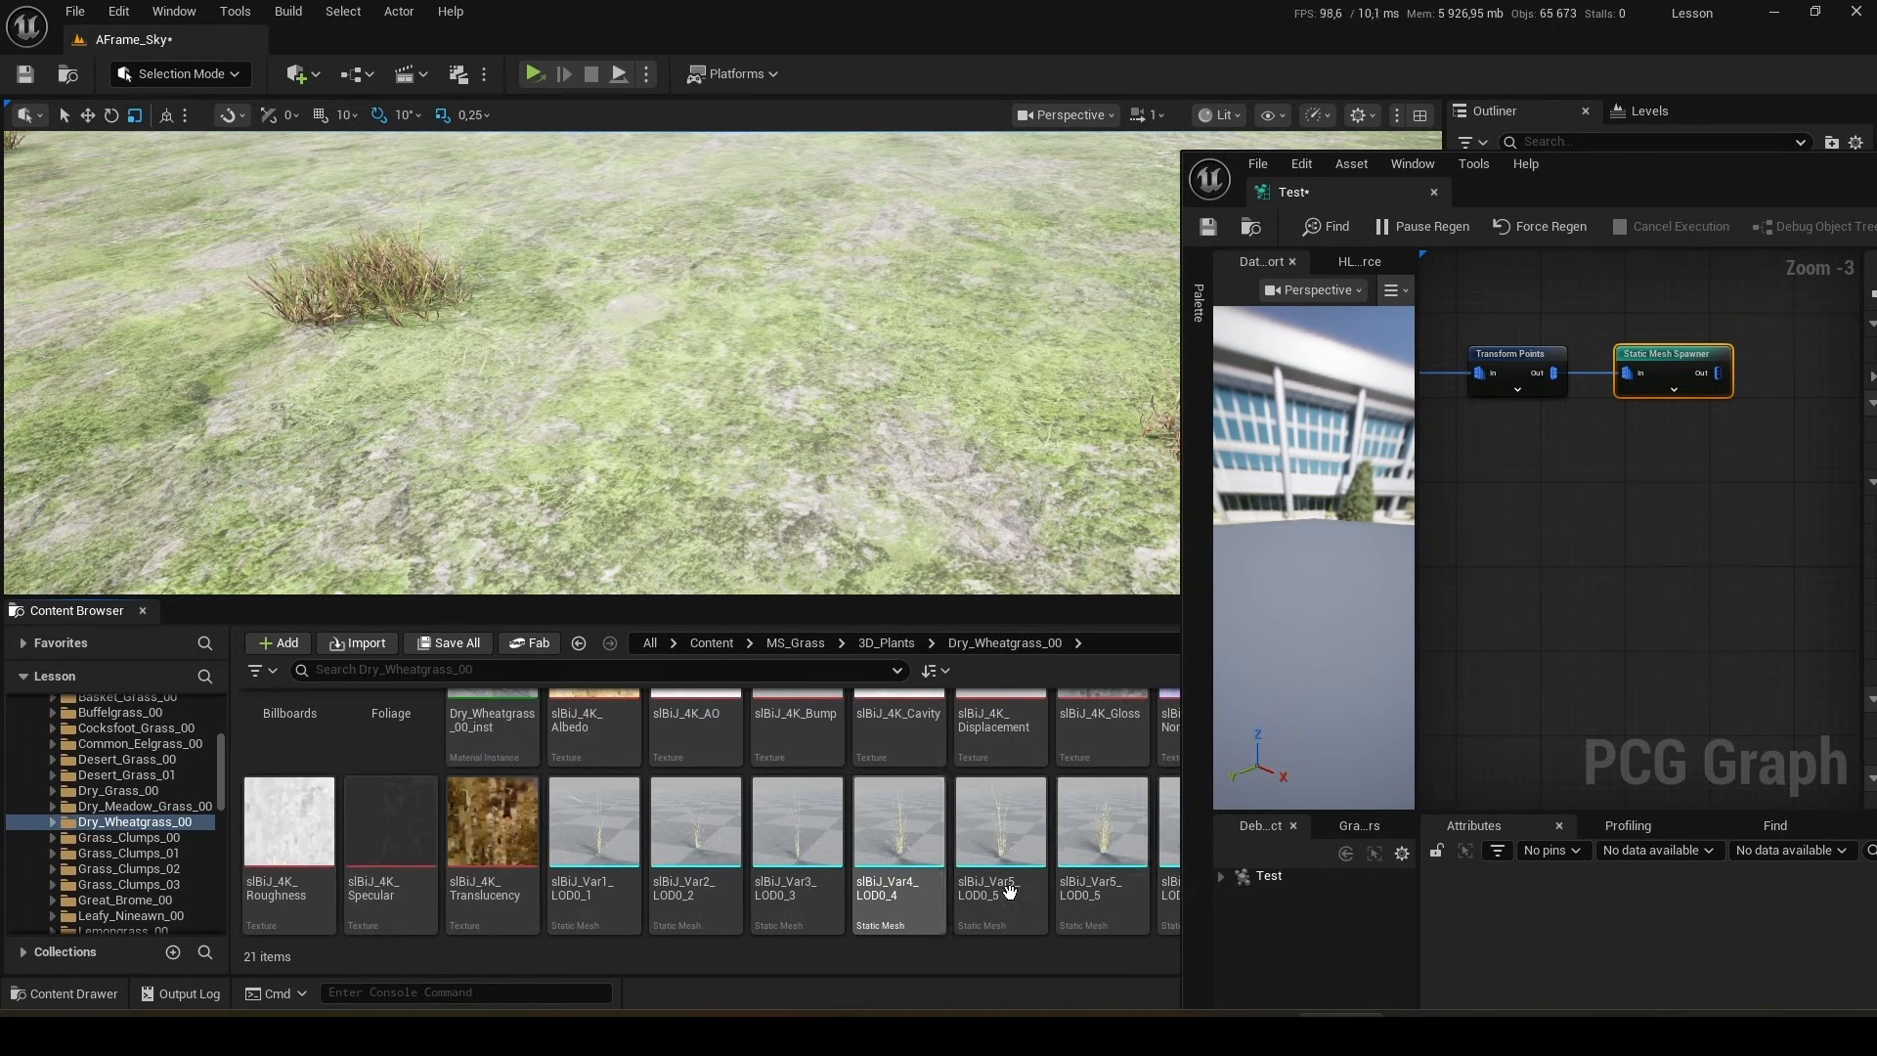
{"action": "left_click", "coordinate": [885, 641]}
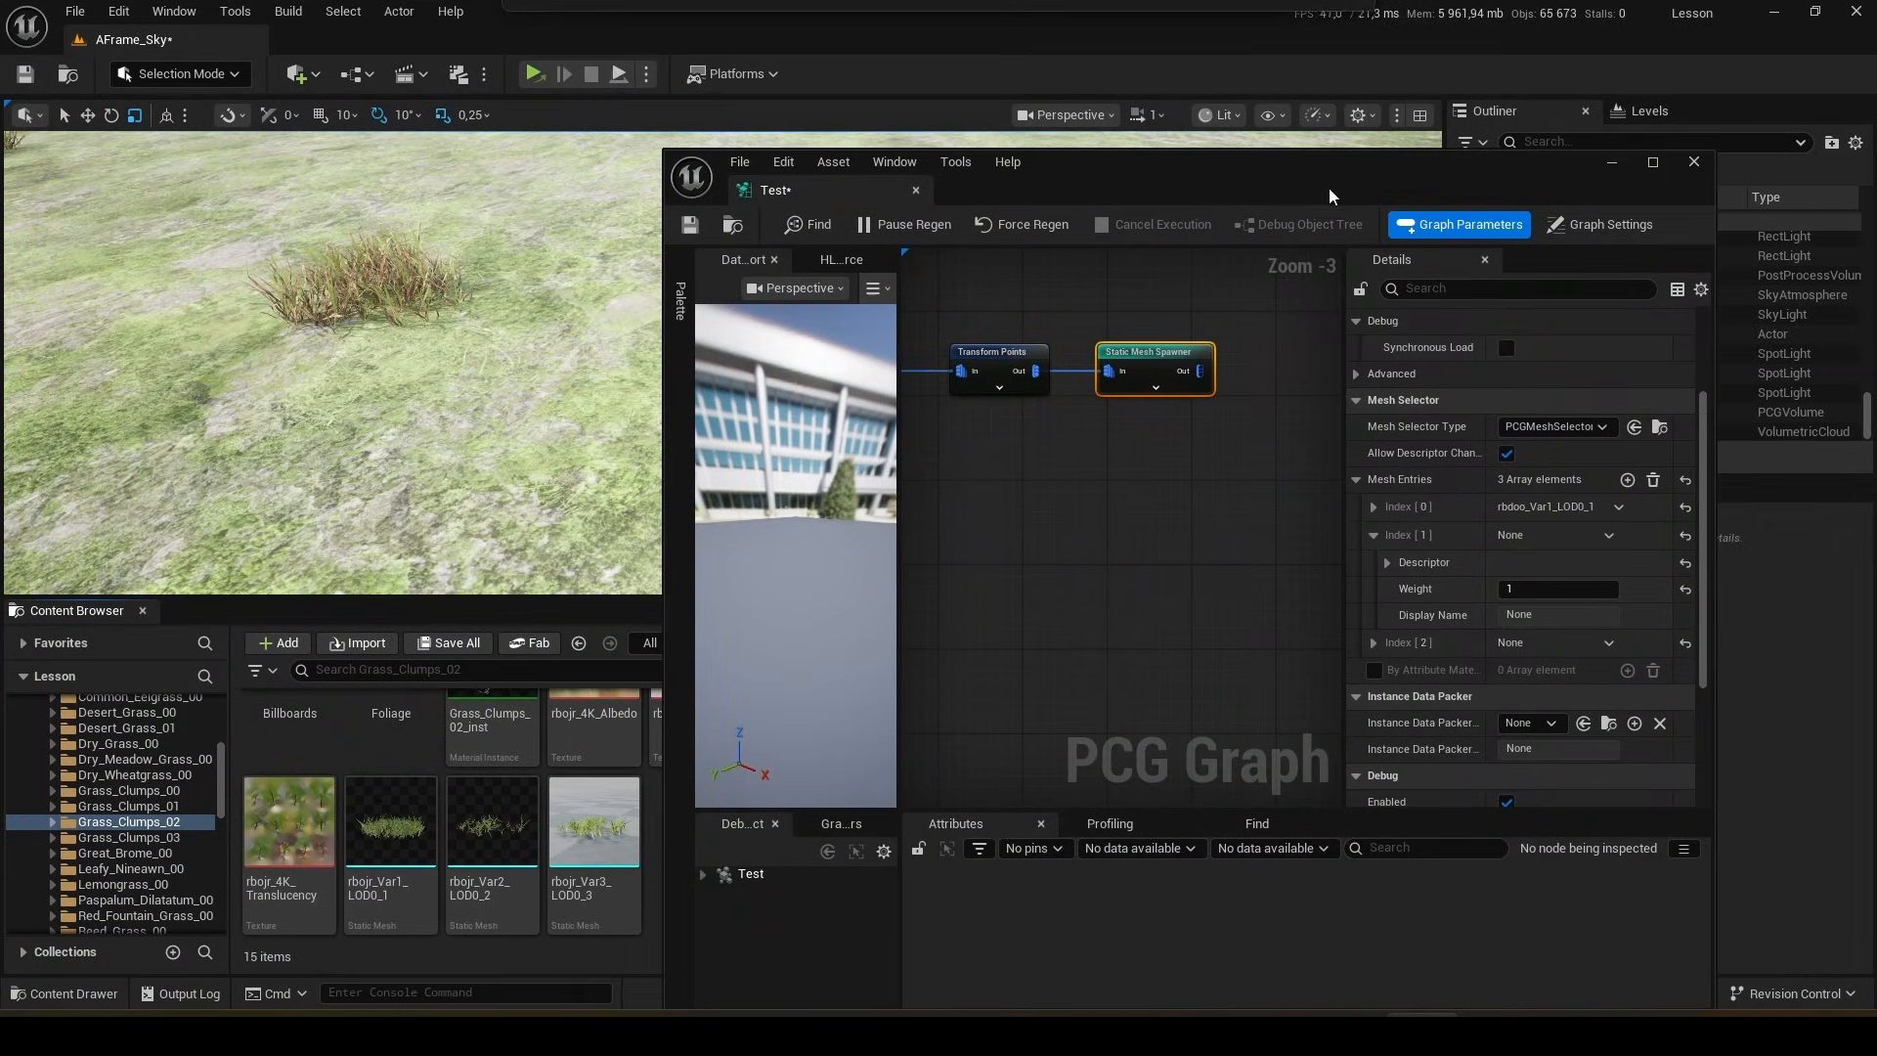
{"action": "left_click", "coordinate": [1373, 507]}
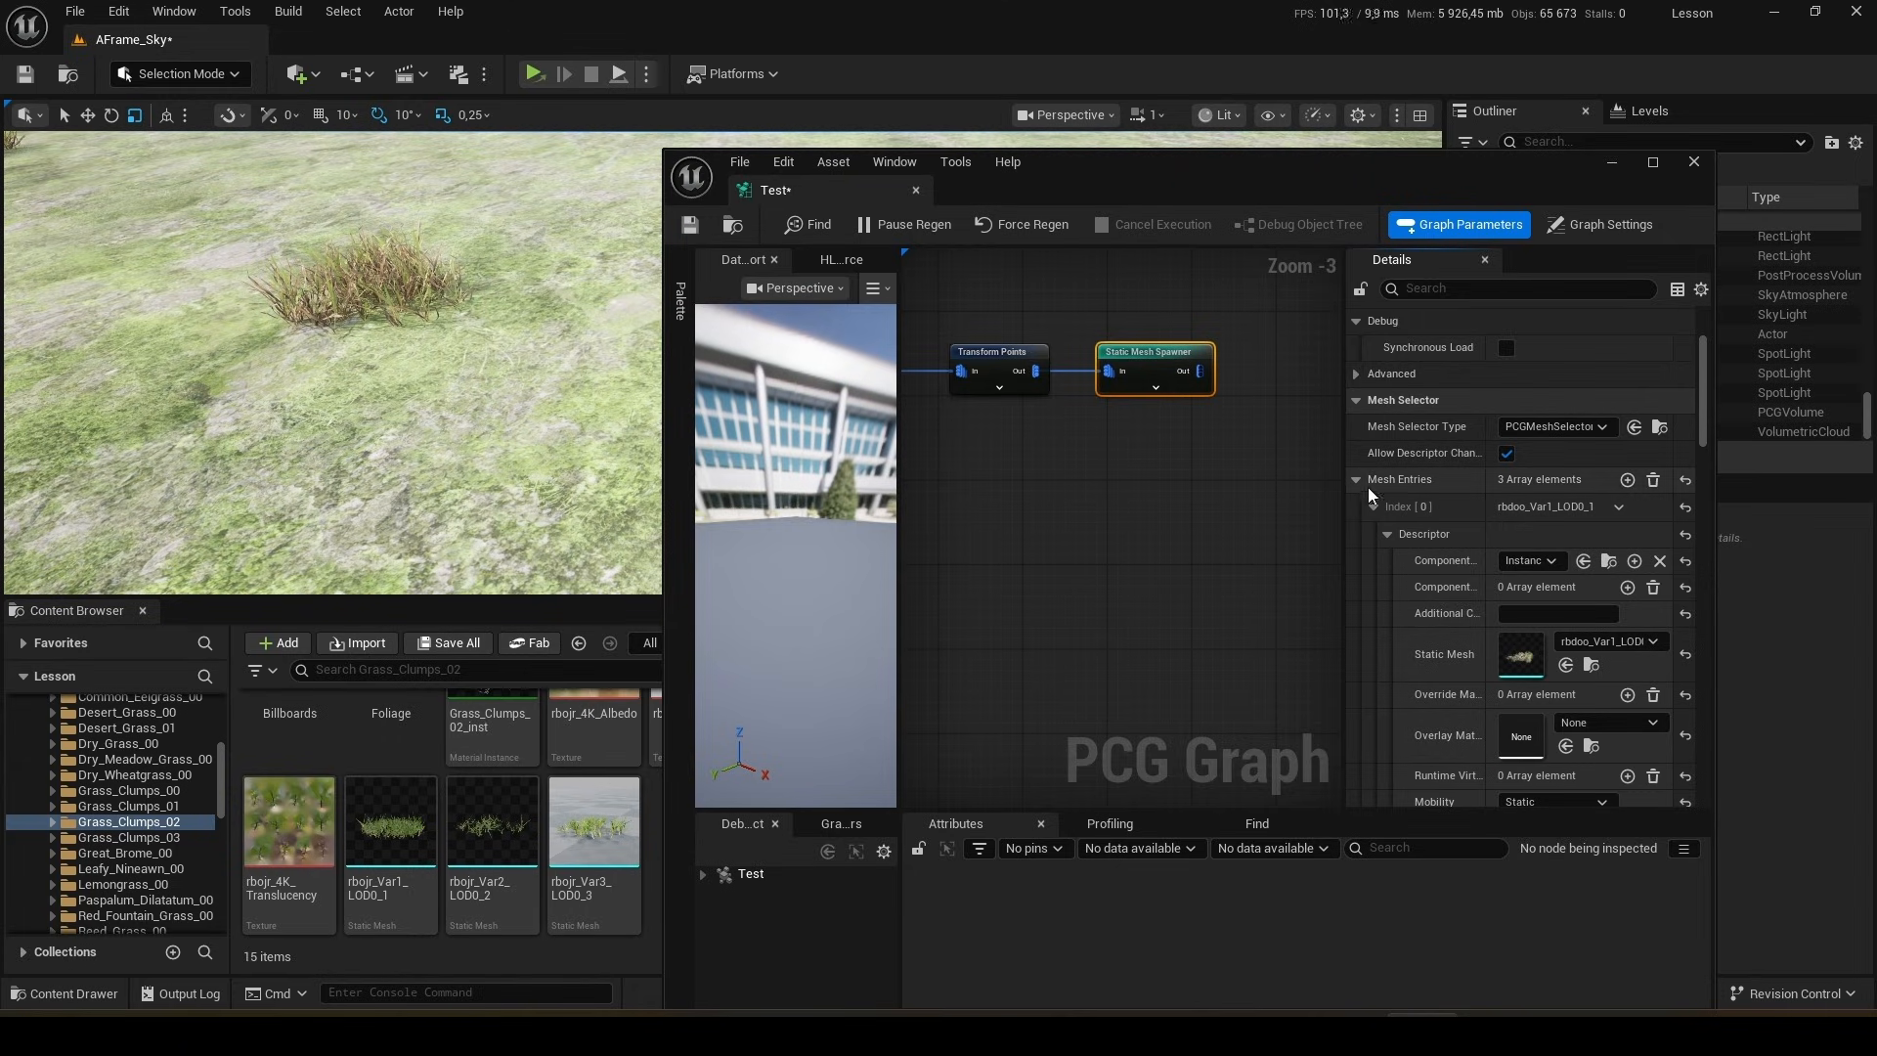
{"action": "left_click", "coordinate": [1373, 506]}
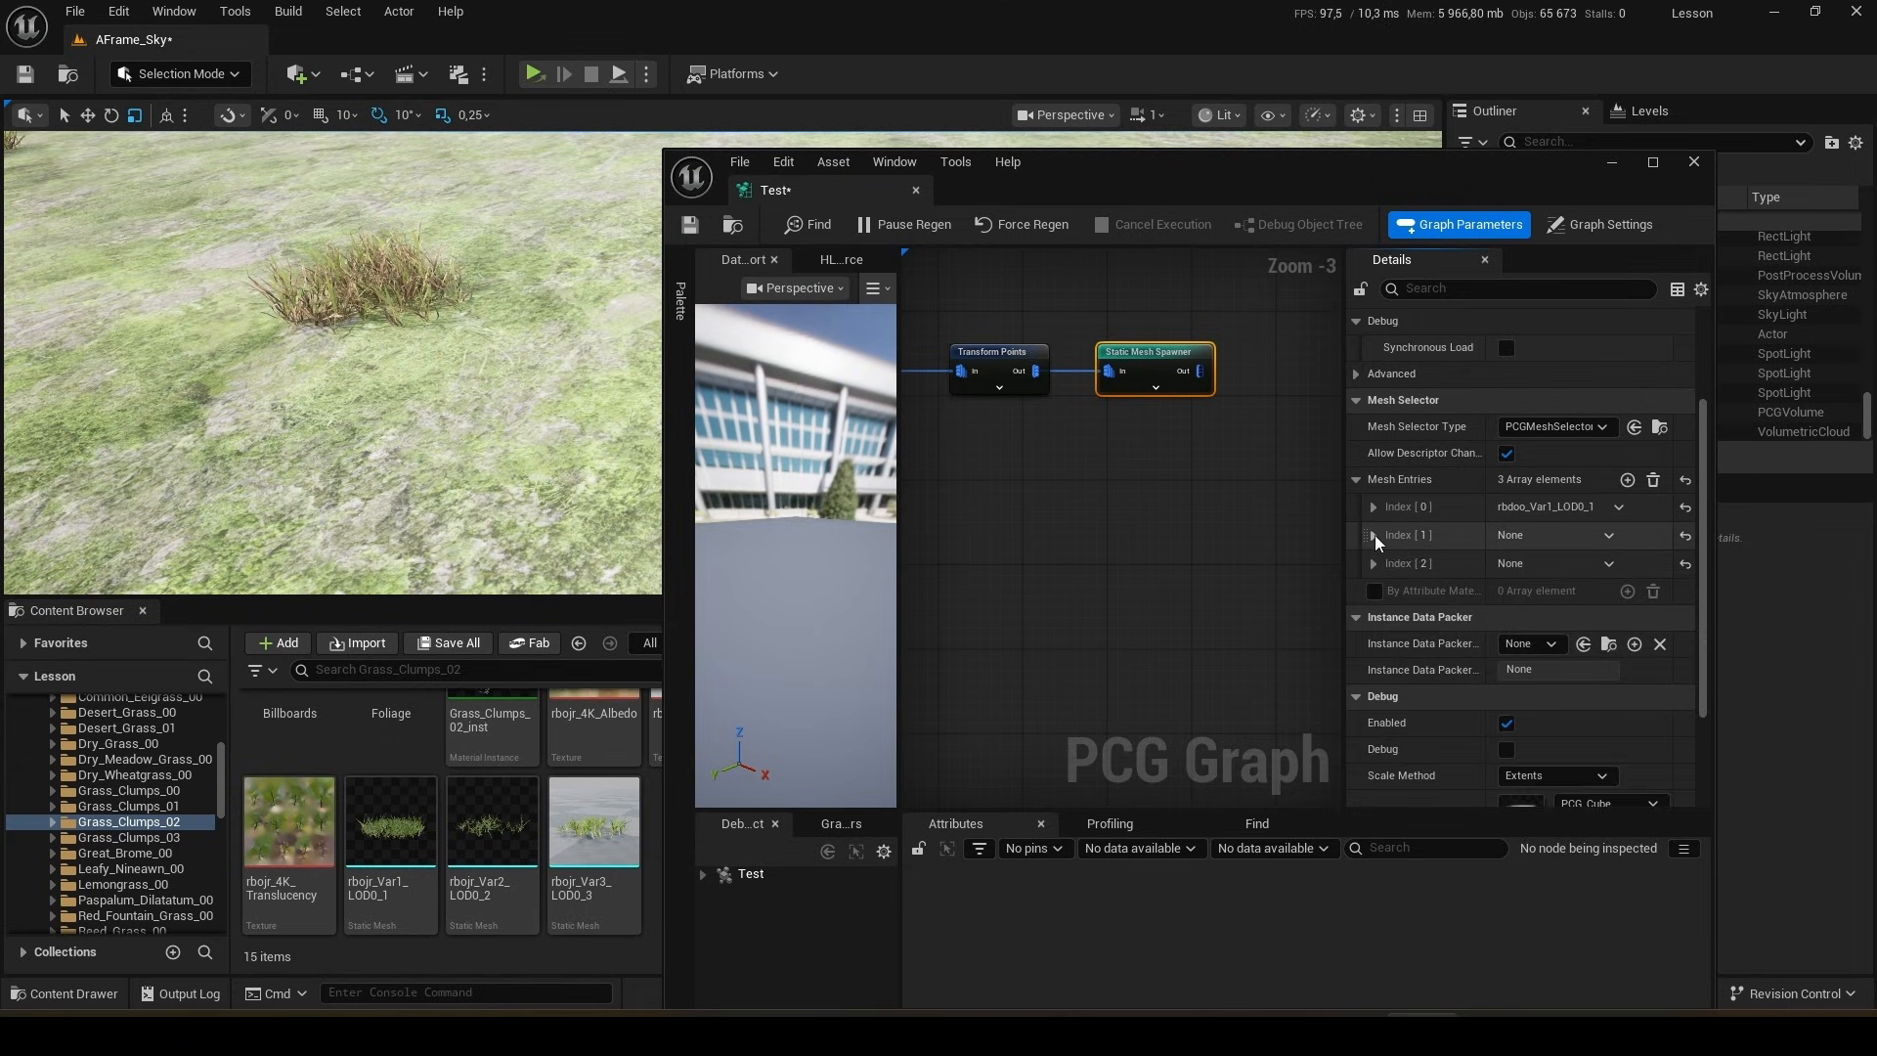
{"action": "left_click", "coordinate": [1373, 534]}
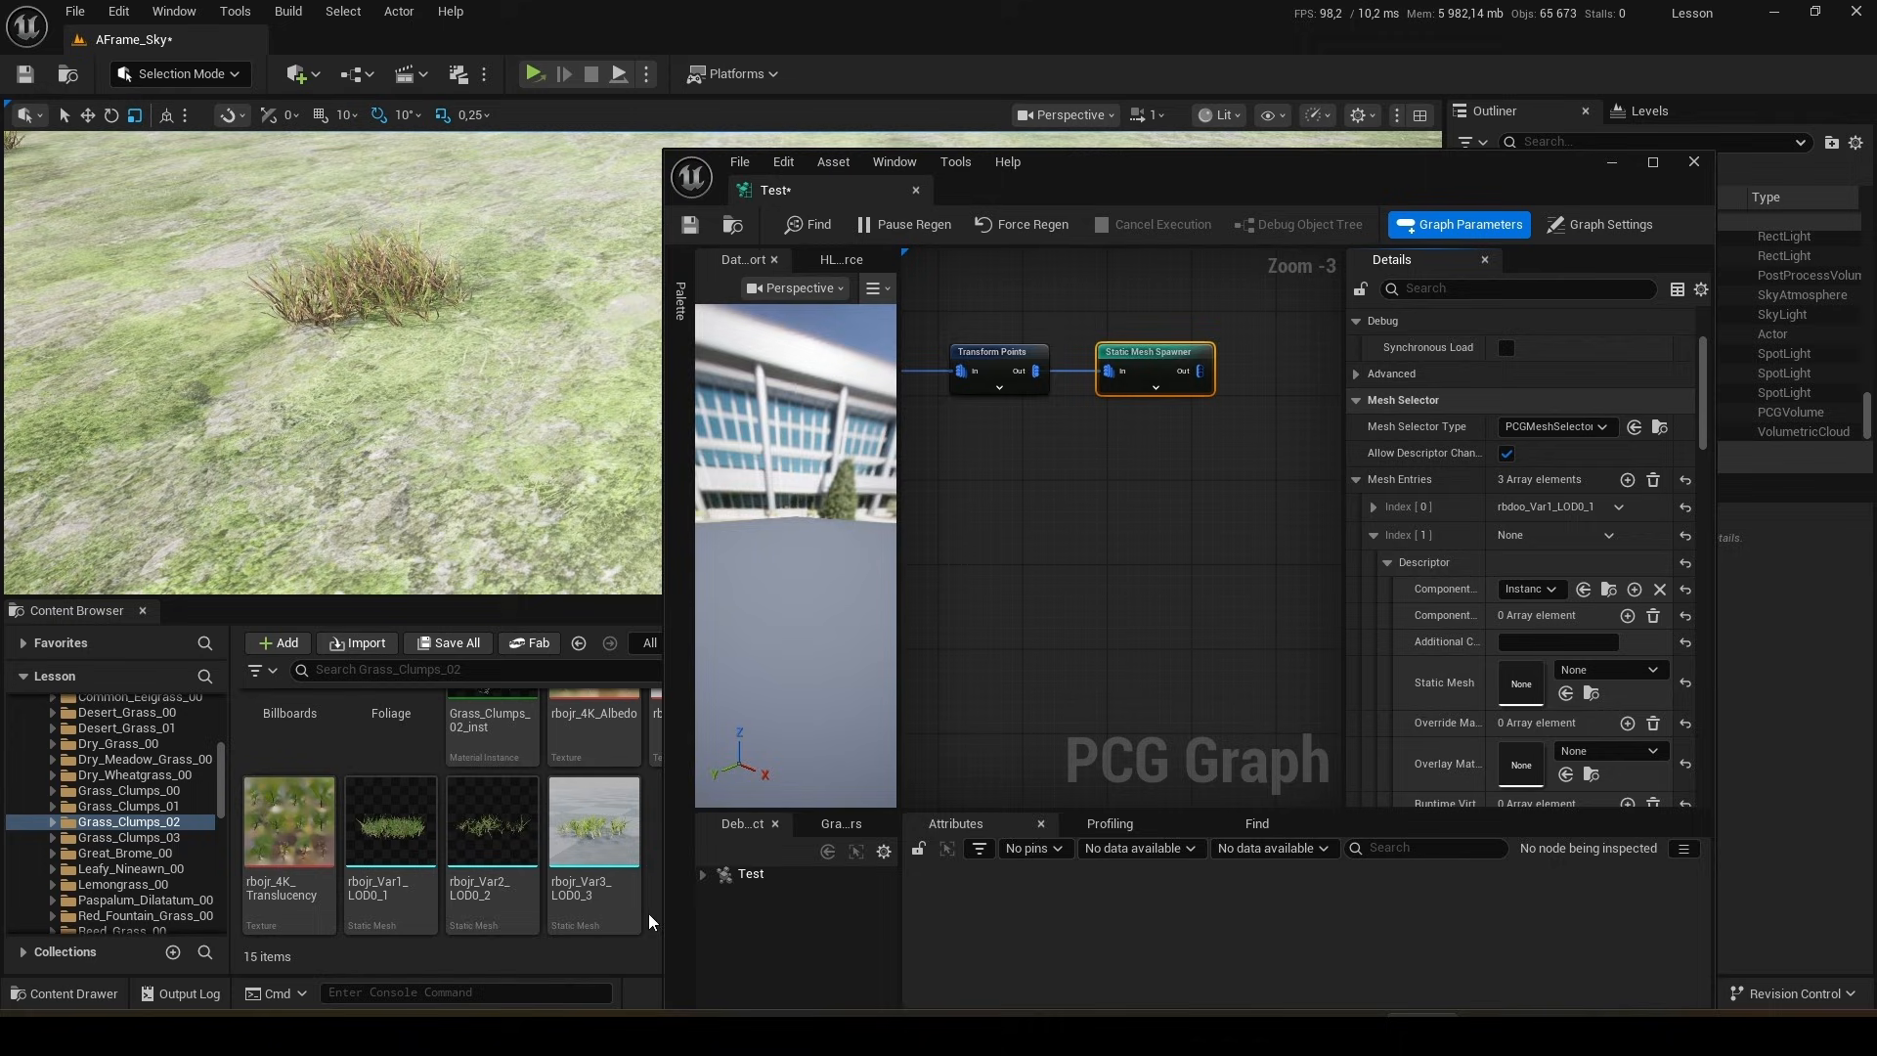
{"action": "left_click", "coordinate": [389, 821]}
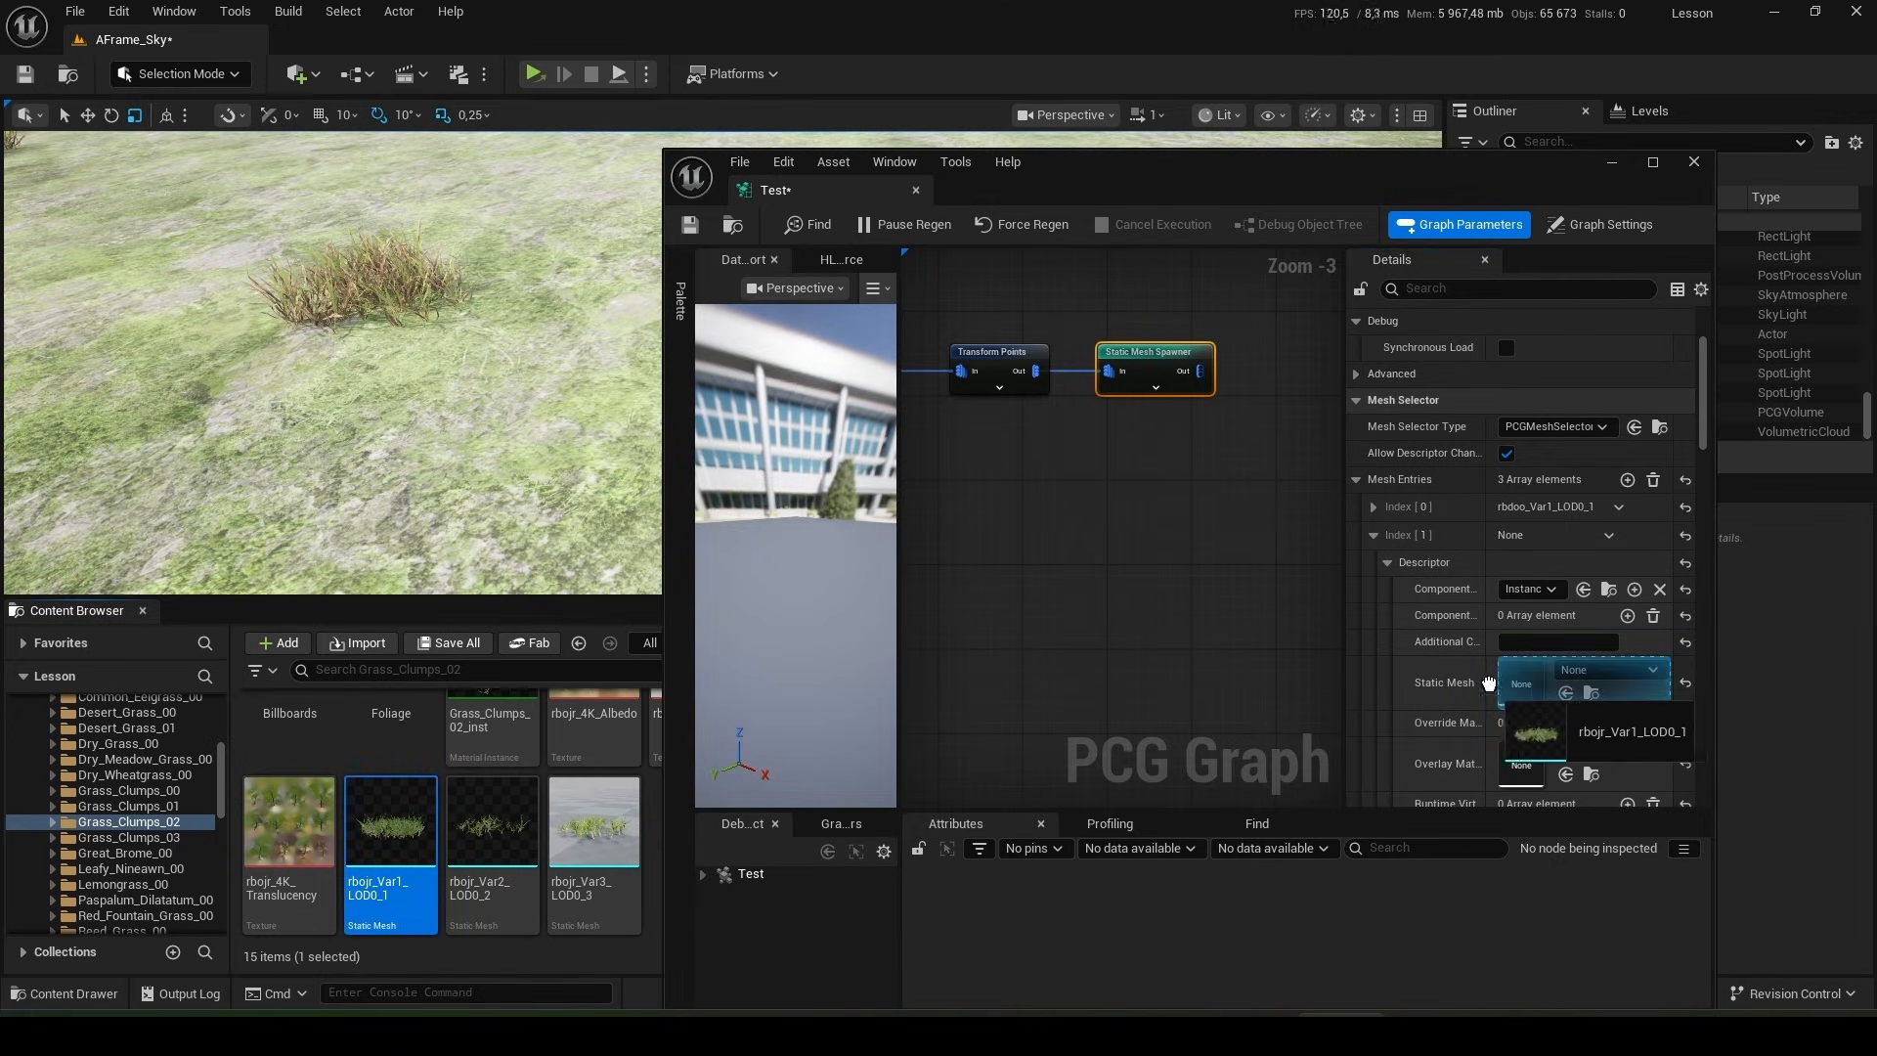
{"action": "left_click", "coordinate": [1631, 731]}
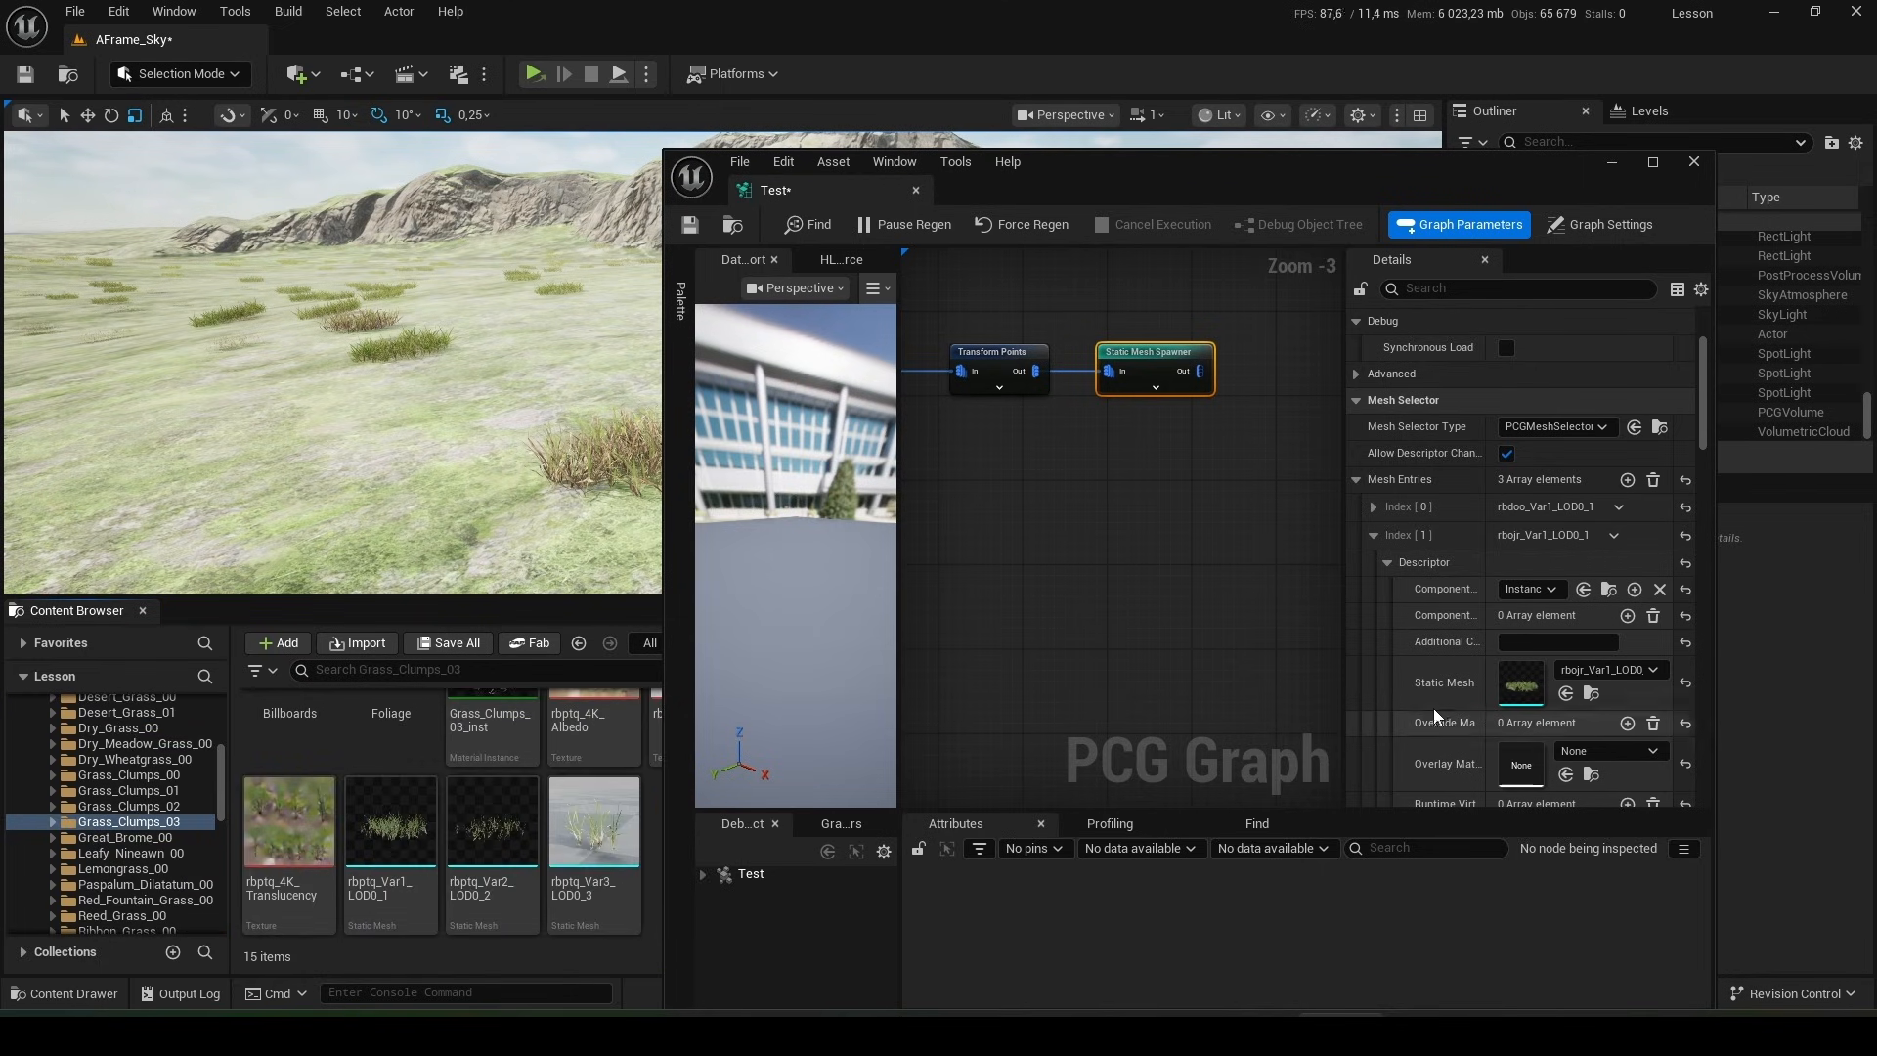
- Assign the rbptq_Var1_LOD0_1 grass mesh to the spawner's third mesh entry
{"action": "scroll", "scroll_direction": "down", "scroll_amount": 3}
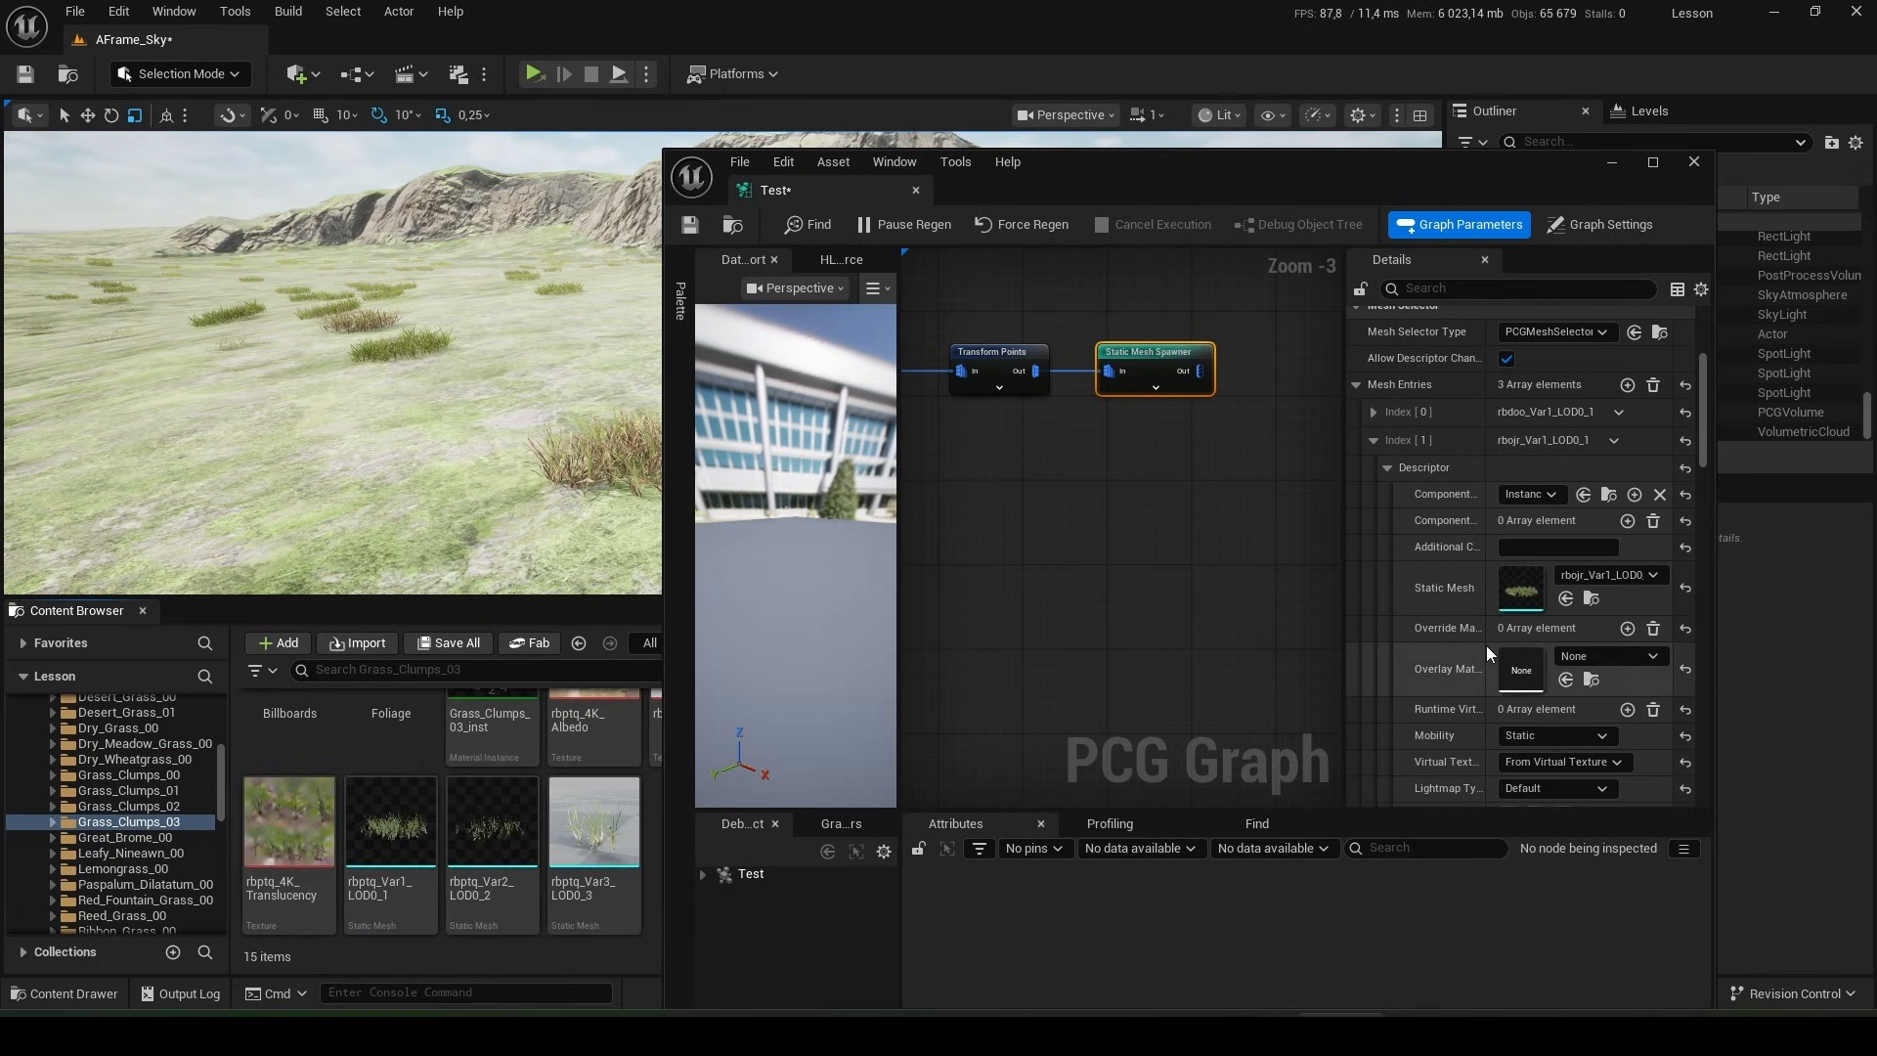
{"action": "left_click", "coordinate": [1388, 467]}
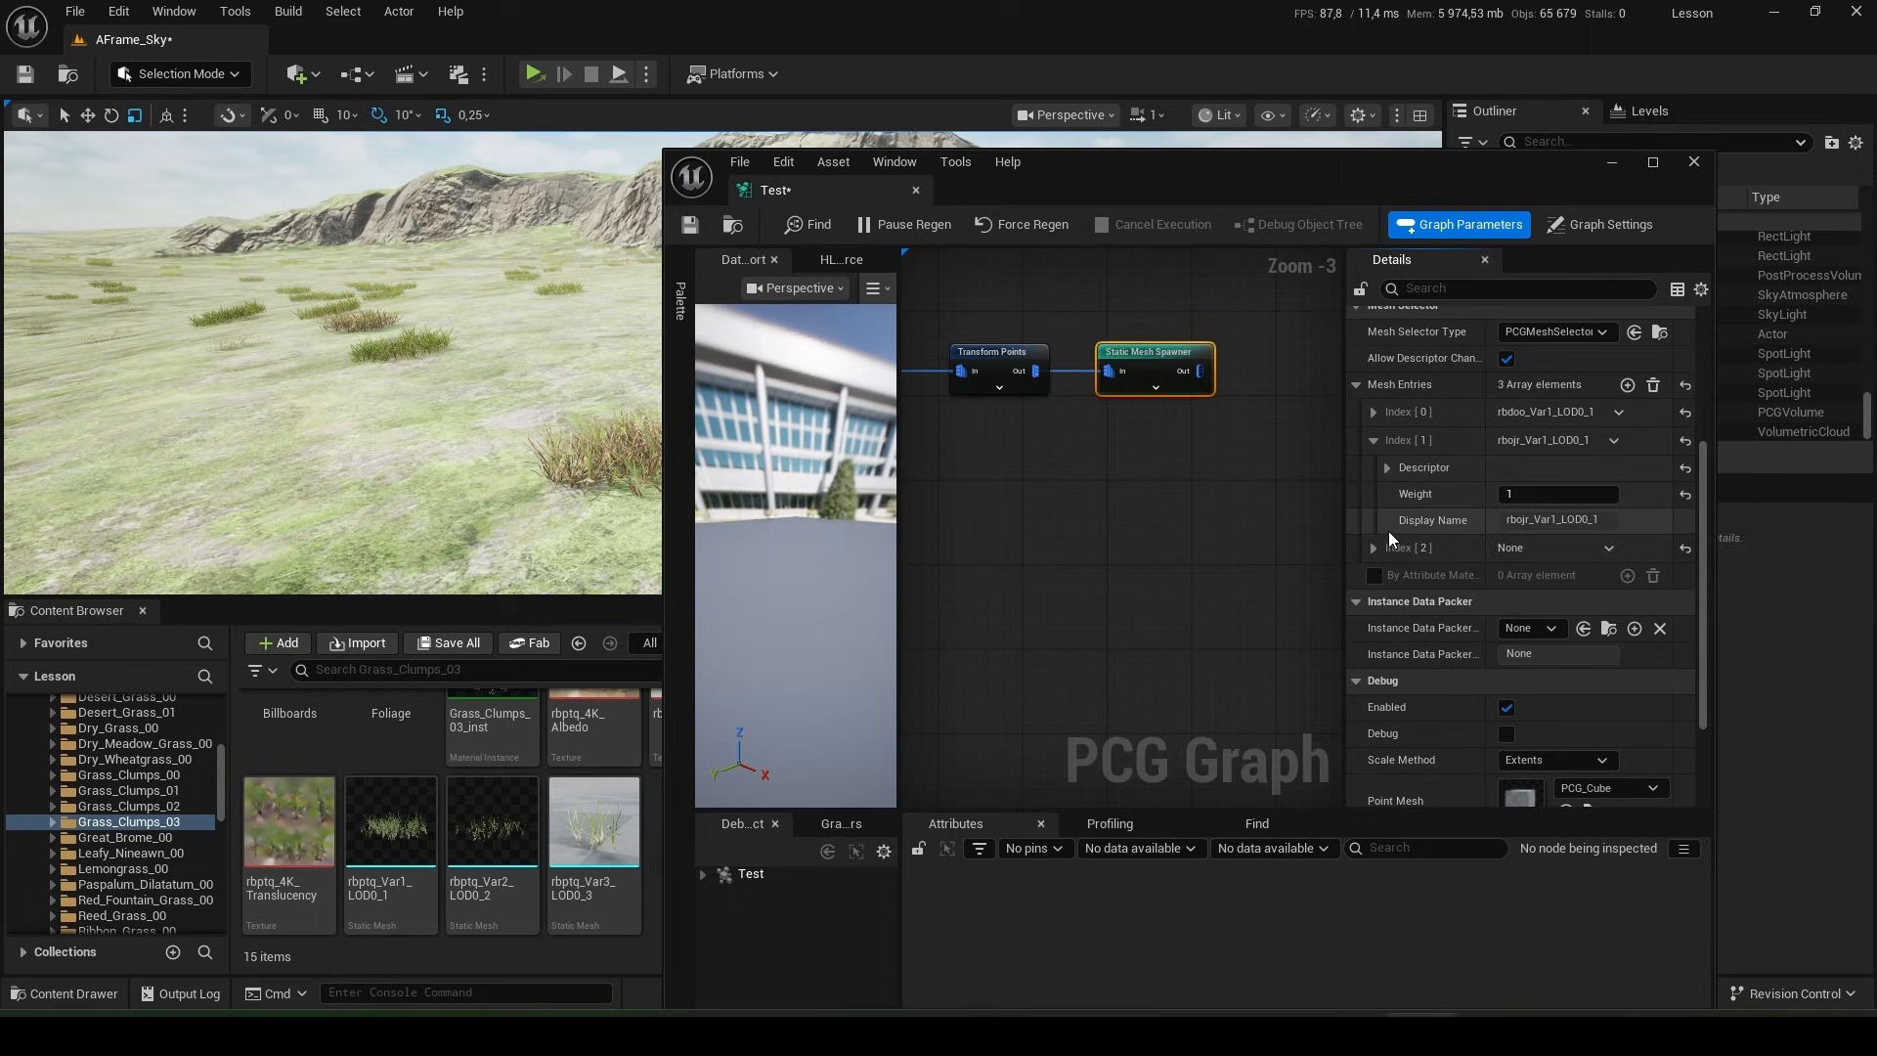
{"action": "left_click", "coordinate": [1373, 547]}
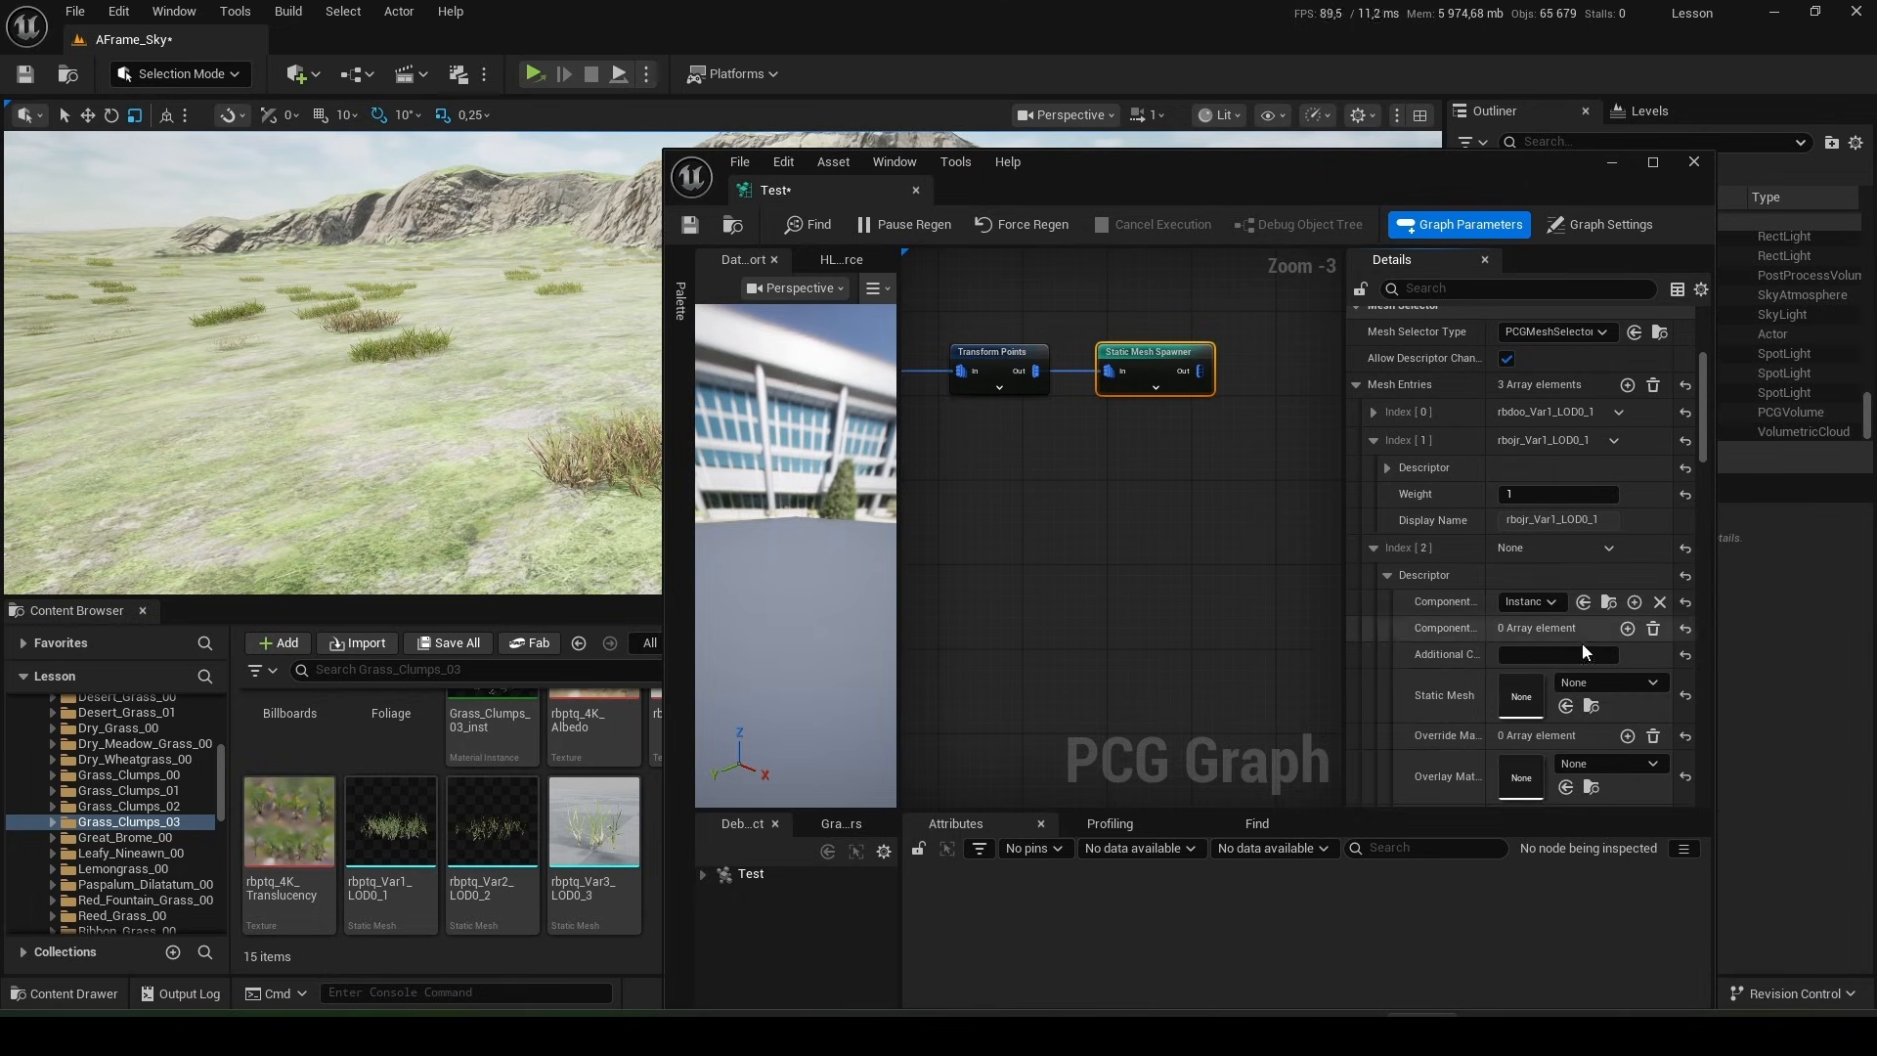
{"action": "left_click", "coordinate": [389, 822]}
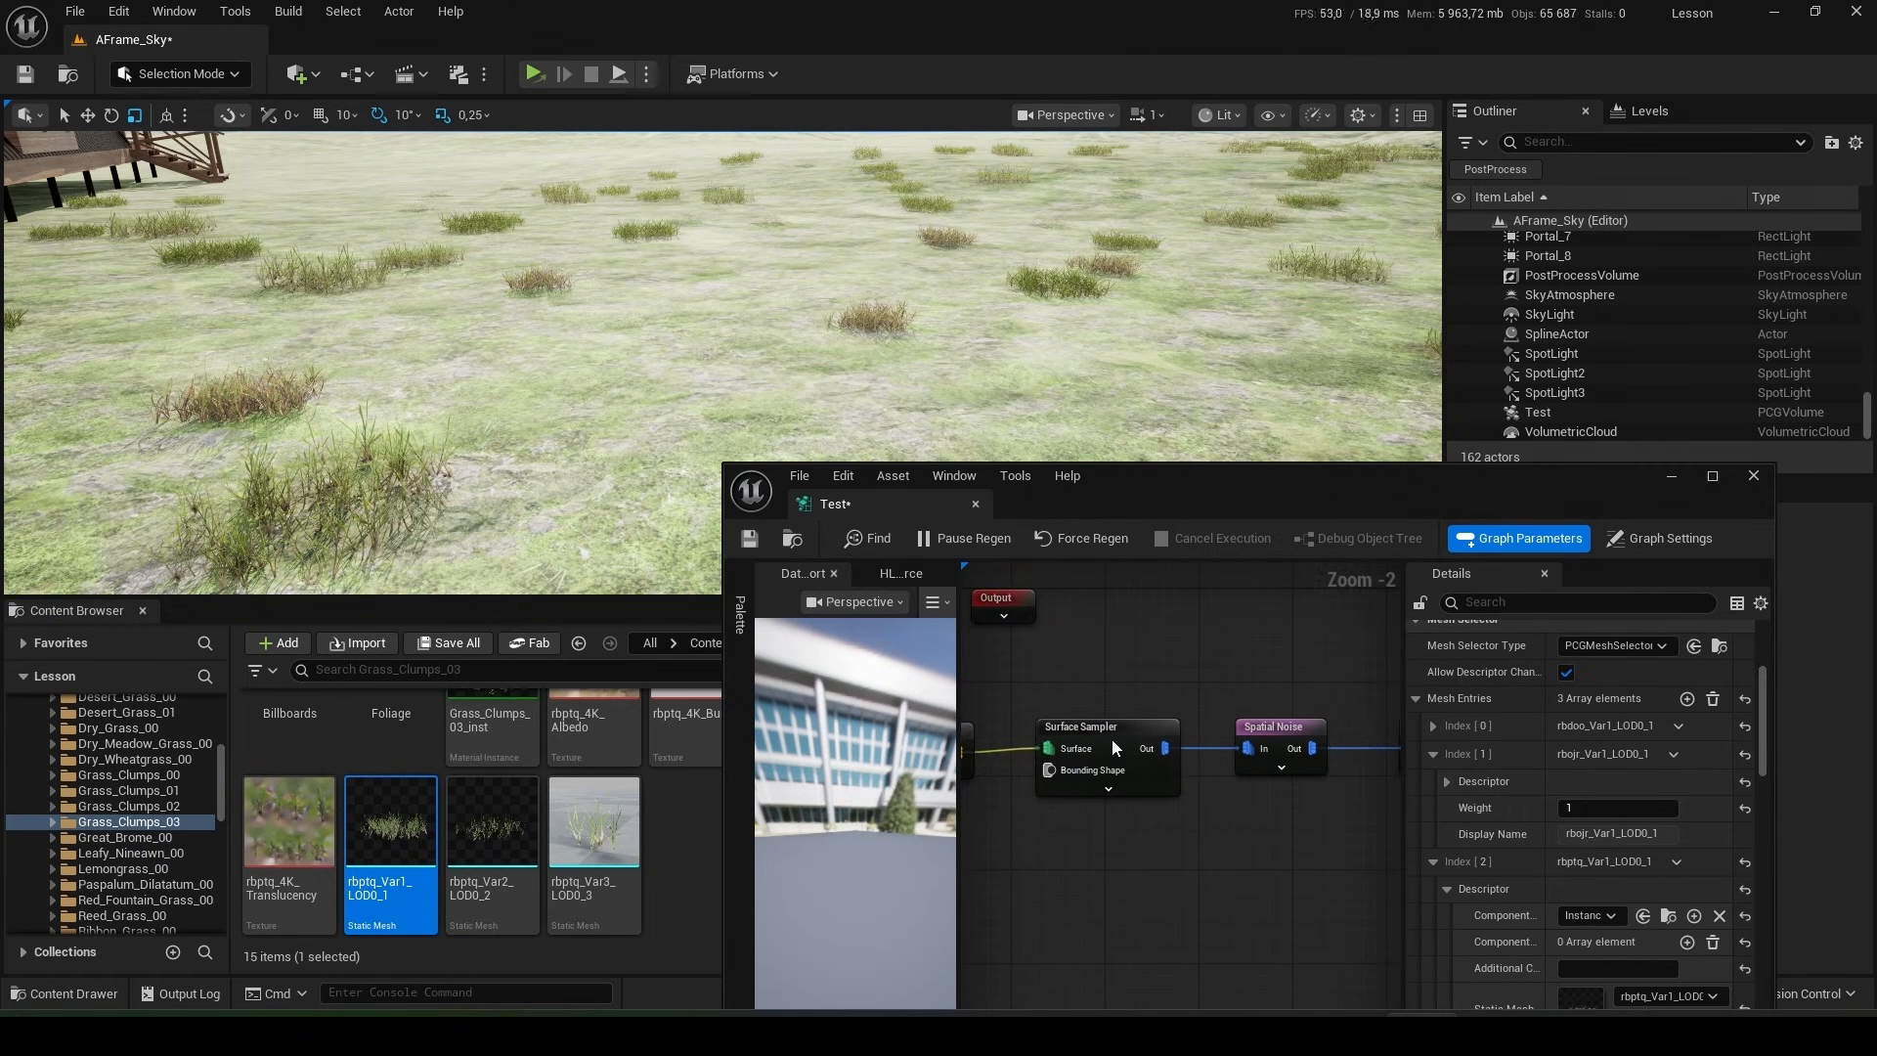
- Set the Surface Sampler's Points Per Squared Meter to 1.0, then 6.0, then 2.0
{"action": "left_click", "coordinate": [1107, 725]}
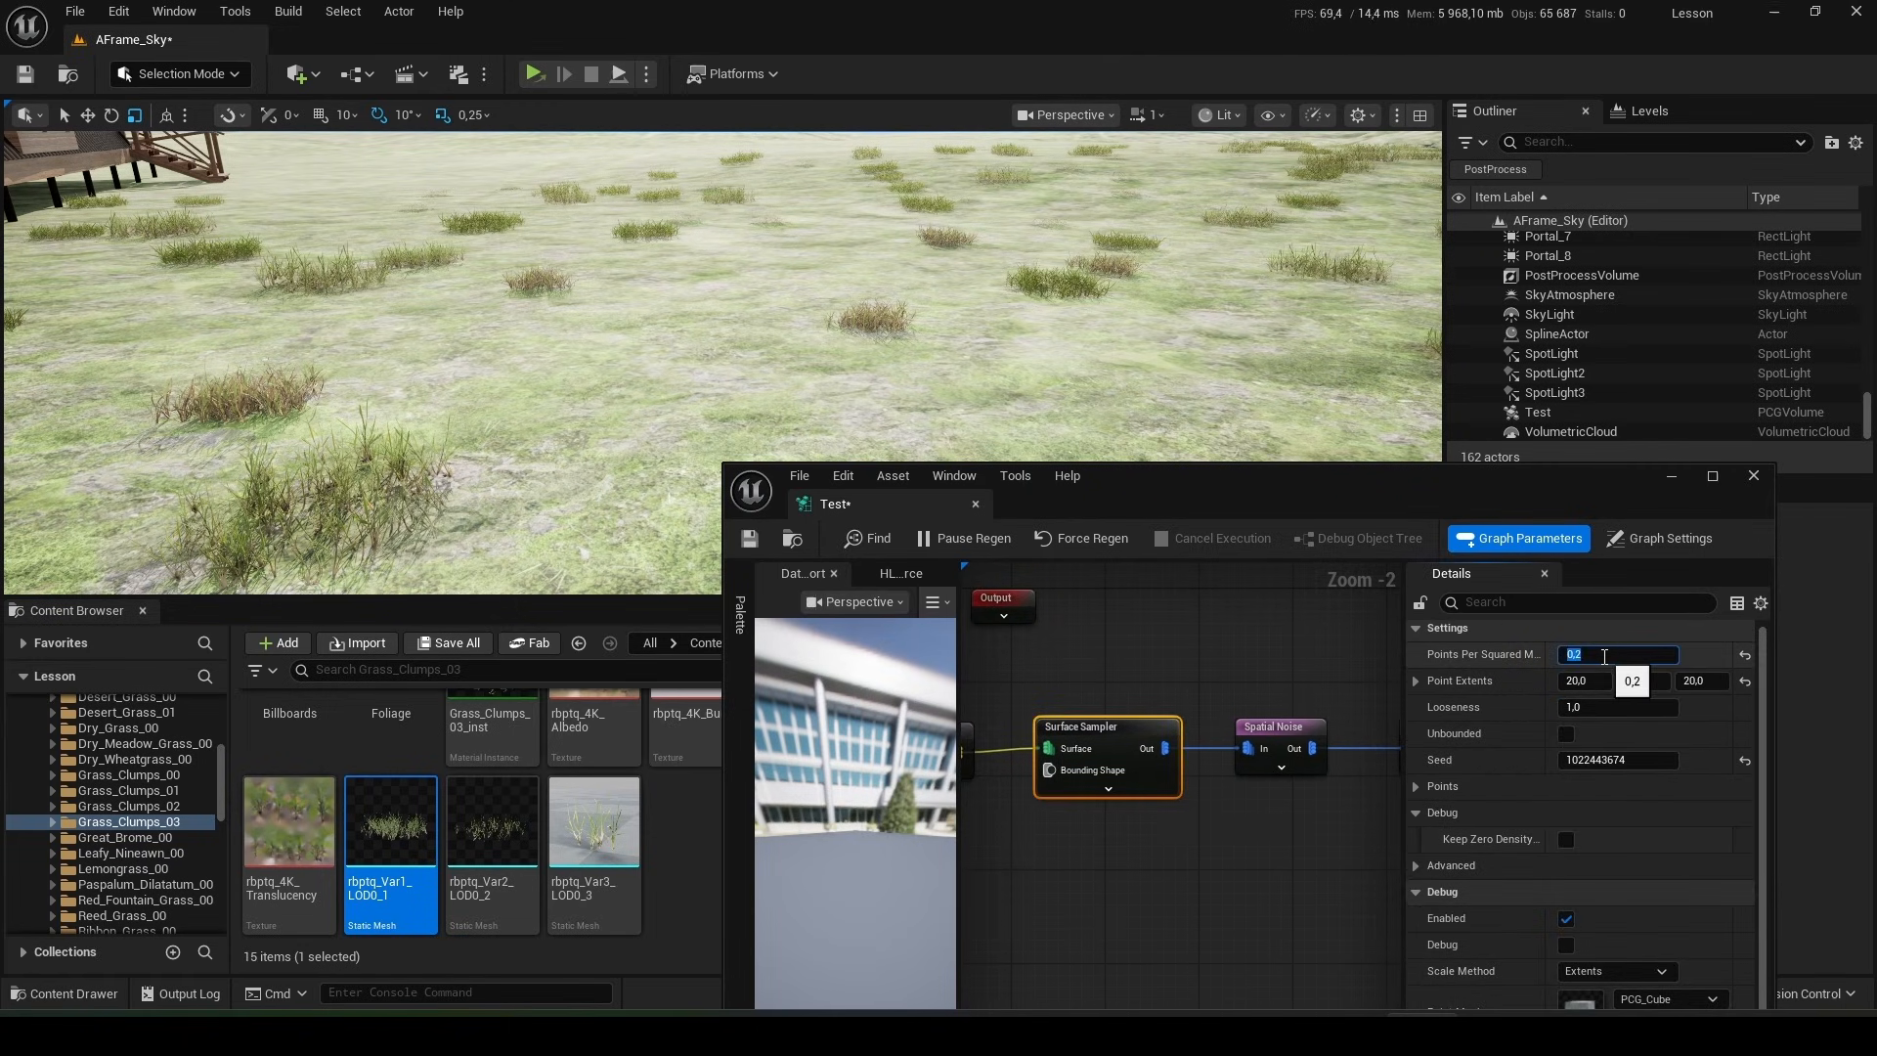
{"action": "type", "text": "1.0"}
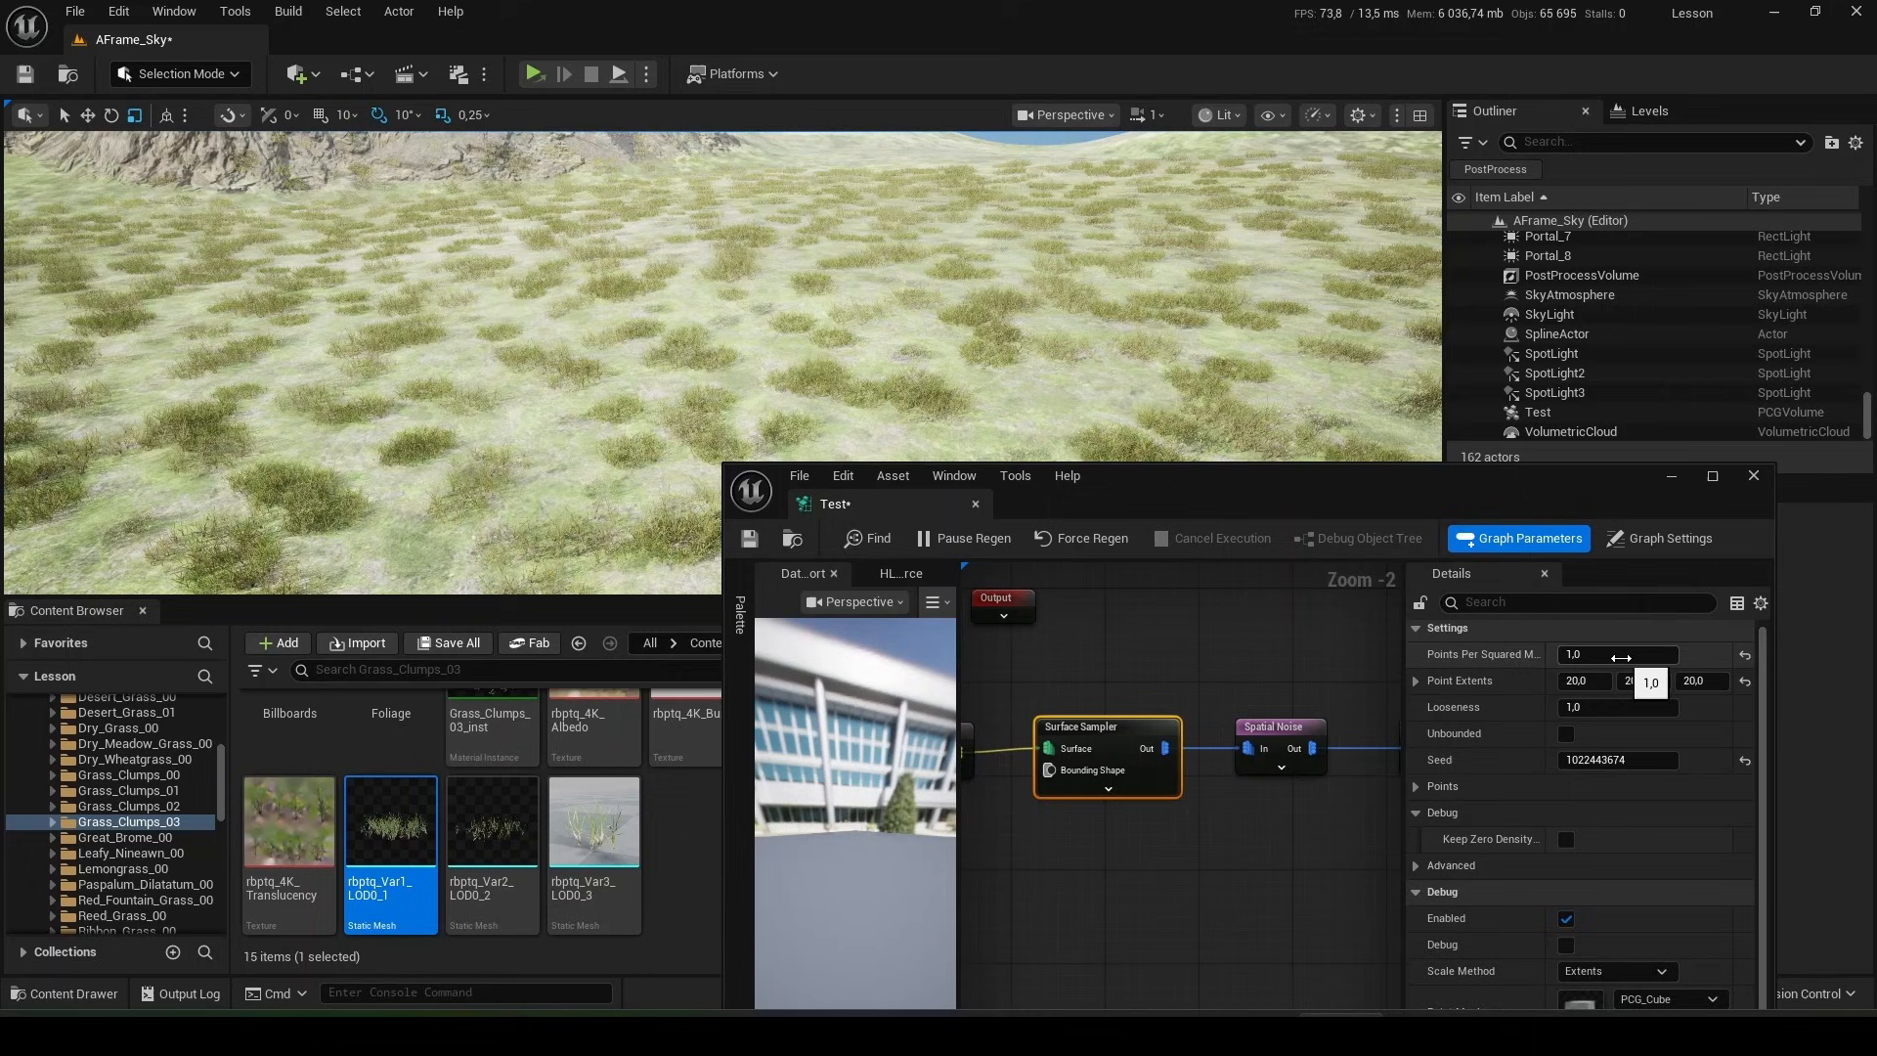
{"action": "left_click", "coordinate": [1617, 653]}
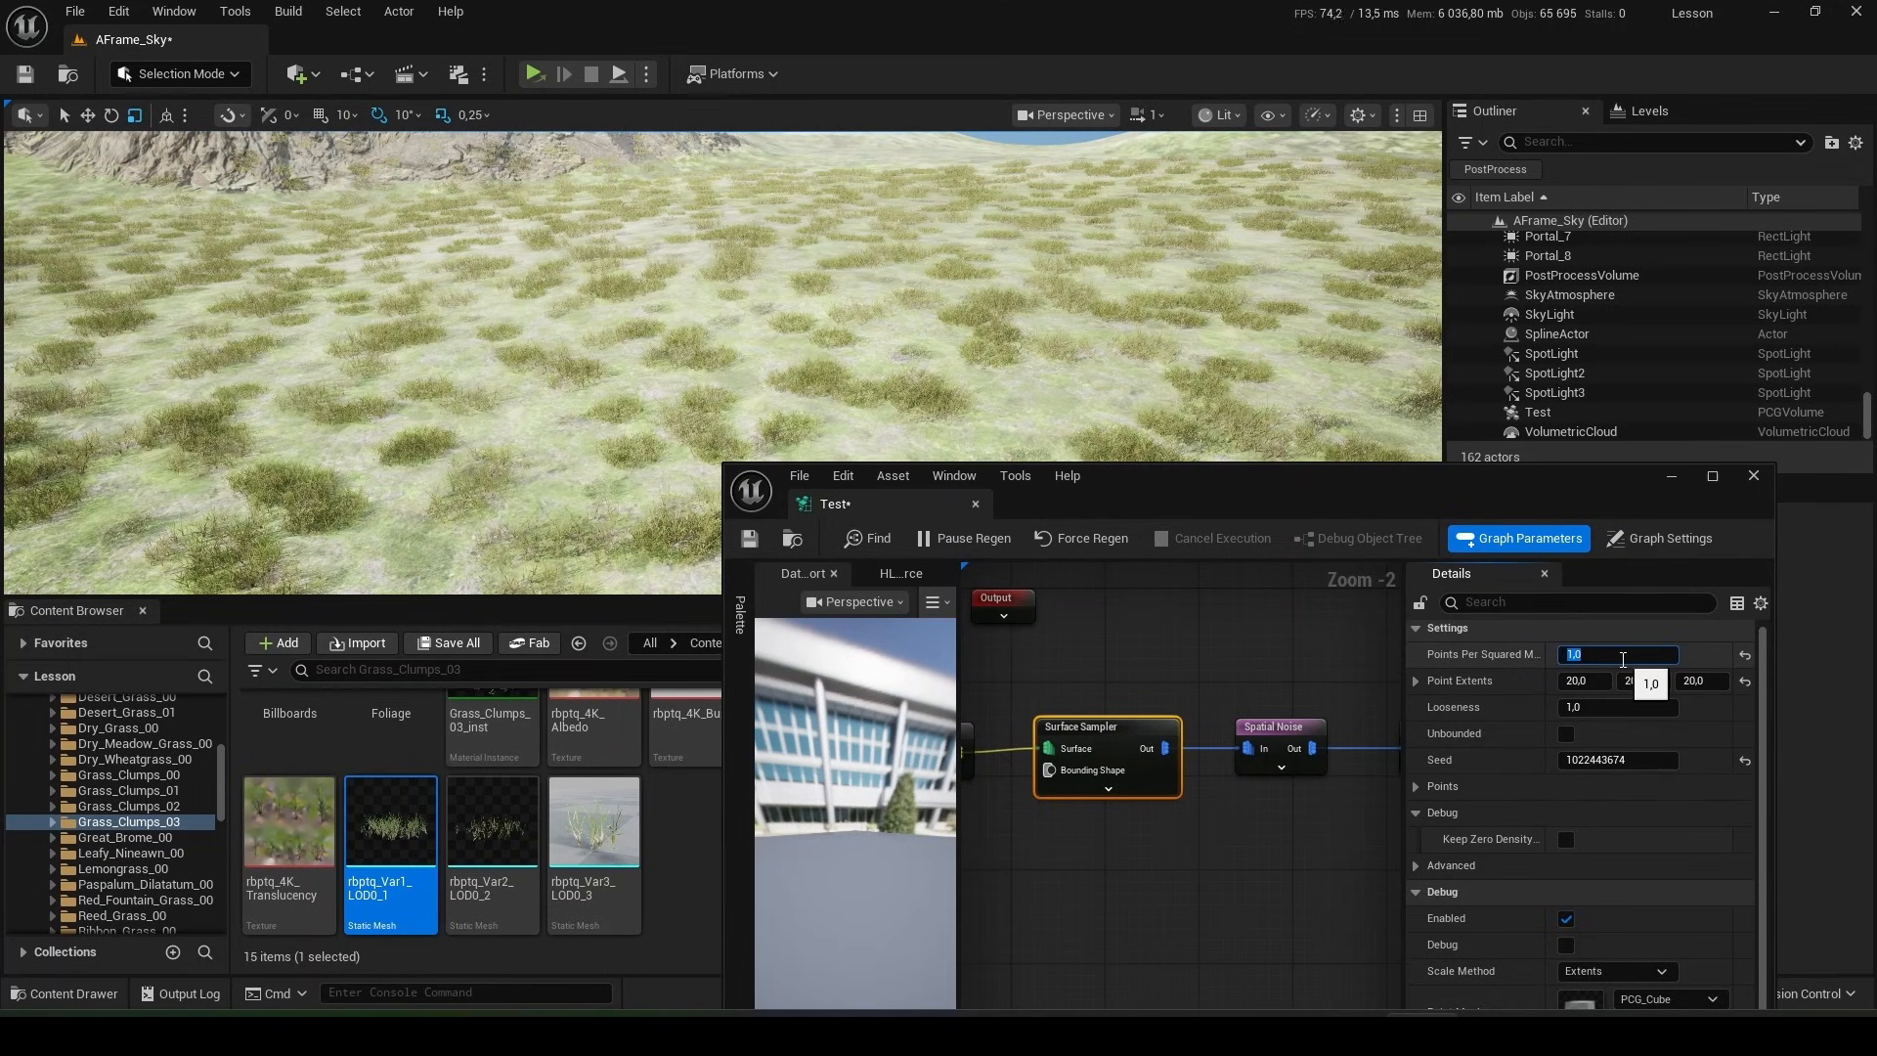
{"action": "type", "text": "6.0"}
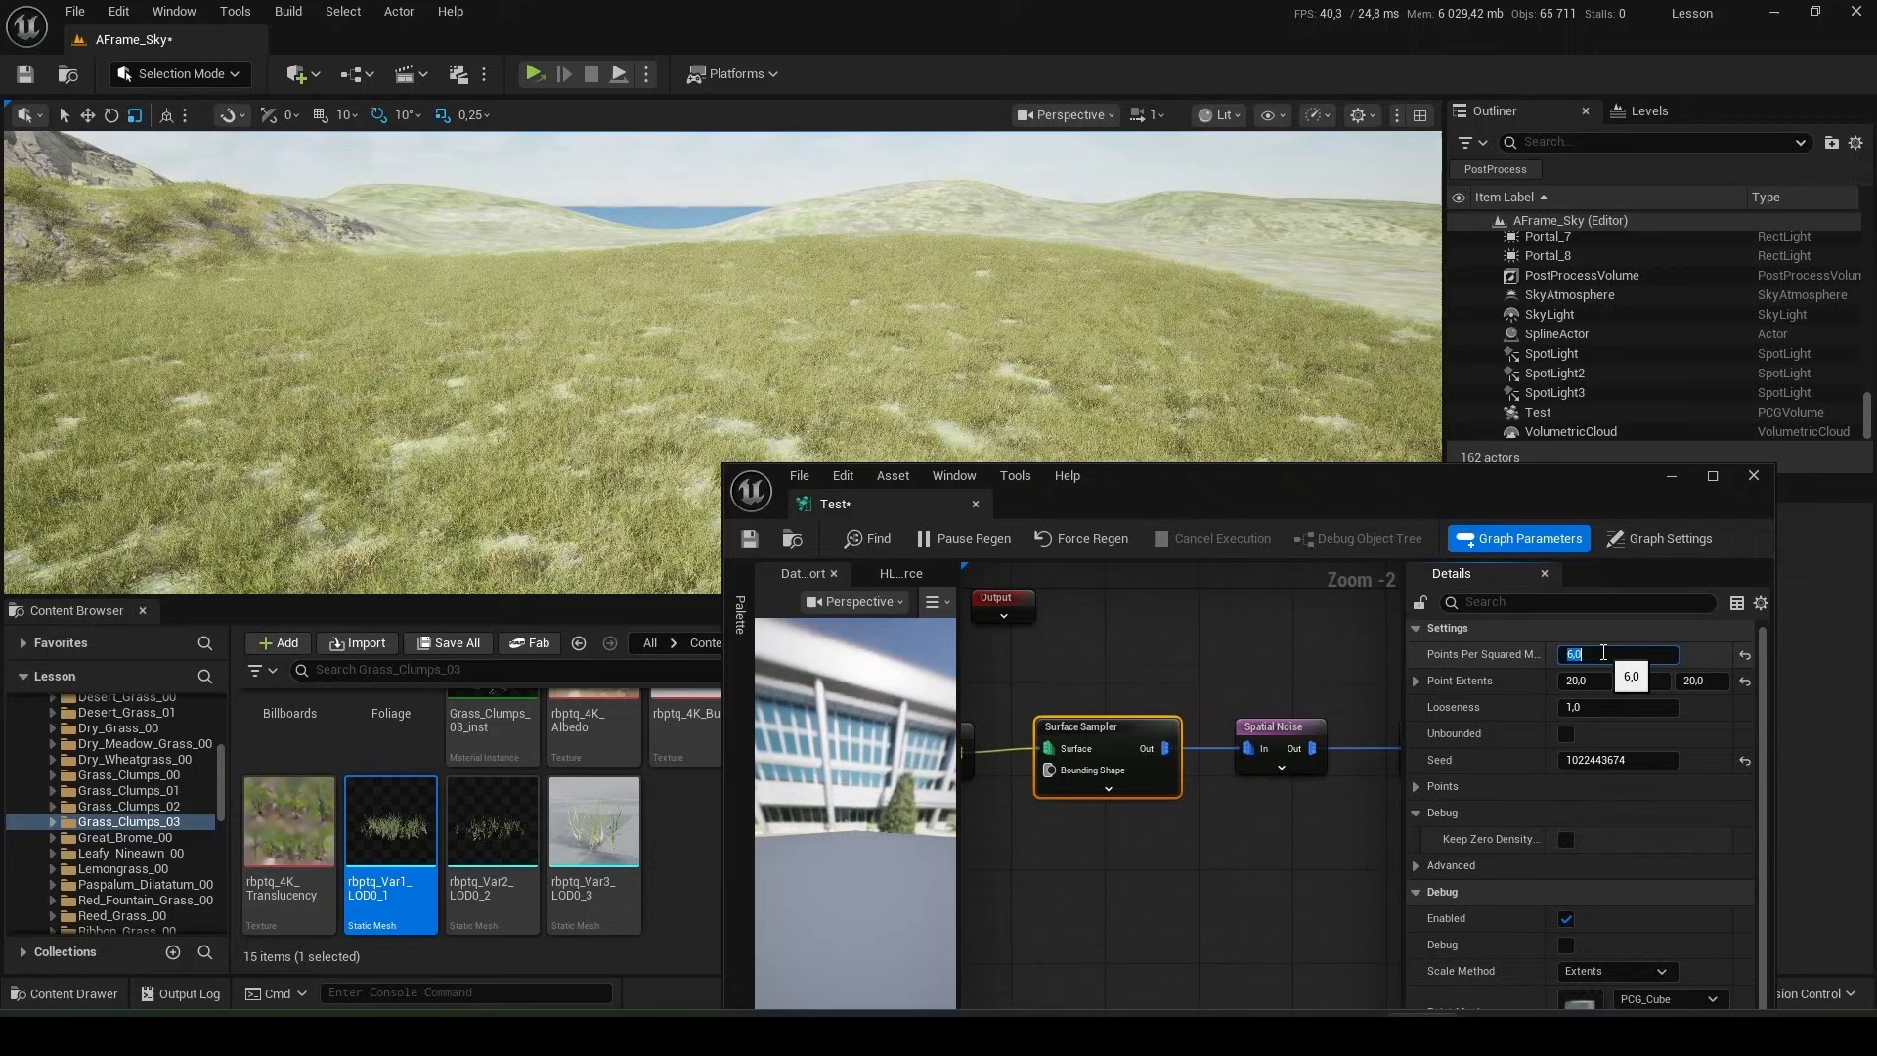
{"action": "type", "text": "2.0"}
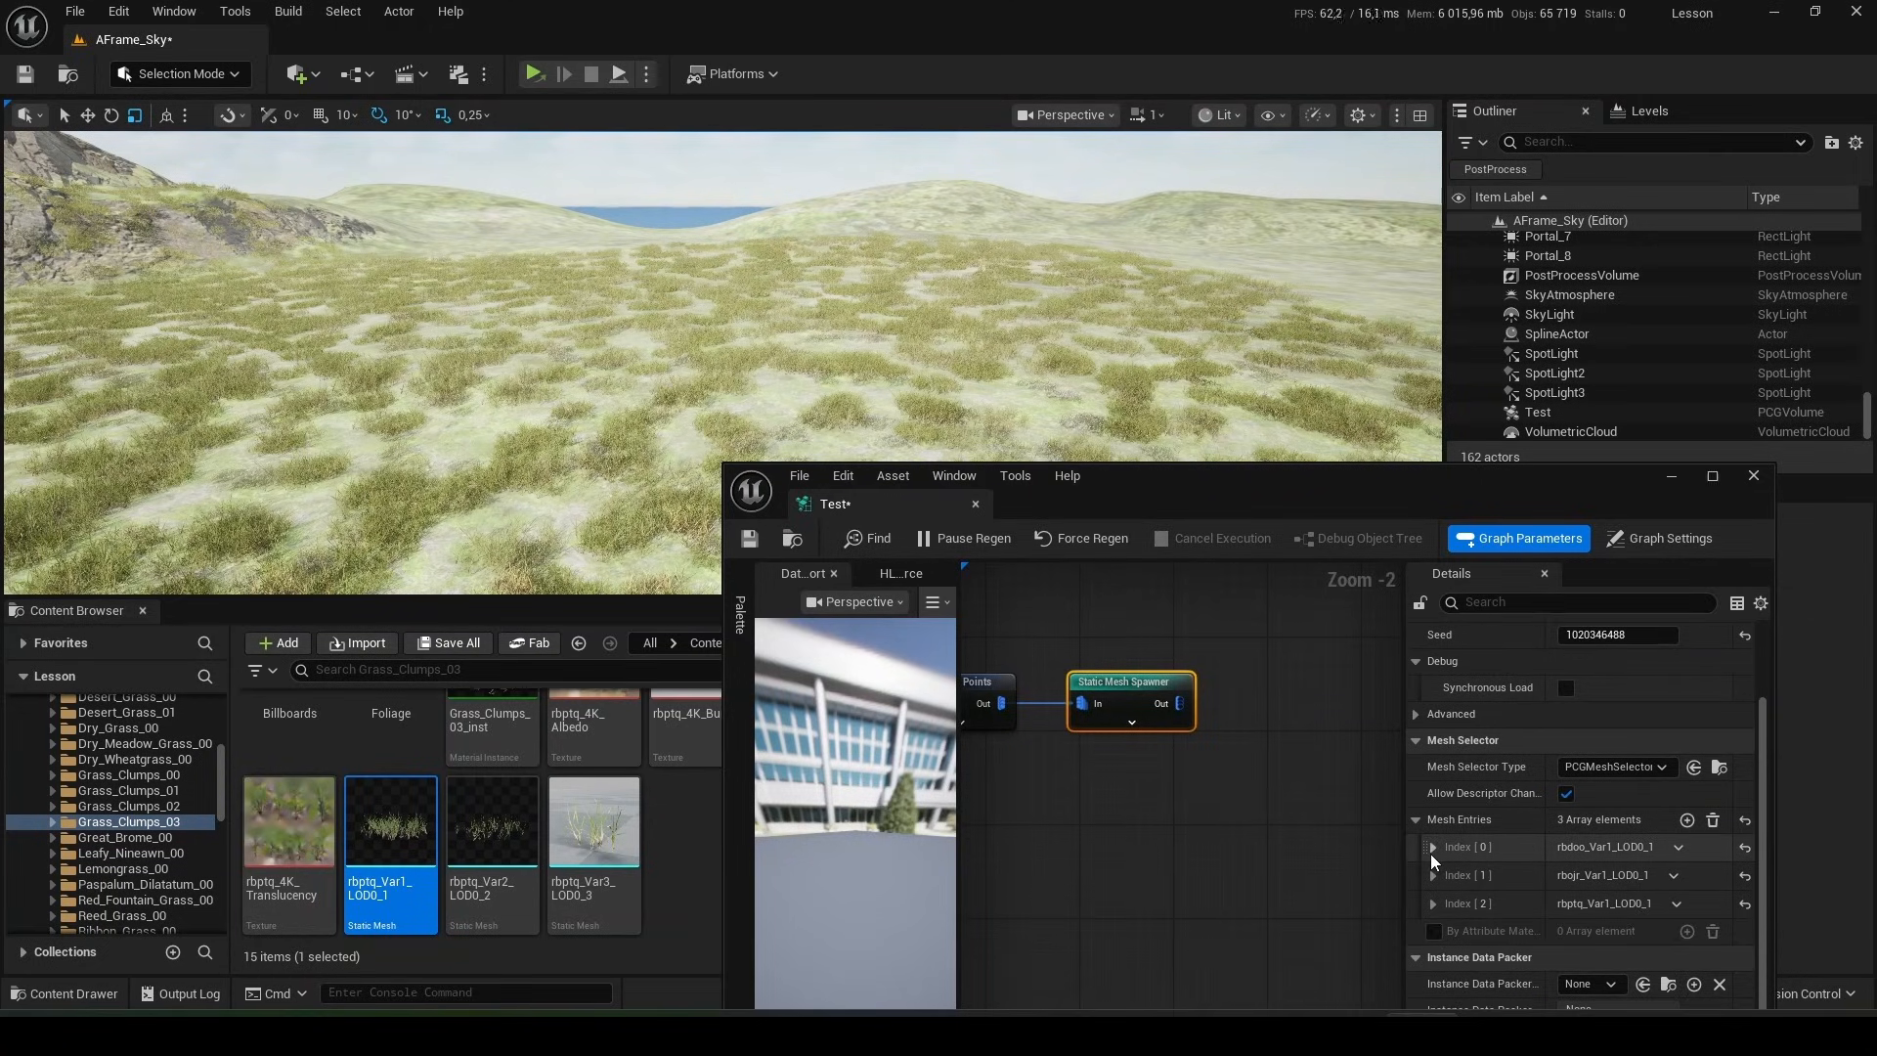
- Expand the mesh entries to check their weights and return the Content Browser to the root Content folder
{"action": "left_click", "coordinate": [1433, 846]}
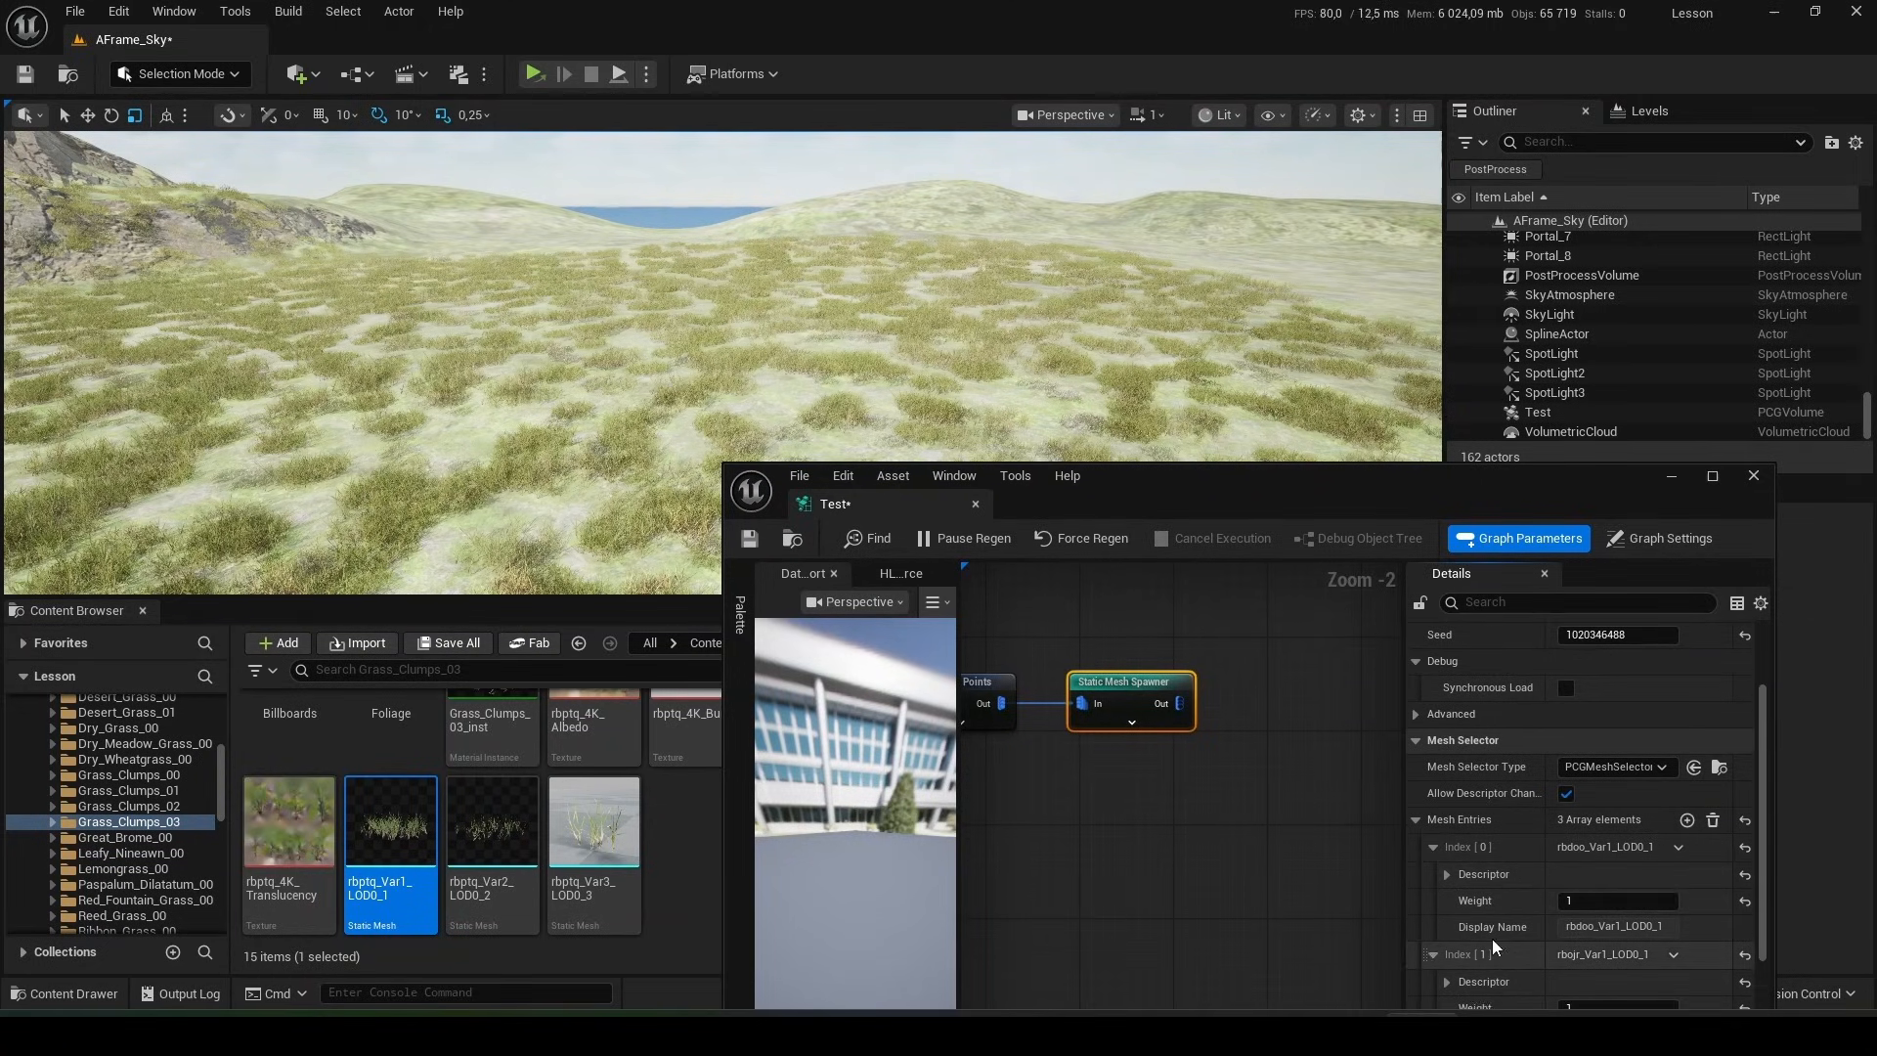
{"action": "scroll", "scroll_direction": "down", "scroll_amount": 3}
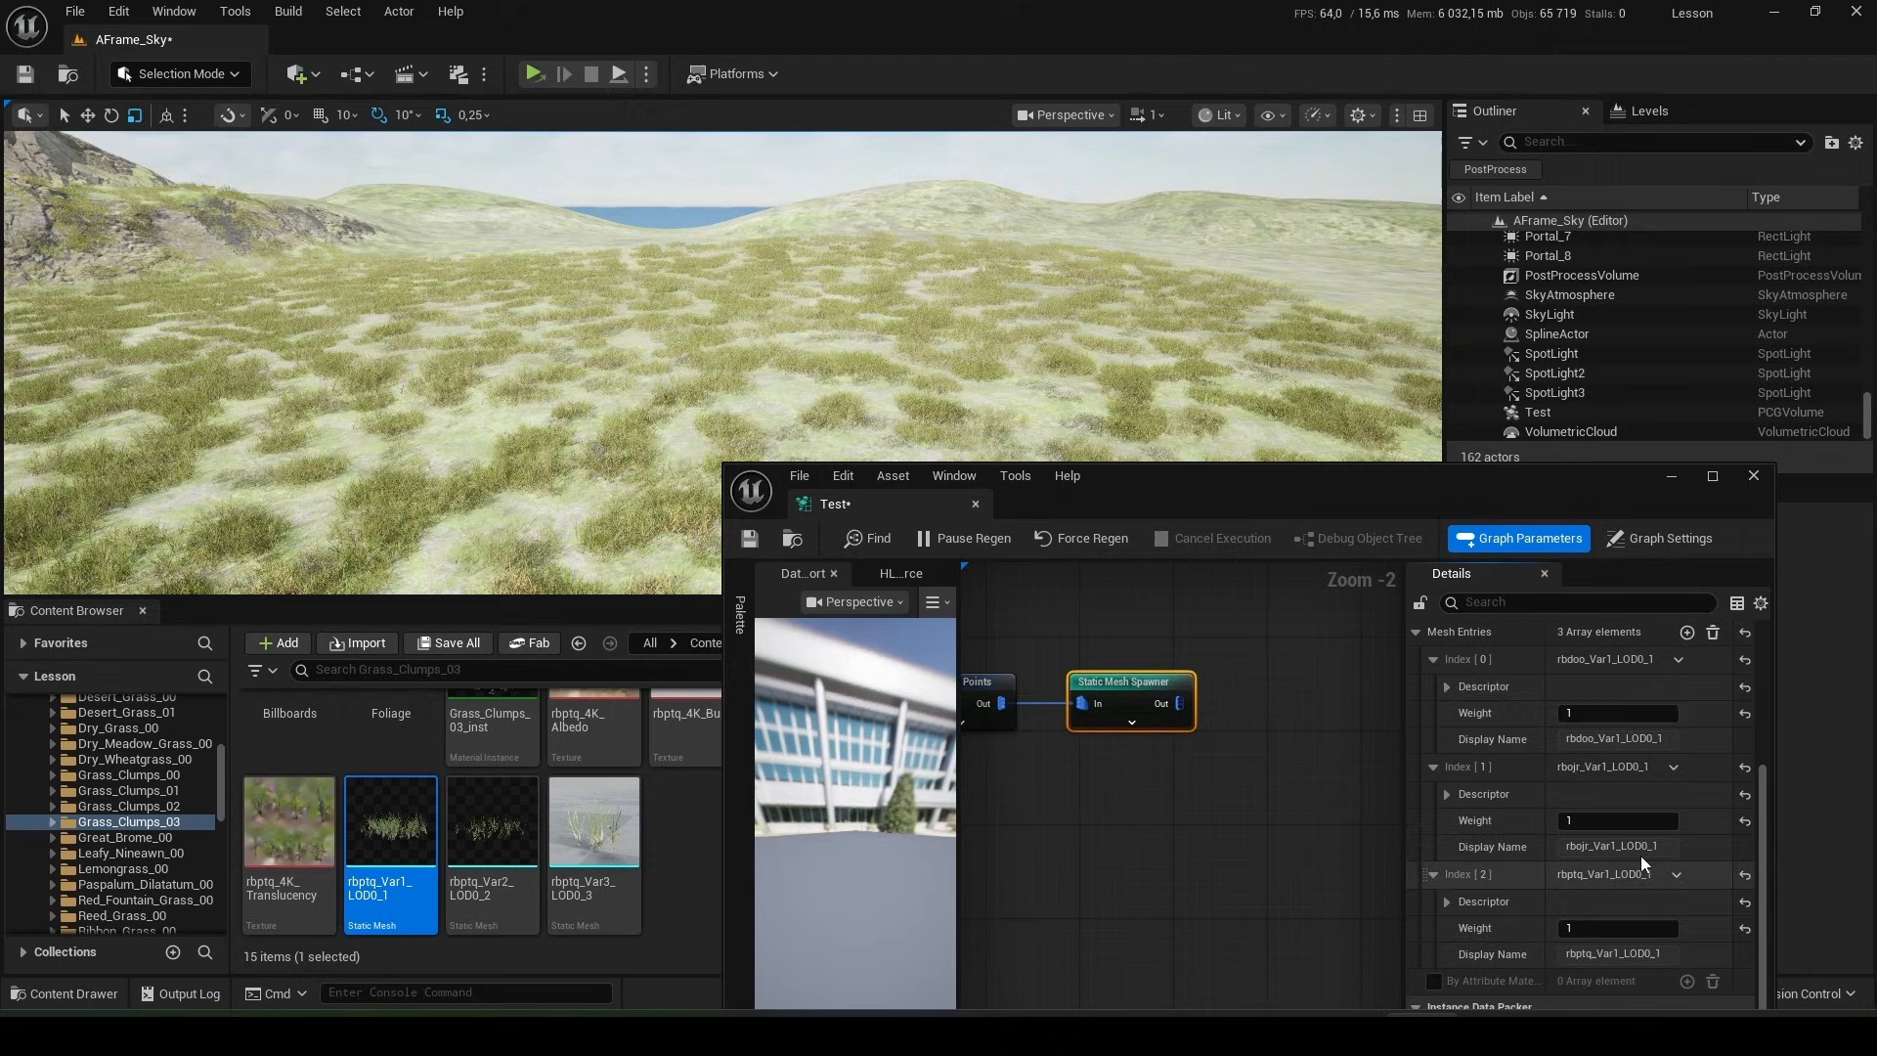
{"action": "mouse_move", "coordinate": [1605, 887]}
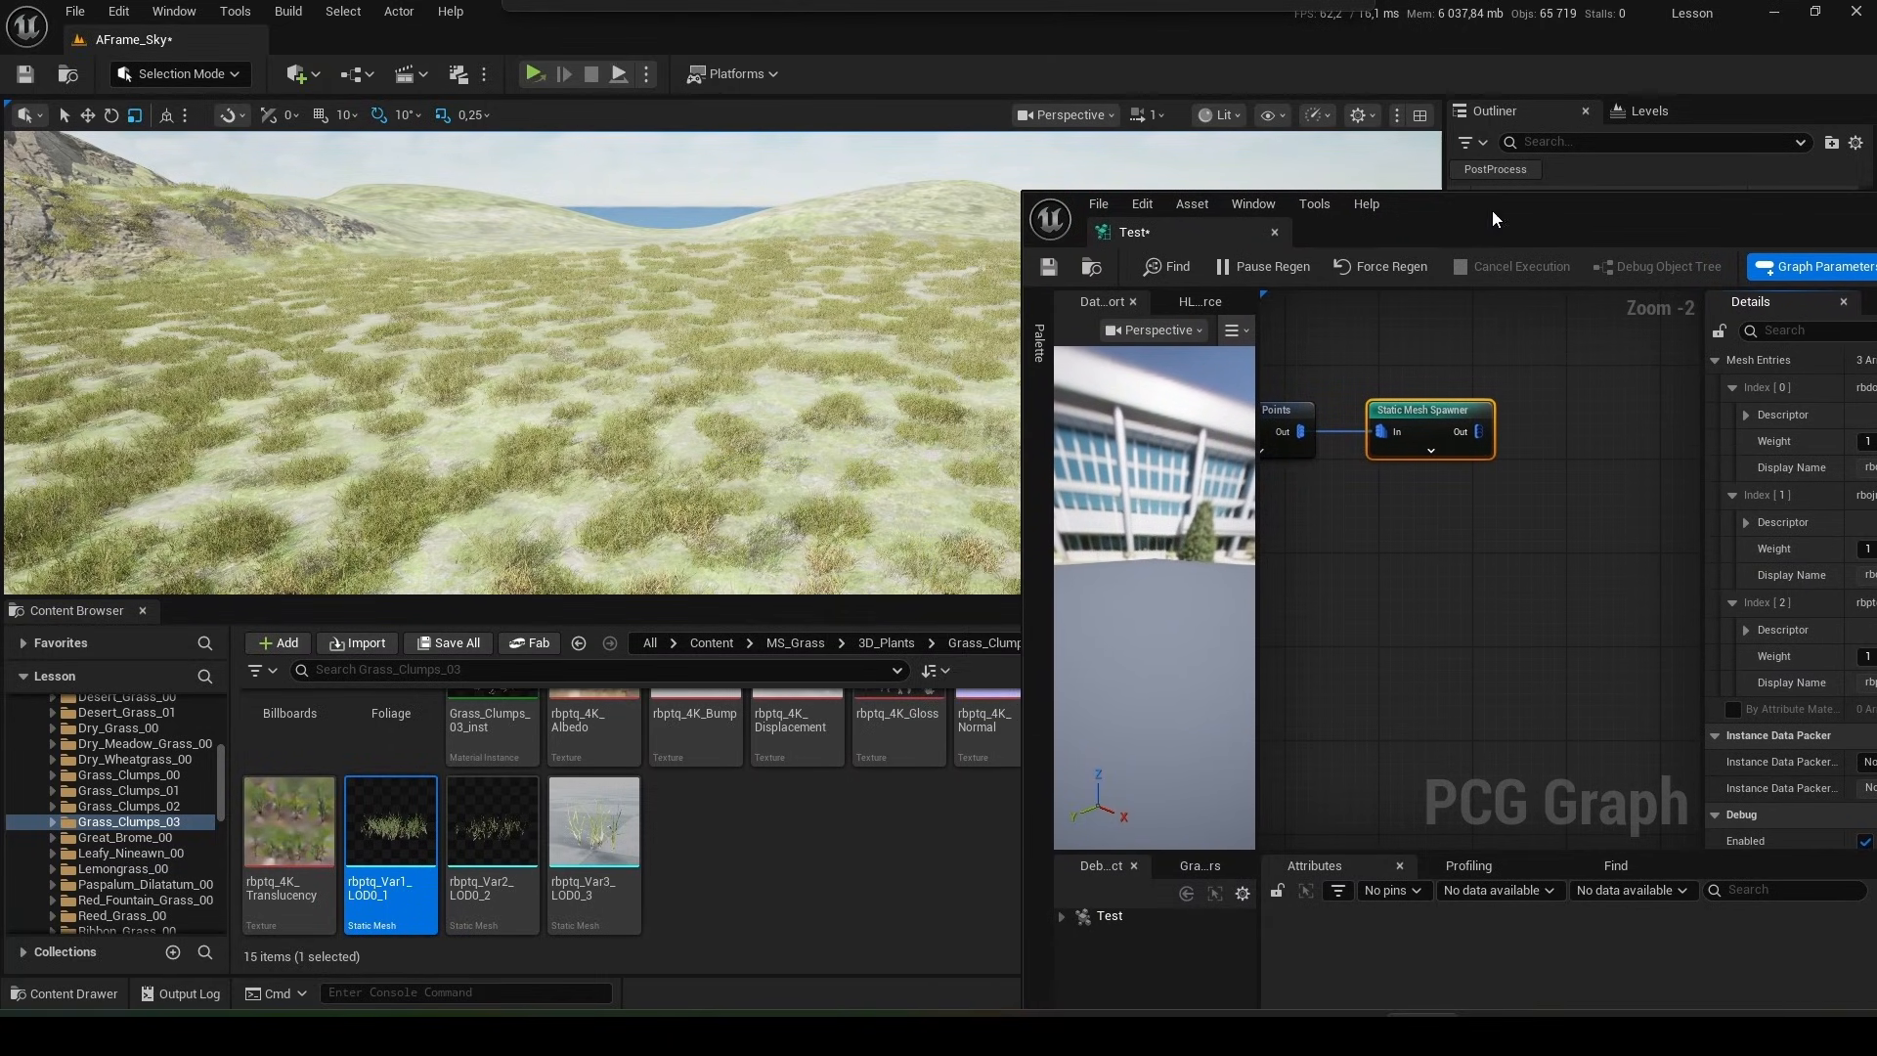
{"action": "left_click", "coordinate": [712, 642]}
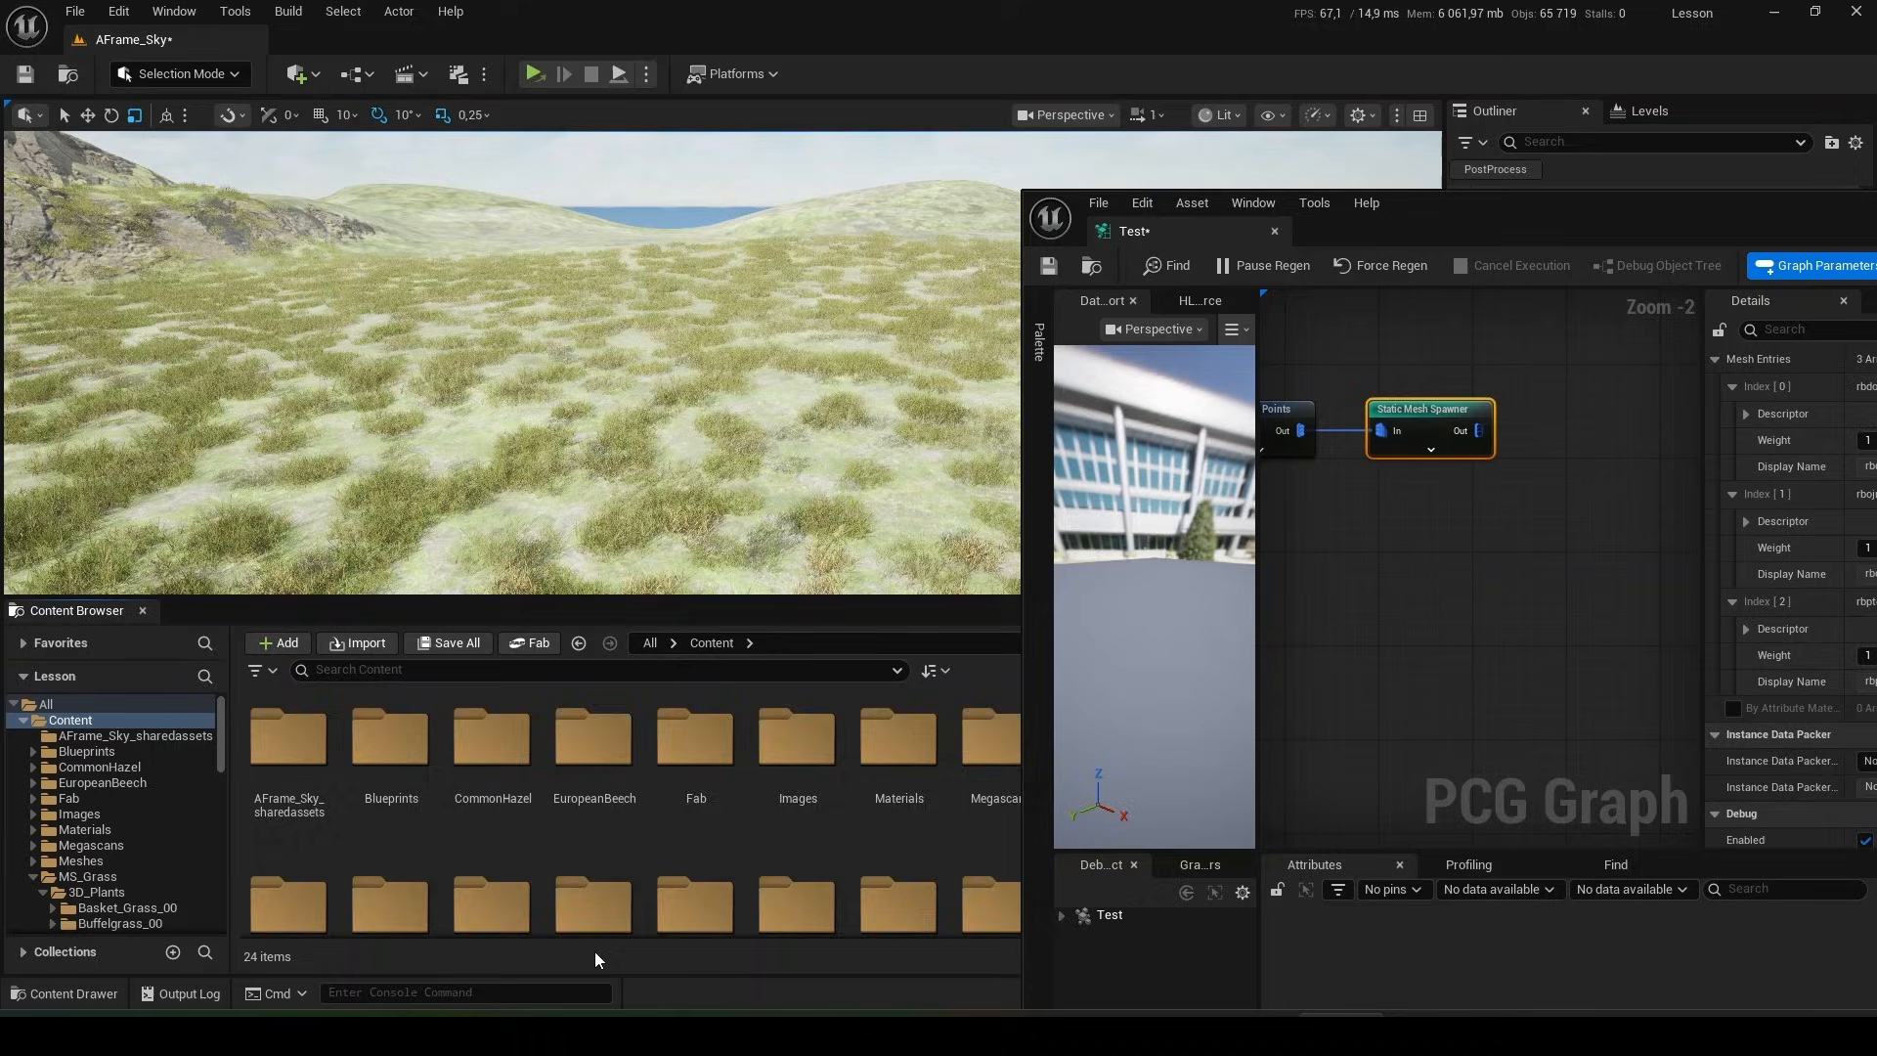
- Assign the Test_1, Test_2 and Test_3 cube meshes to the spawner's mesh entries
{"action": "left_click", "coordinate": [592, 733]}
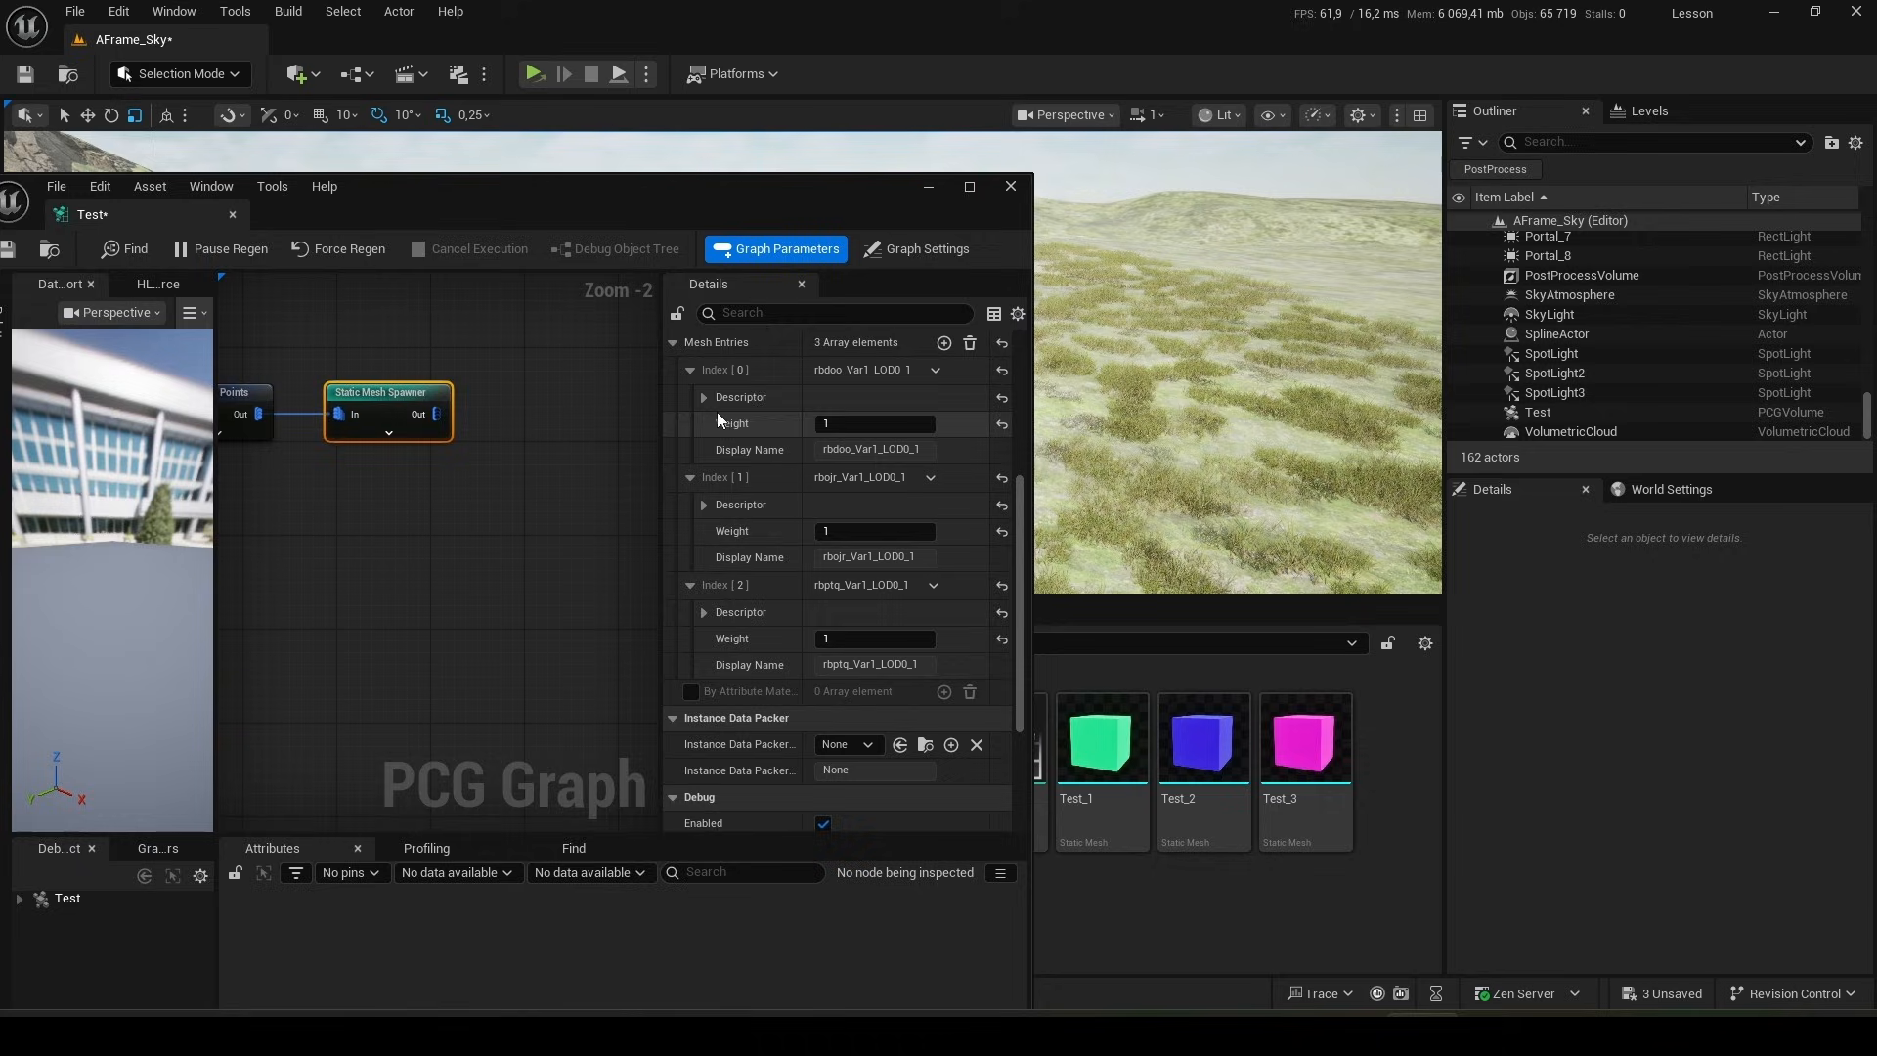
{"action": "left_click", "coordinate": [704, 397]}
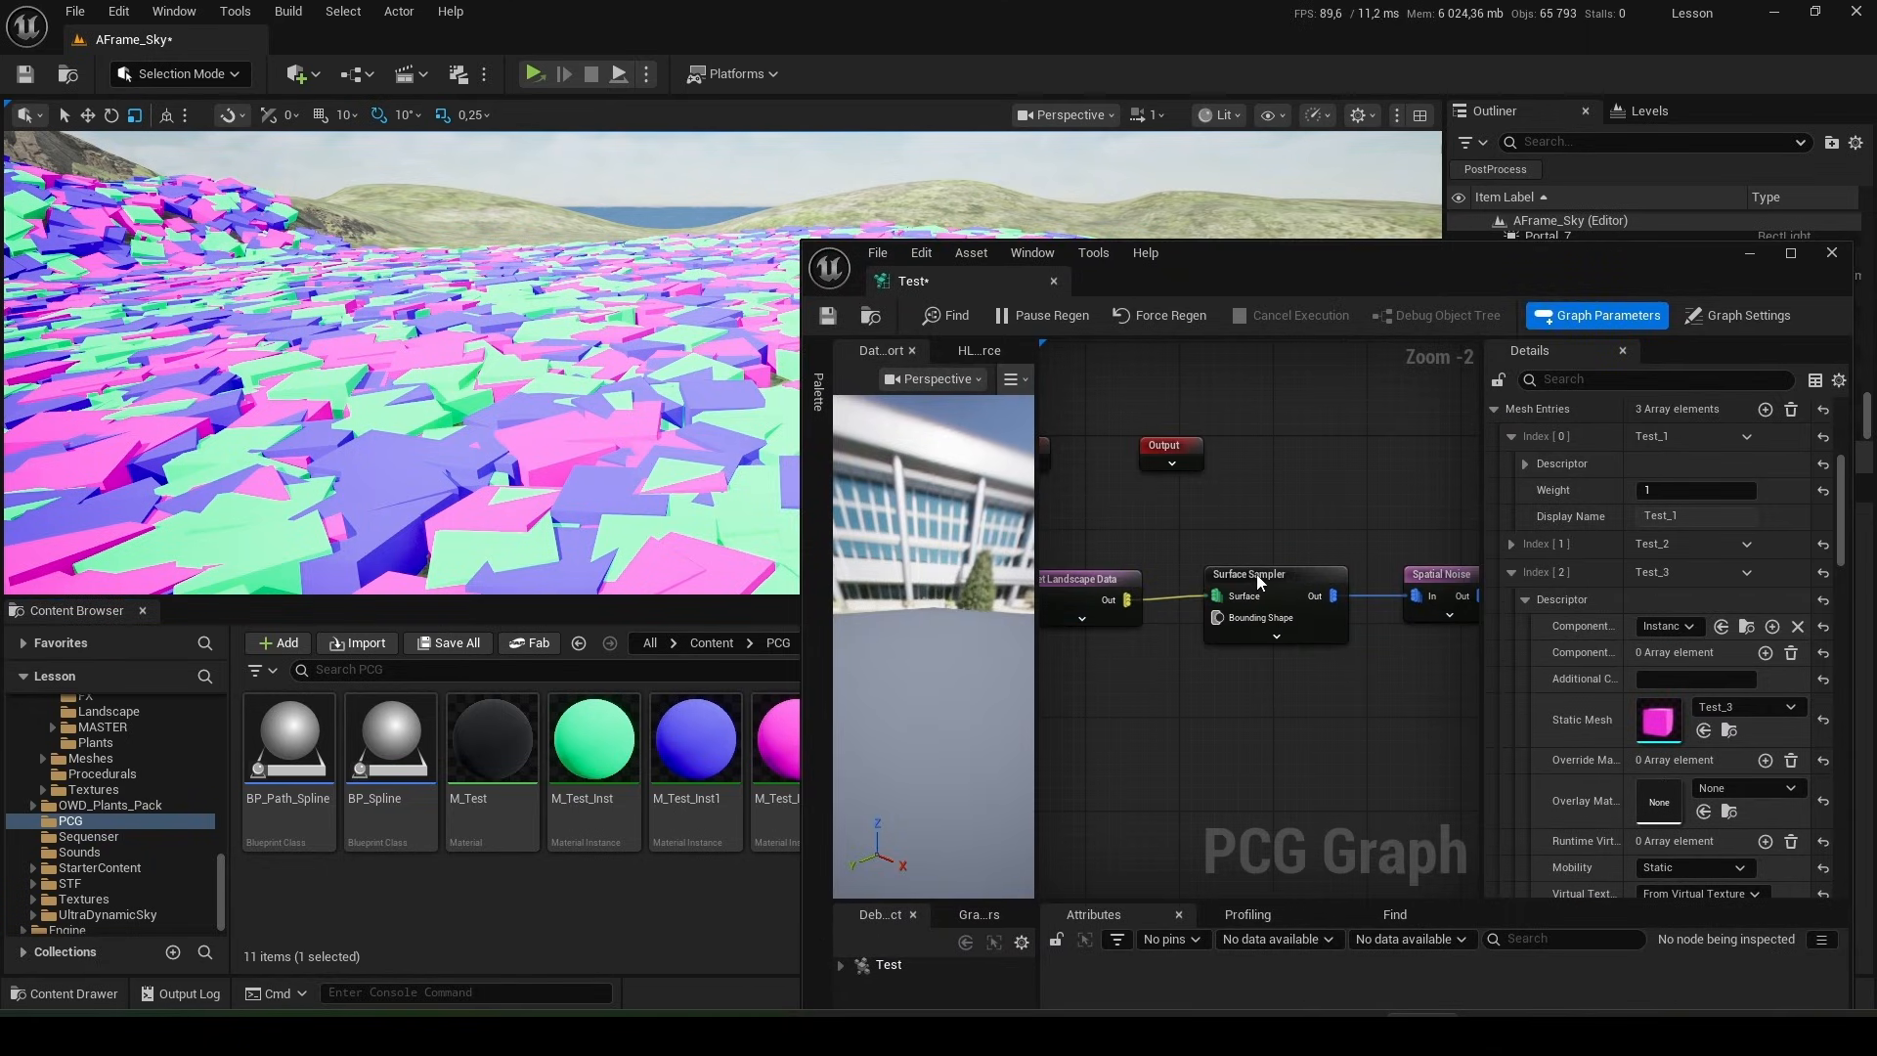
- Set the Surface Sampler density back to 0.2 and expand the spawner's Test_1 mesh entry
{"action": "left_click", "coordinate": [1262, 575]}
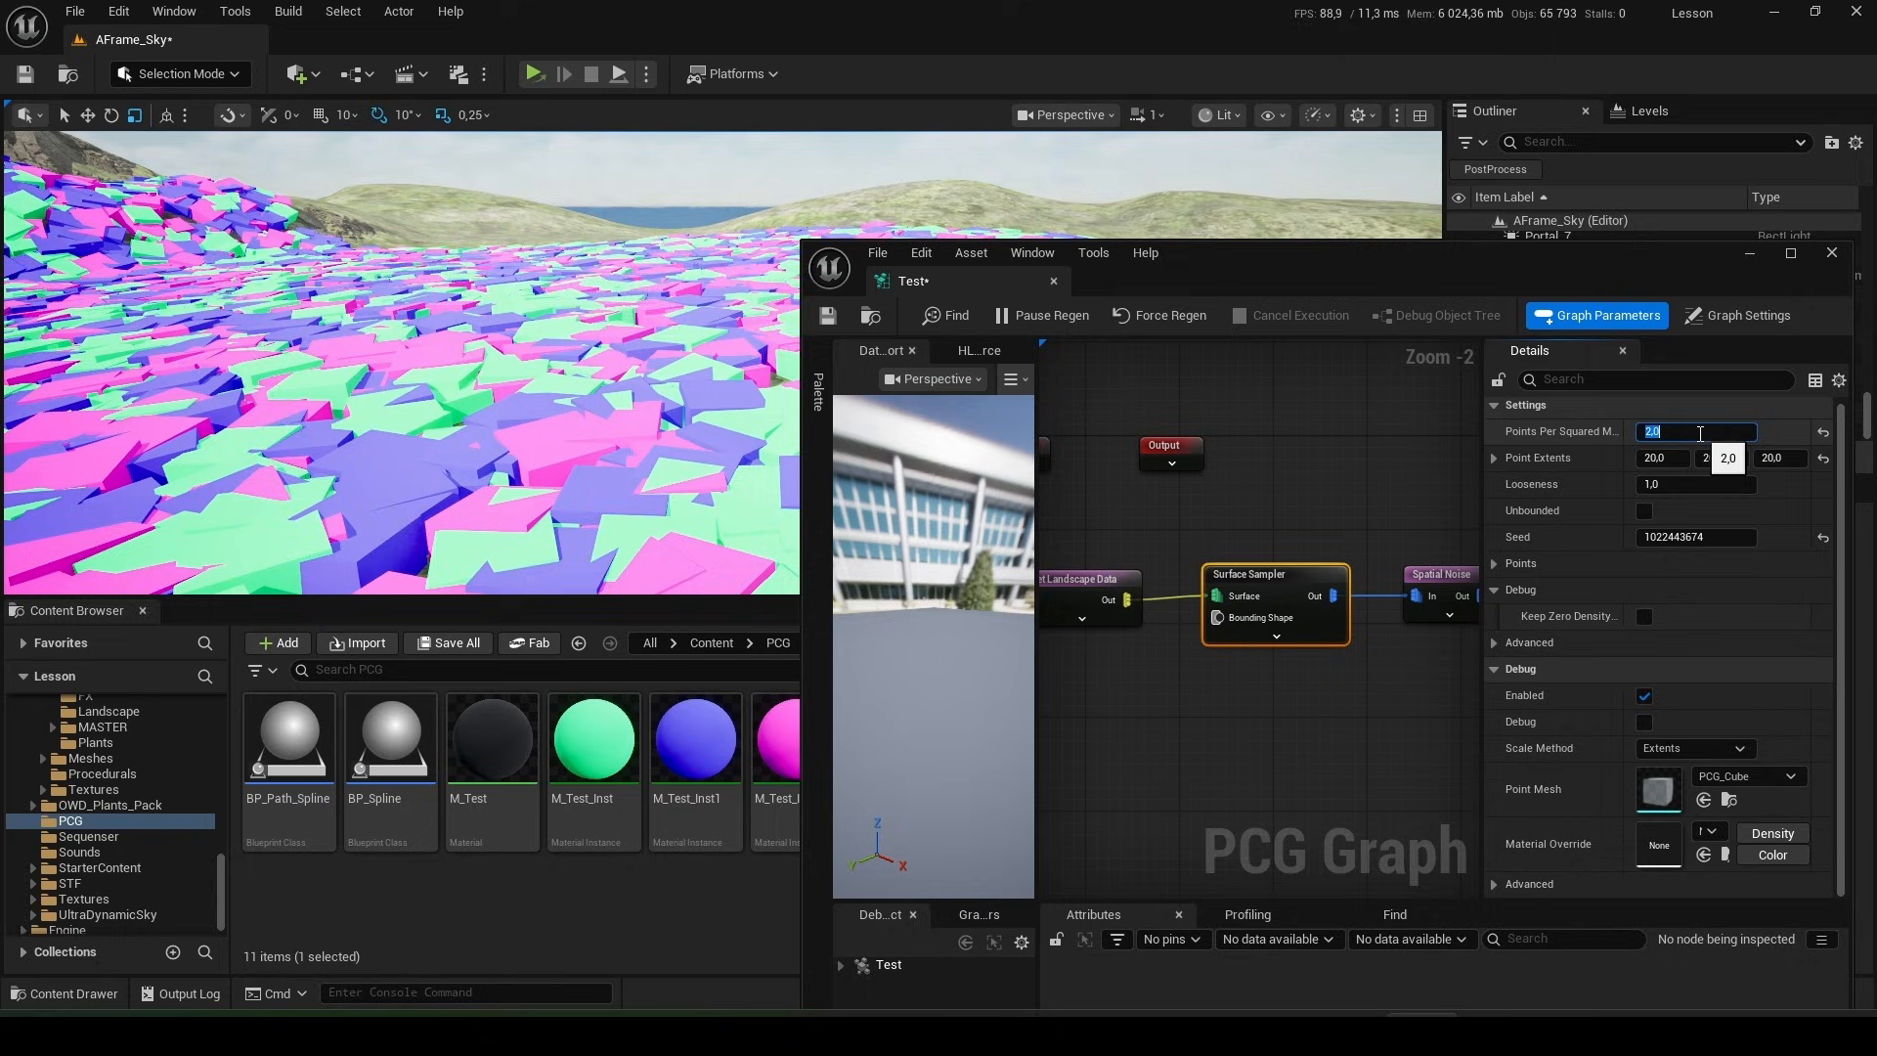
{"action": "type", "text": "0.2"}
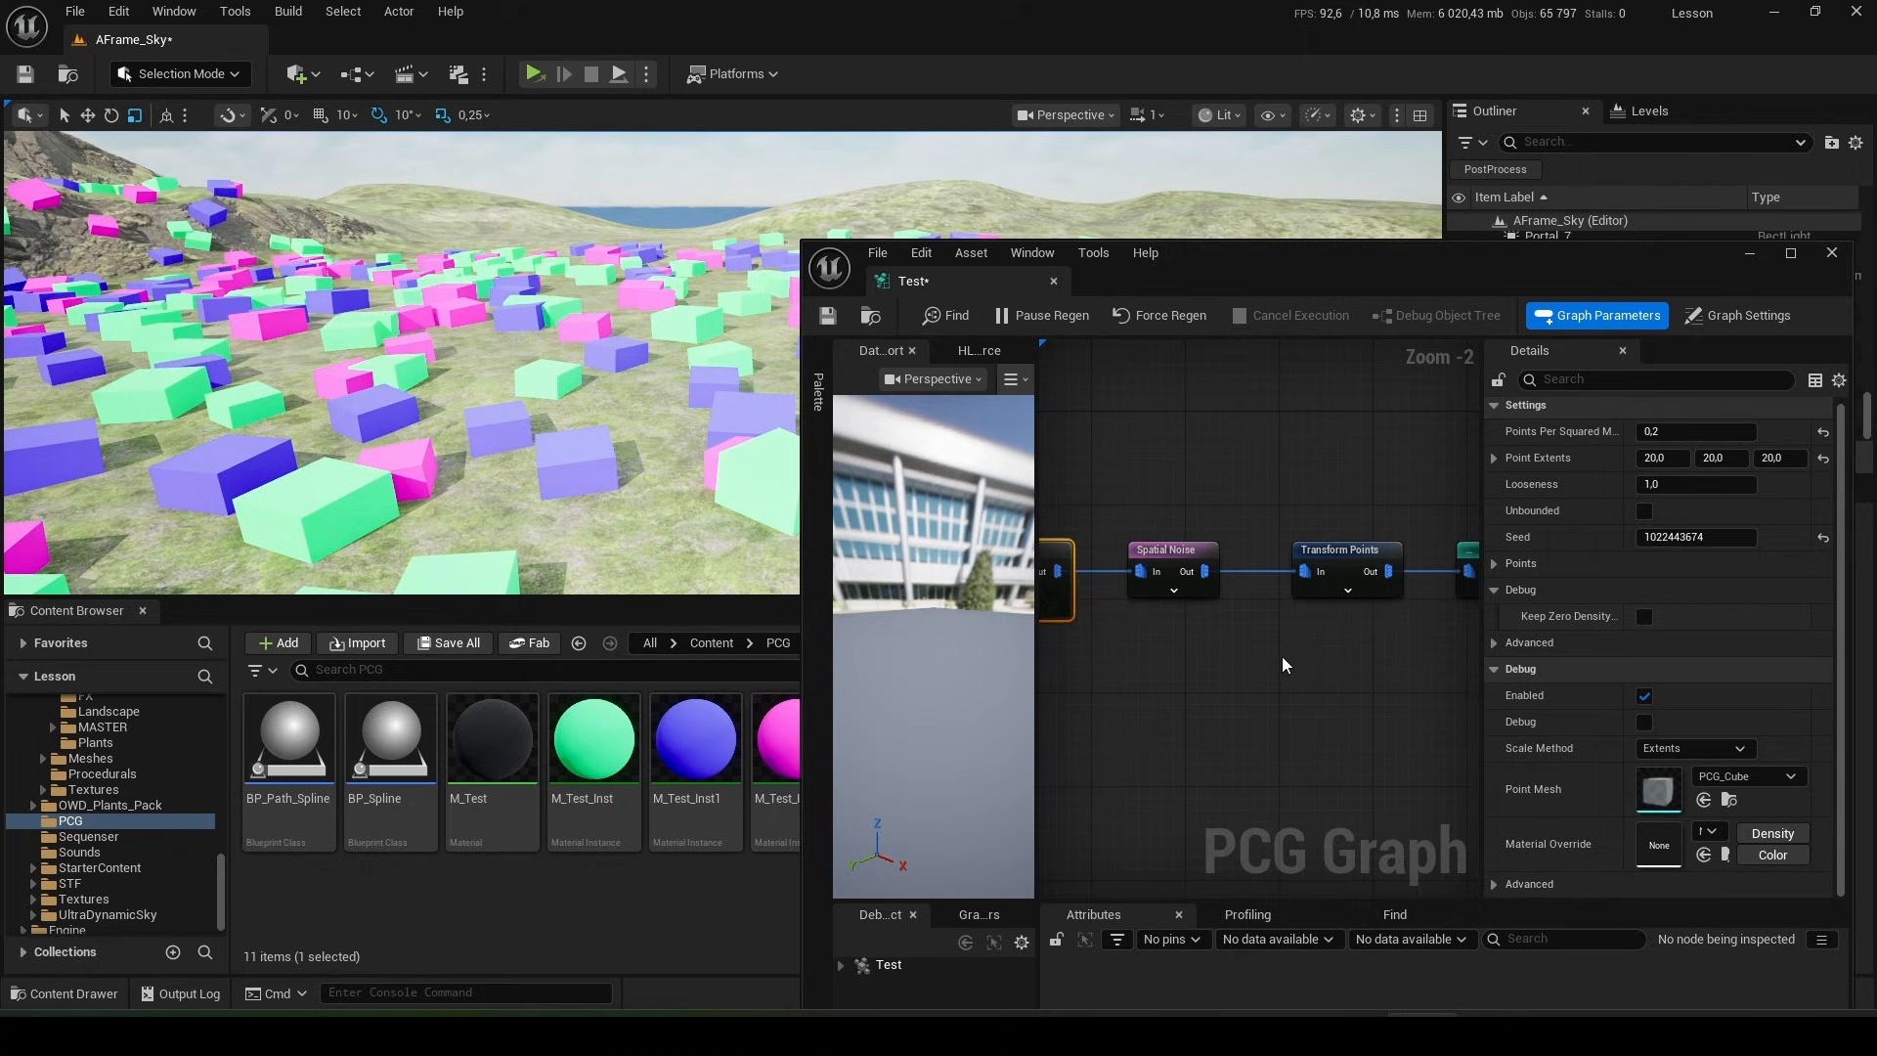
{"action": "left_click", "coordinate": [1746, 315]}
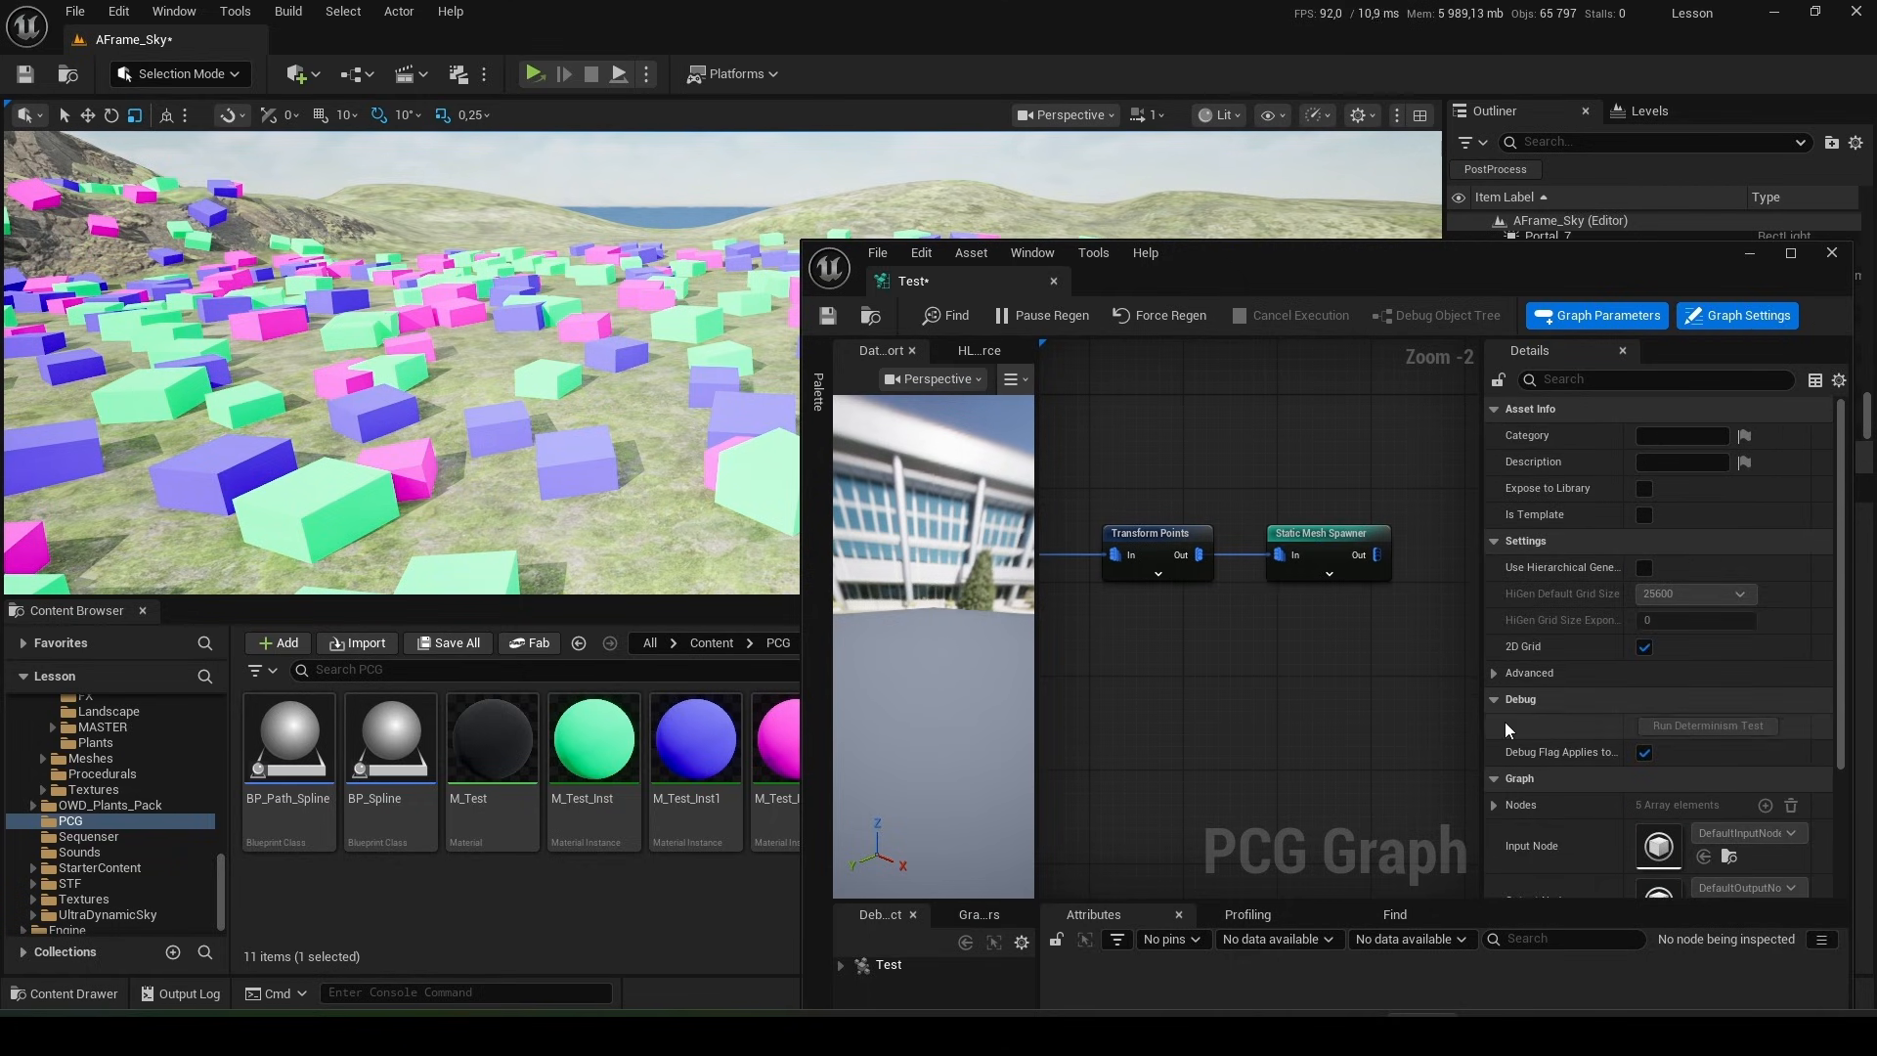
{"action": "left_click", "coordinate": [1329, 532]}
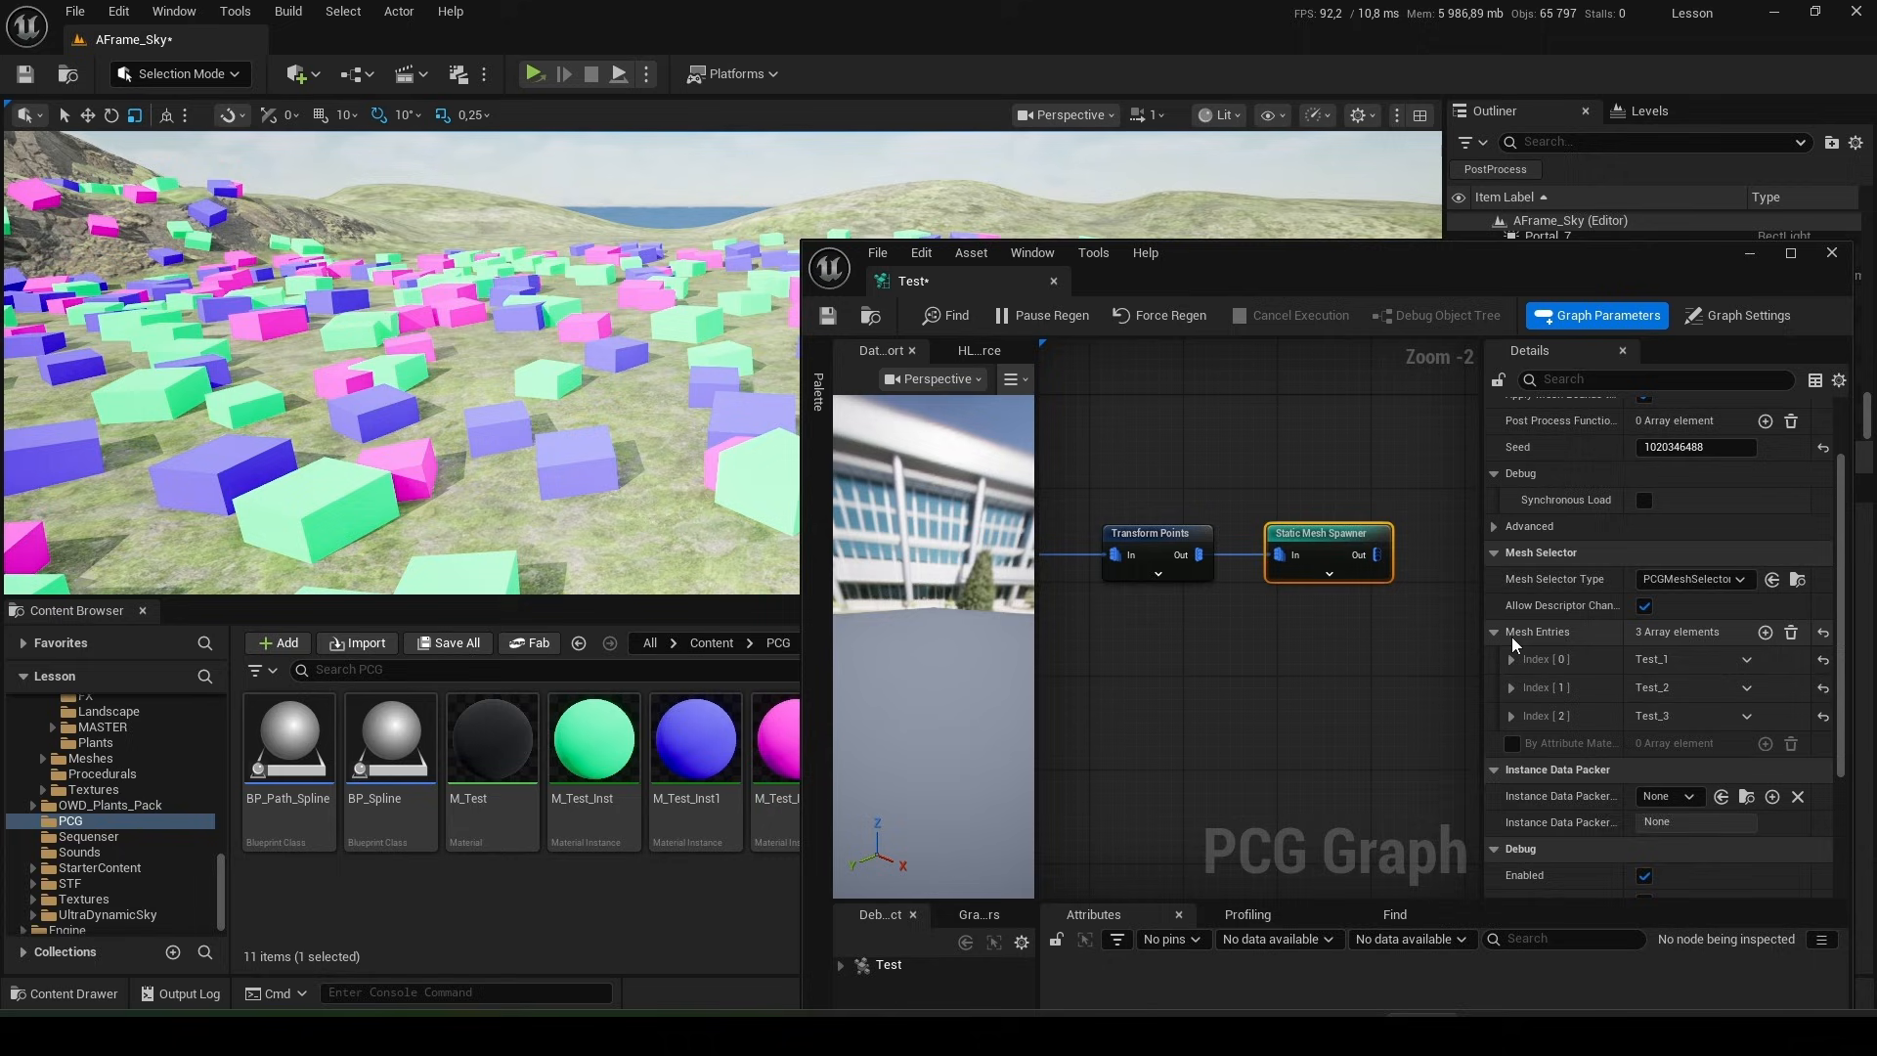
{"action": "left_click", "coordinate": [1511, 659]}
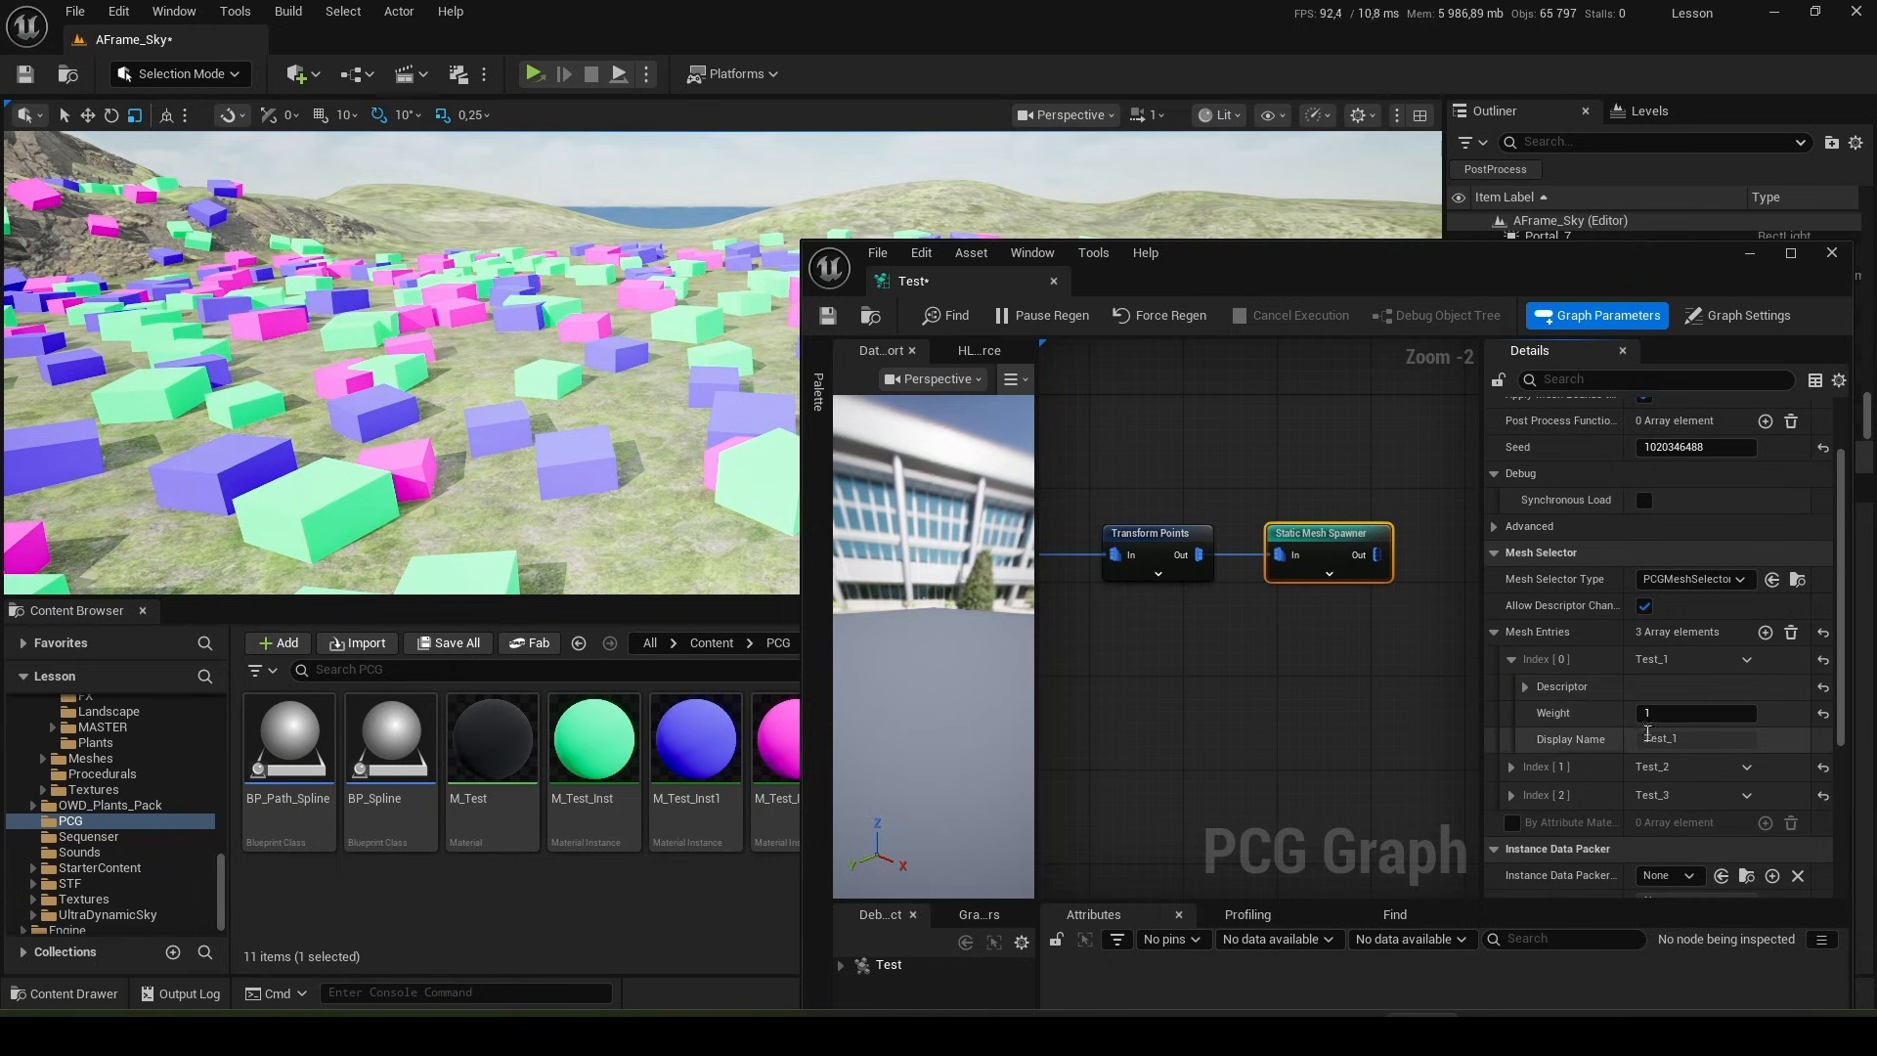
- Set the Test_1 entry weight to 10, then weight another entry 1000 and back to 10
{"action": "left_click", "coordinate": [1697, 712]}
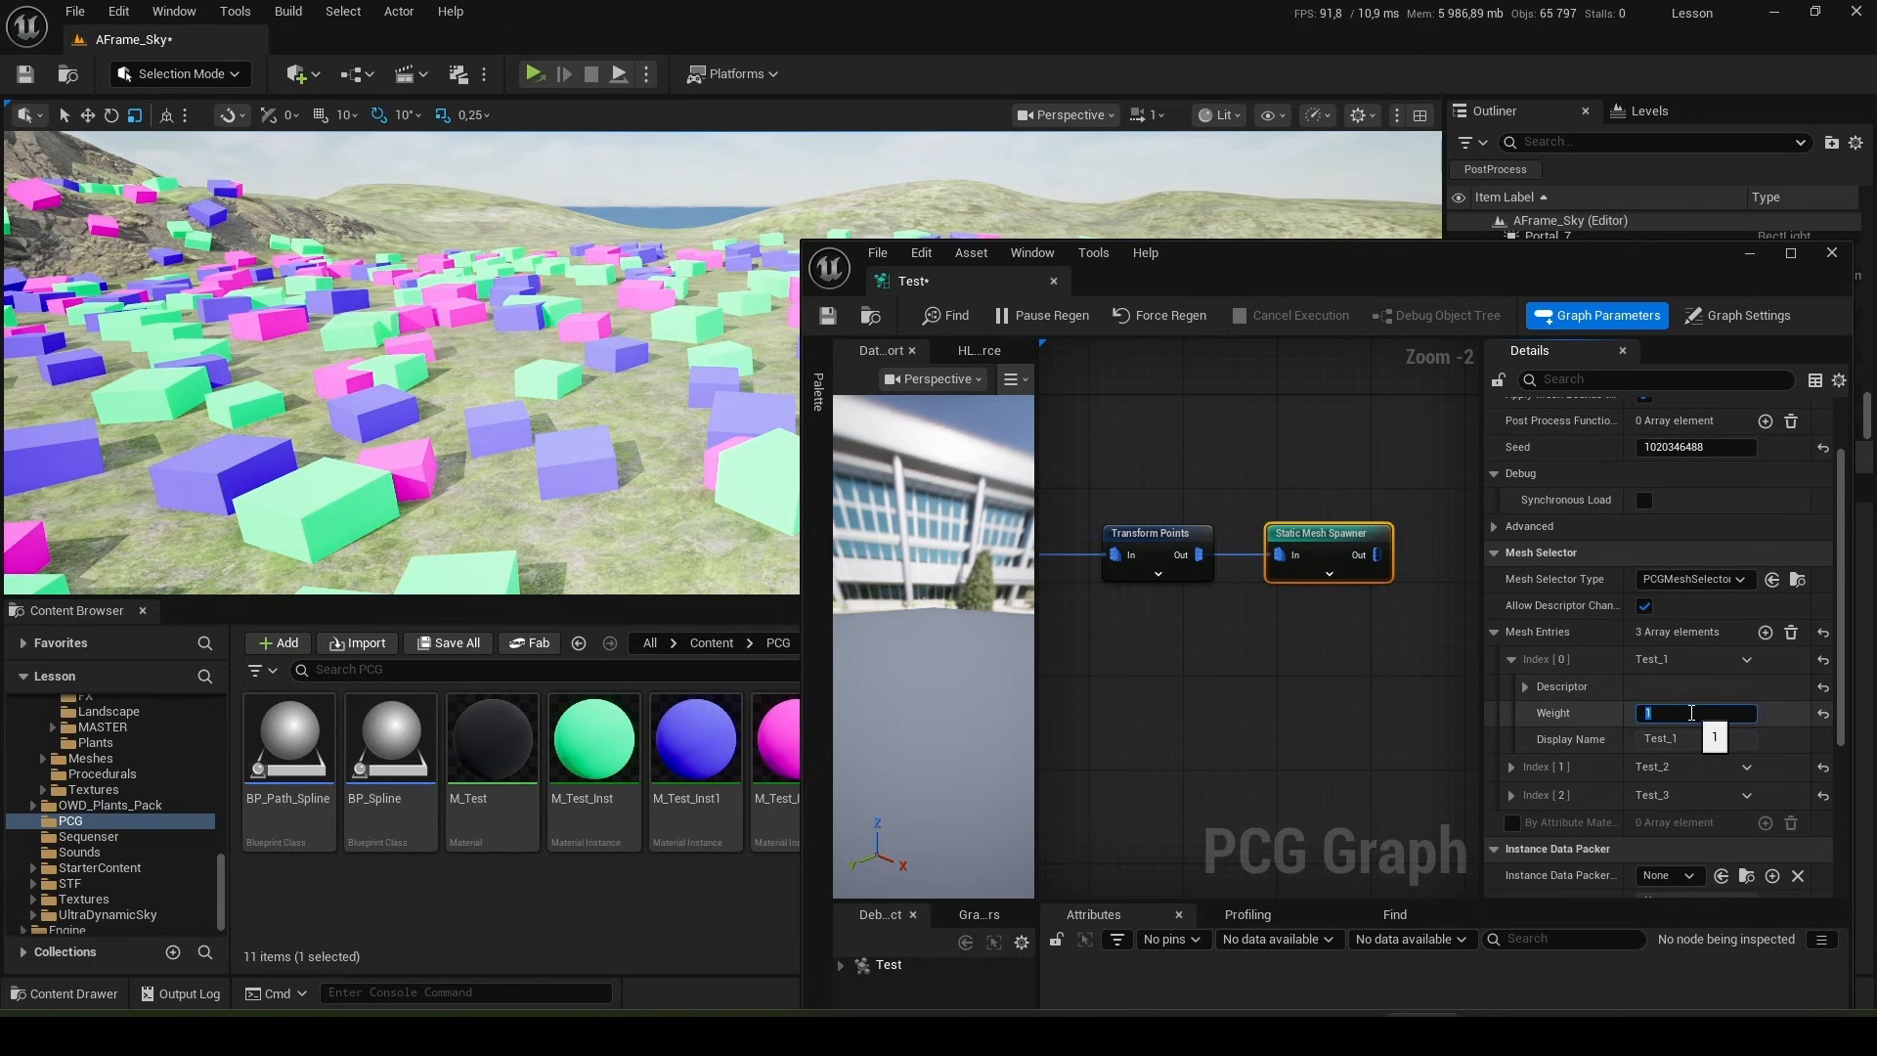
{"action": "type", "text": "10"}
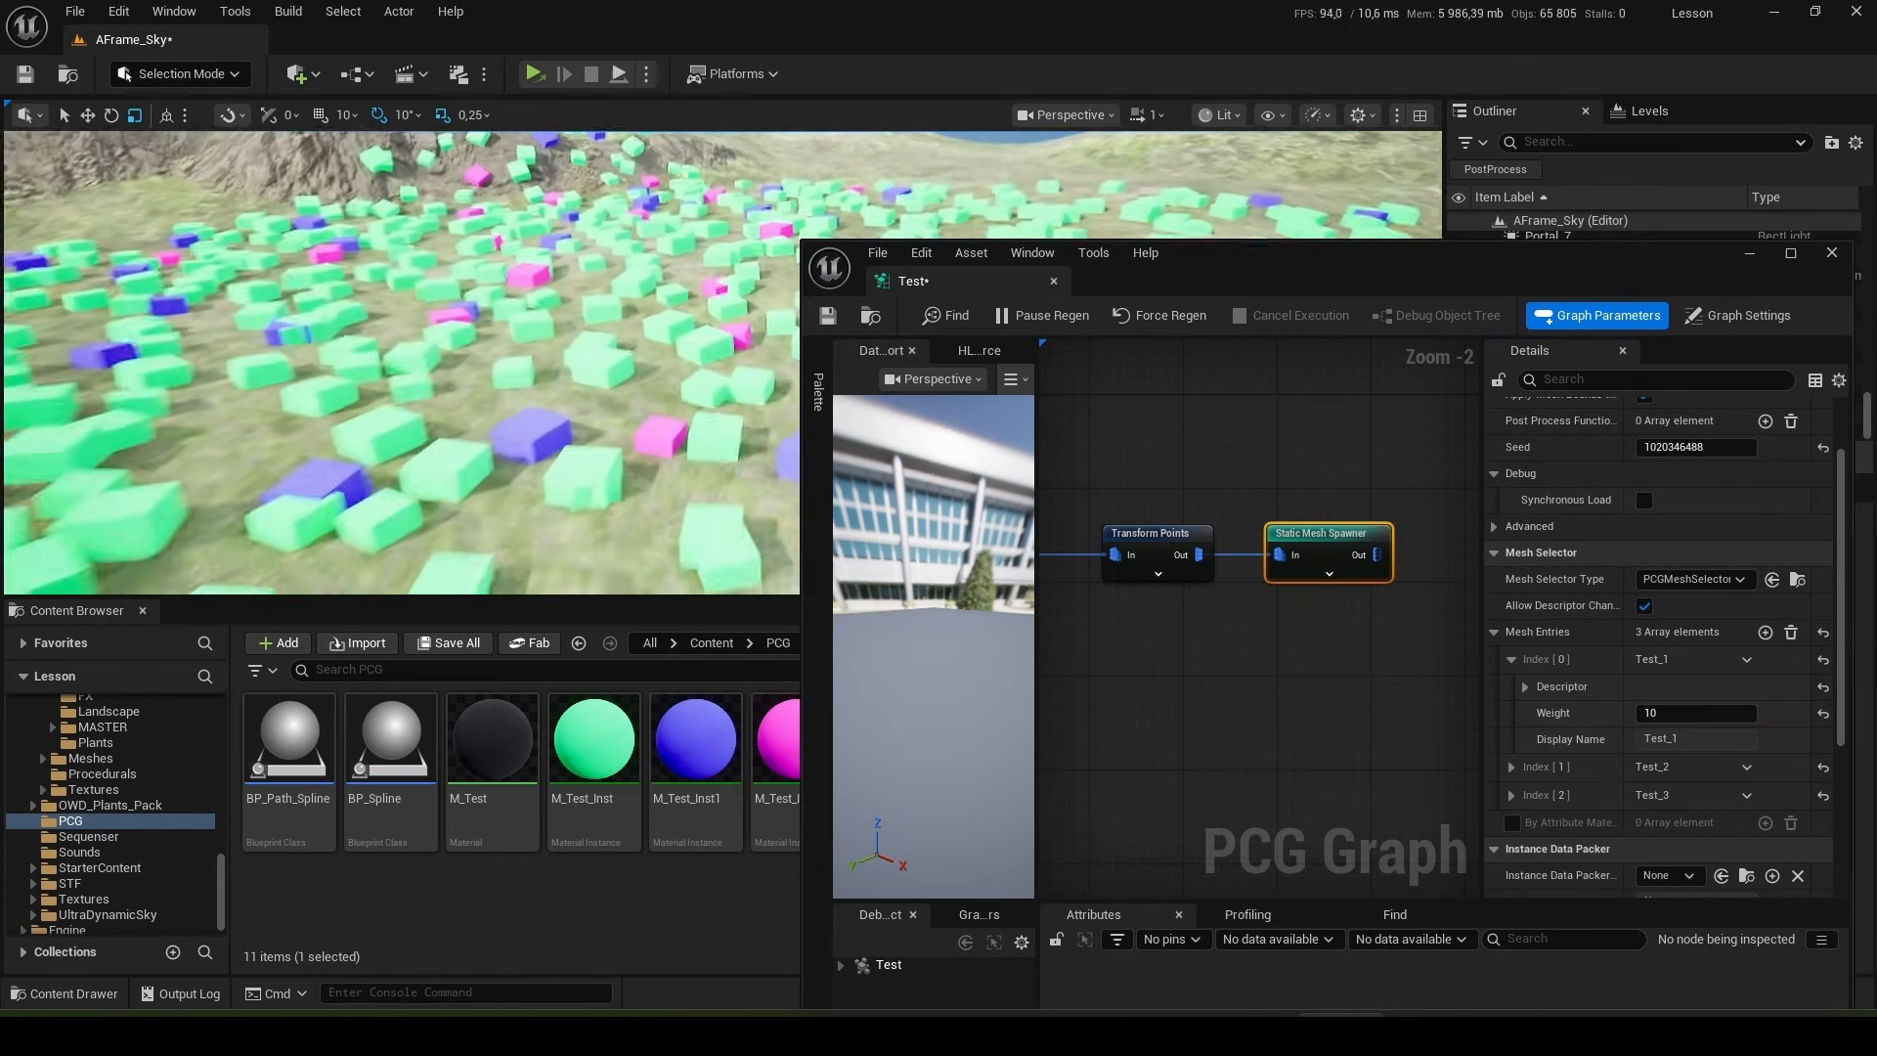
{"action": "left_click", "coordinate": [1697, 712]}
{"action": "type", "text": "20"}
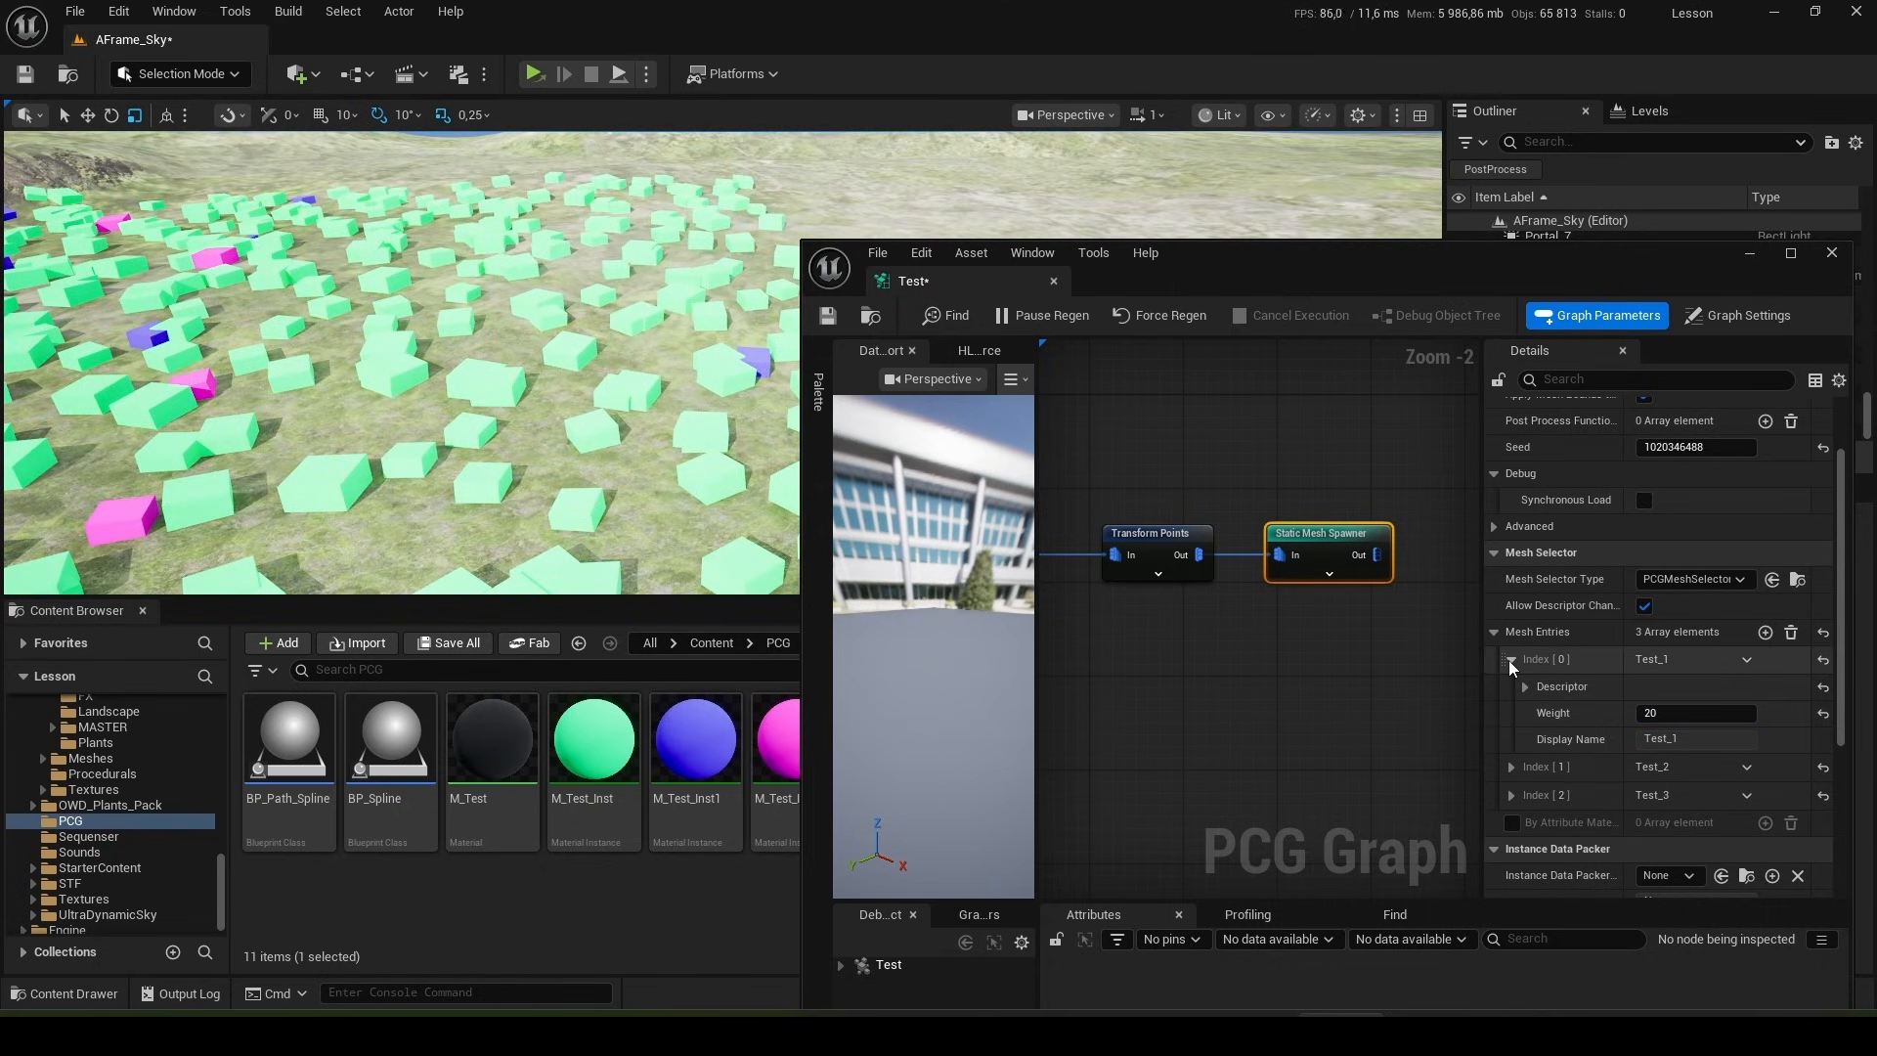
{"action": "left_click", "coordinate": [1511, 659]}
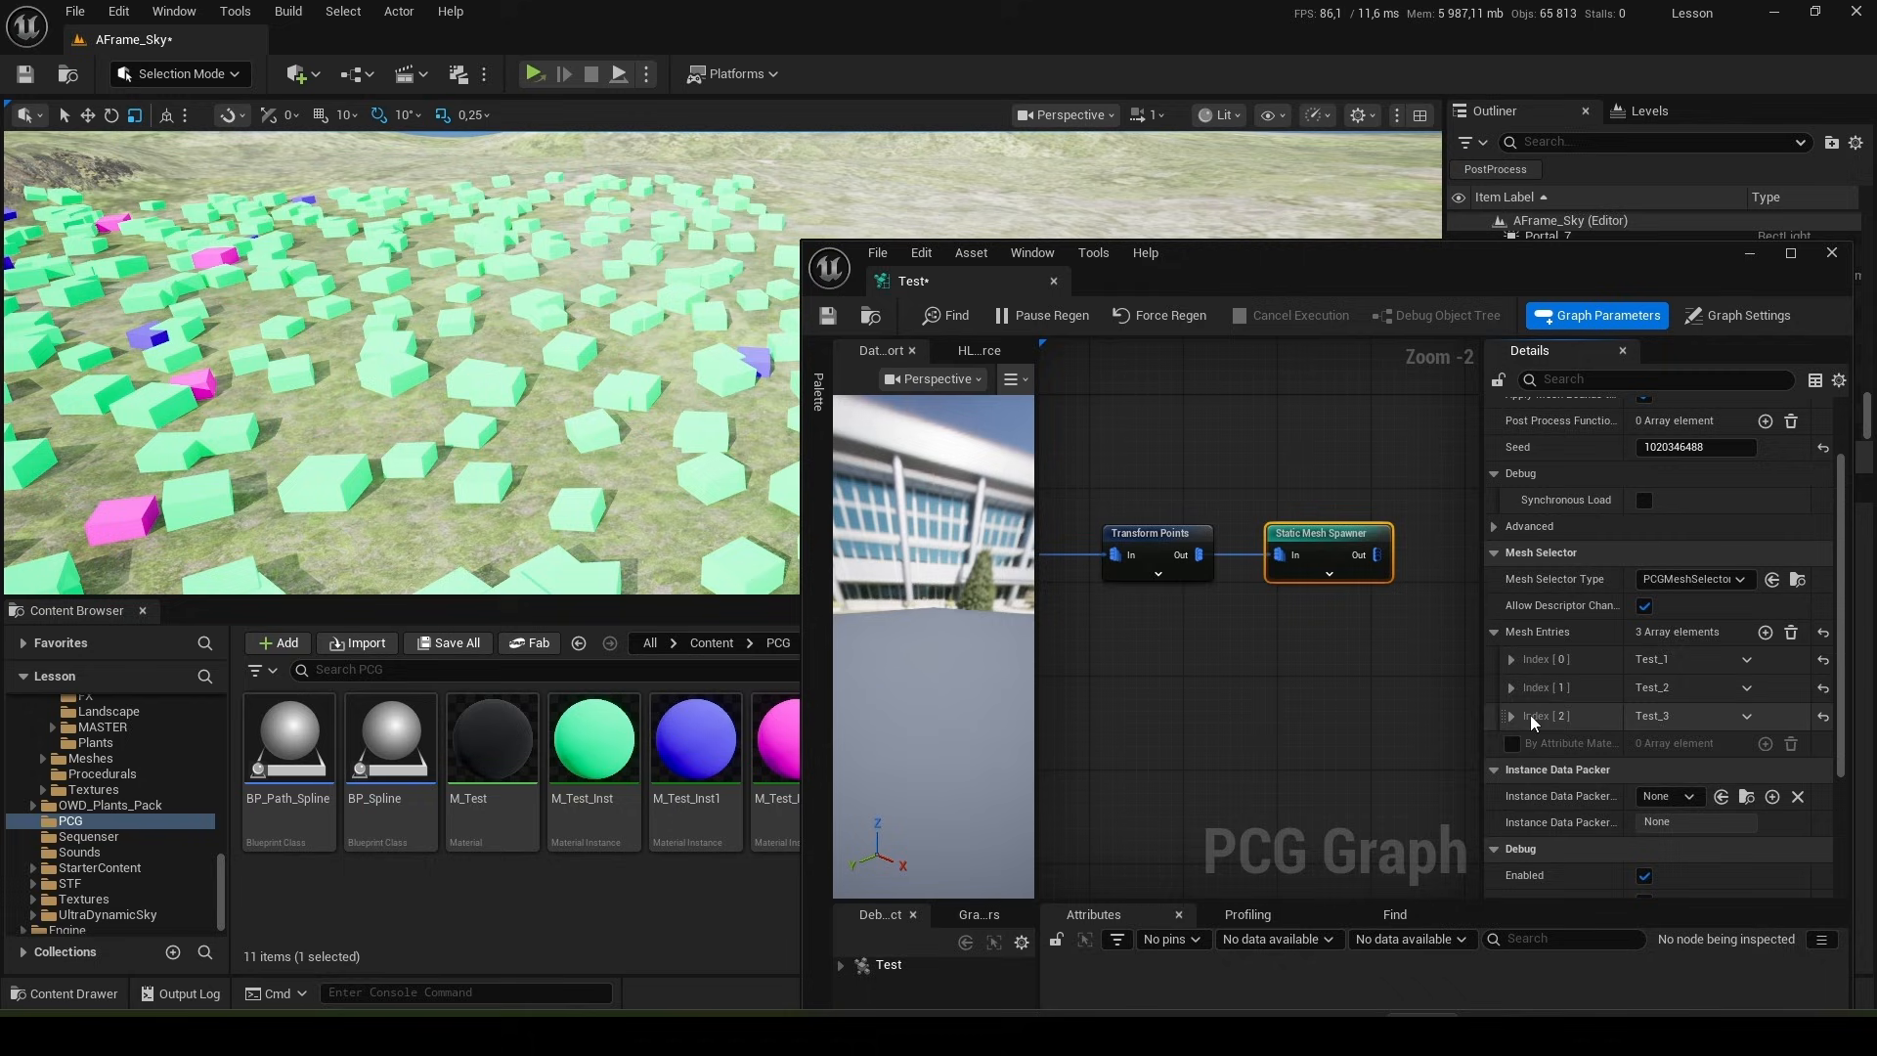
{"action": "left_click", "coordinate": [1511, 688]}
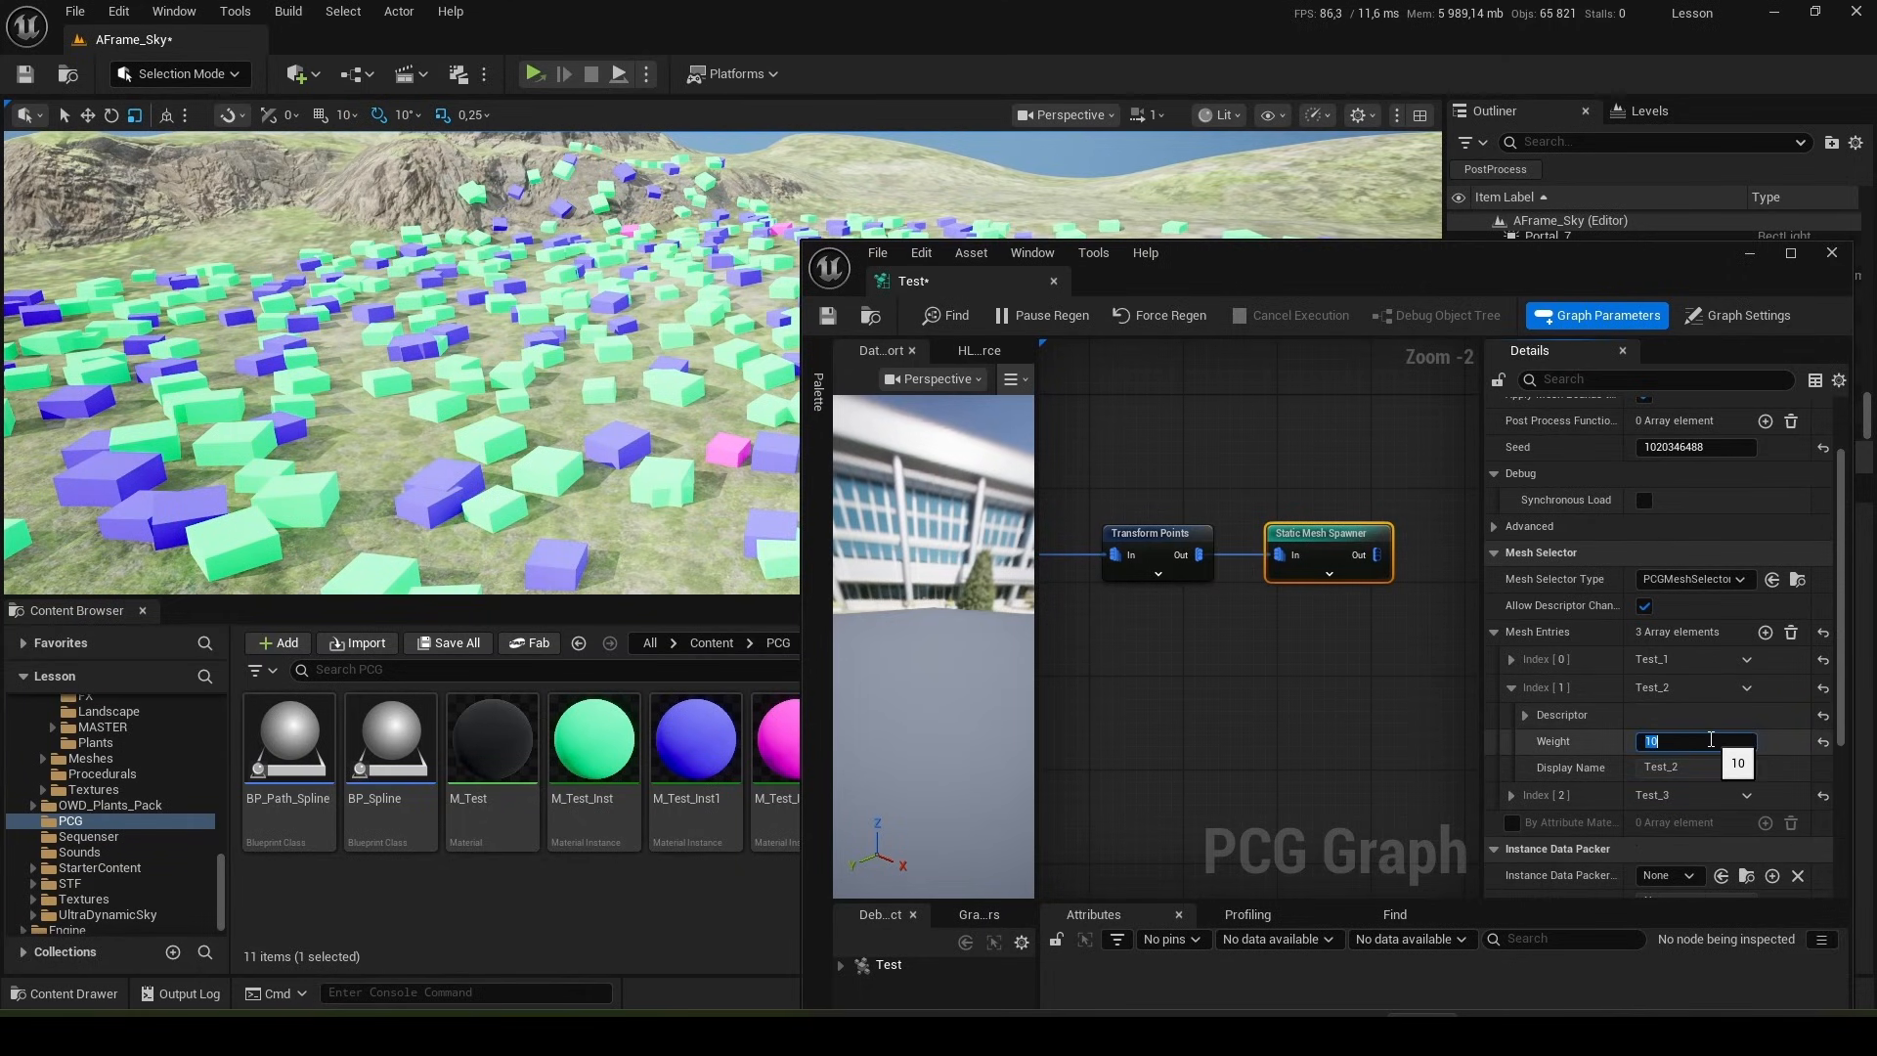
{"action": "type", "text": "1000"}
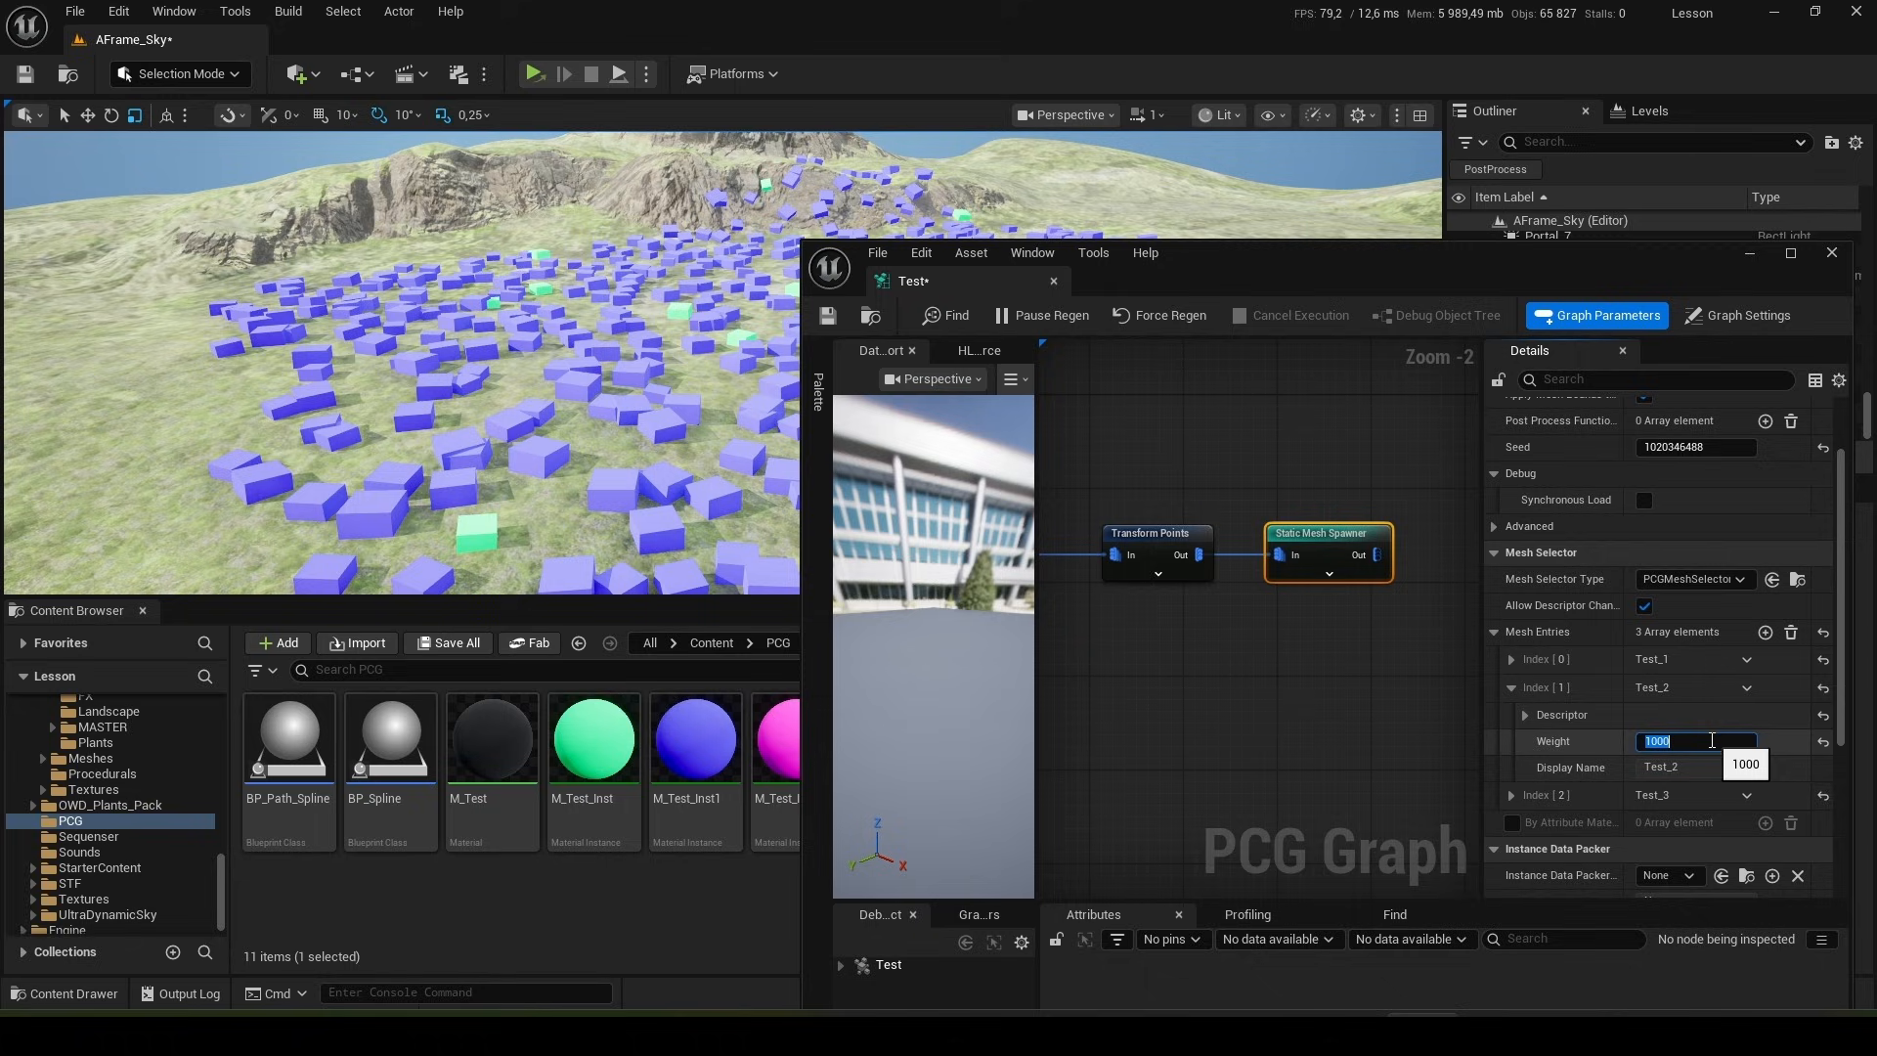
{"action": "type", "text": "10"}
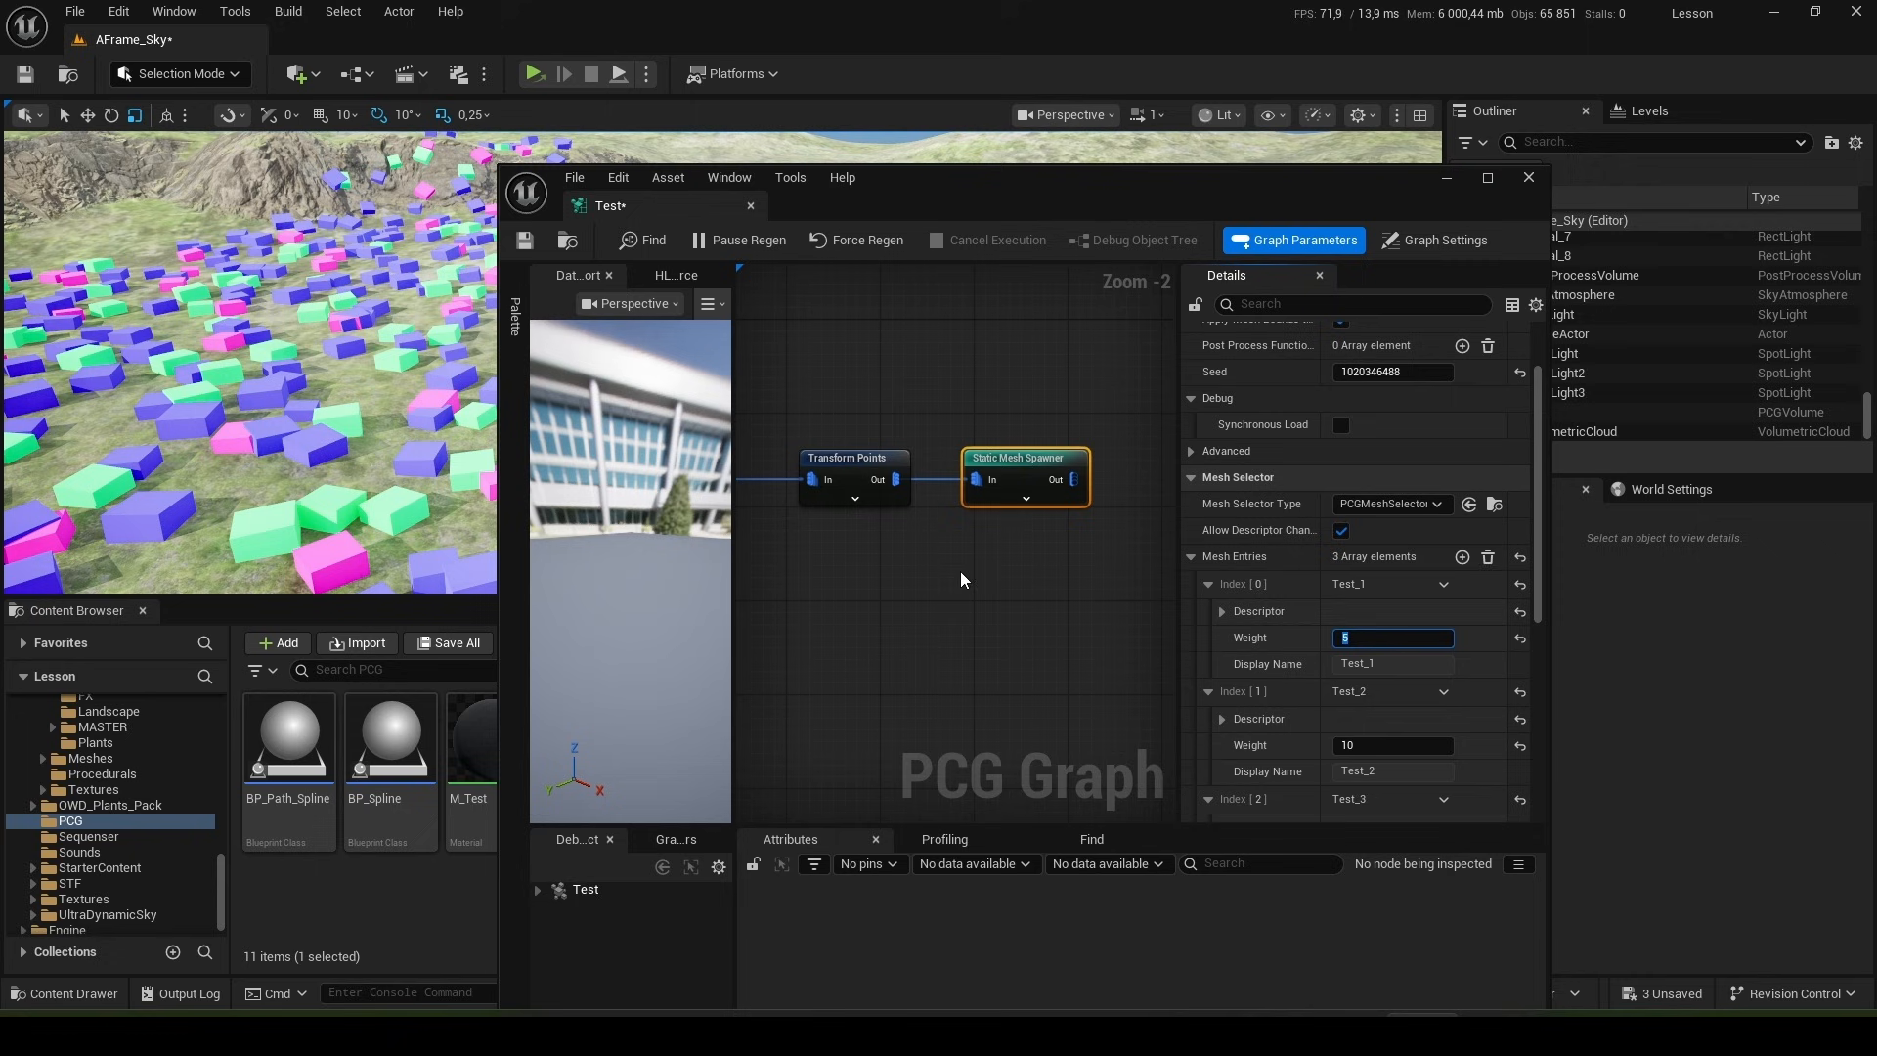
{"action": "mouse_move", "coordinate": [1506, 201]}
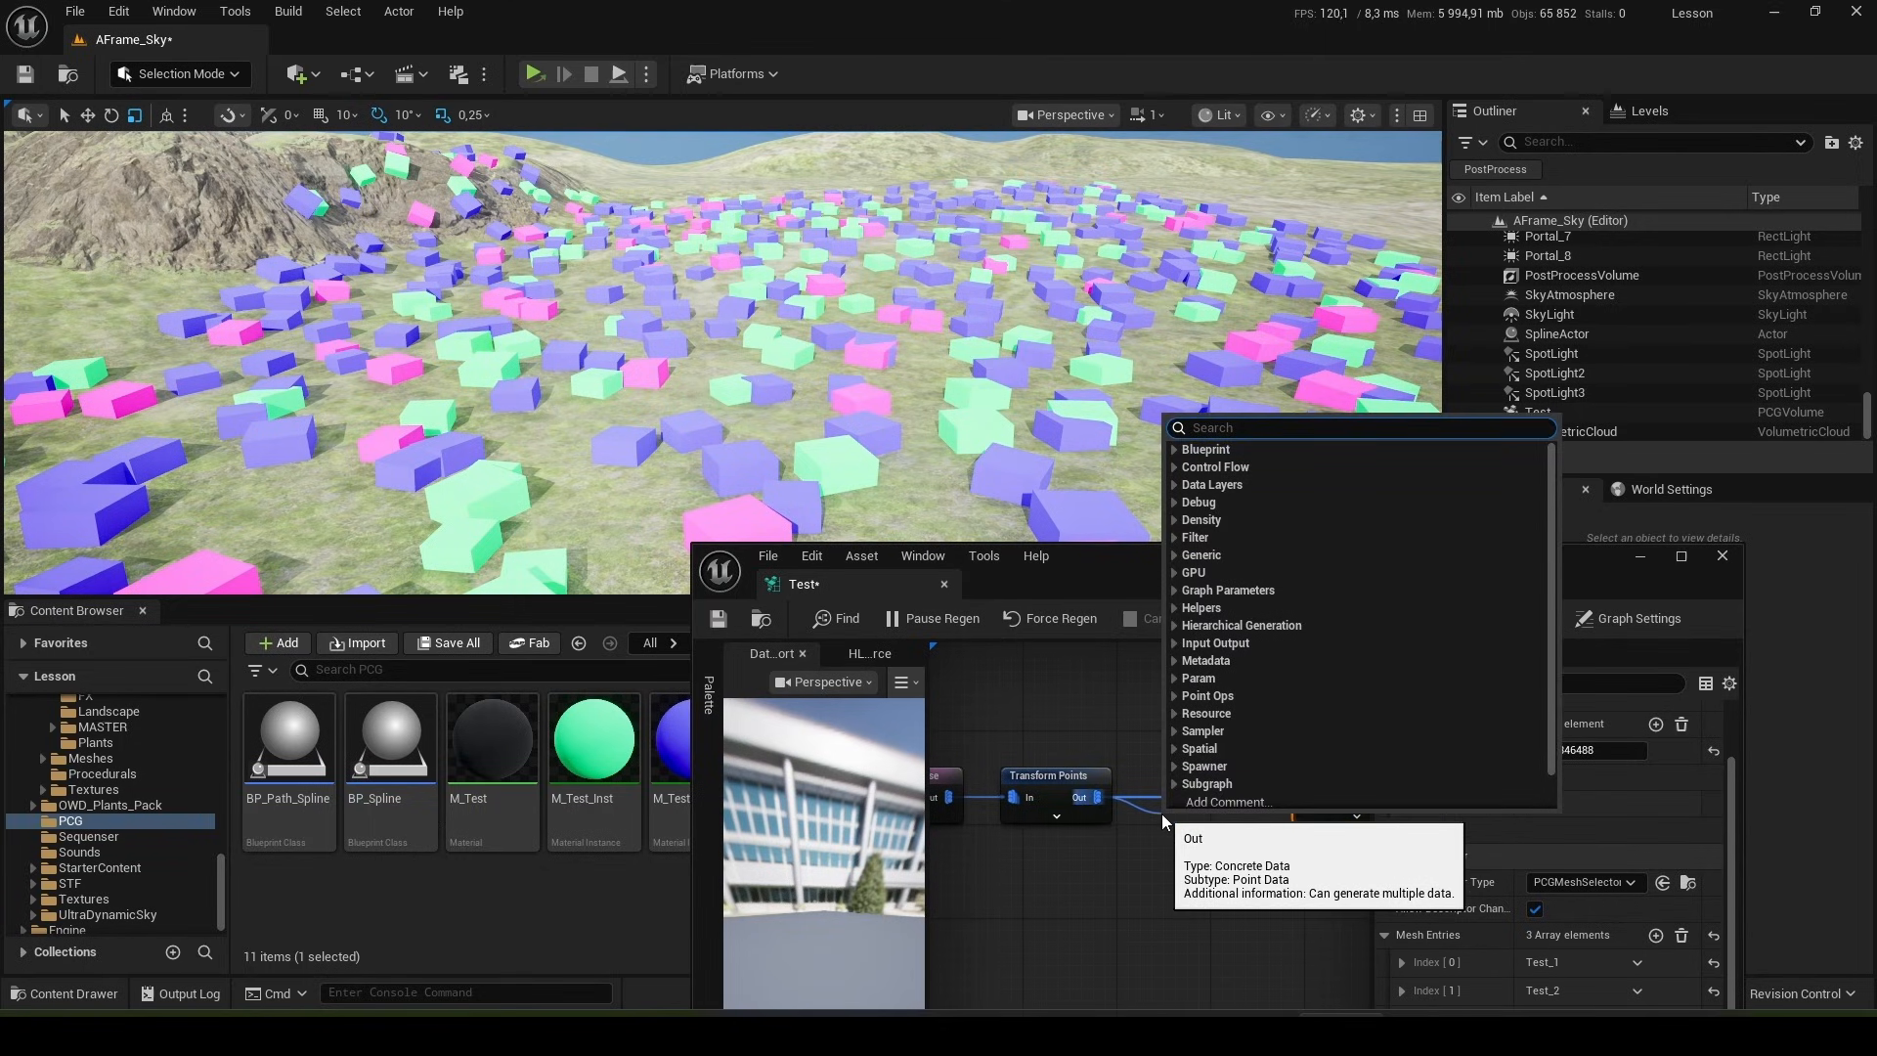
- Add a Density Filter node between Transform Points and the Static Mesh Spawner
{"action": "type", "text": "filte"}
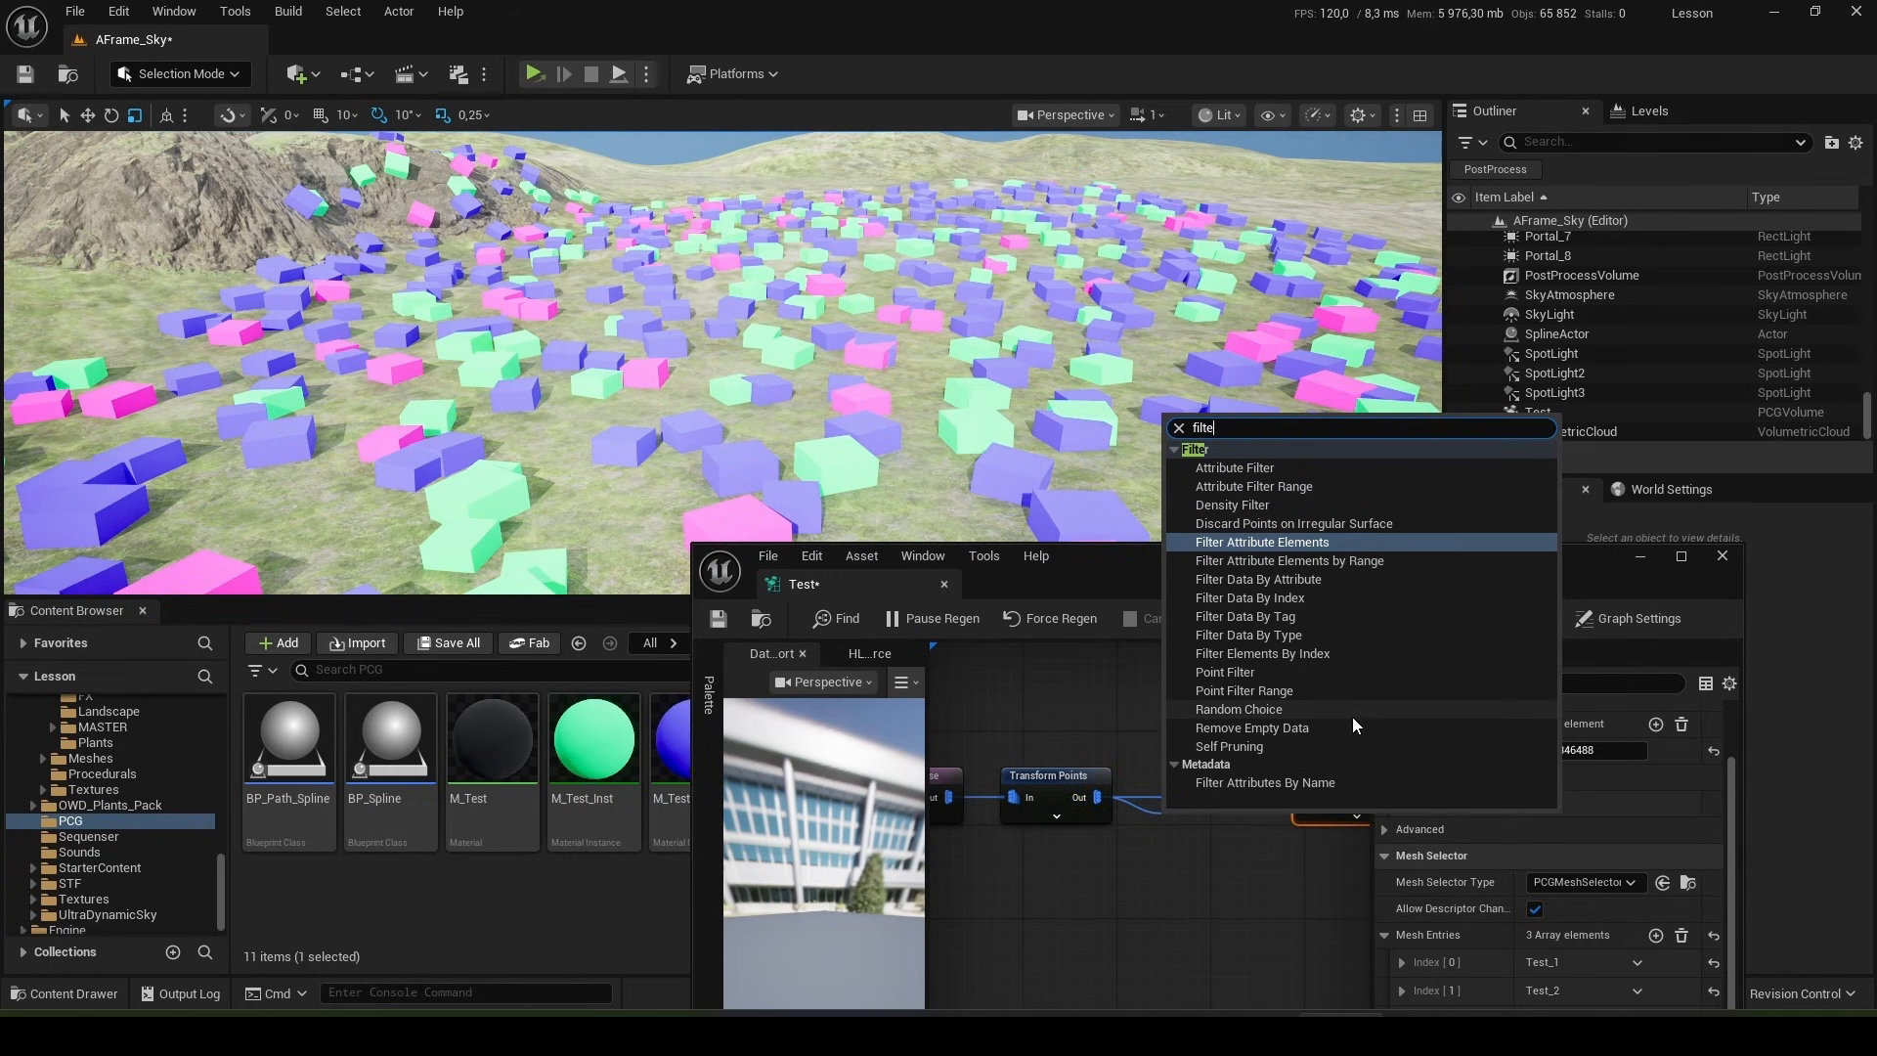
{"action": "left_click", "coordinate": [1232, 505]}
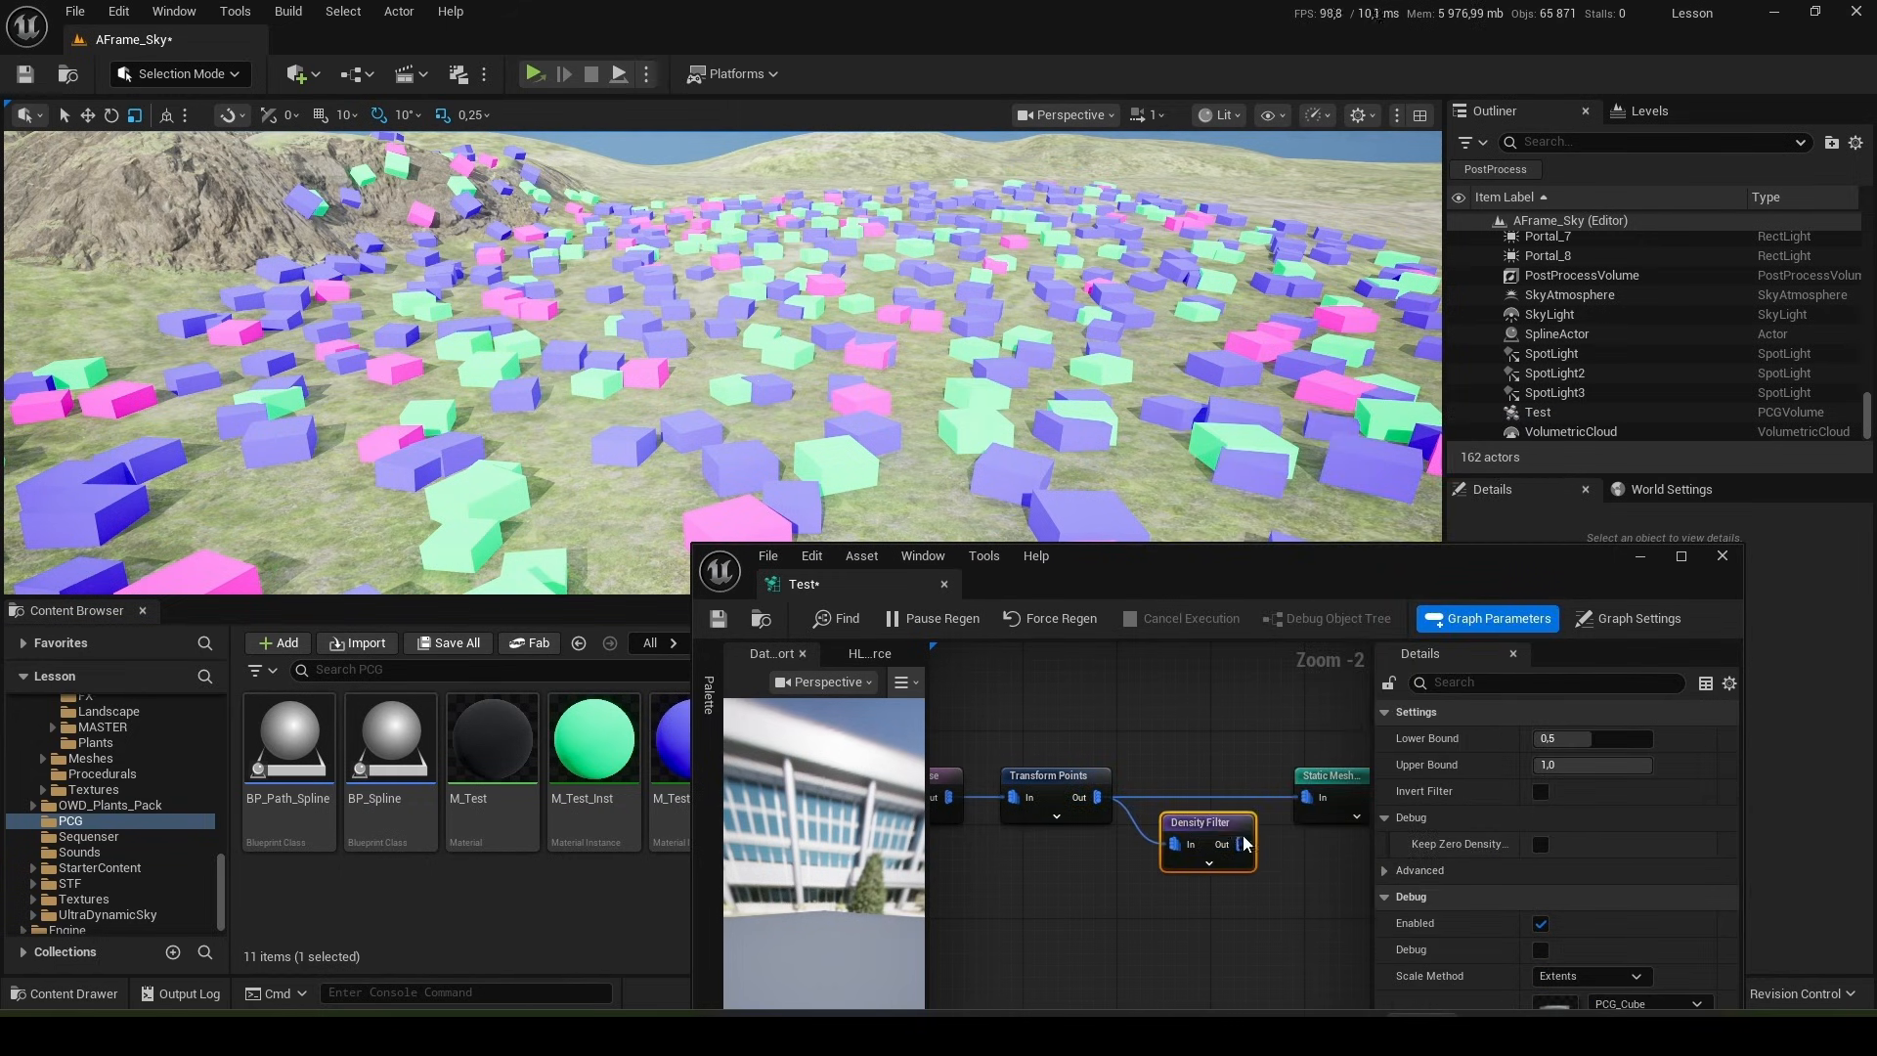
{"action": "left_click_drag", "start_coordinate": [1207, 823], "coordinate": [1199, 788]}
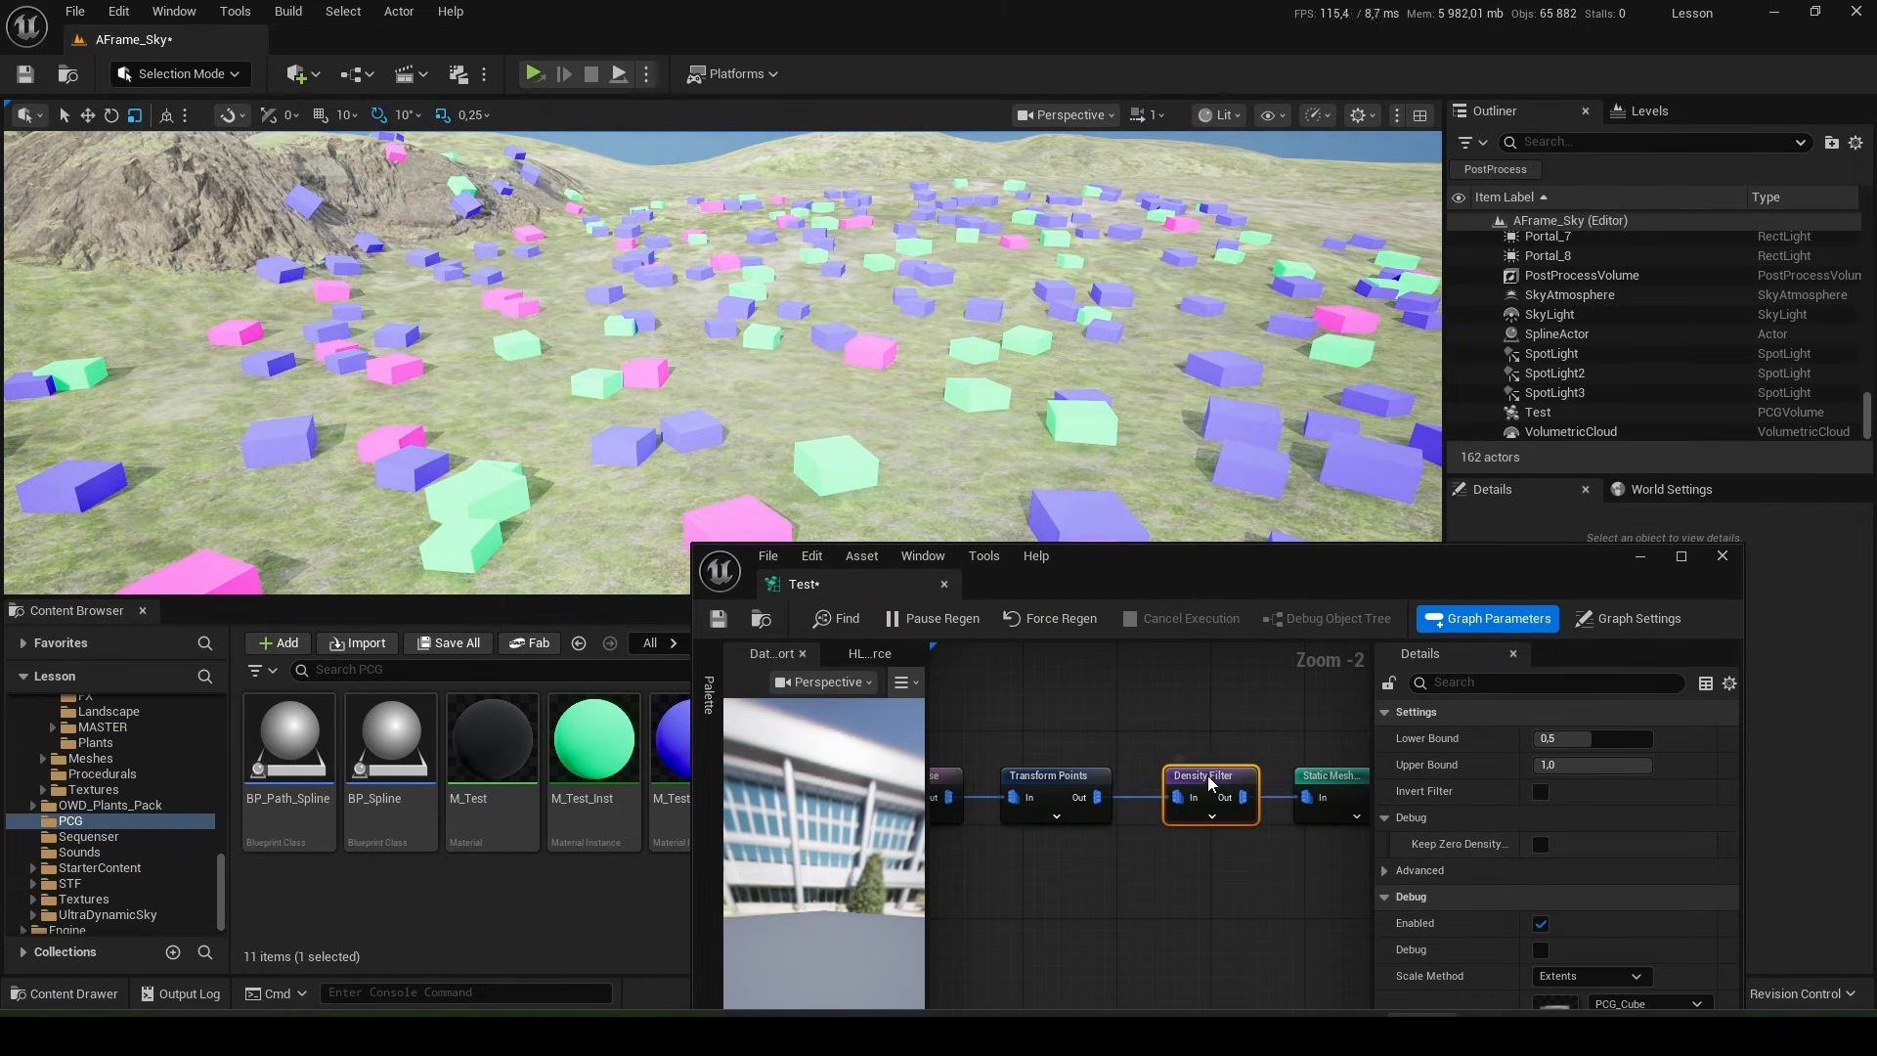
{"action": "left_click", "coordinate": [1639, 617]}
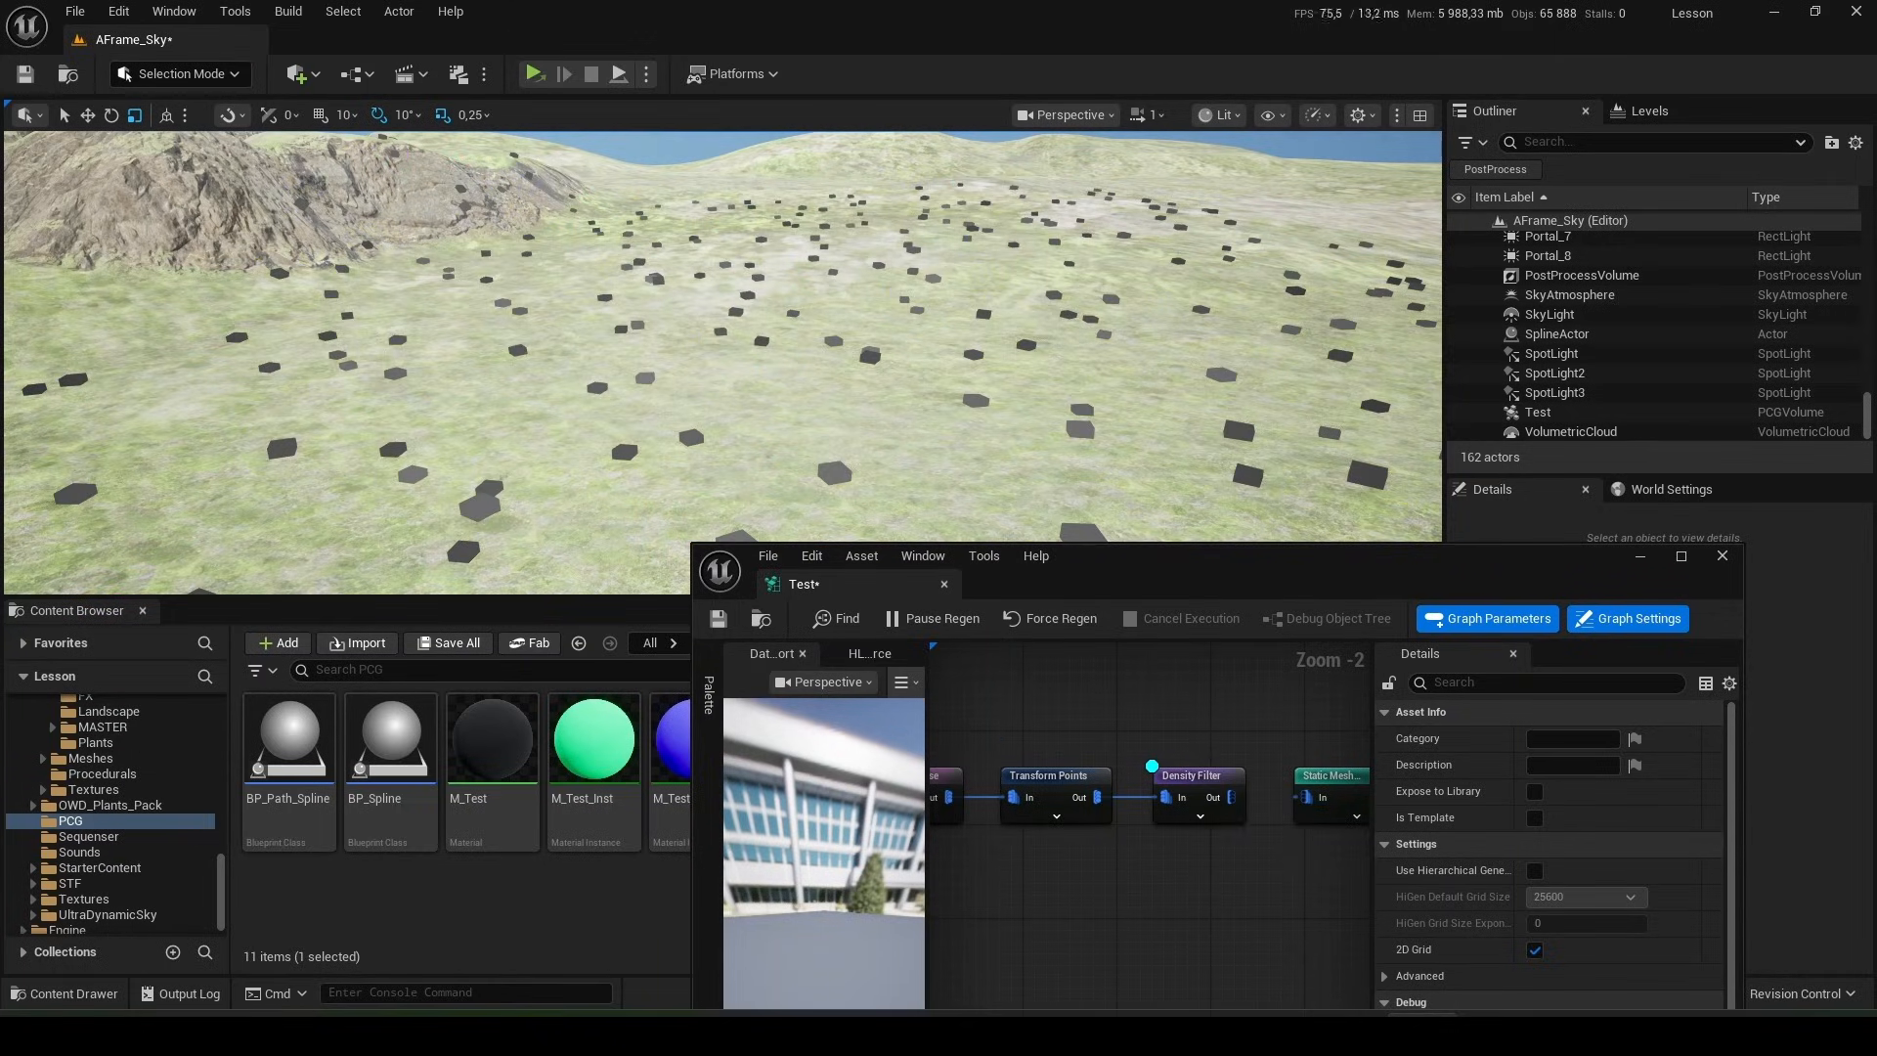
- Set the Density Filter's Lower Bound to 0.1 and Upper Bound to 0.3, then maximize the graph window
{"action": "left_click", "coordinate": [1197, 775]}
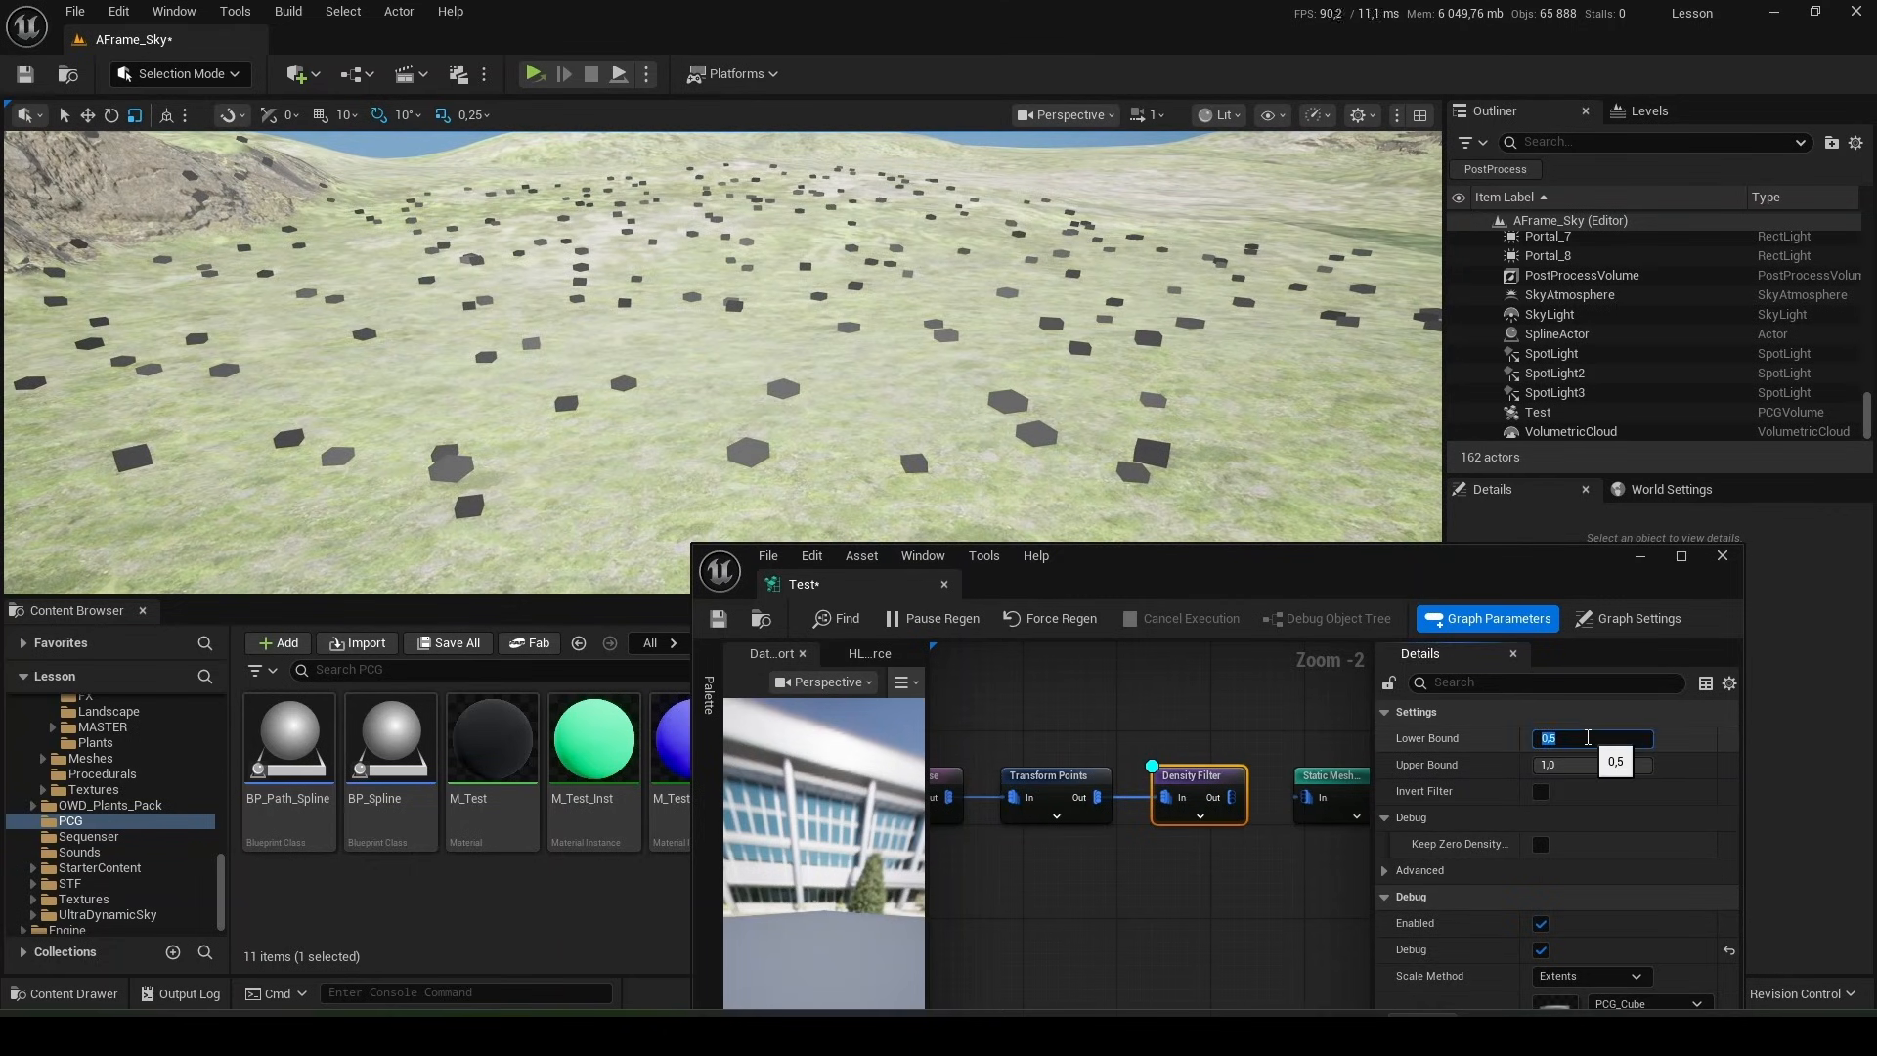
{"action": "type", "text": "0.8"}
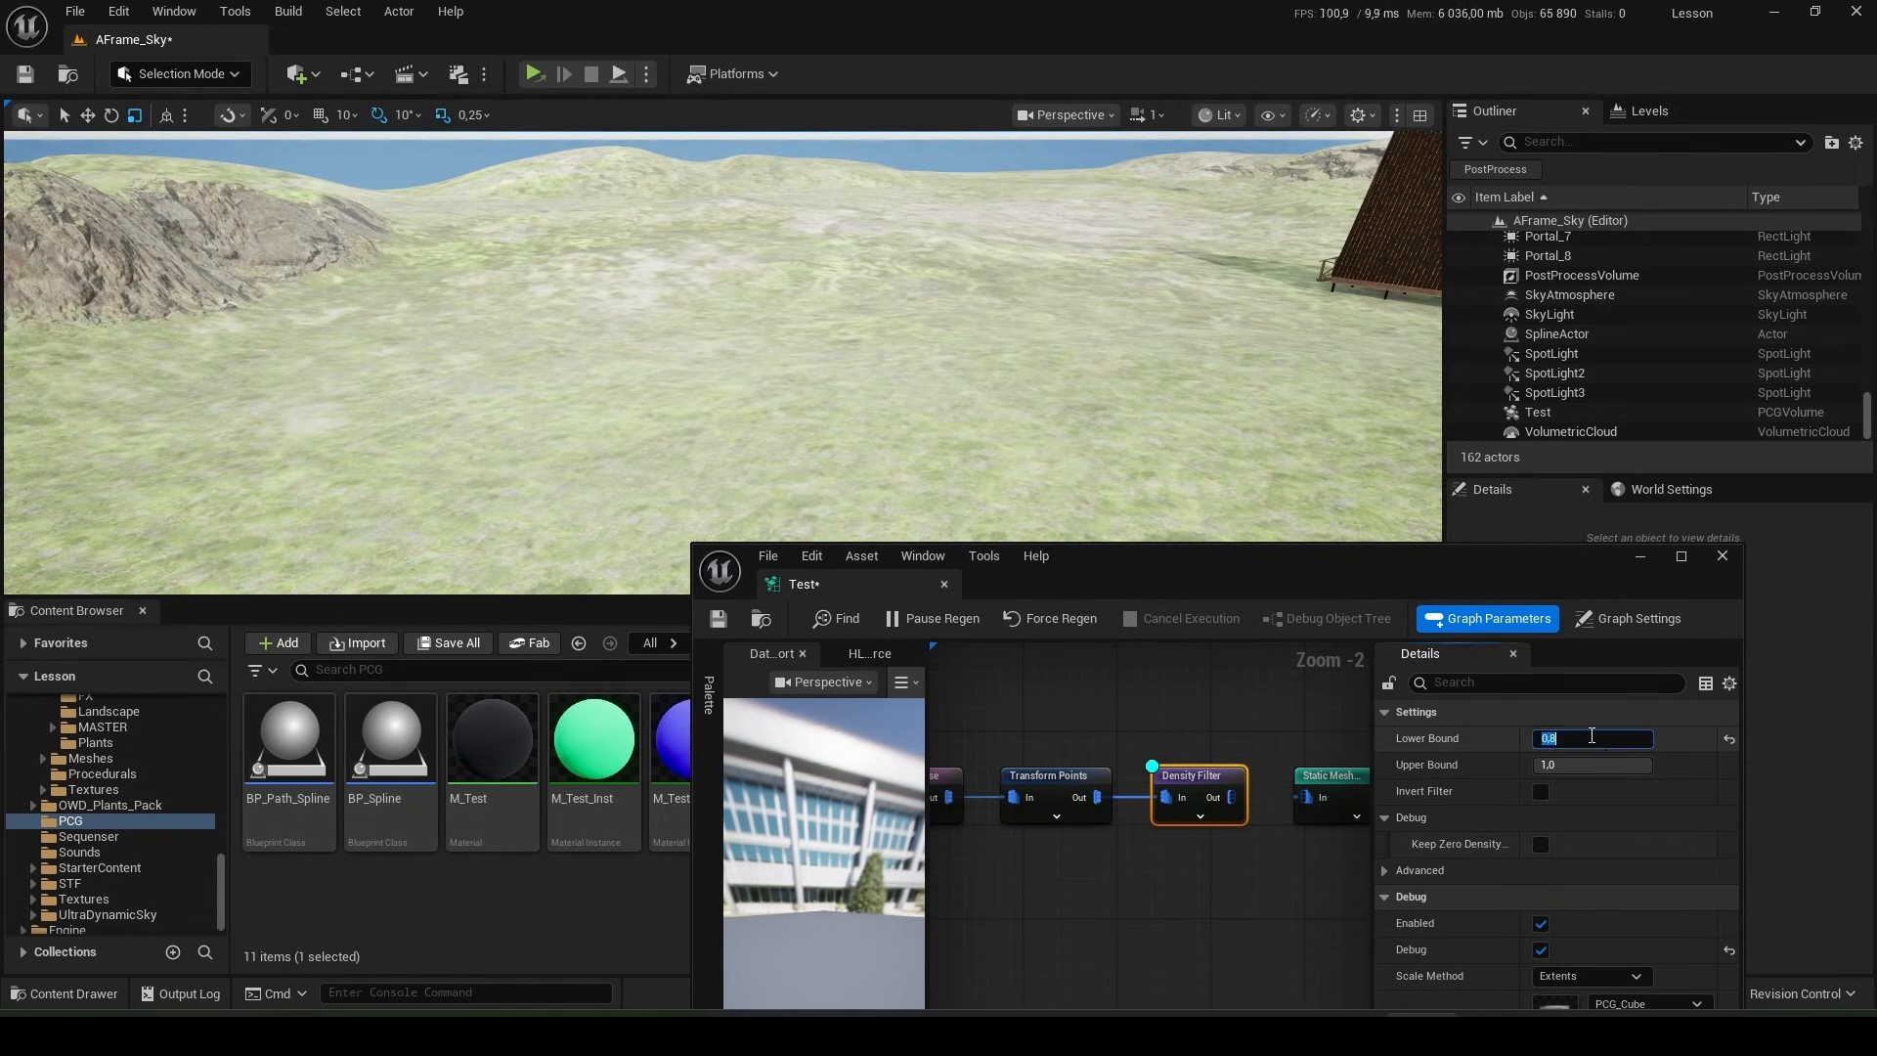
{"action": "type", "text": "0.1"}
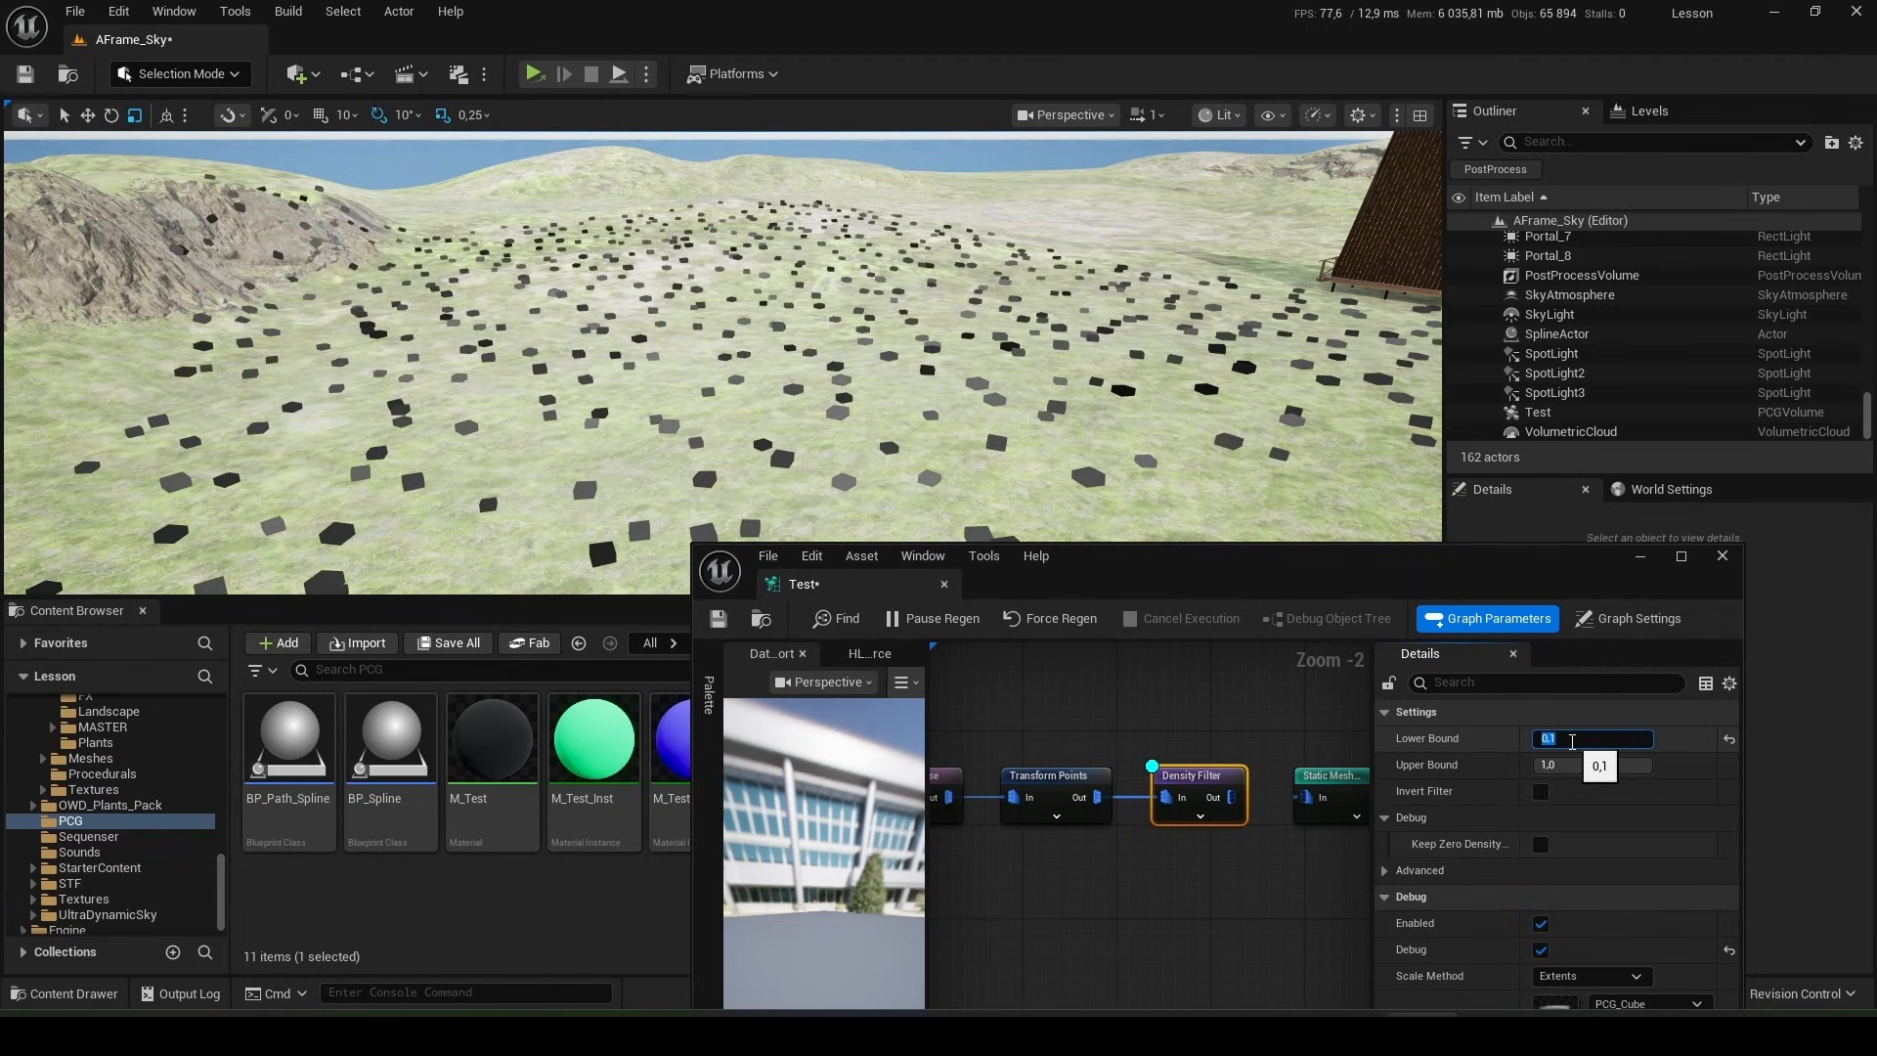
{"action": "left_click", "coordinate": [1591, 765]}
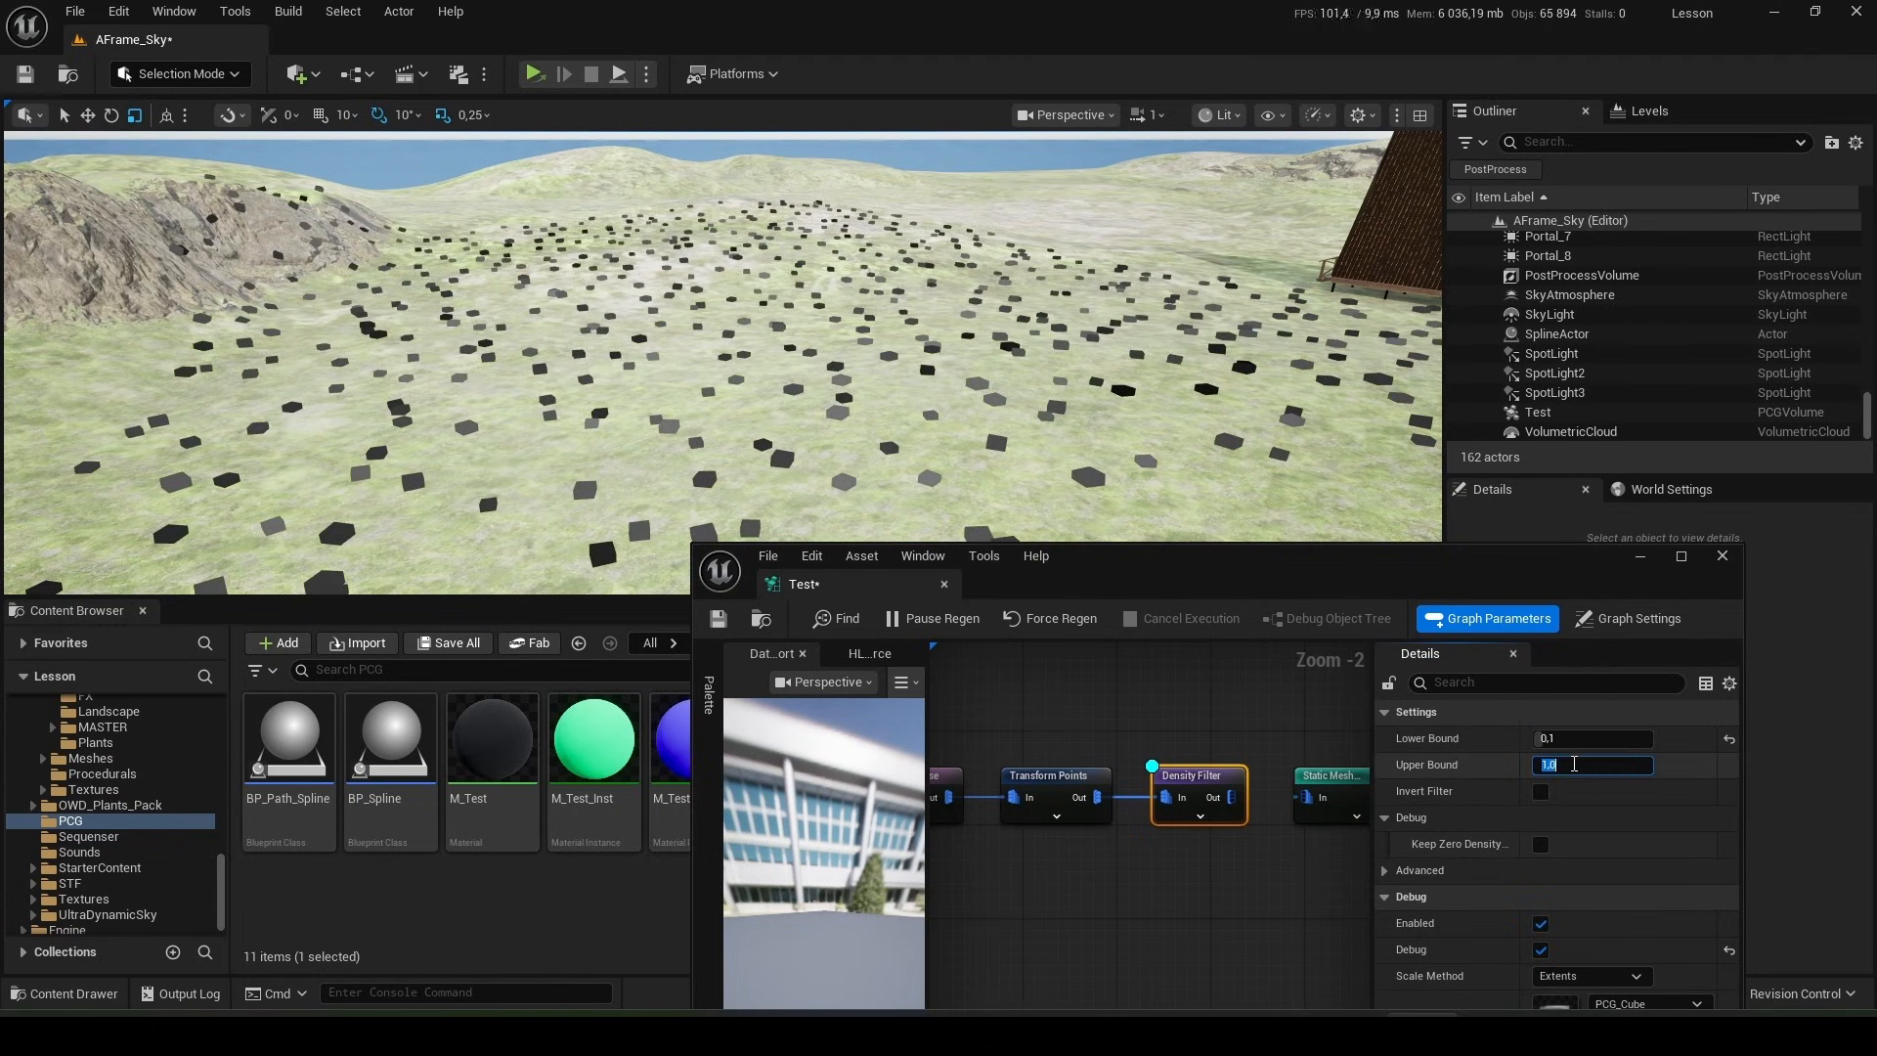
{"action": "type", "text": "0.3"}
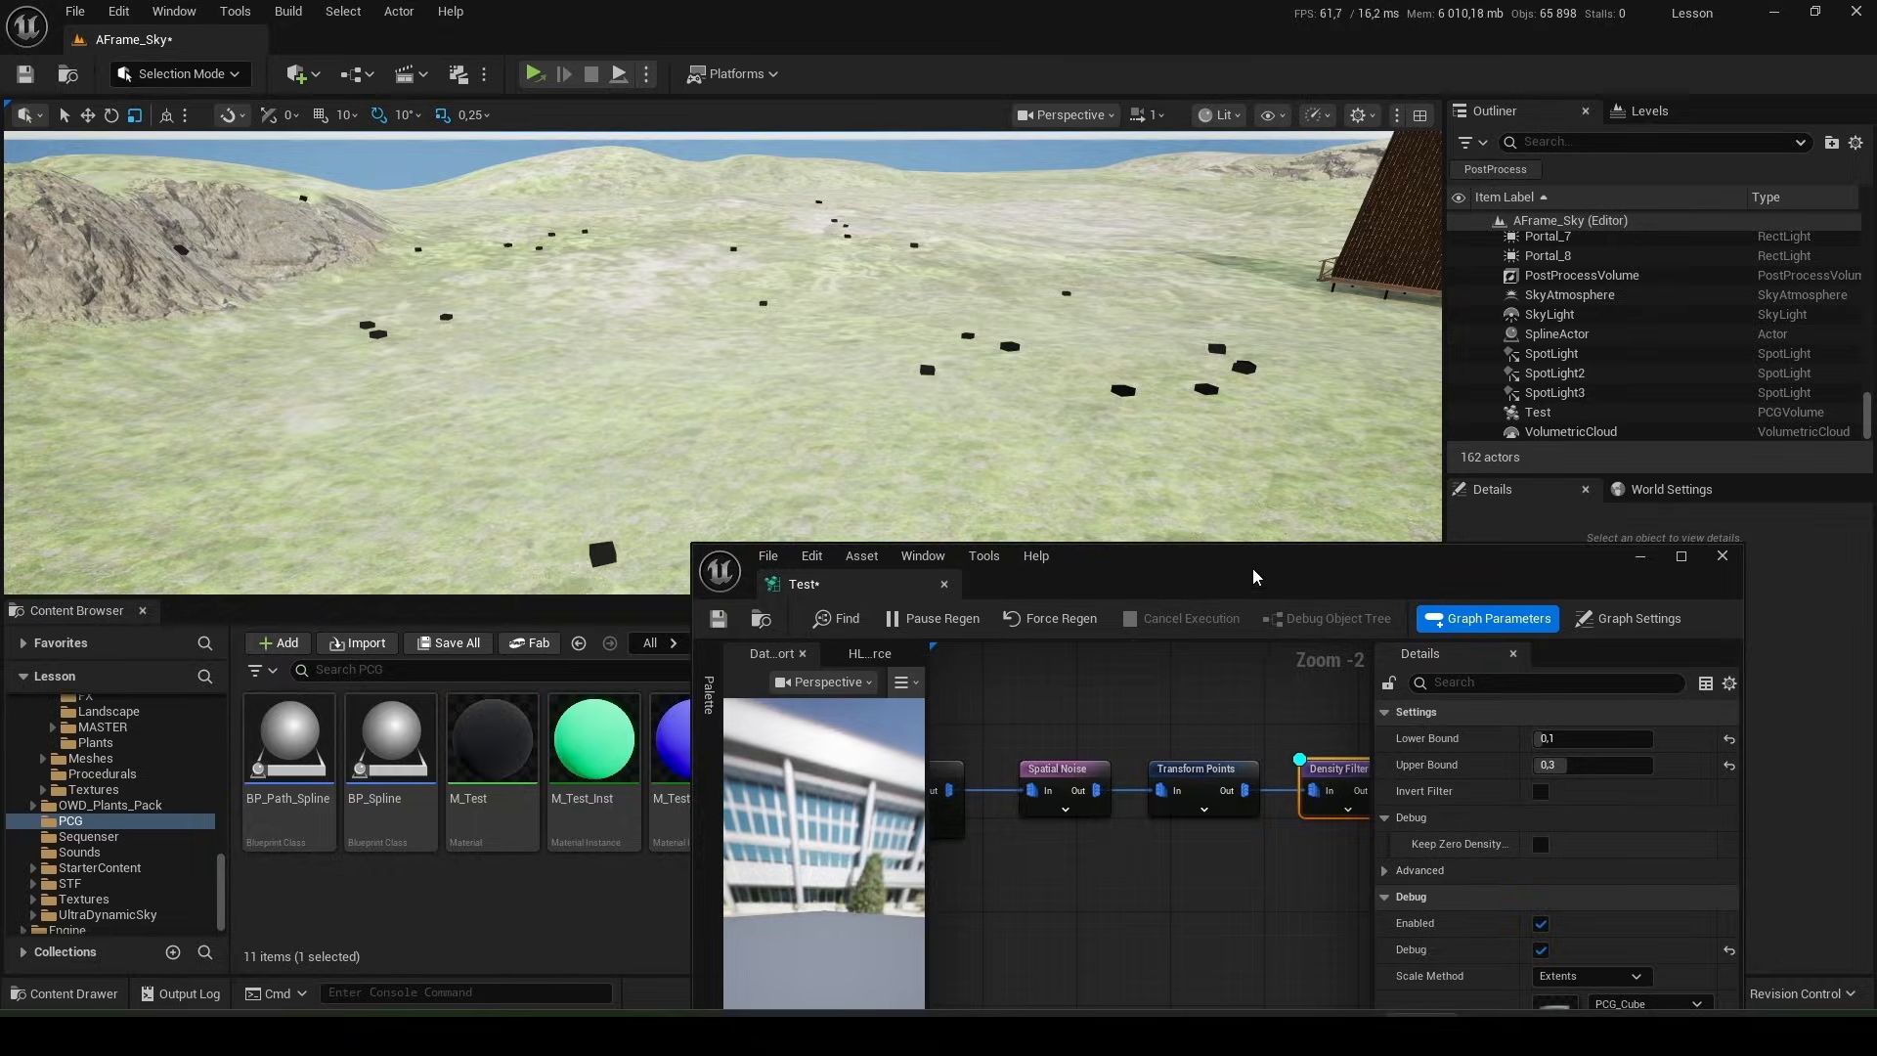
{"action": "left_click", "coordinate": [1682, 555]}
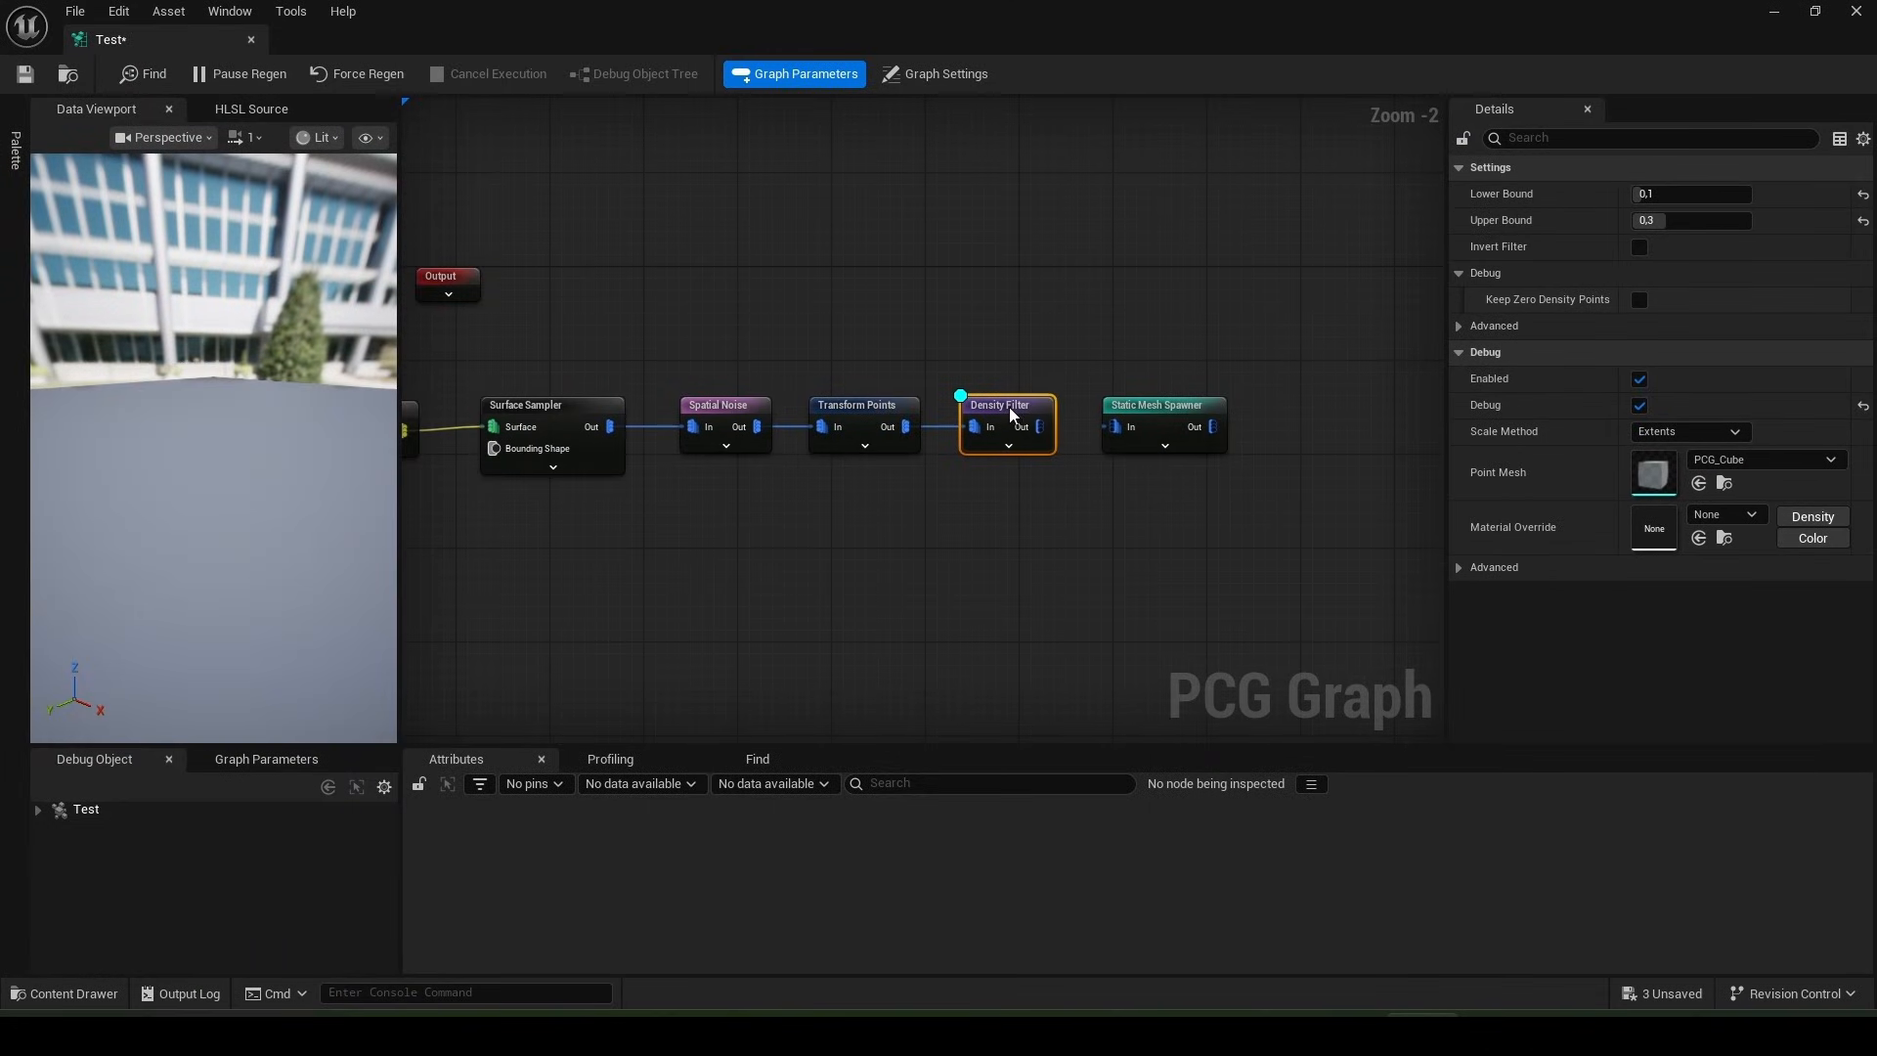
{"action": "mouse_move", "coordinate": [1205, 422]}
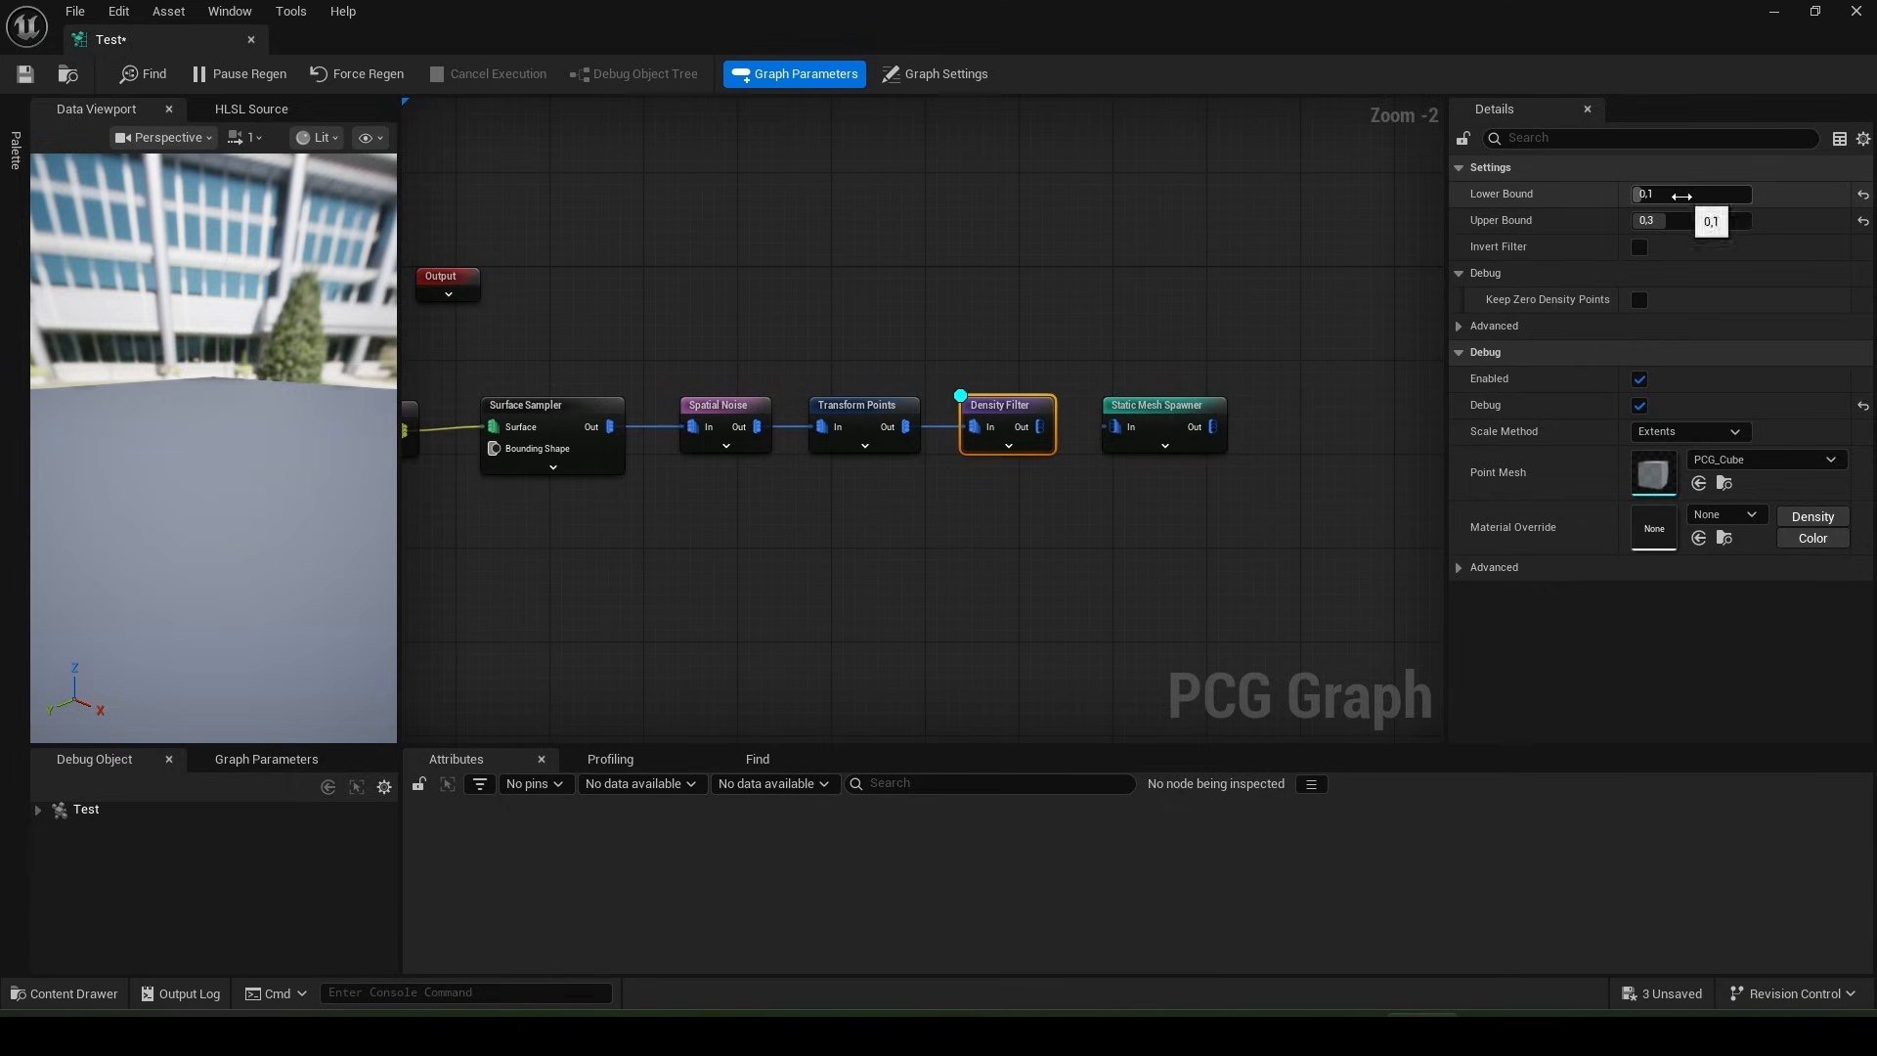
- Check the Density Filter's bound fields and restore the graph window's smaller size
{"action": "left_click", "coordinate": [1690, 194]}
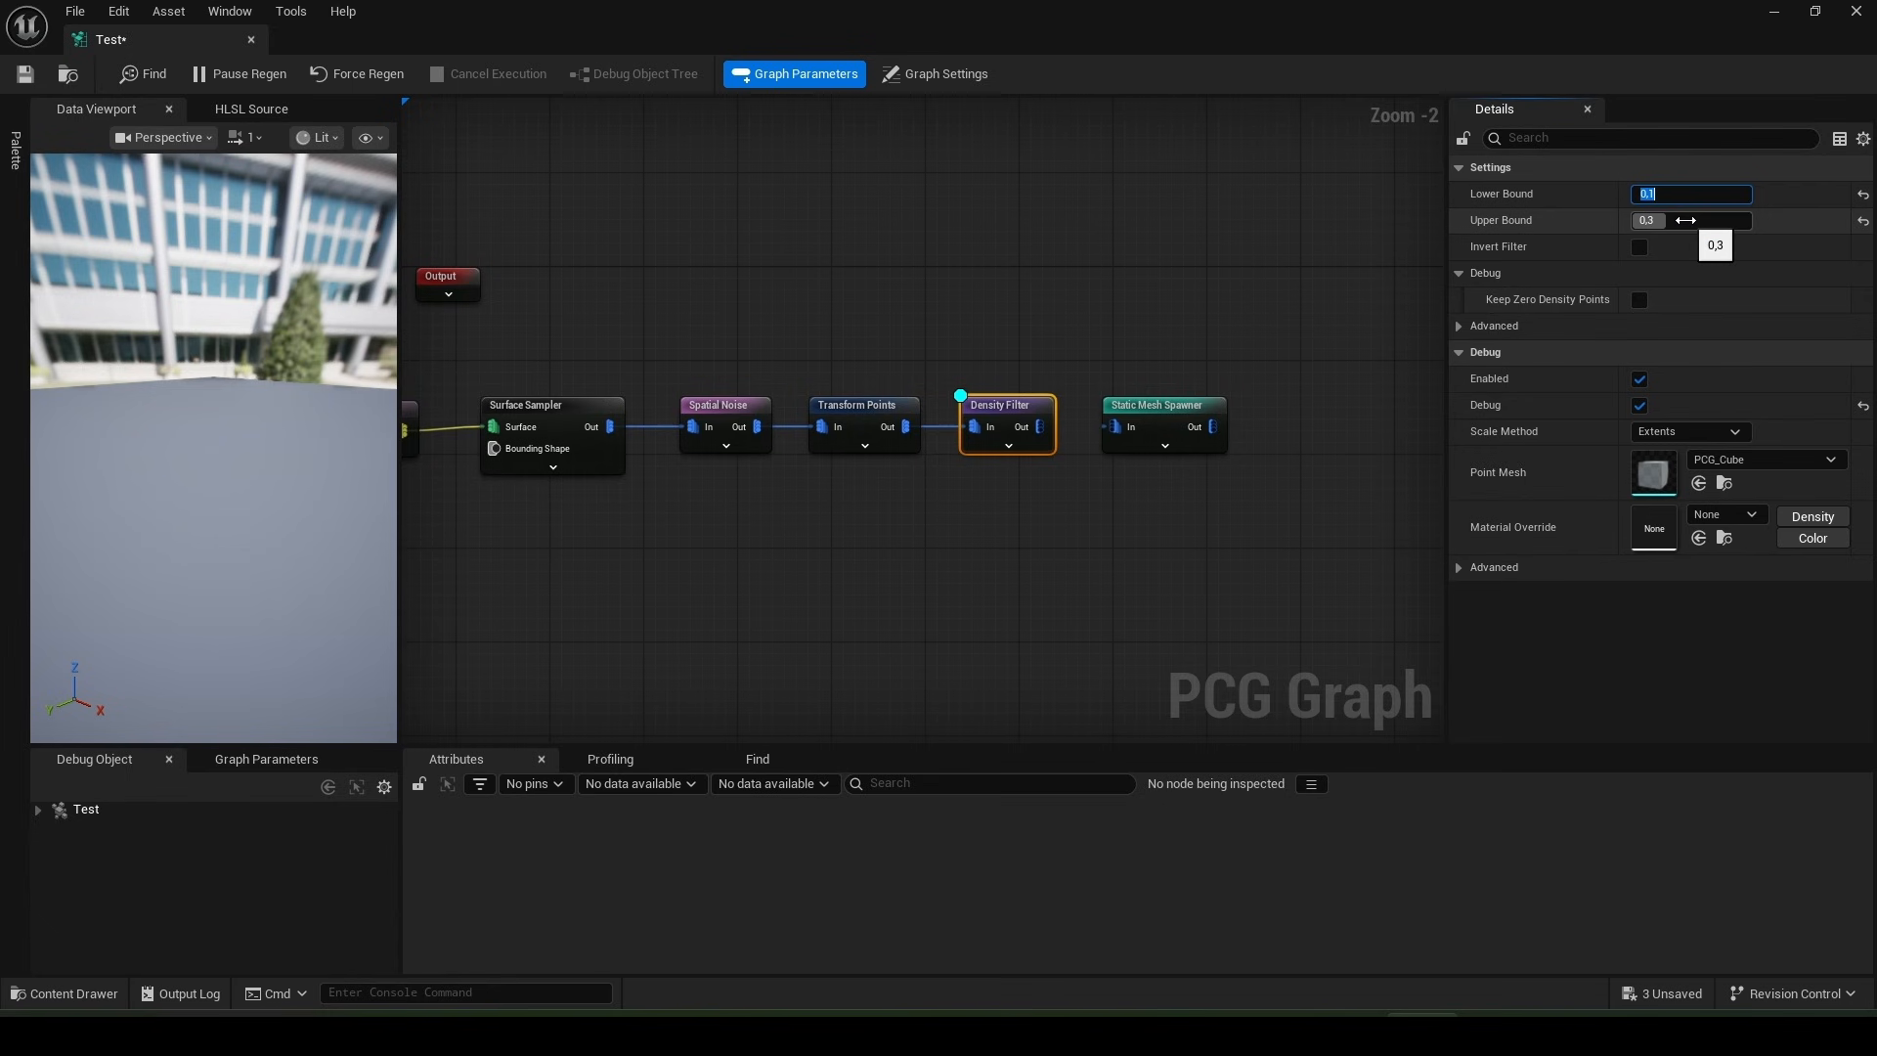
{"action": "mouse_move", "coordinate": [1150, 57]}
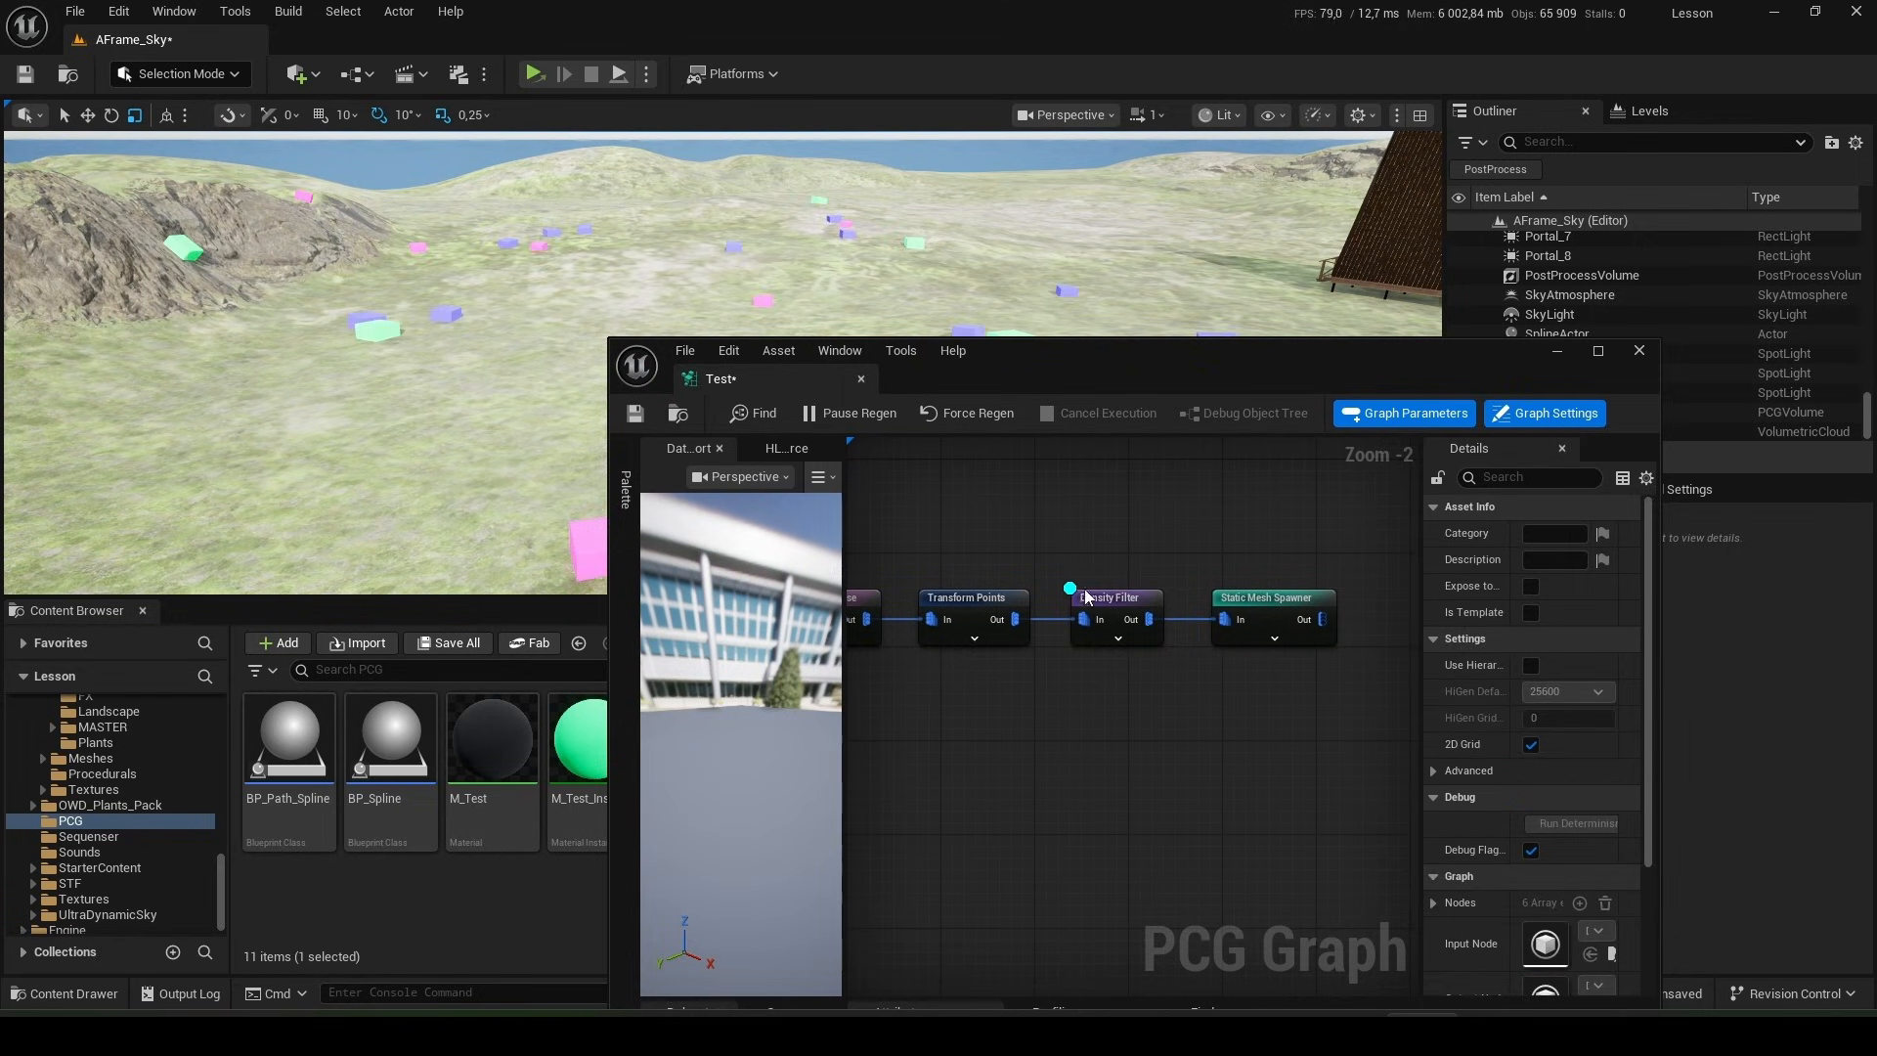
- Duplicate the Density Filter and Static Mesh Spawner as a second branch off Transform Points
{"action": "left_click", "coordinate": [1117, 599]}
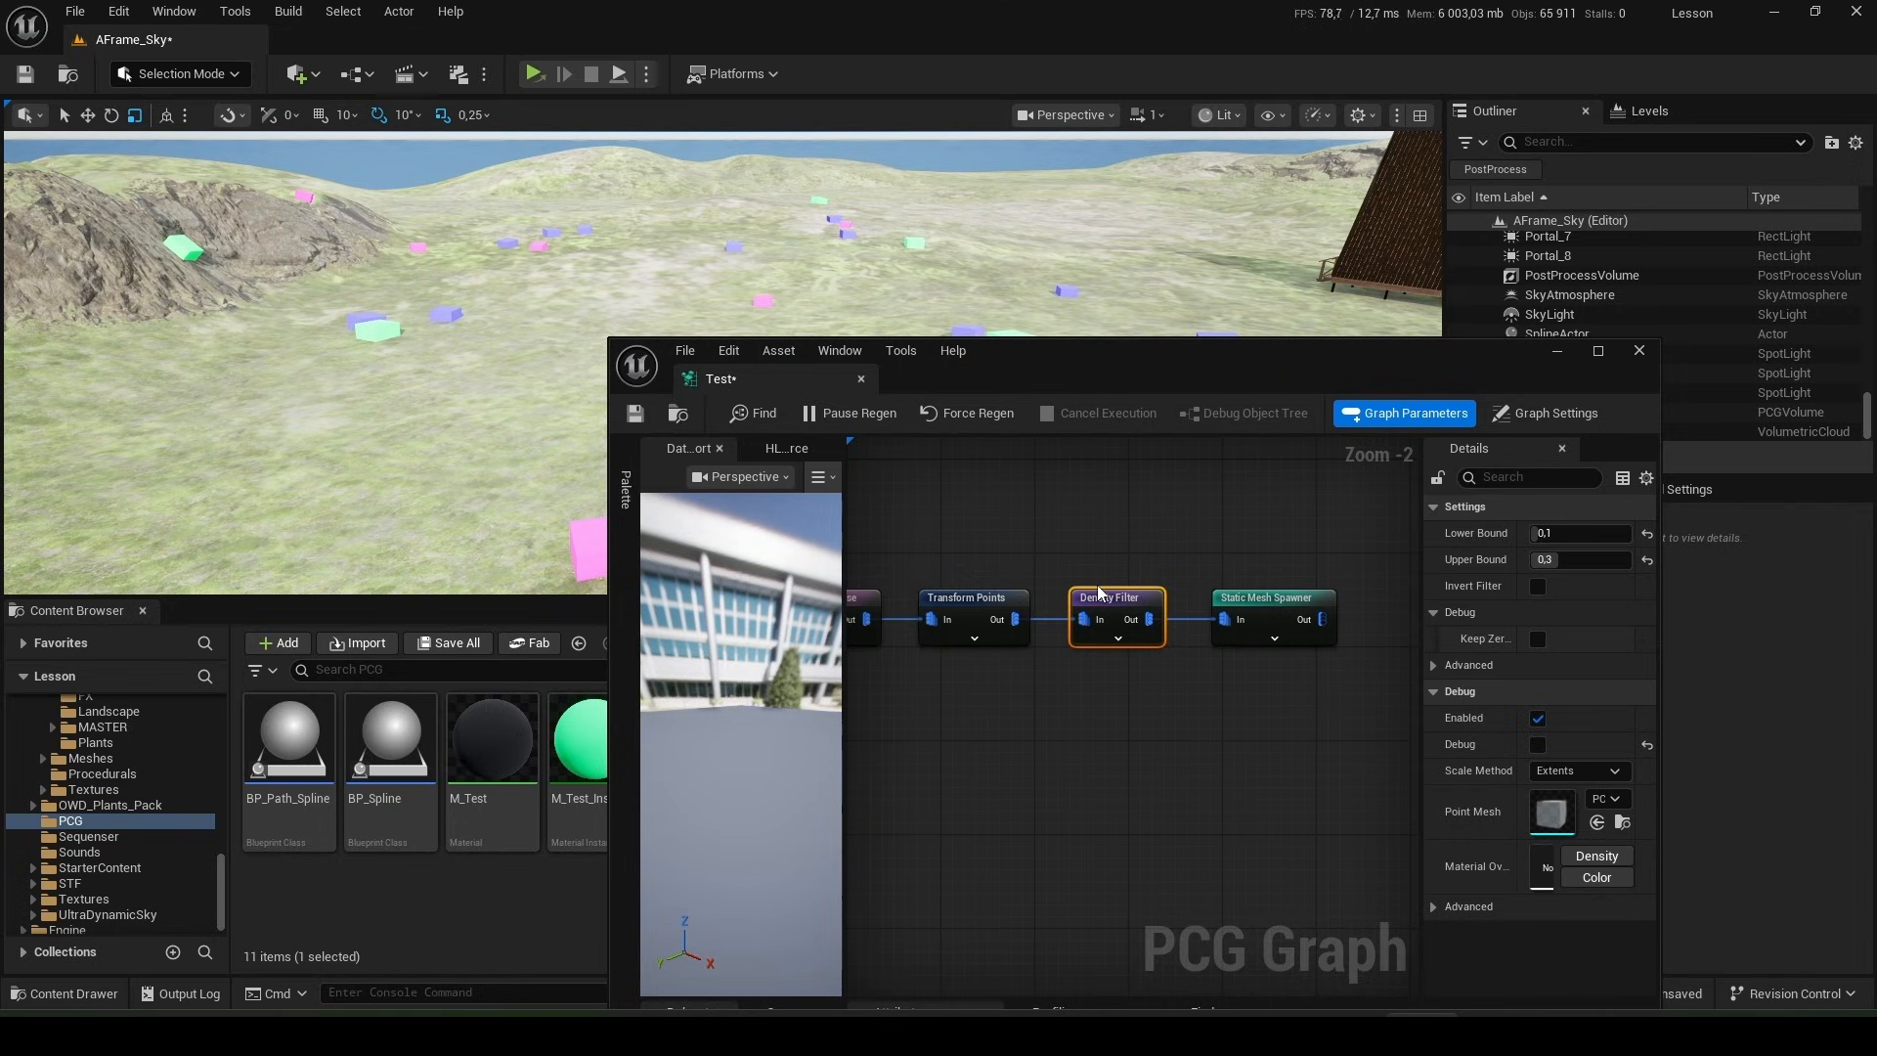
{"action": "mouse_move", "coordinate": [1204, 565]}
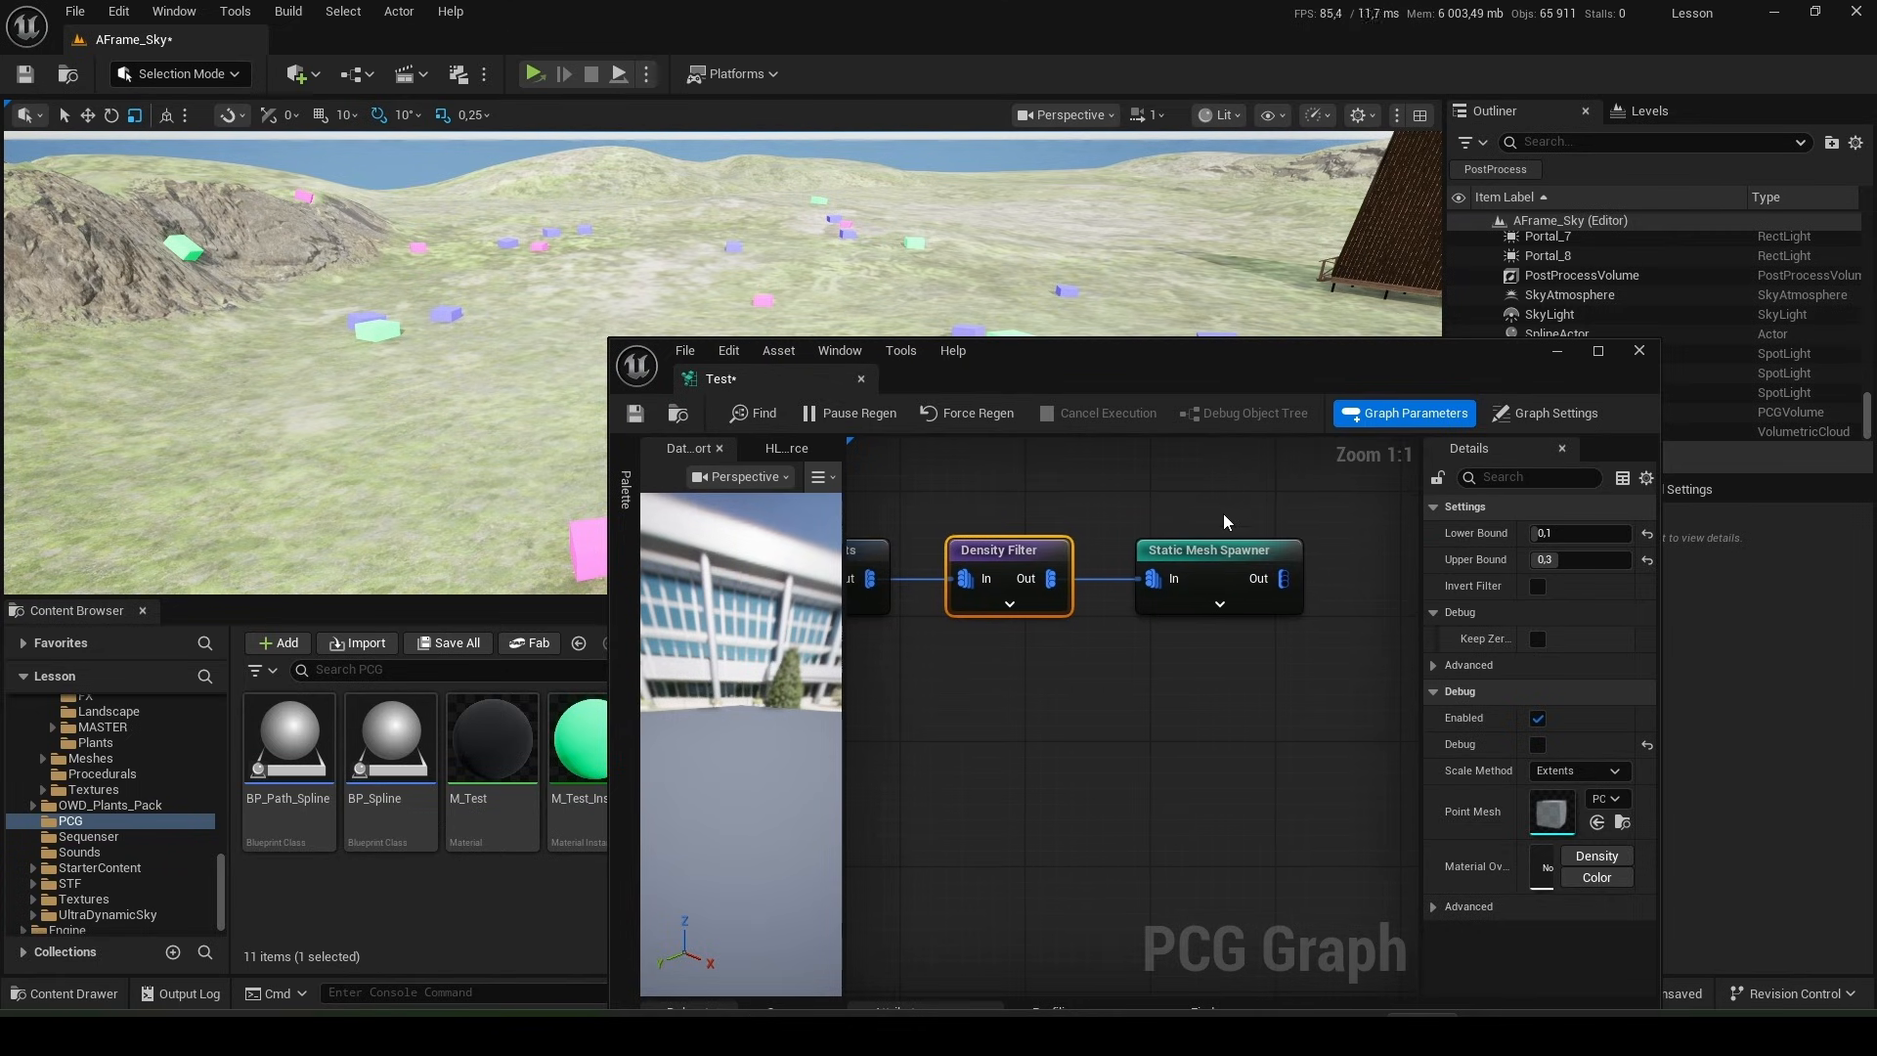
{"action": "left_click", "coordinate": [1219, 549]}
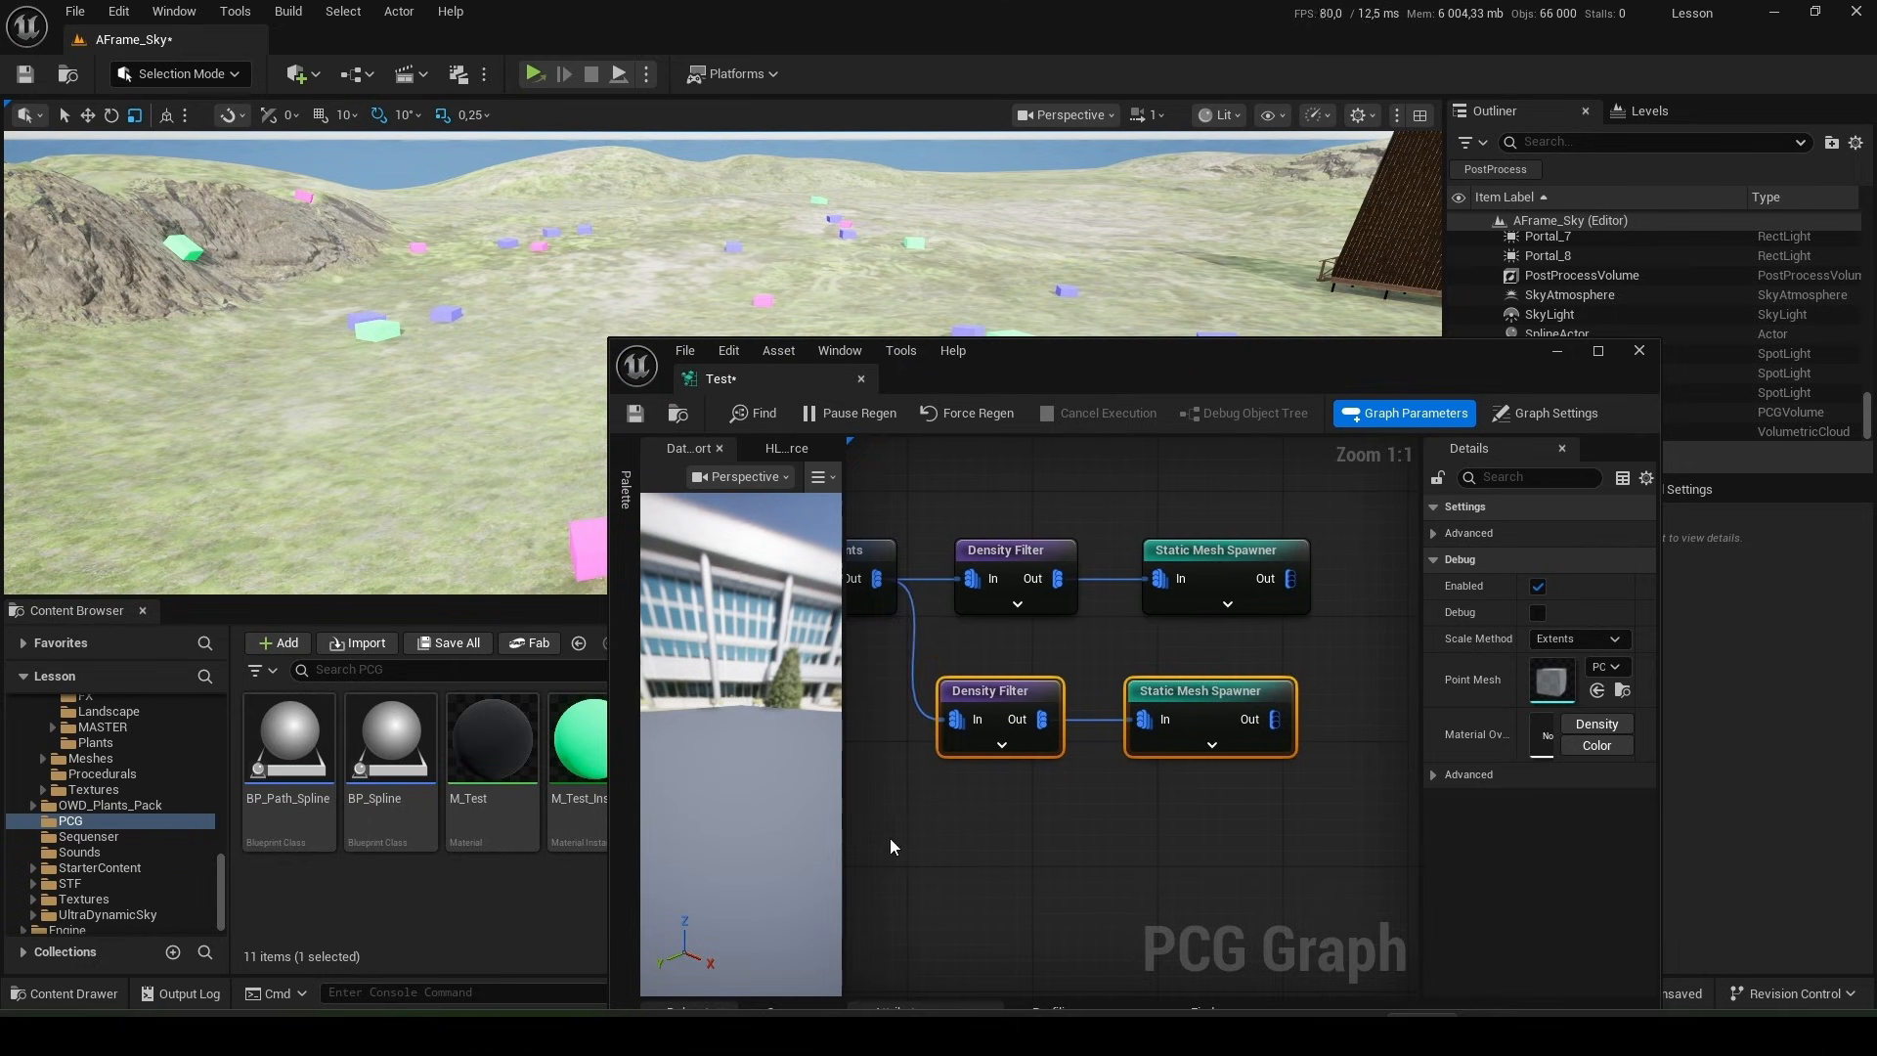
- Remove all mesh entries from the lower branch's Static Mesh Spawner
{"action": "left_click", "coordinate": [1017, 575]}
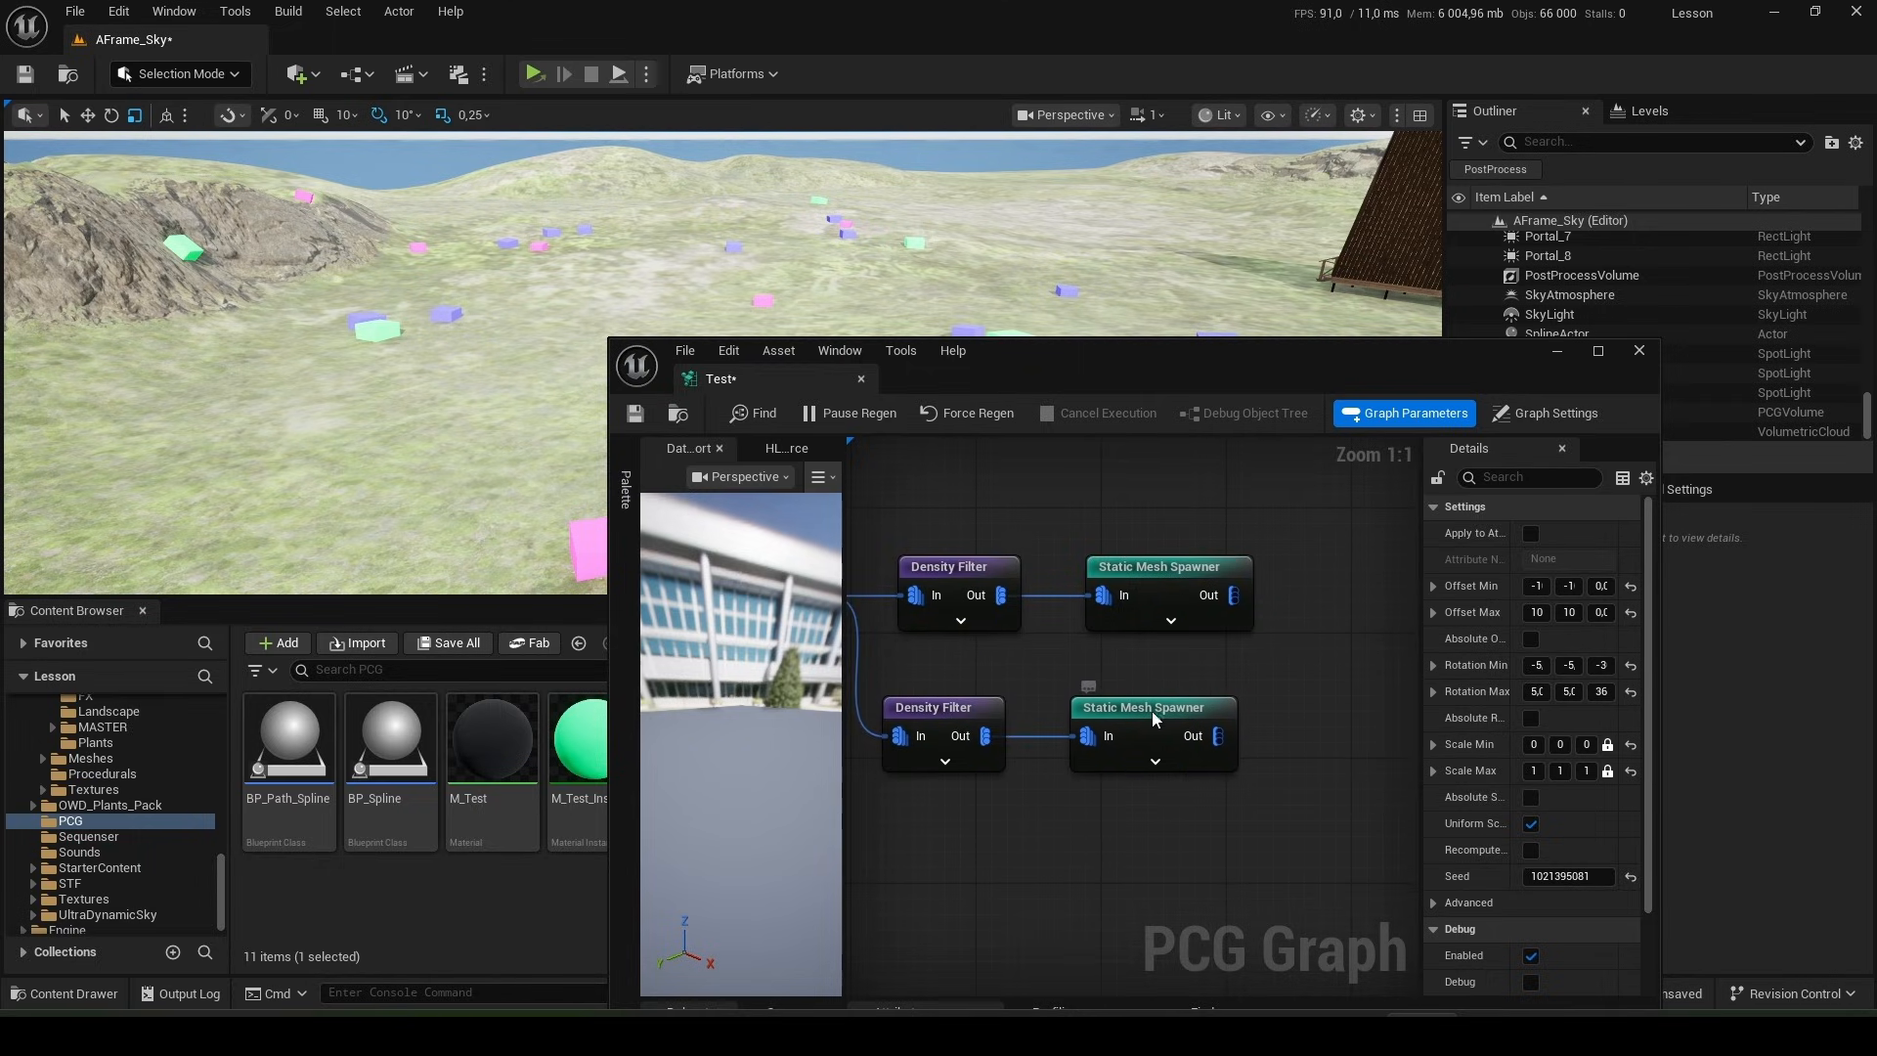
{"action": "left_click", "coordinate": [1151, 708]}
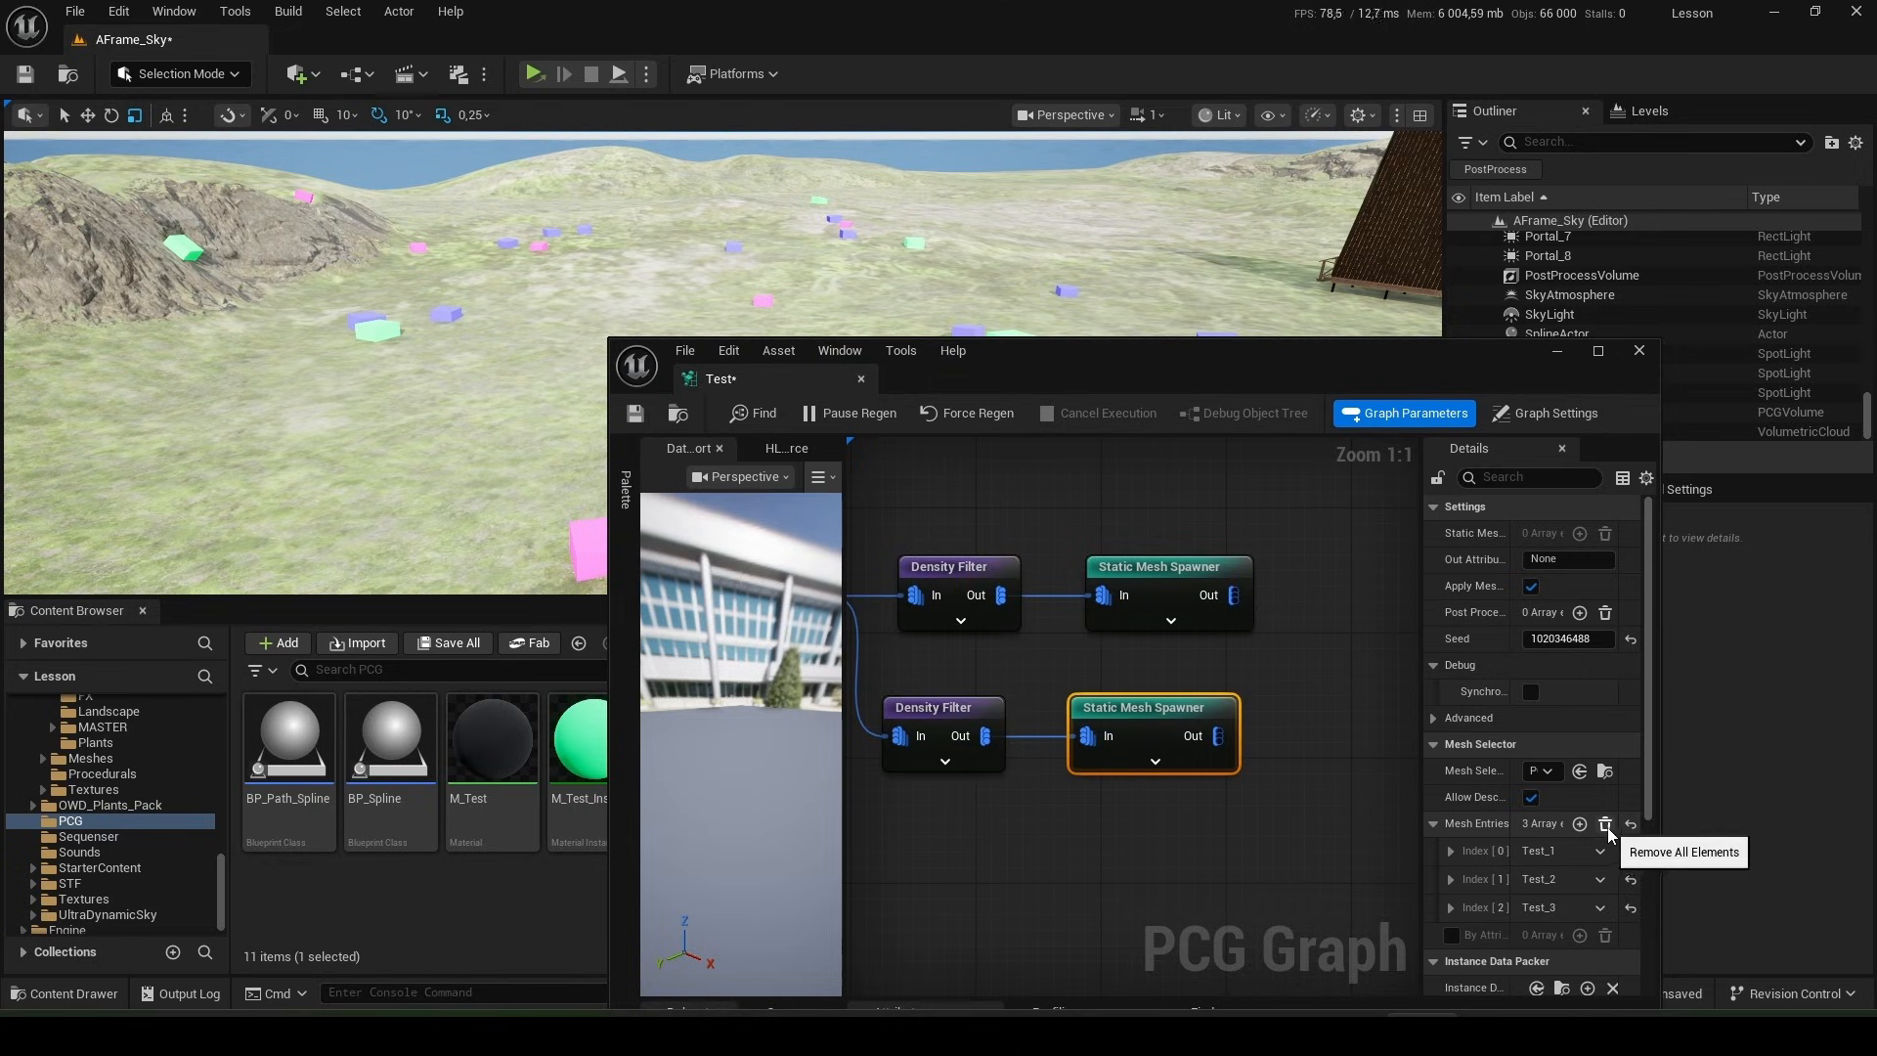
{"action": "left_click", "coordinate": [1605, 823]}
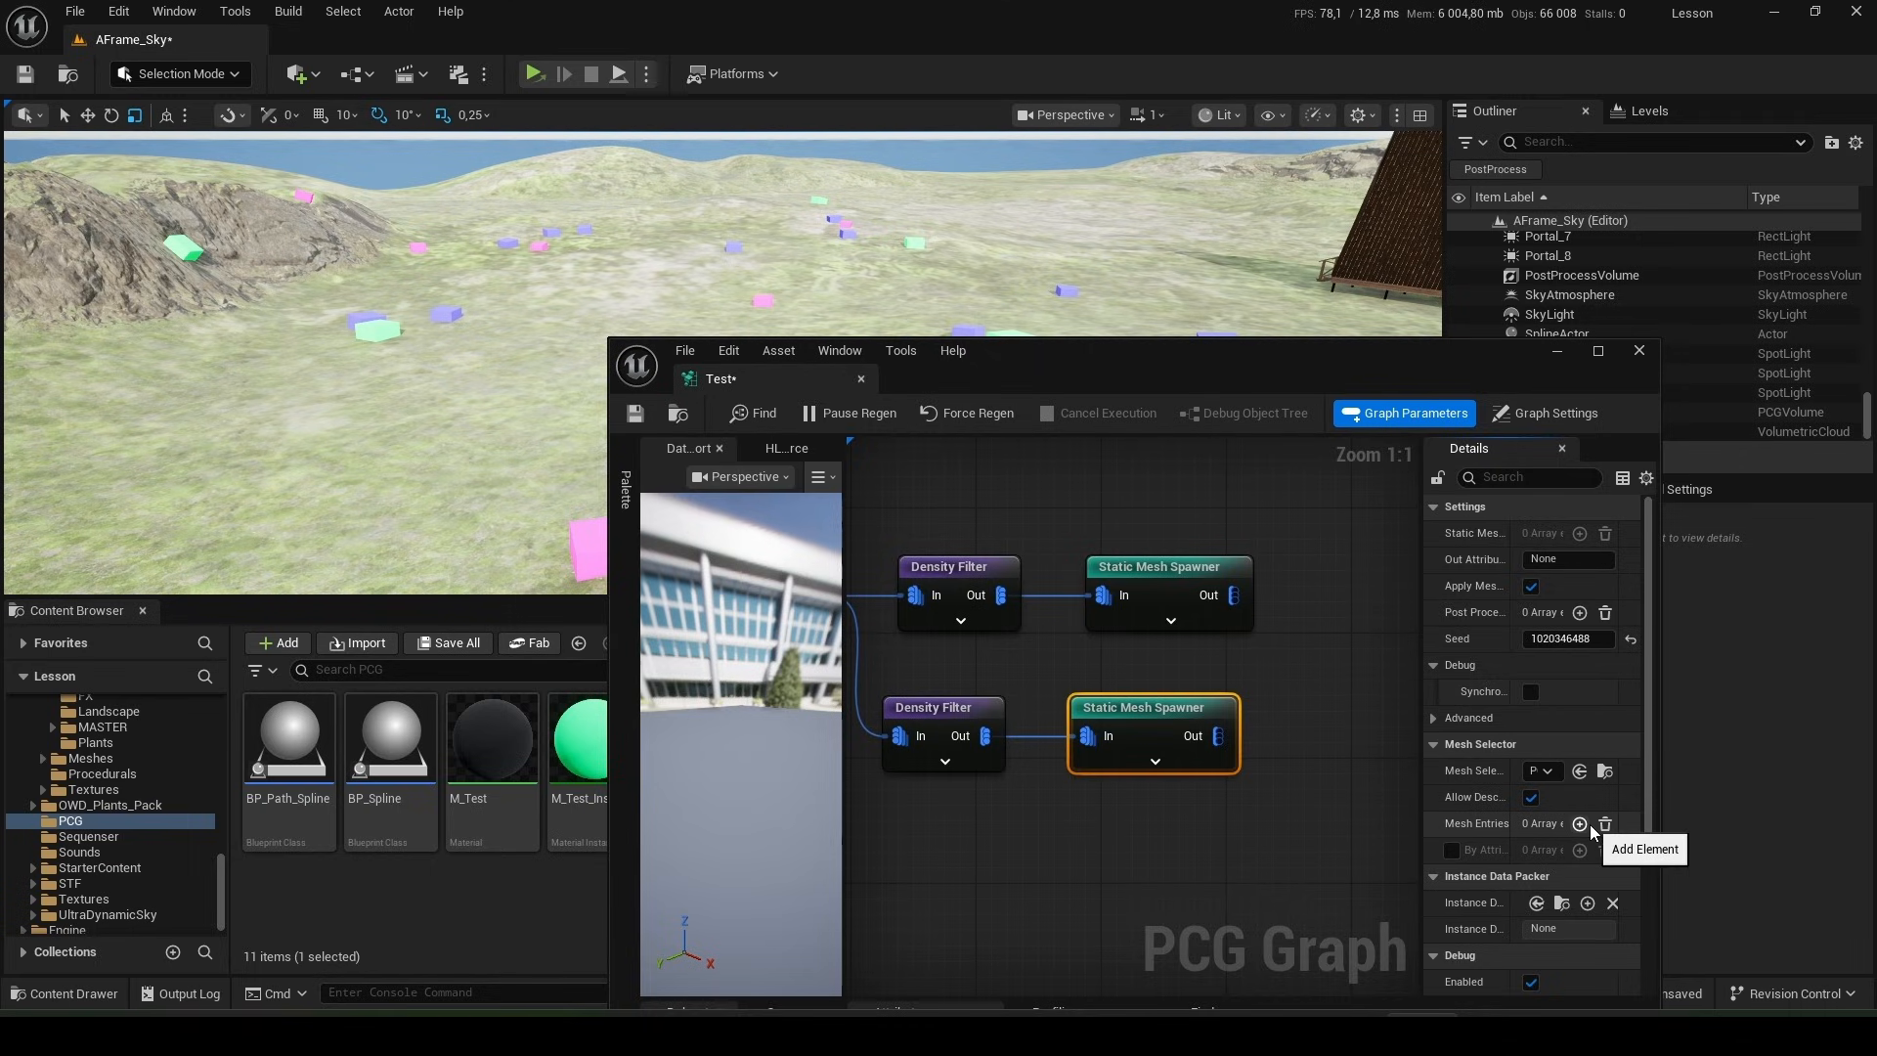
{"action": "mouse_move", "coordinate": [1005, 739]}
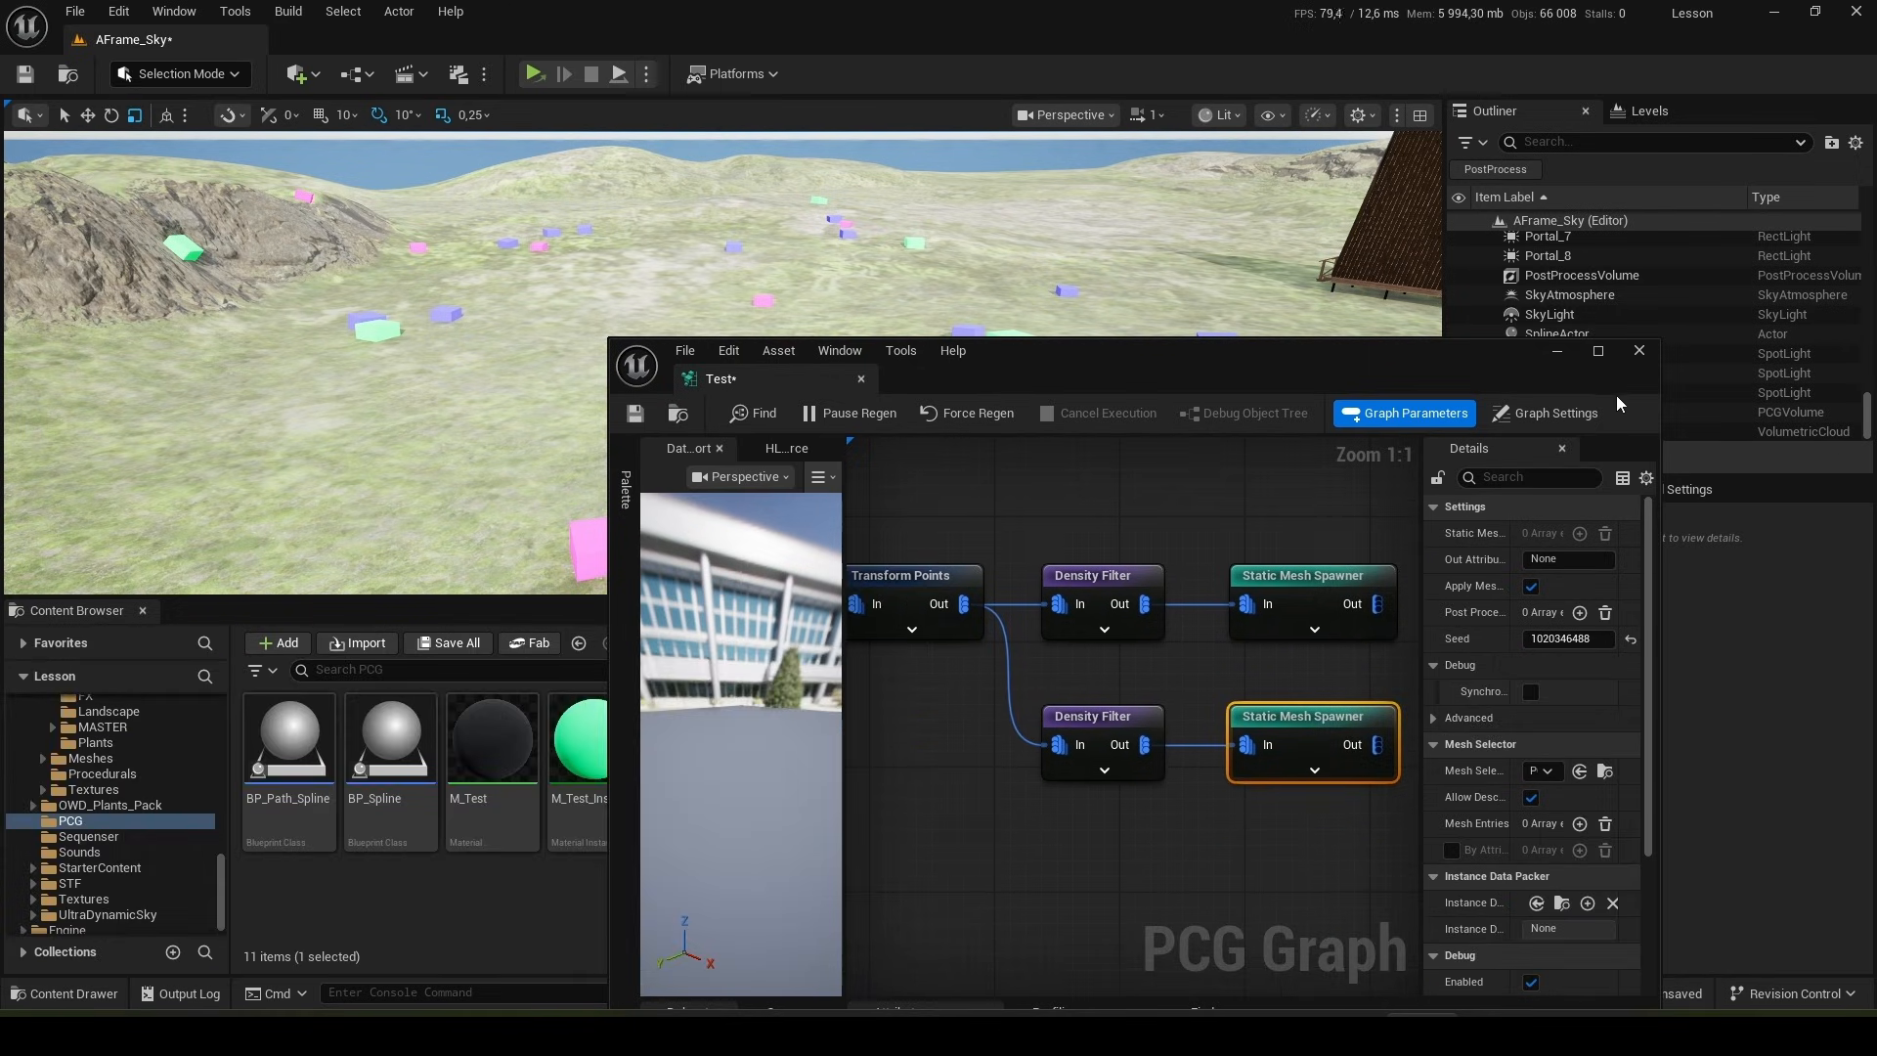
{"action": "scroll", "scroll_direction": "down", "scroll_amount": 3}
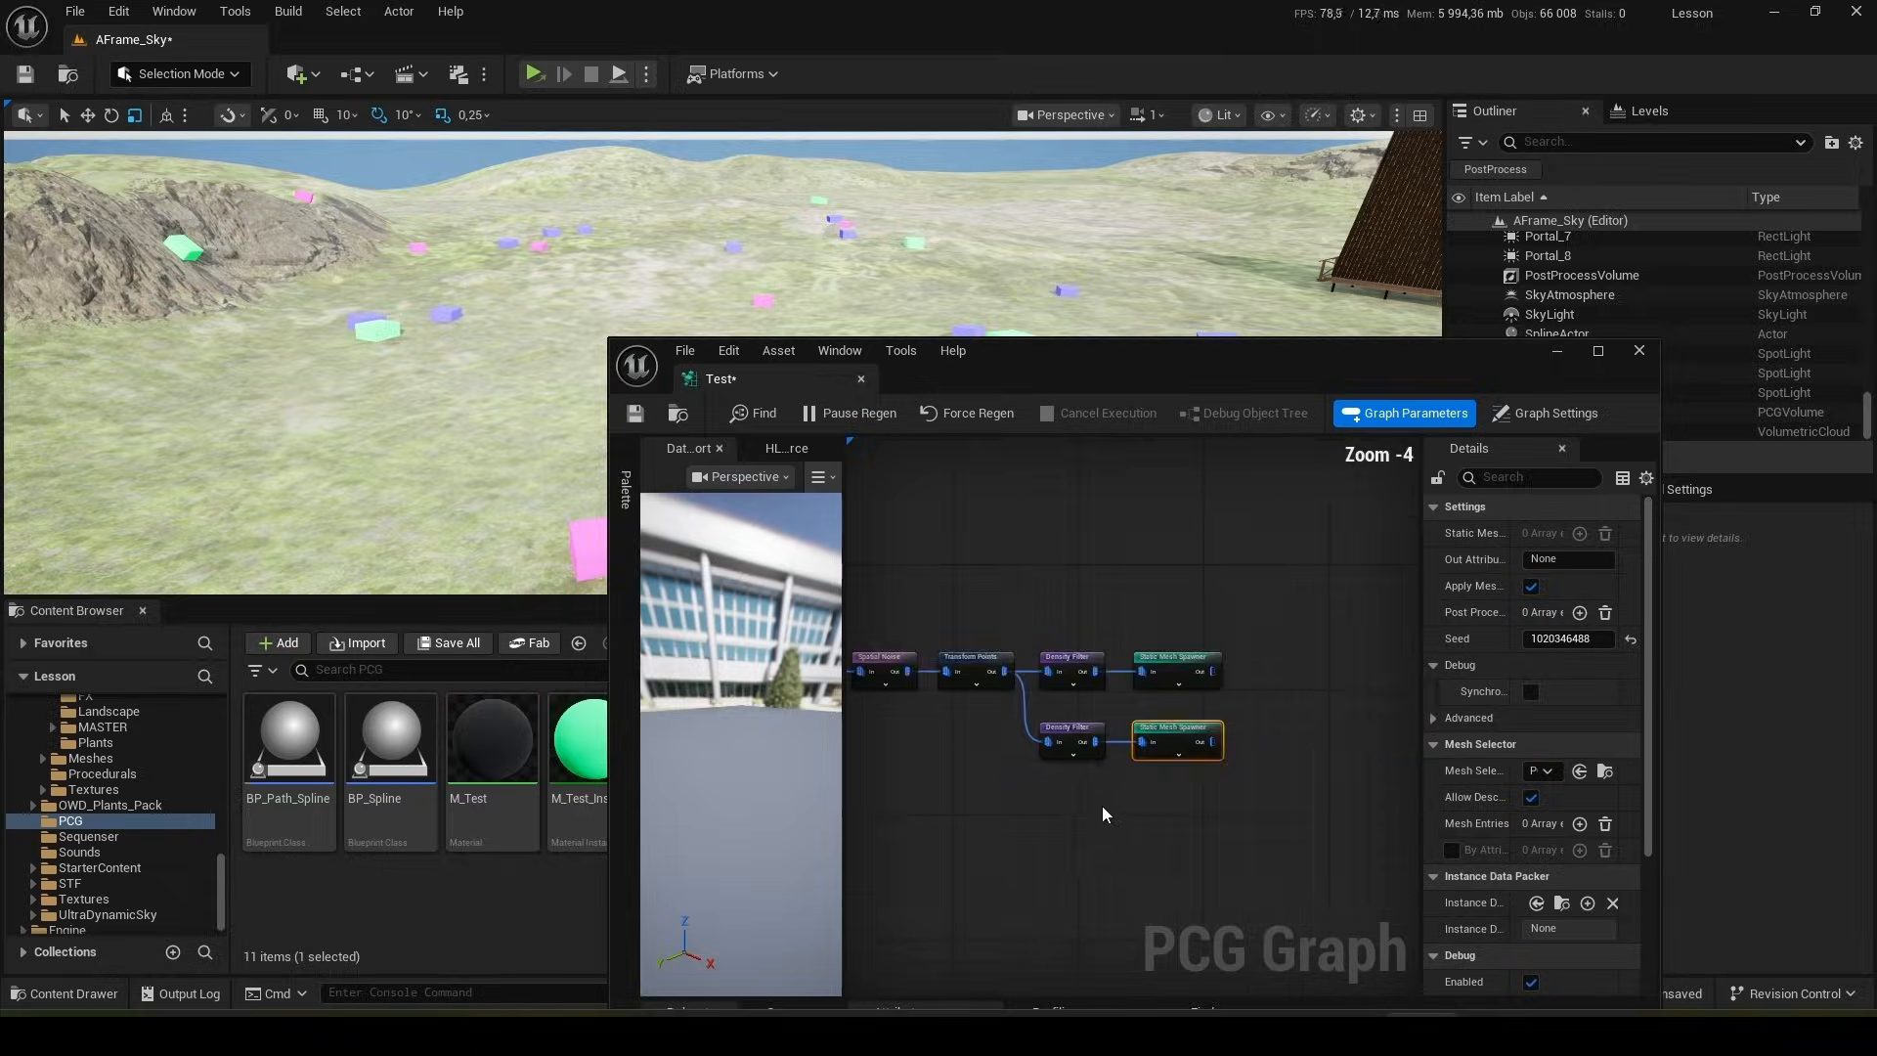